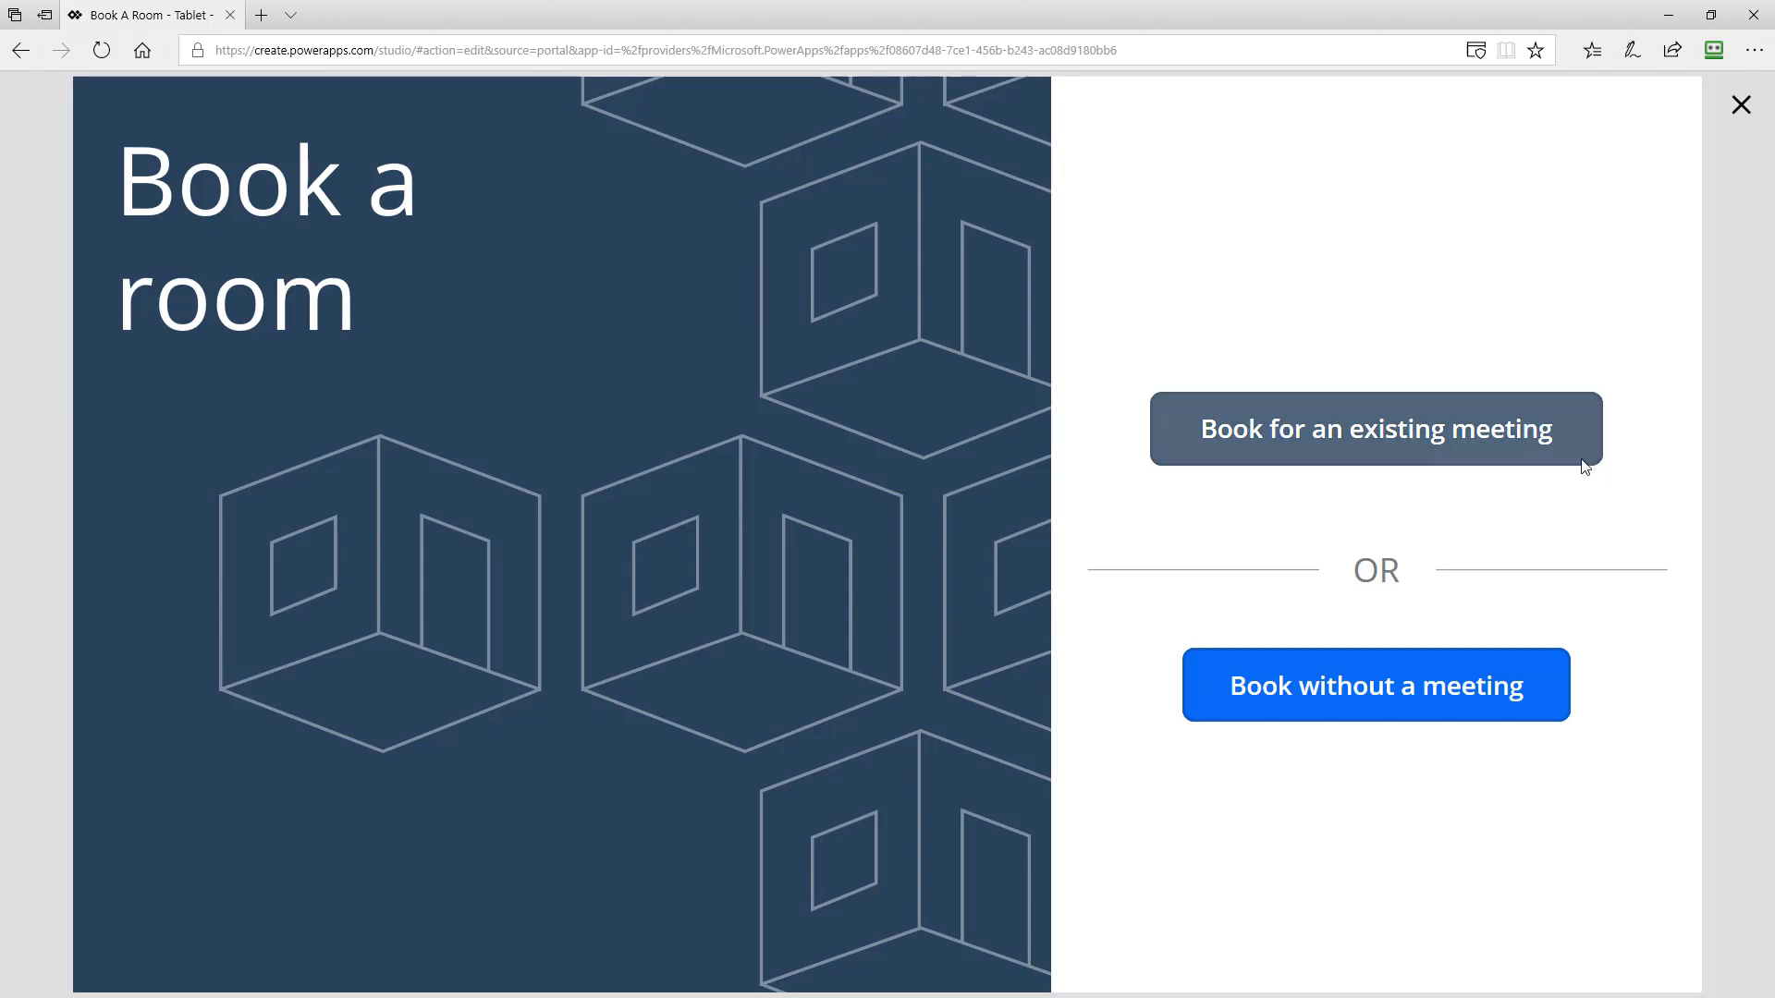
Start booking a room for an existing meeting in the previewed Book A Room app.
{"action": "left_click", "coordinate": [1374, 429]}
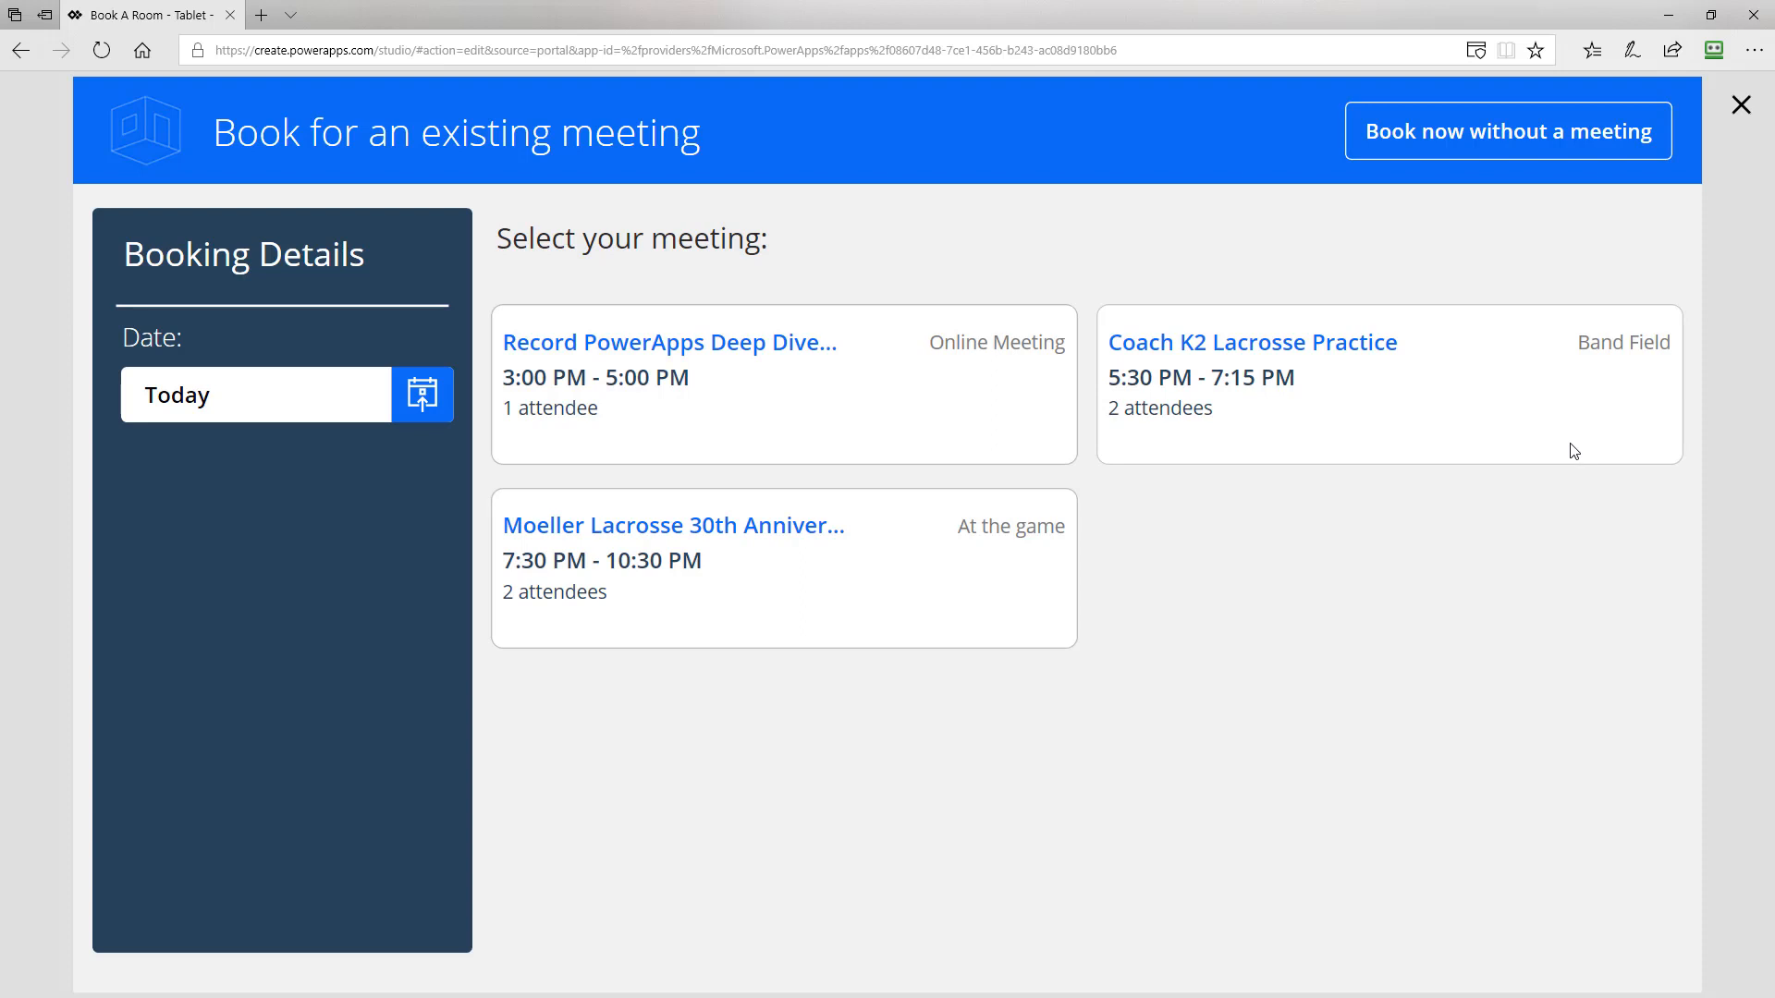
{"action": "mouse_move", "coordinate": [1242, 603]}
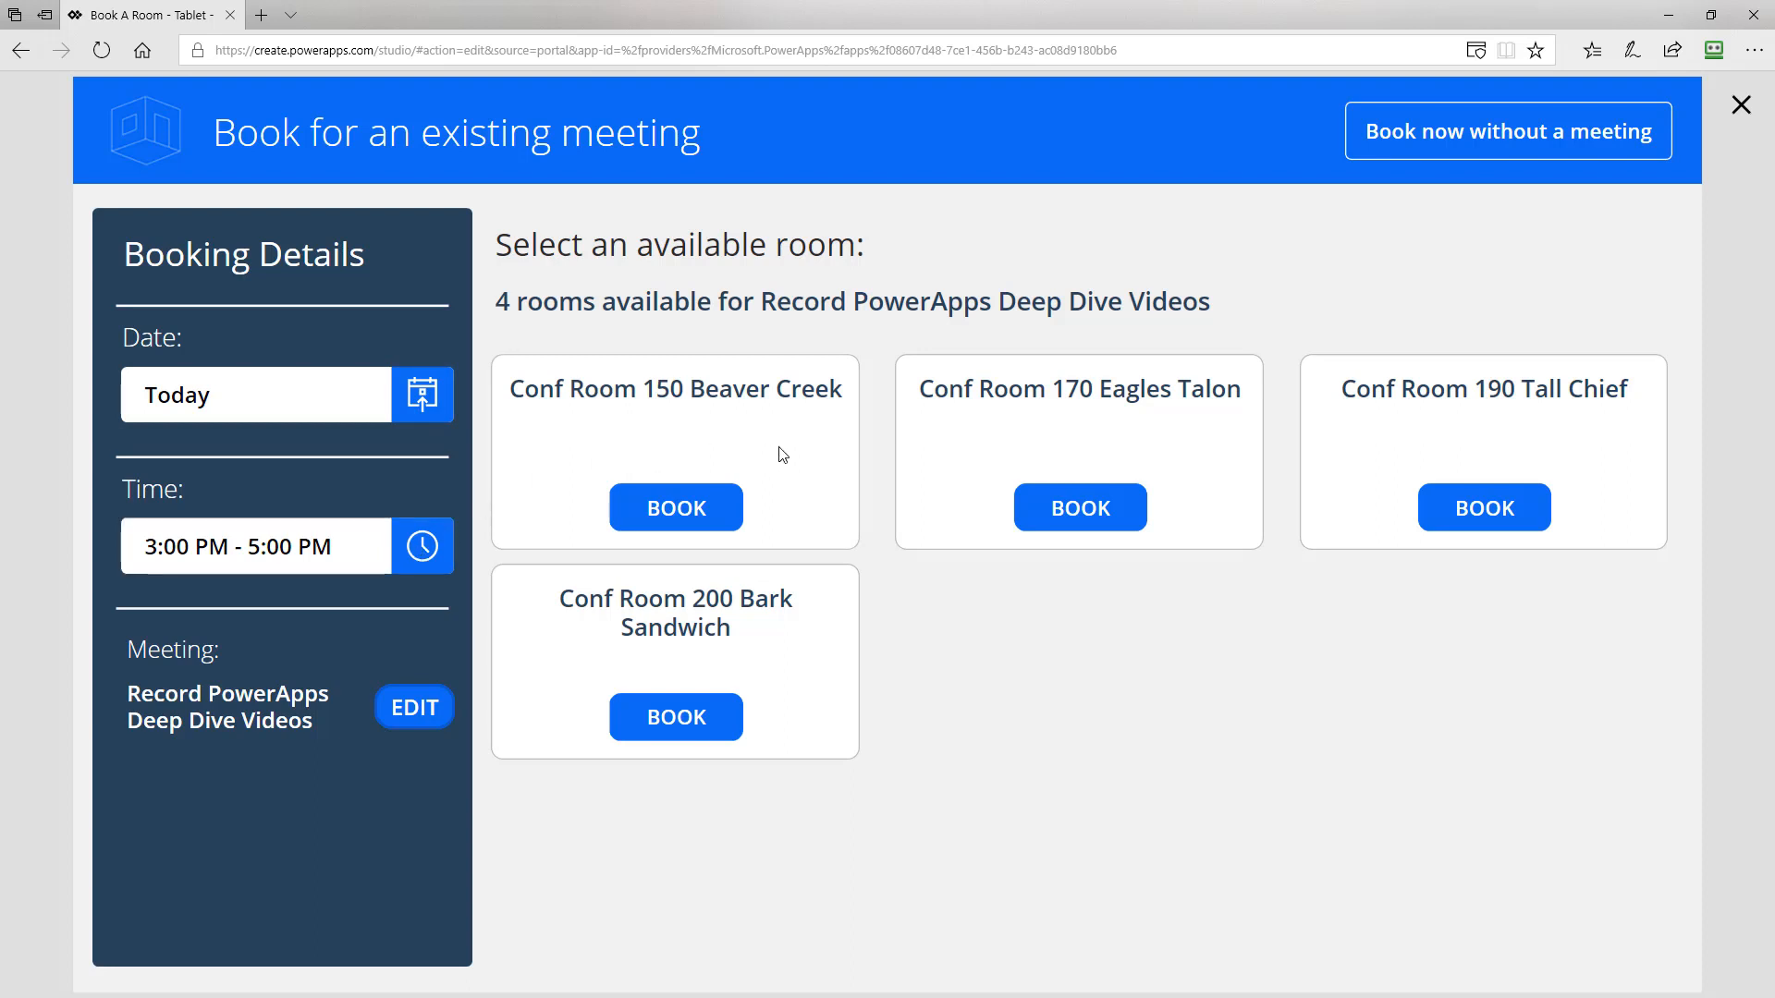
{"action": "mouse_move", "coordinate": [819, 486]}
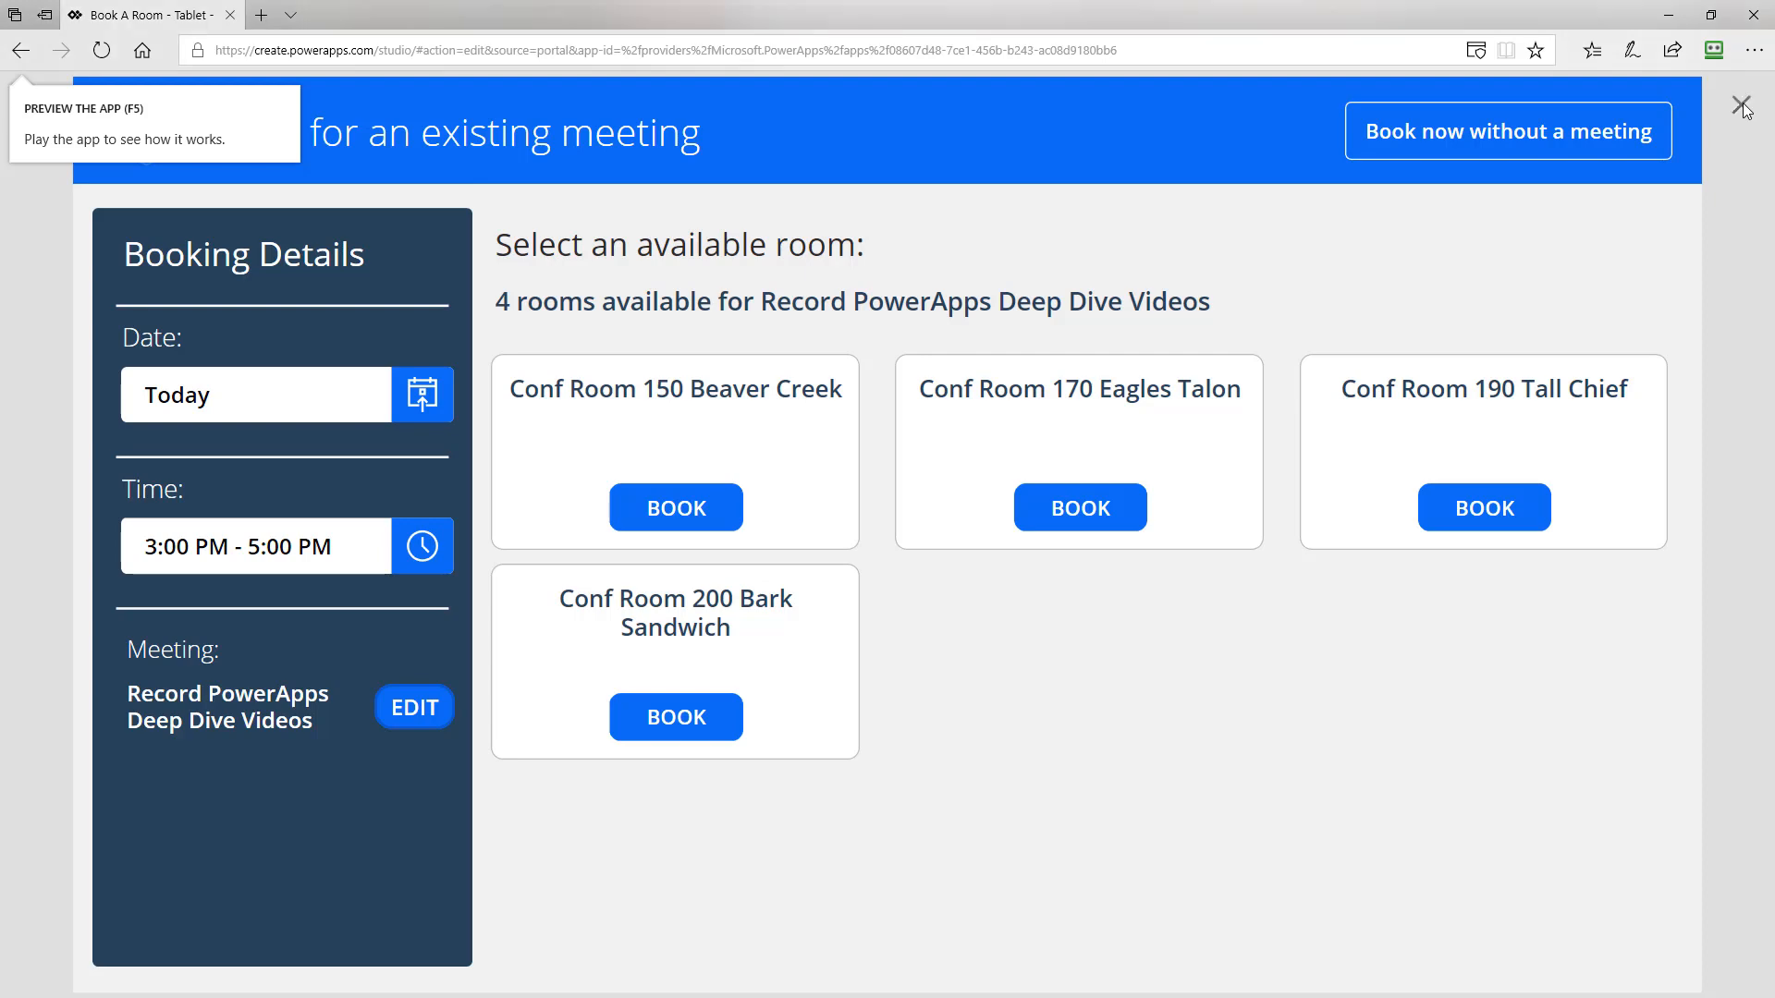
Close the app preview and return to editing RoomSelectScreen.
{"action": "left_click", "coordinate": [1747, 107]}
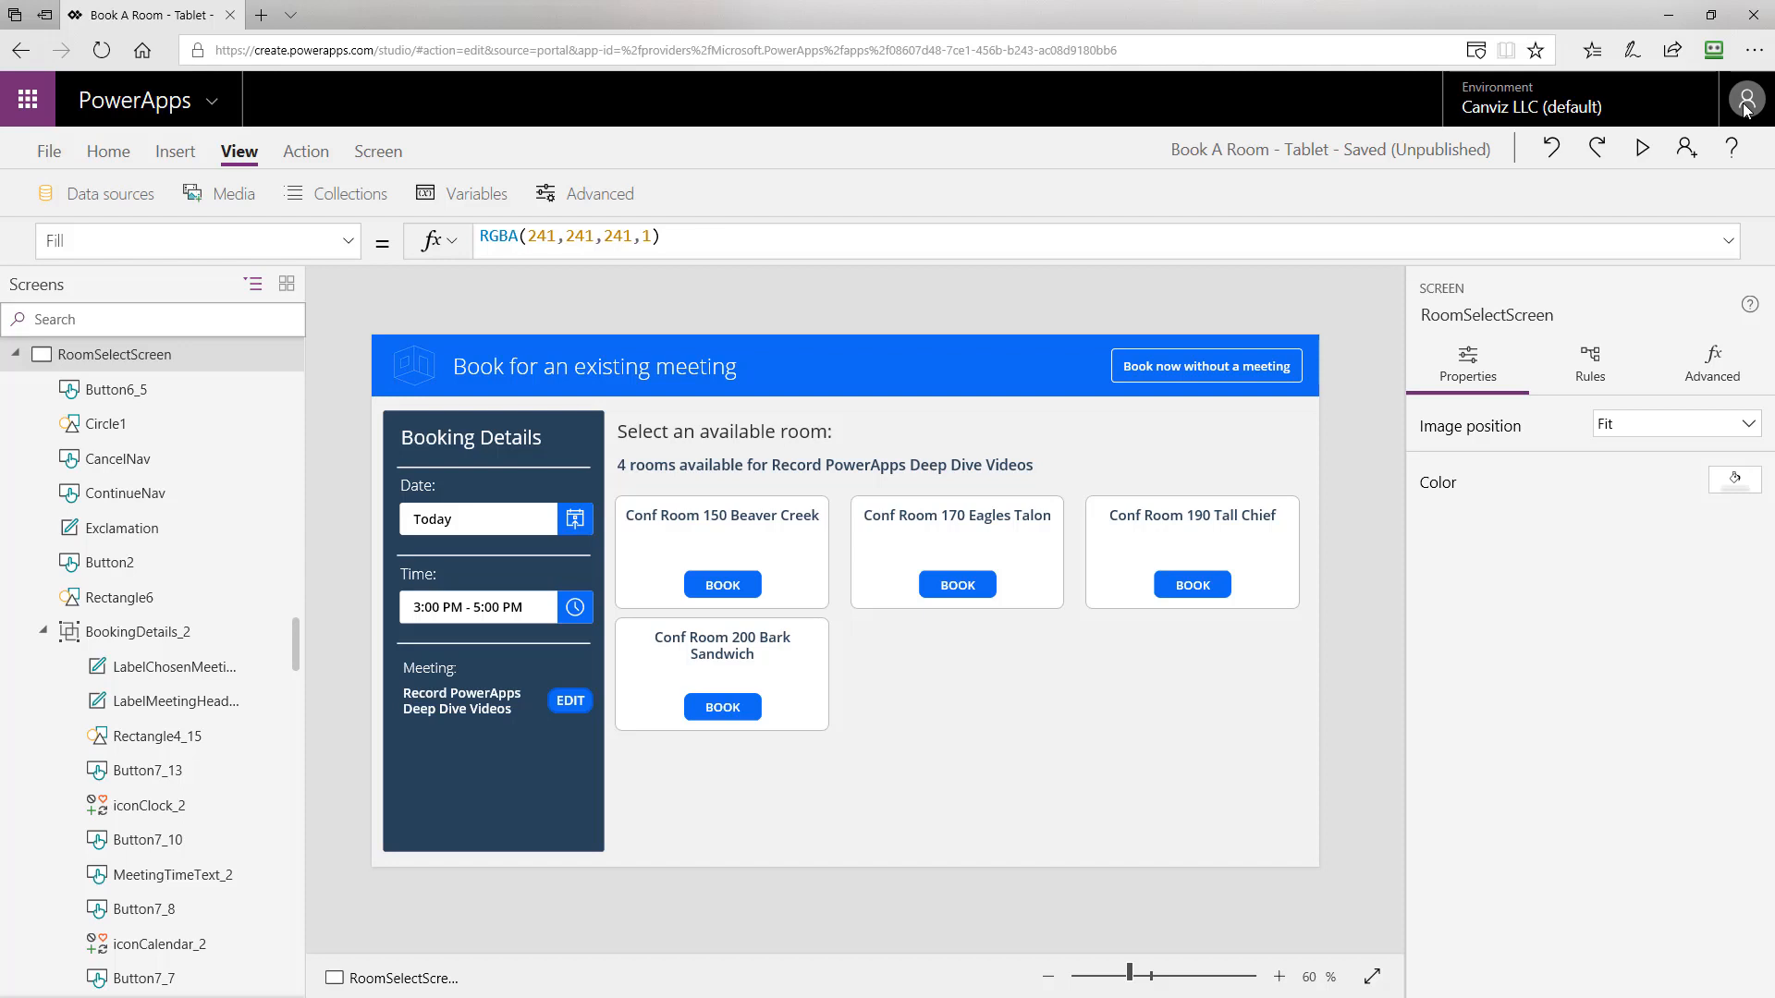
{"action": "mouse_move", "coordinate": [890, 649]}
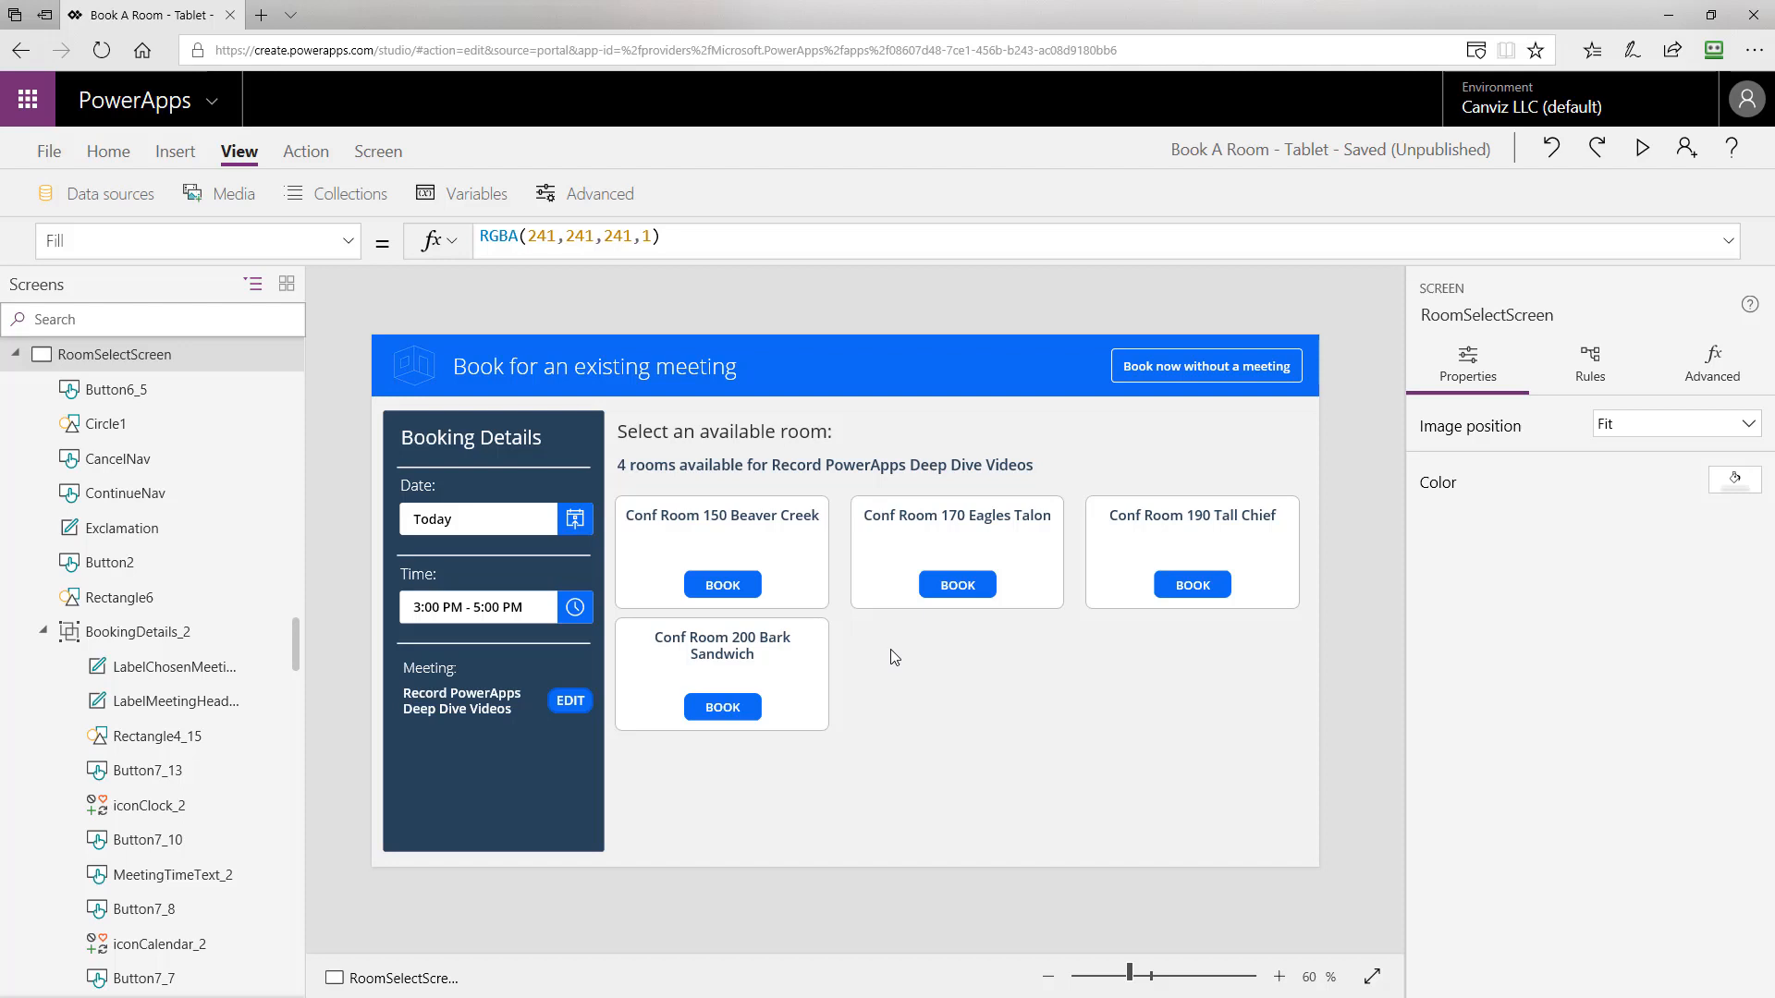
{"action": "mouse_move", "coordinate": [895, 662]}
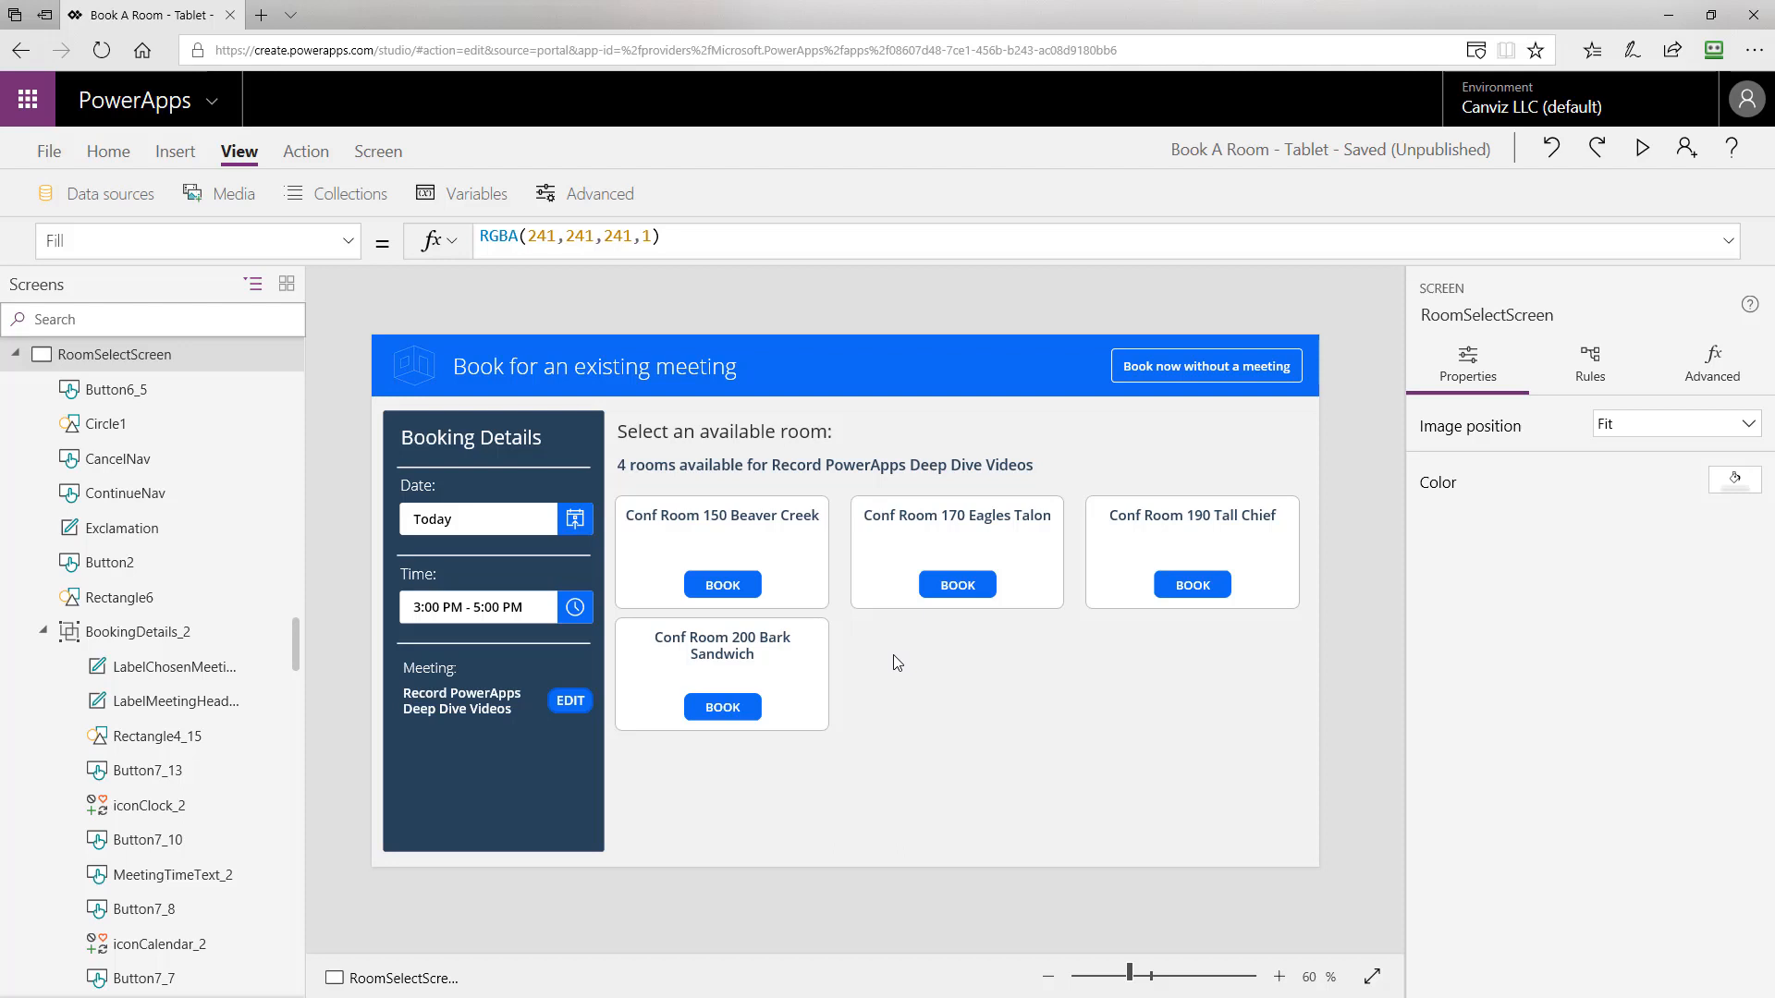
{"action": "mouse_move", "coordinate": [905, 678]}
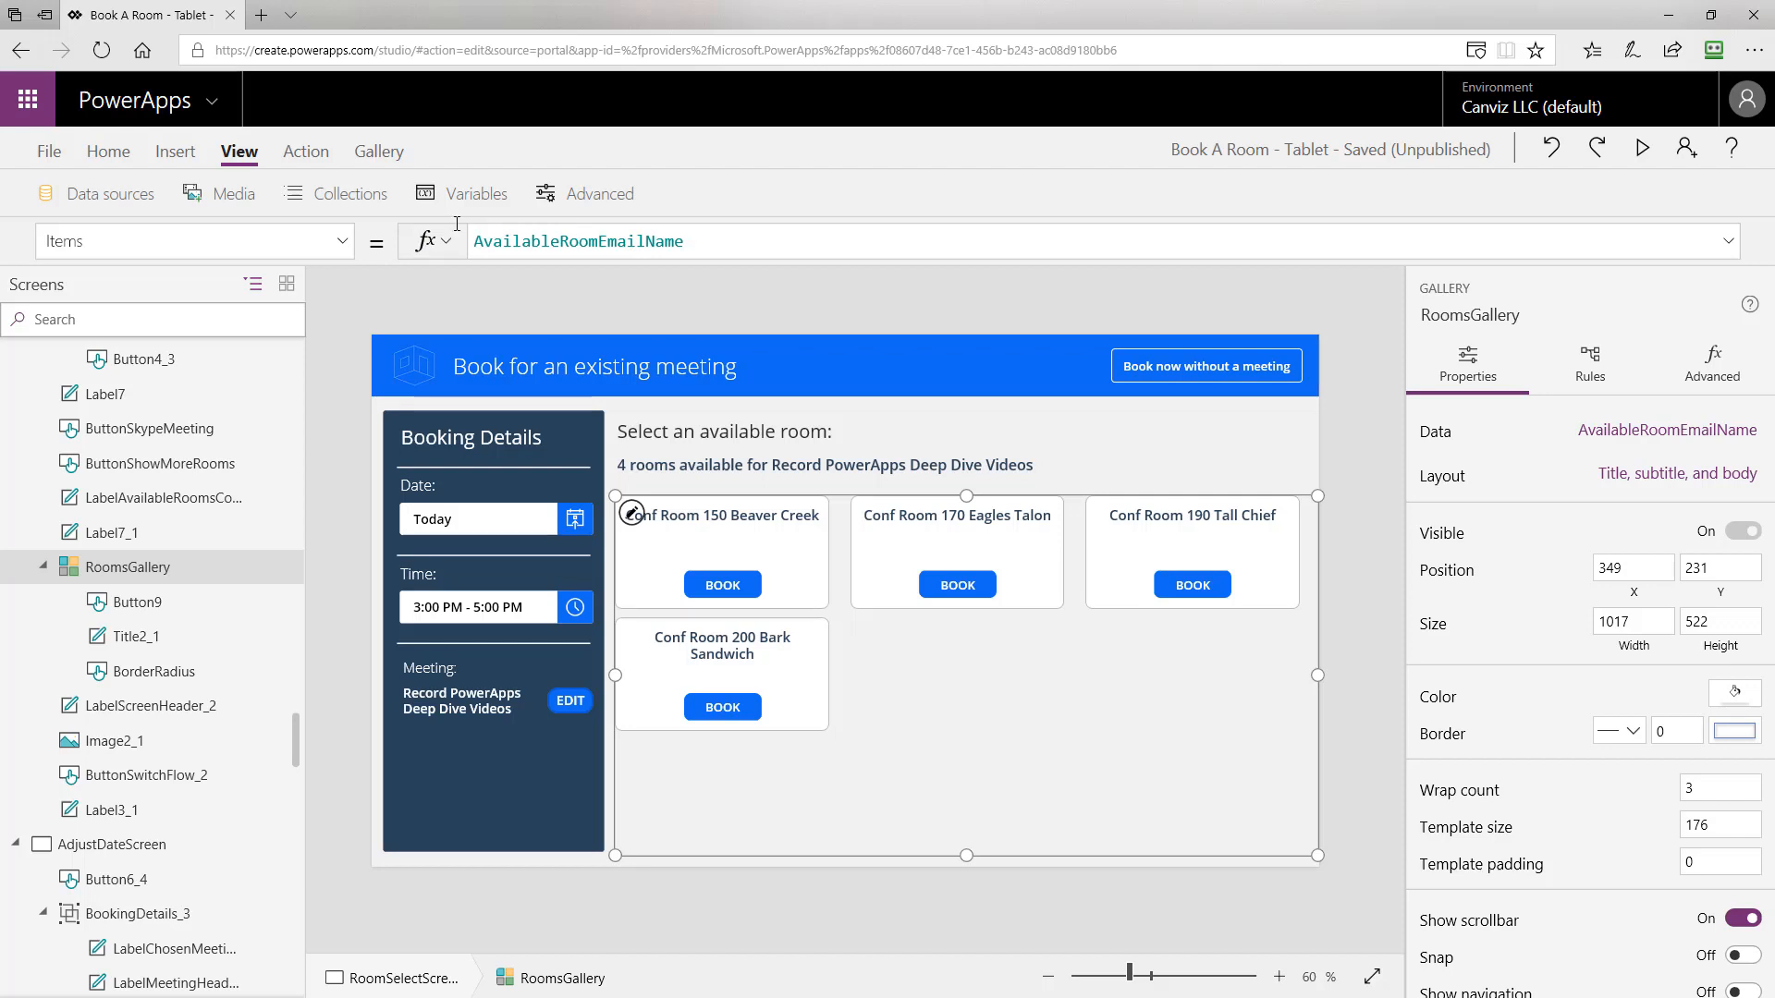
{"action": "mouse_move", "coordinate": [48, 150]}
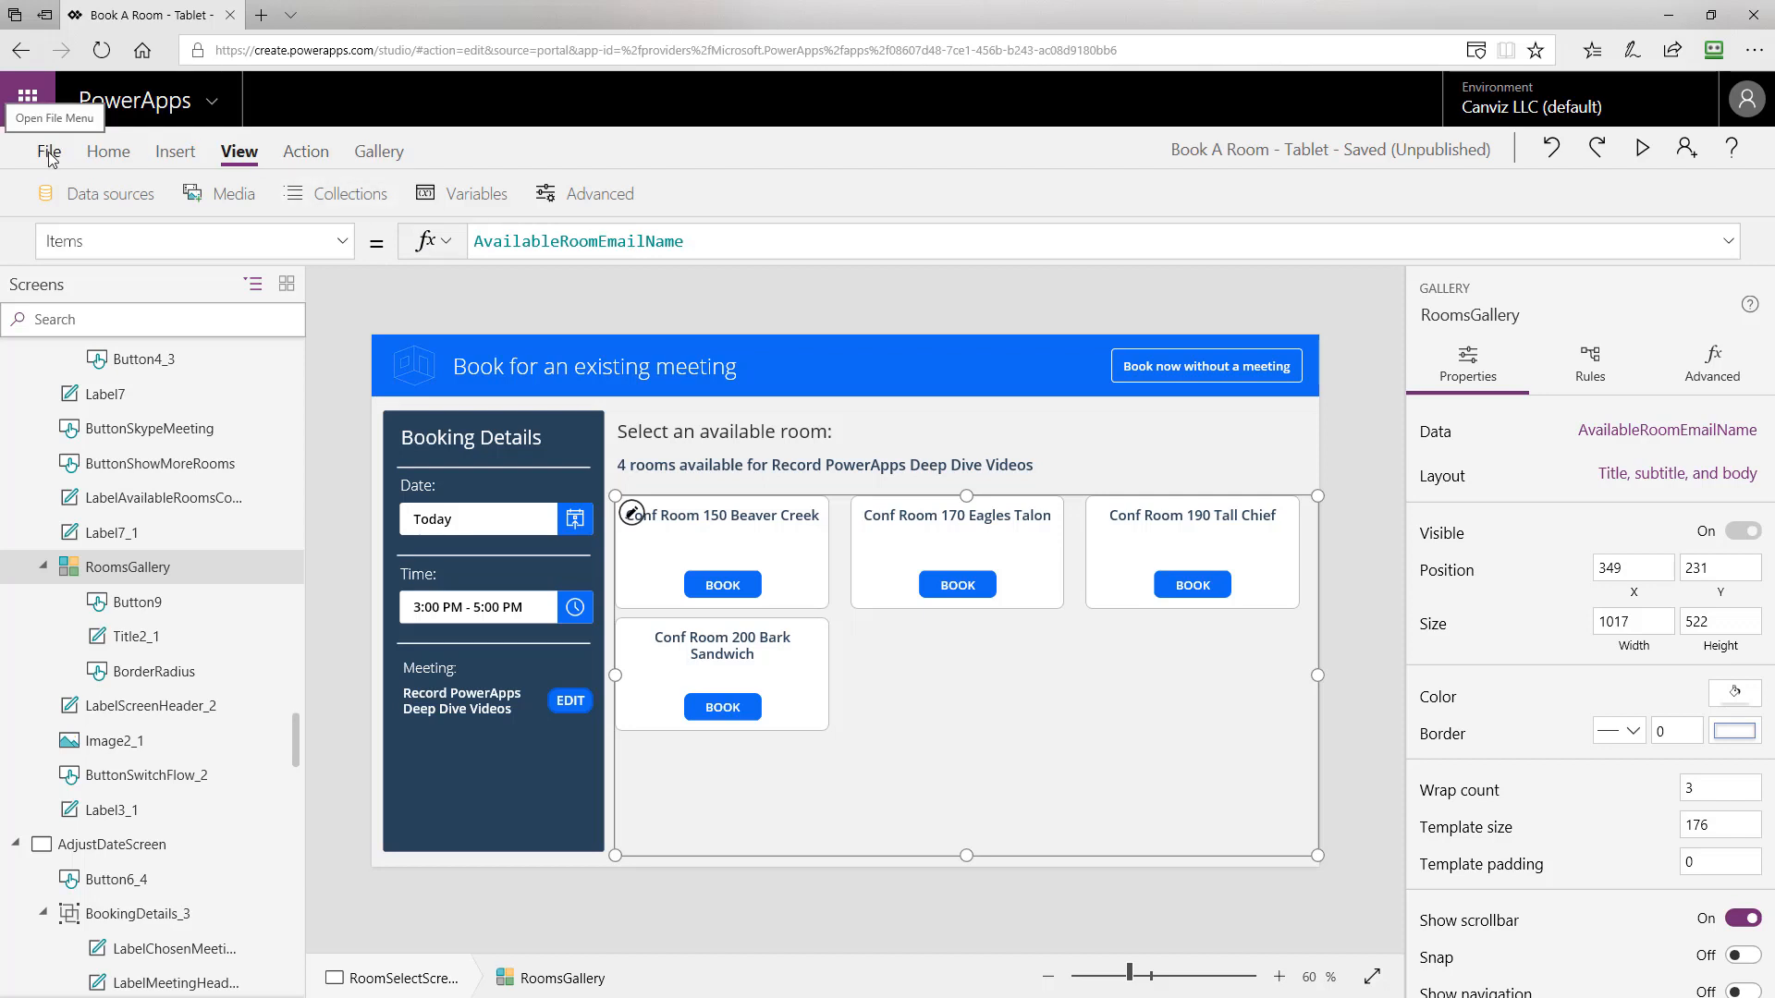
From File > Collections, preview AvailableRoomEmailName's Email and Name columns.
{"action": "left_click", "coordinate": [48, 150]}
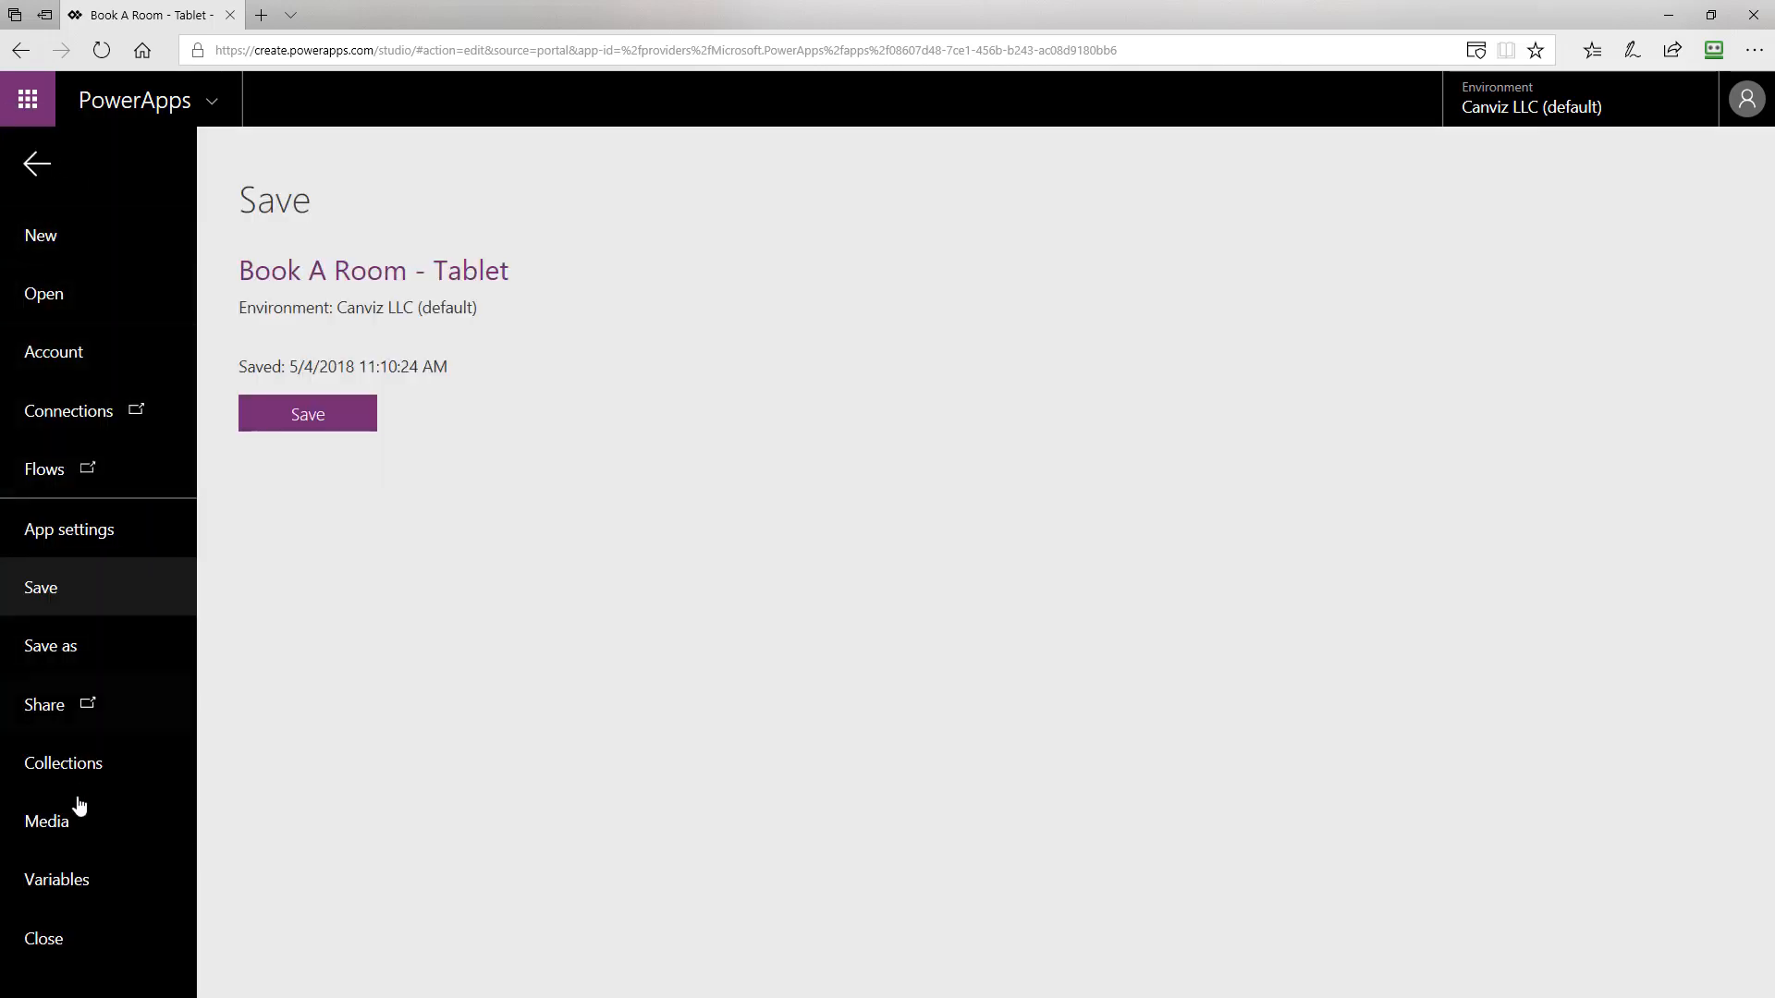
{"action": "left_click", "coordinate": [62, 761]}
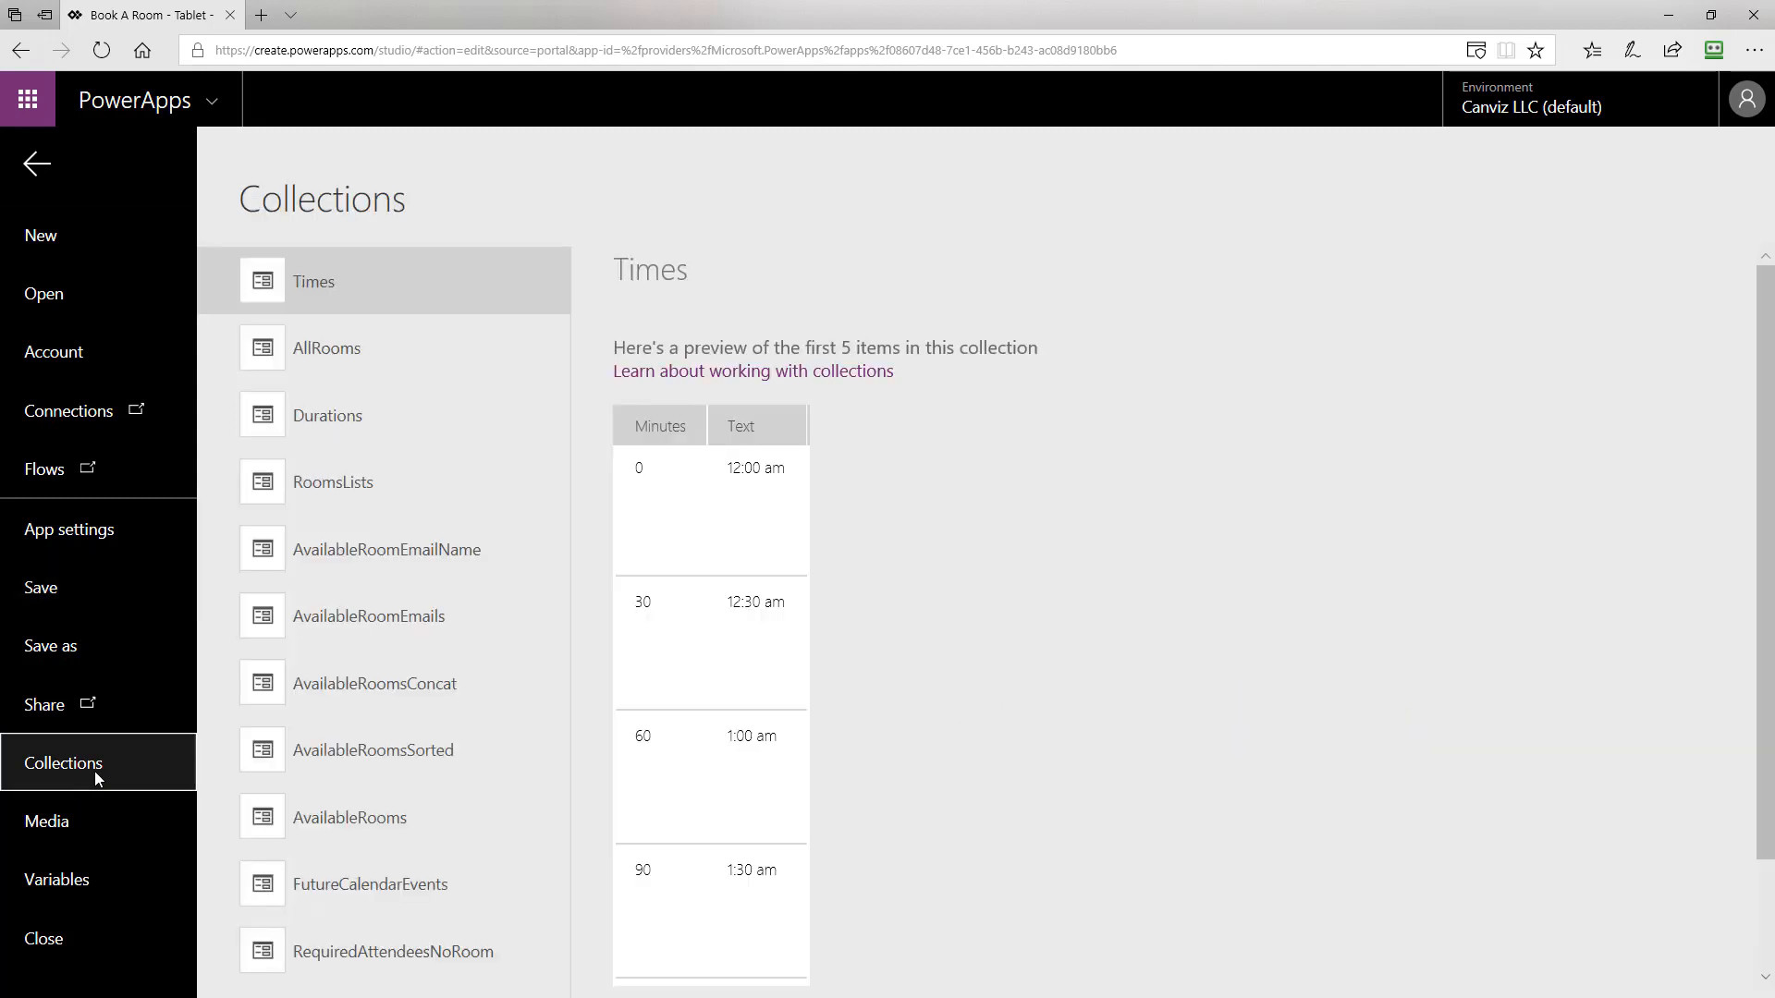
{"action": "mouse_move", "coordinate": [436, 758]}
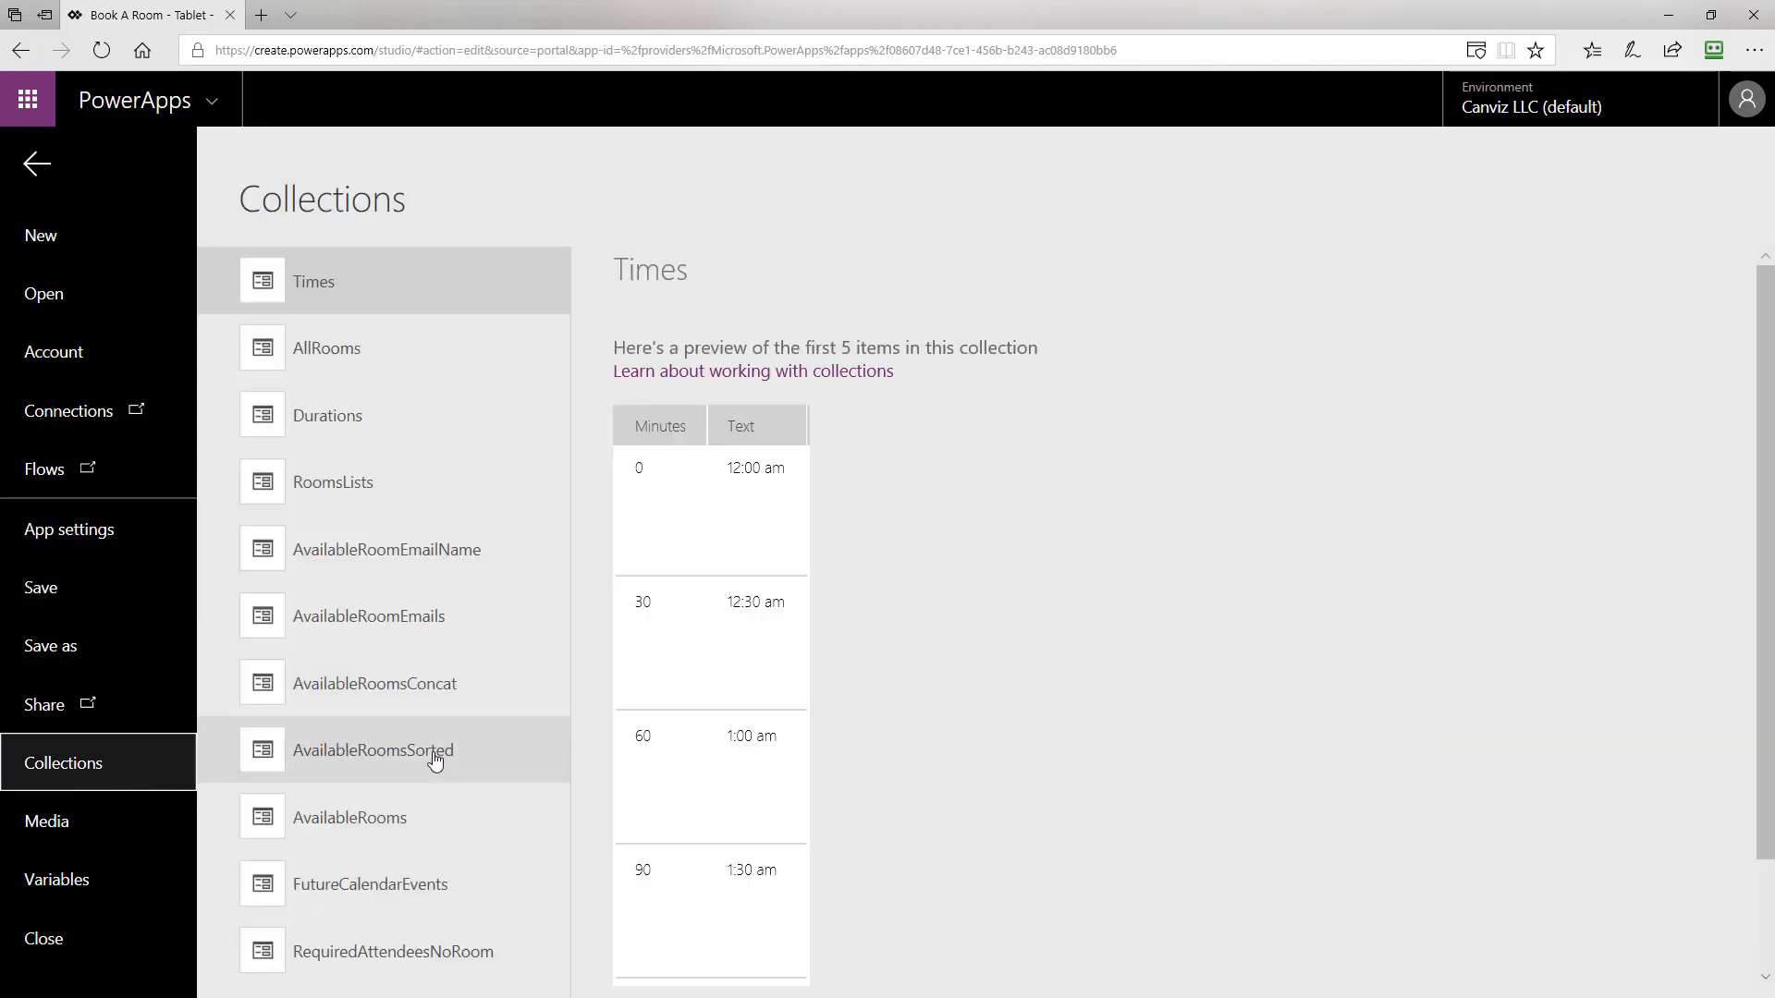
{"action": "left_click", "coordinate": [385, 549]}
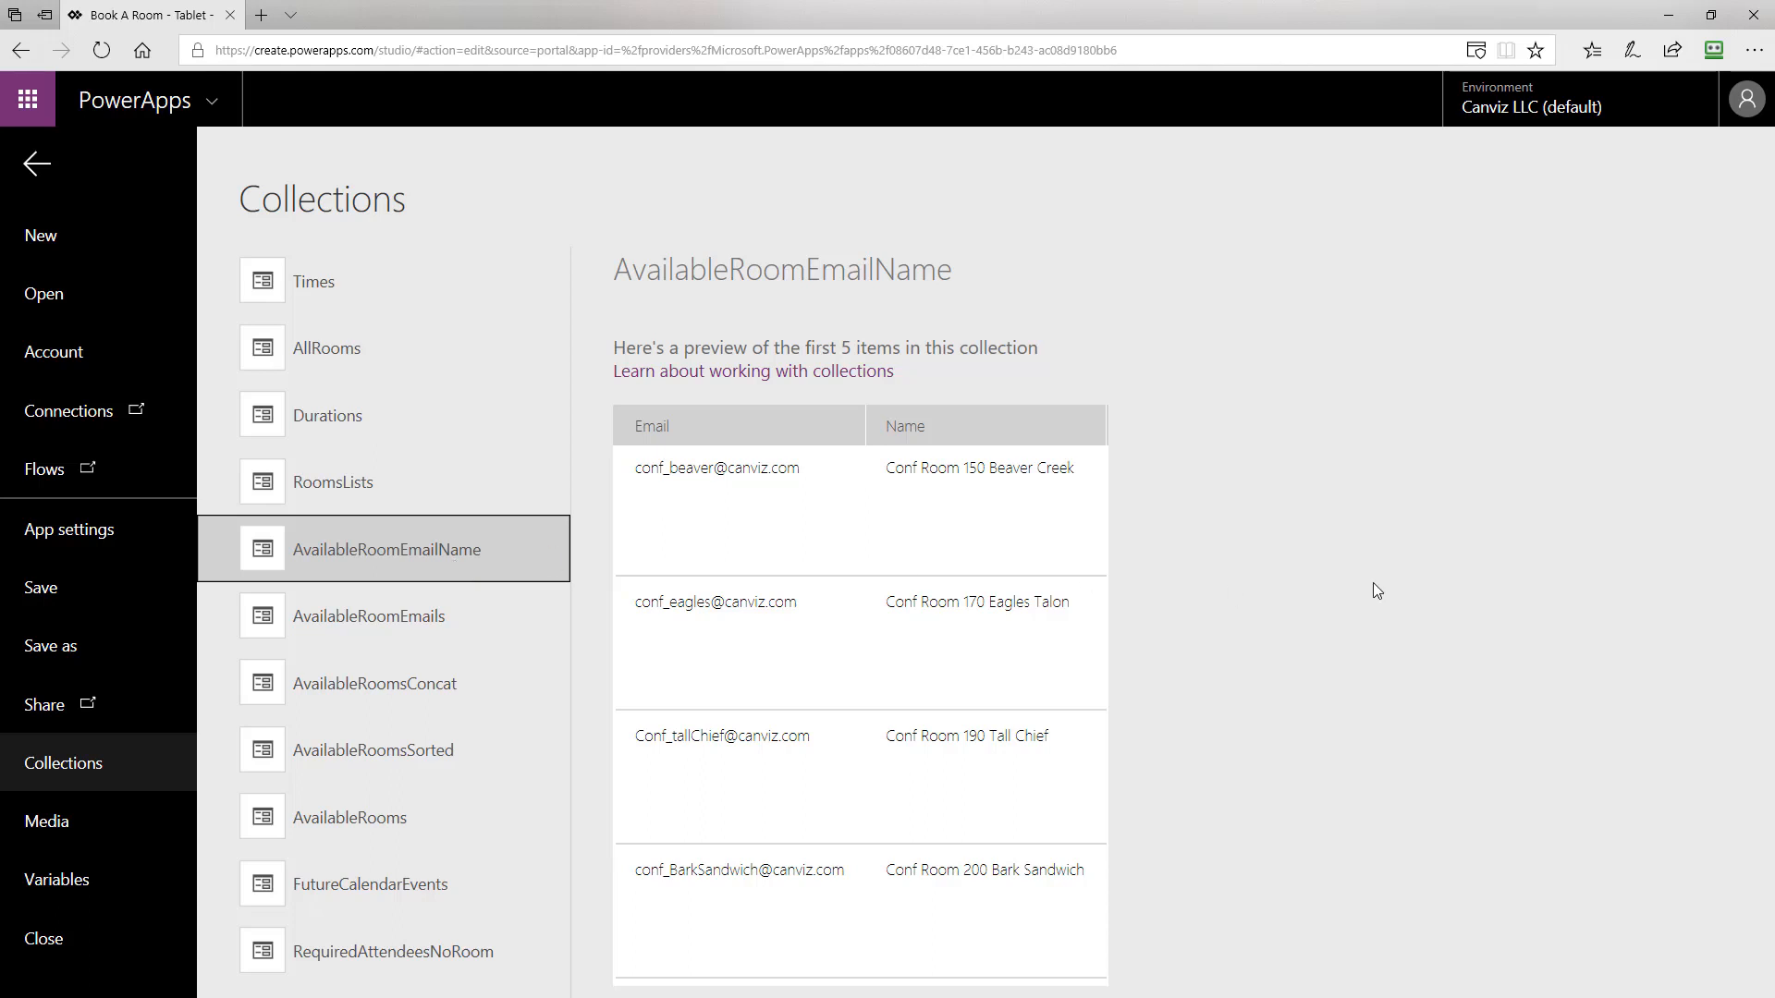
{"action": "mouse_move", "coordinate": [945, 525]}
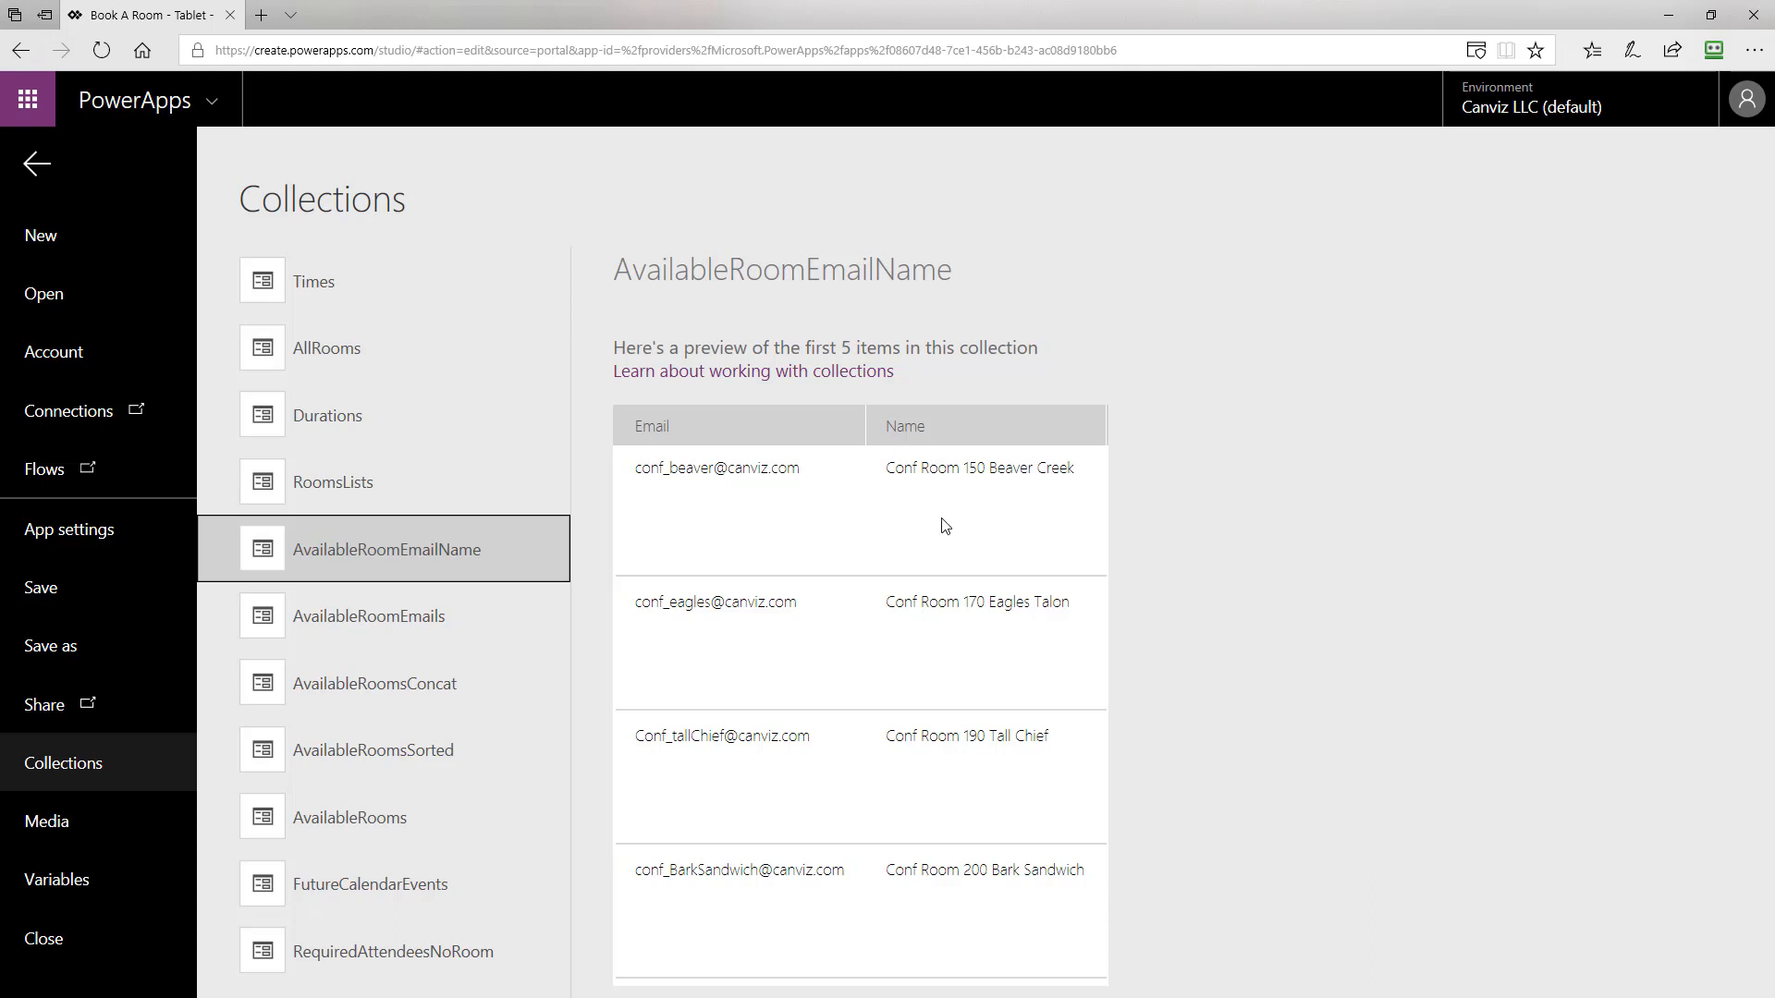
{"action": "mouse_move", "coordinate": [936, 510]}
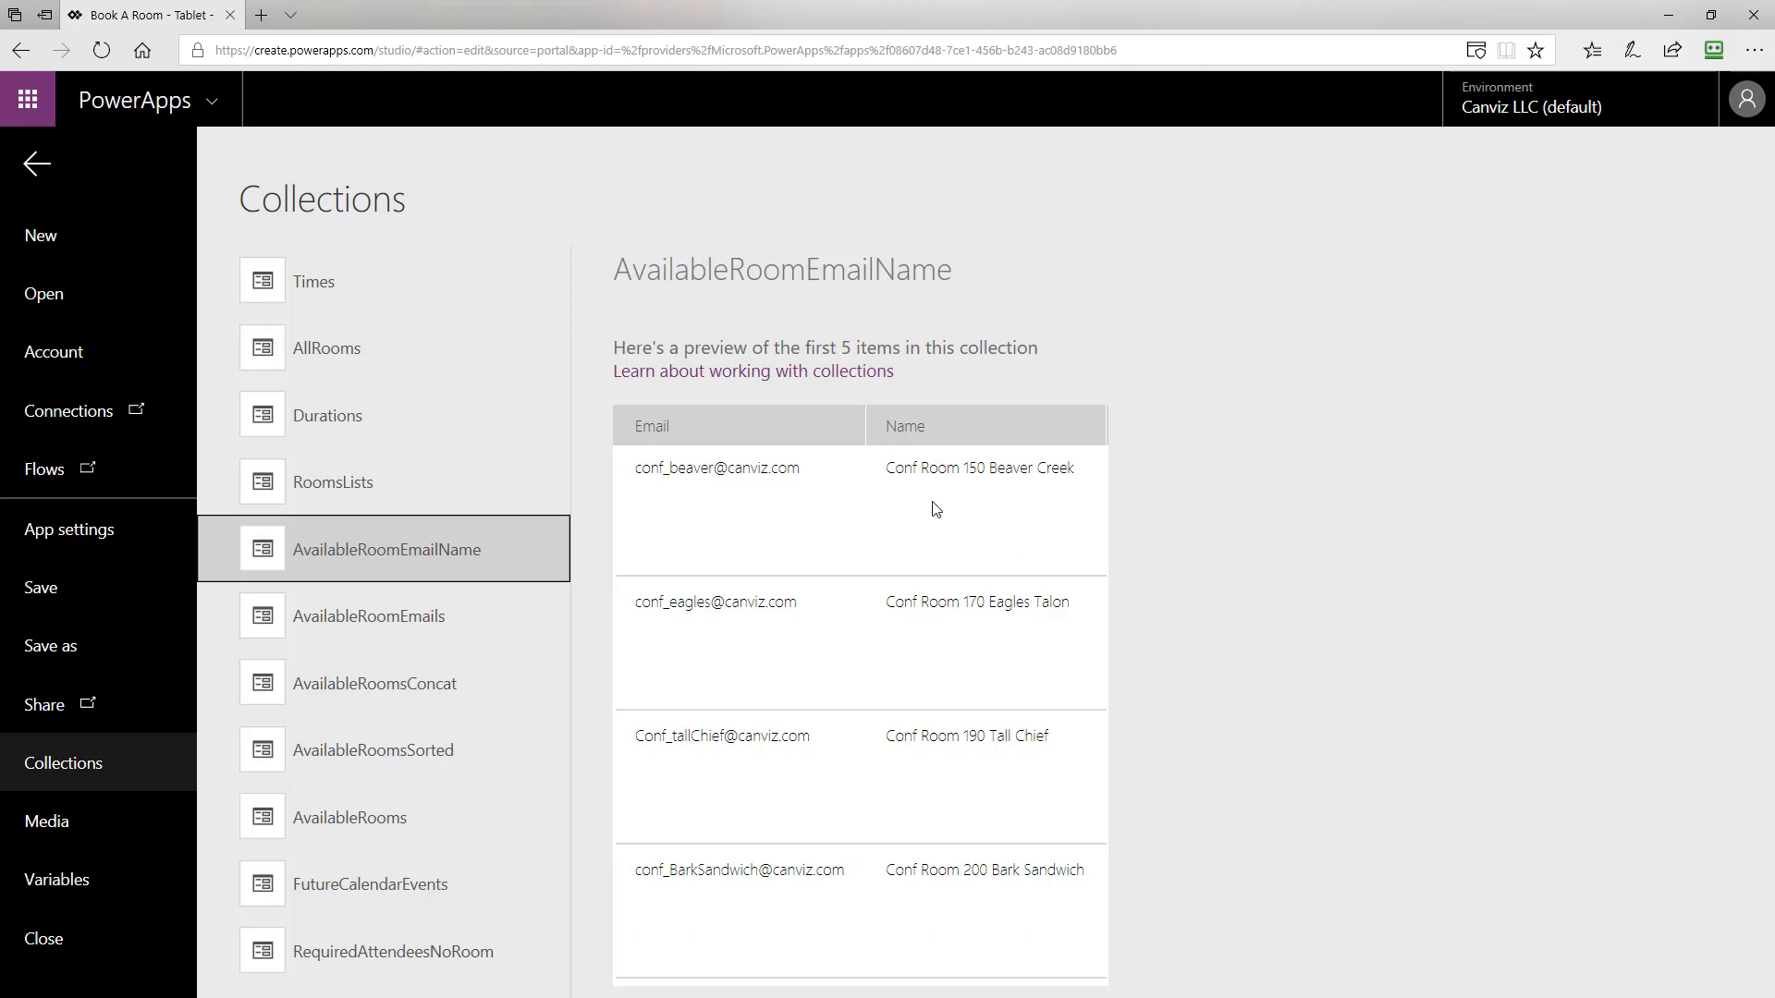
{"action": "mouse_move", "coordinate": [756, 523]}
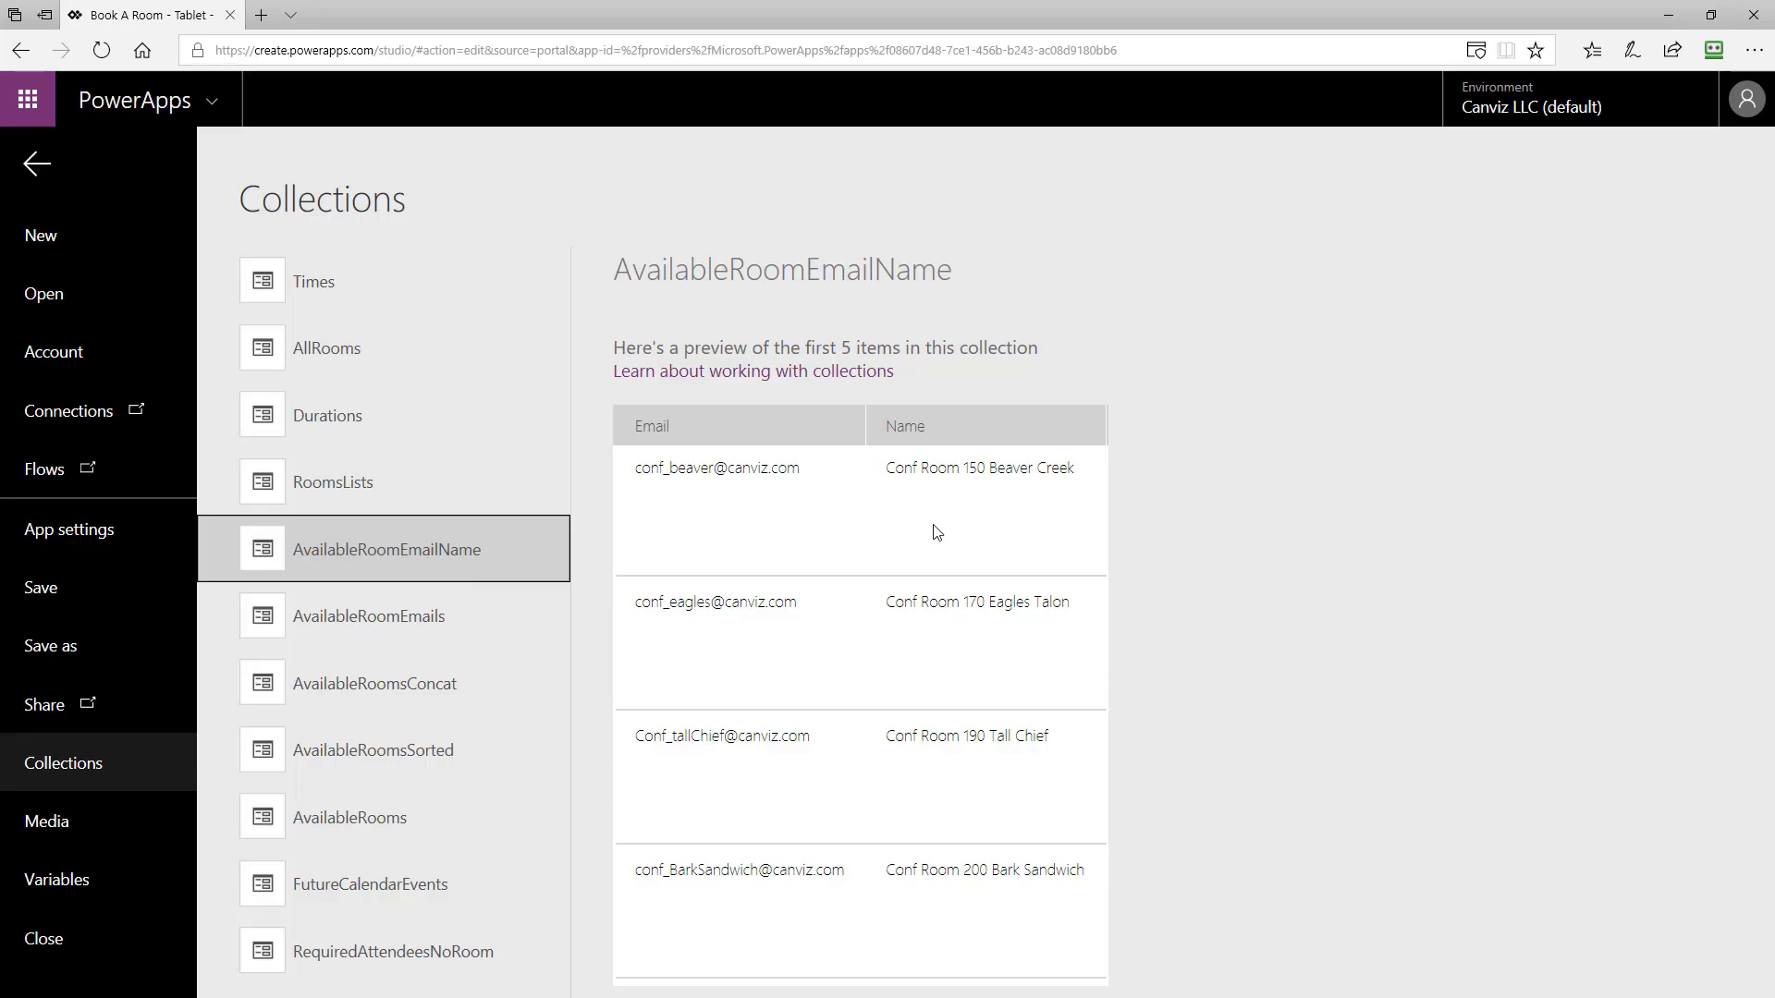
{"action": "mouse_move", "coordinate": [35, 164]}
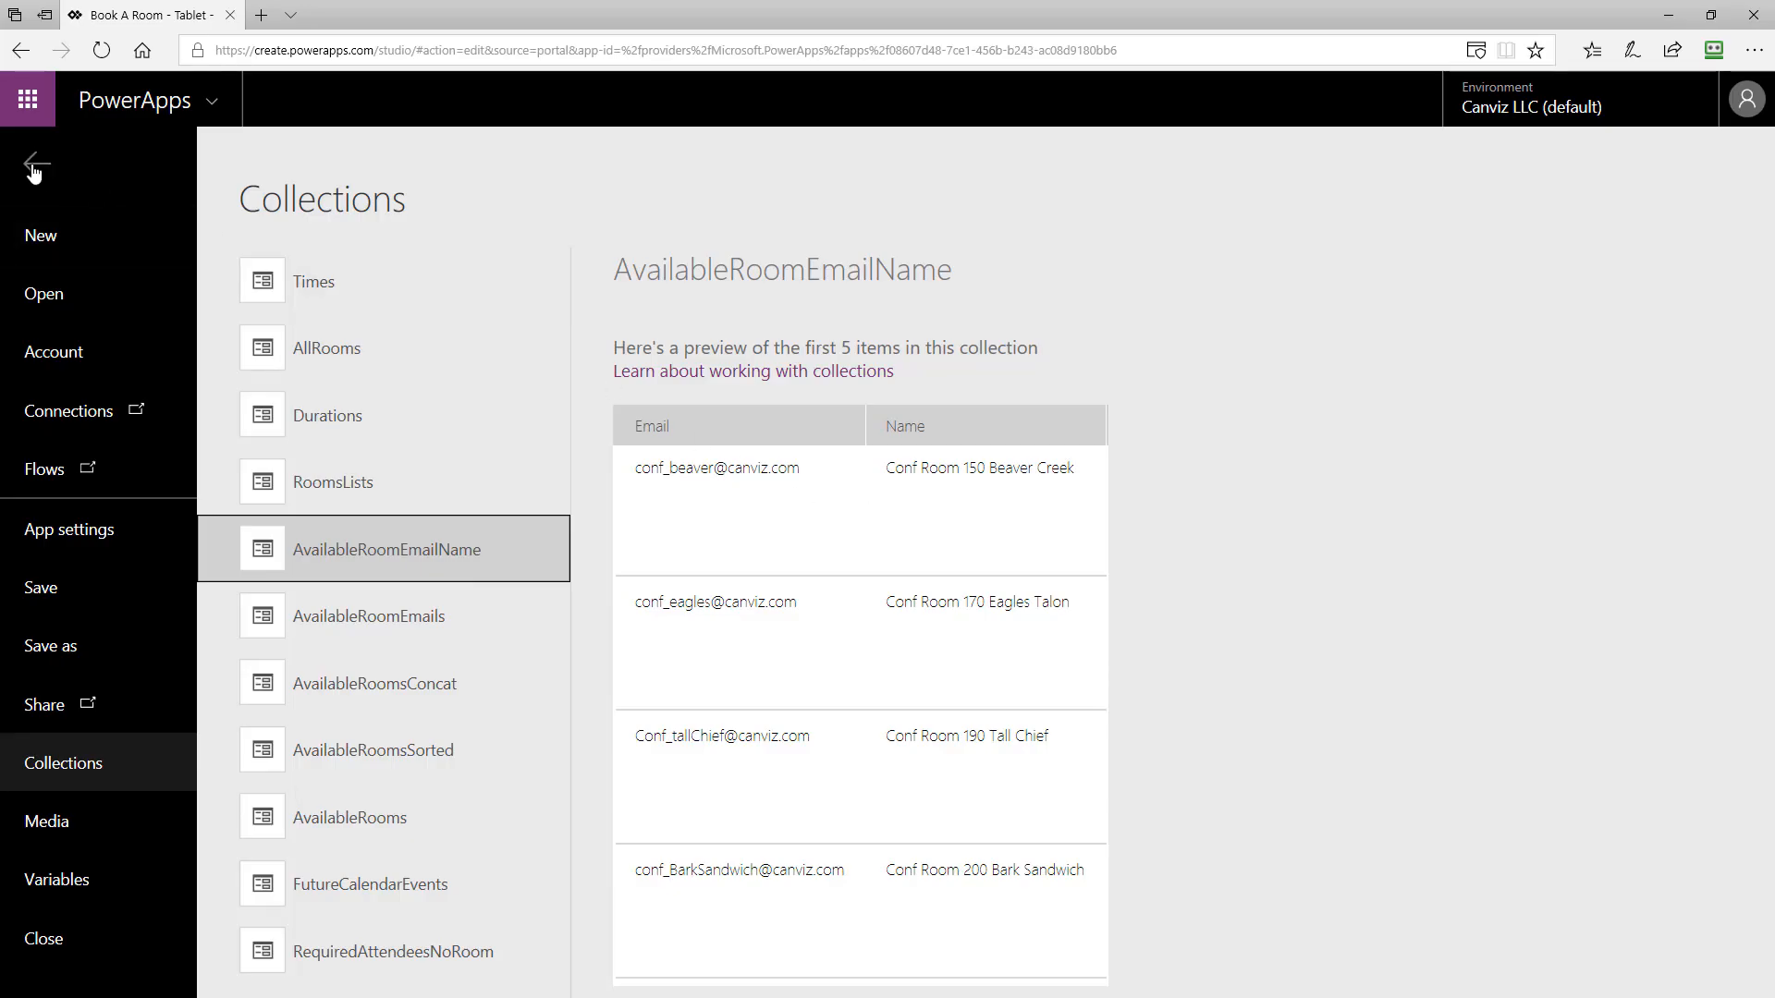
Return to the editor and highlight AvailableRoomEmailName in RoomSelectScreen's OnVisible formula.
{"action": "left_click", "coordinate": [33, 164]}
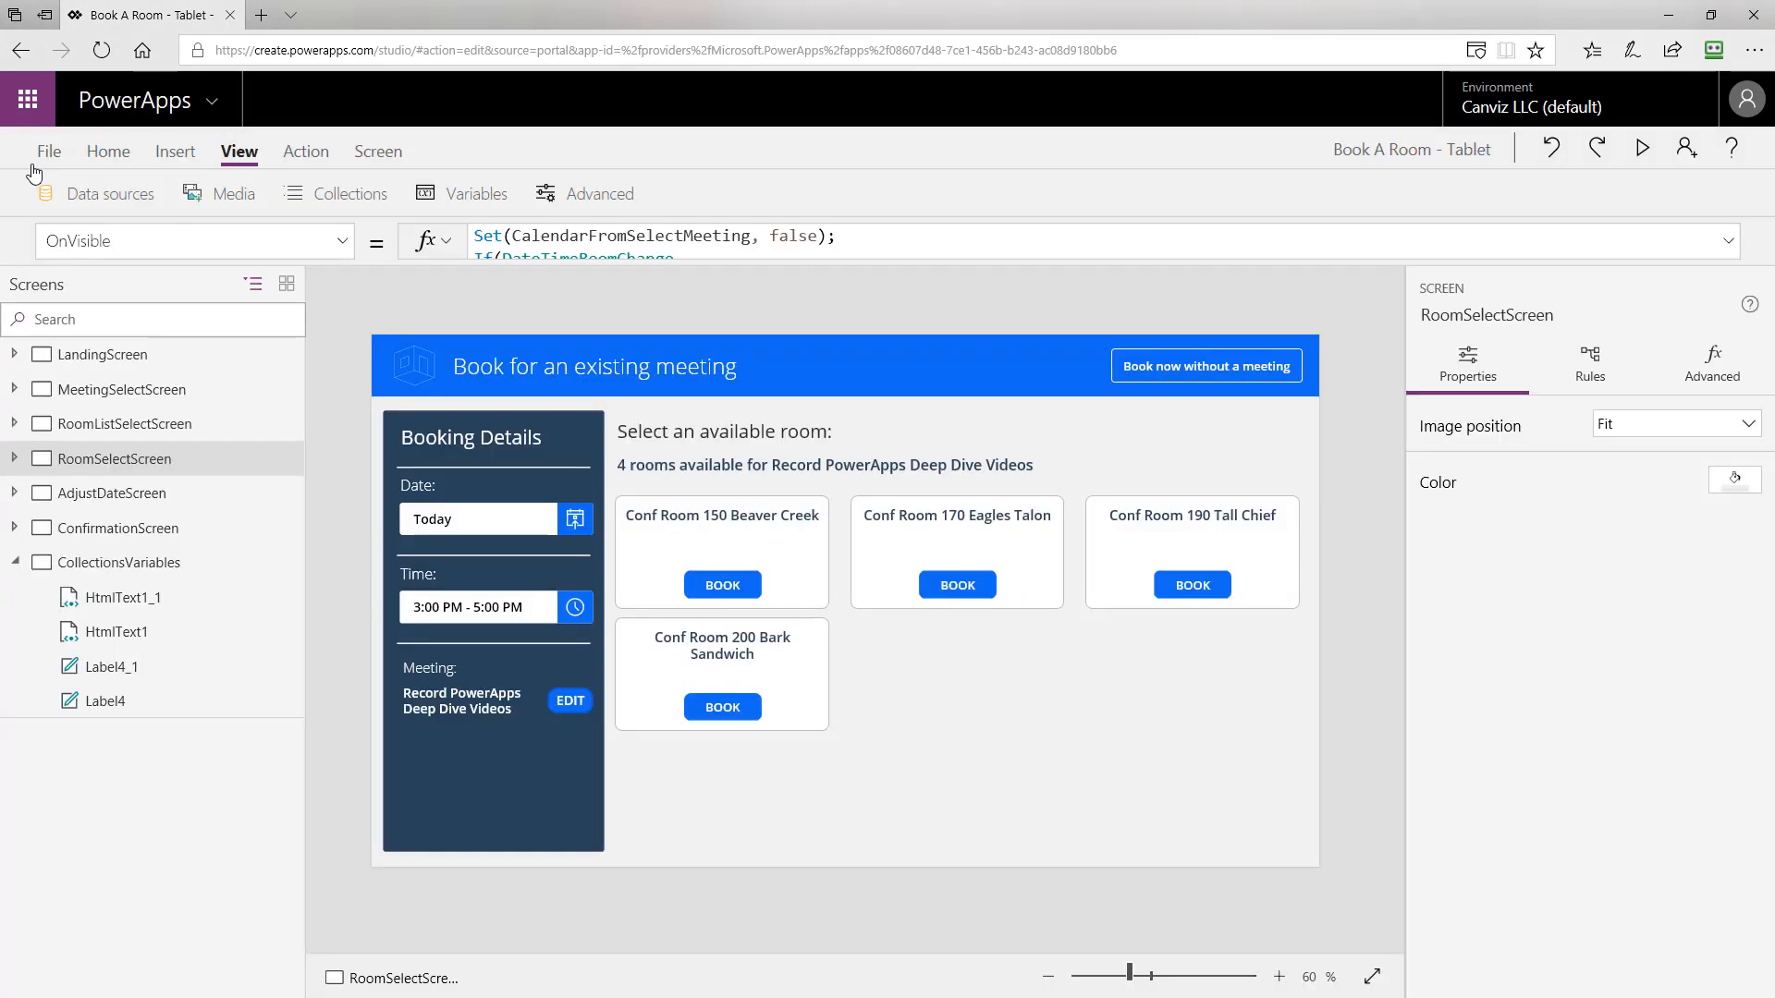
{"action": "mouse_move", "coordinate": [1693, 246]}
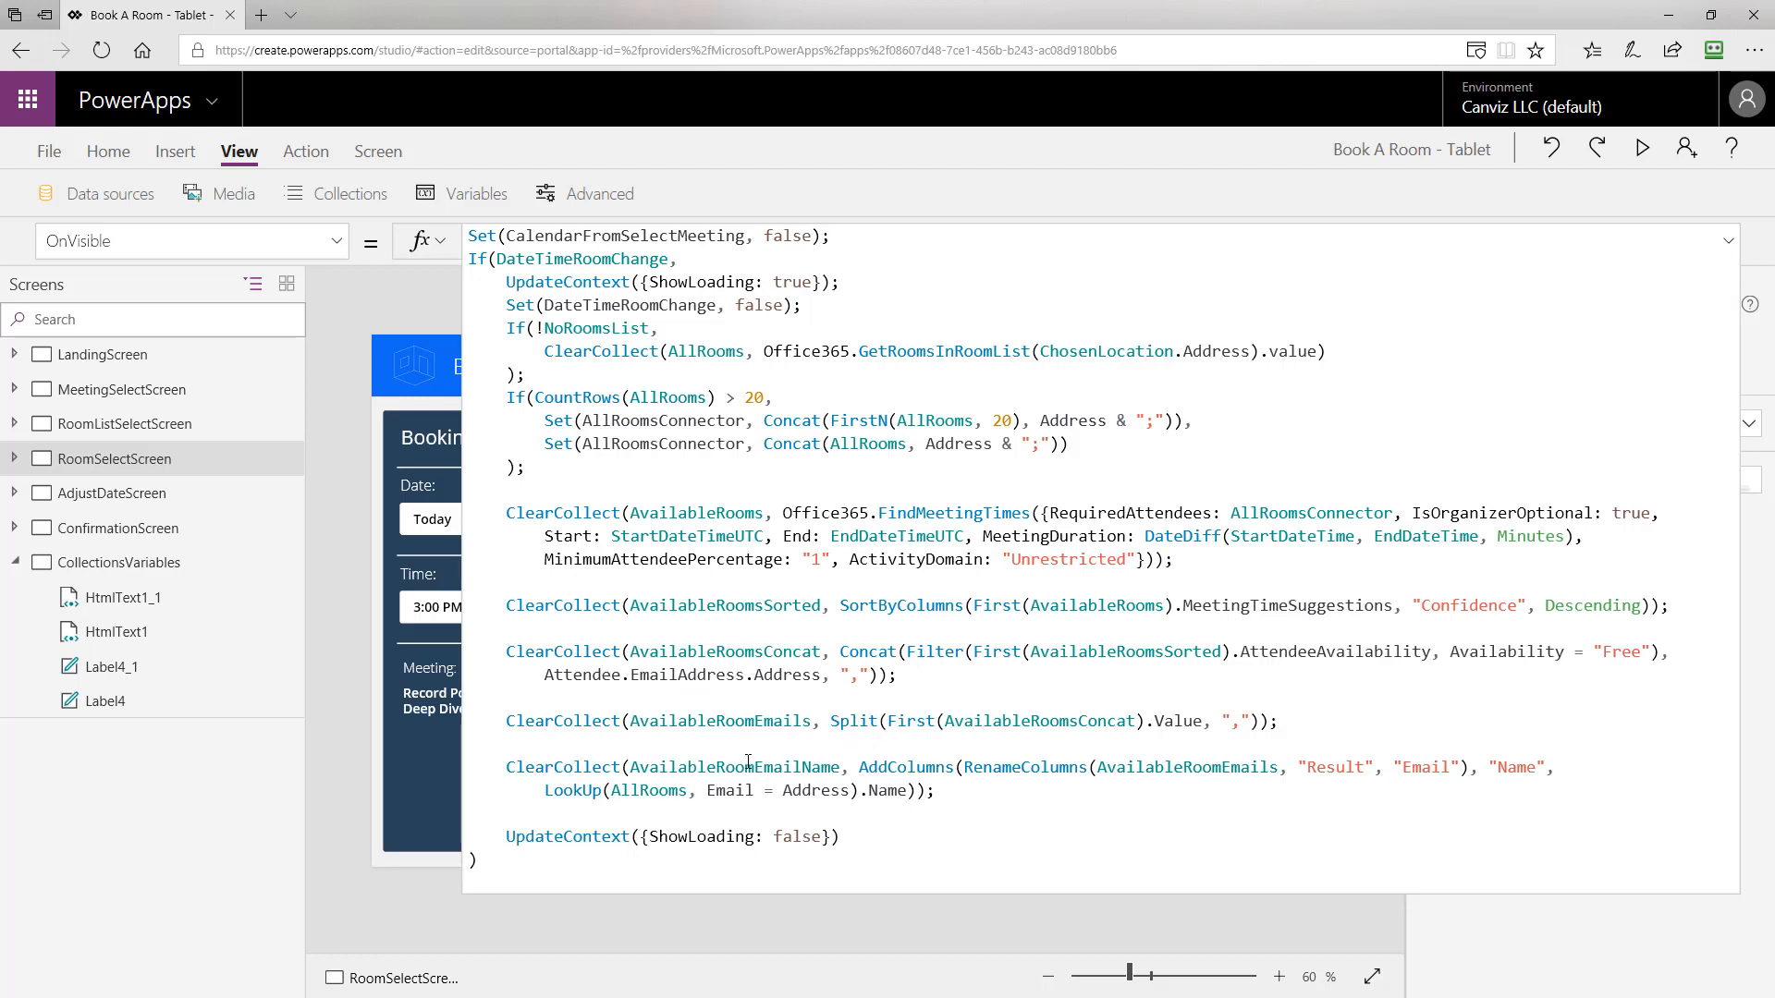
{"action": "double_click", "coordinate": [734, 766]}
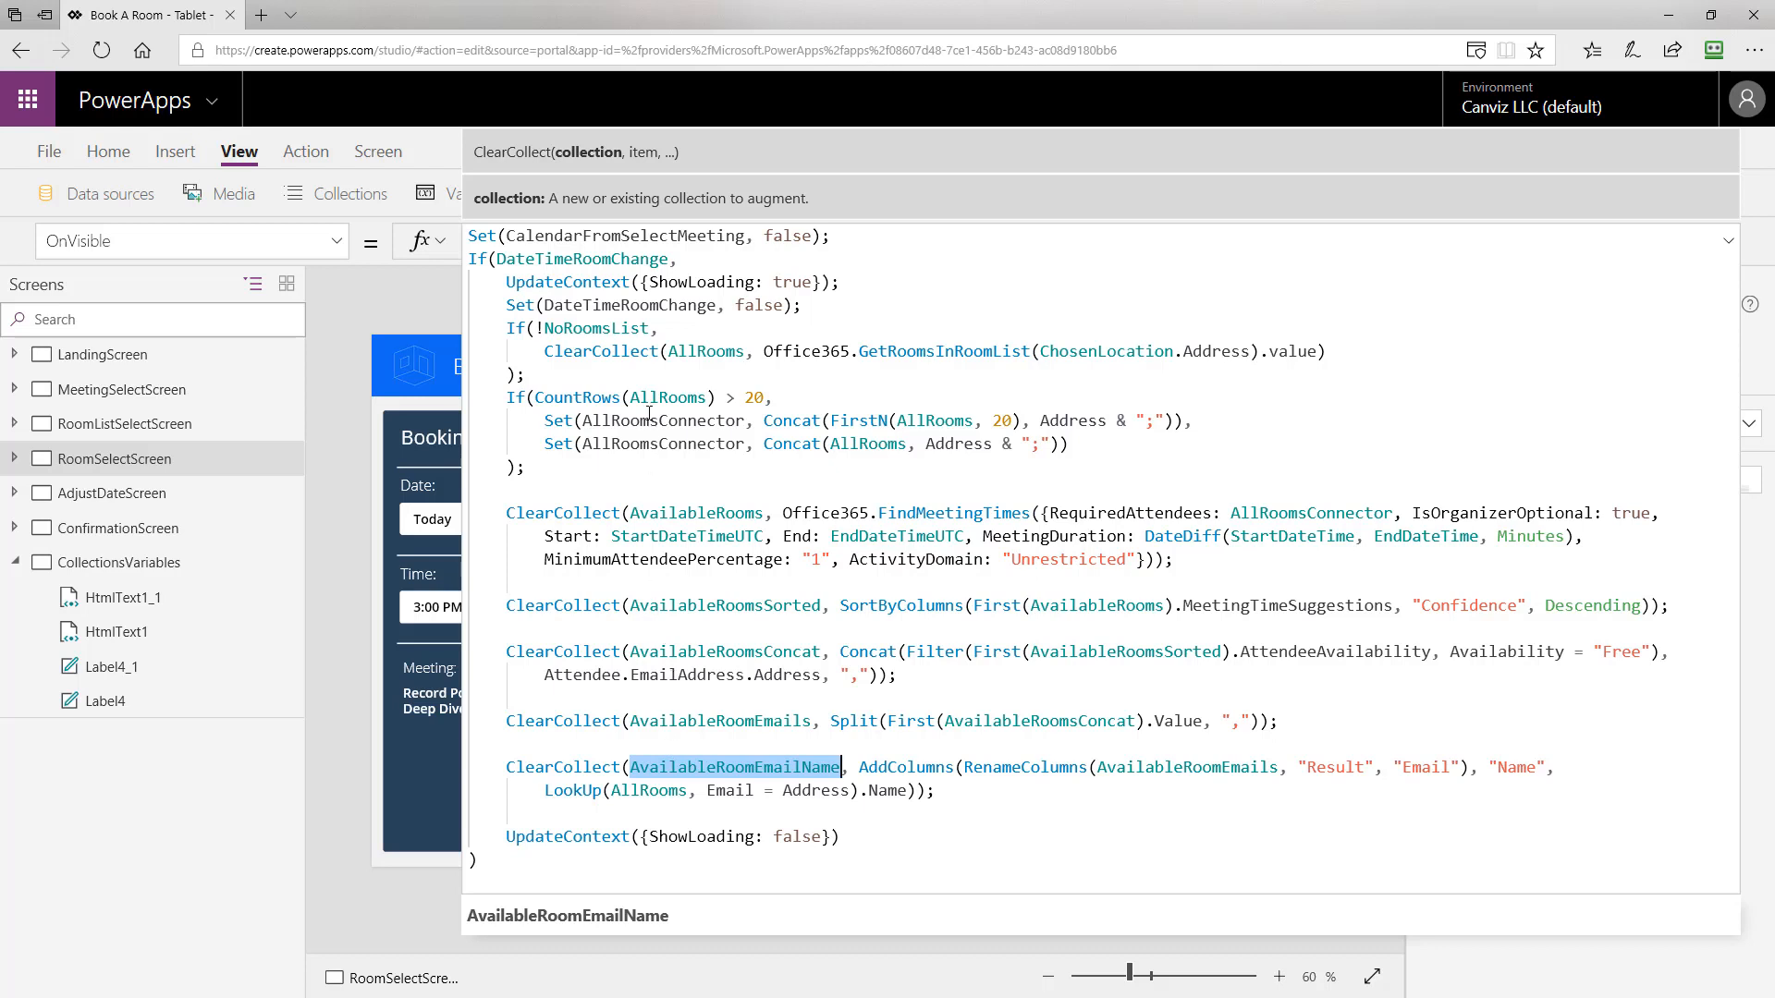
{"action": "mouse_move", "coordinate": [694, 340]}
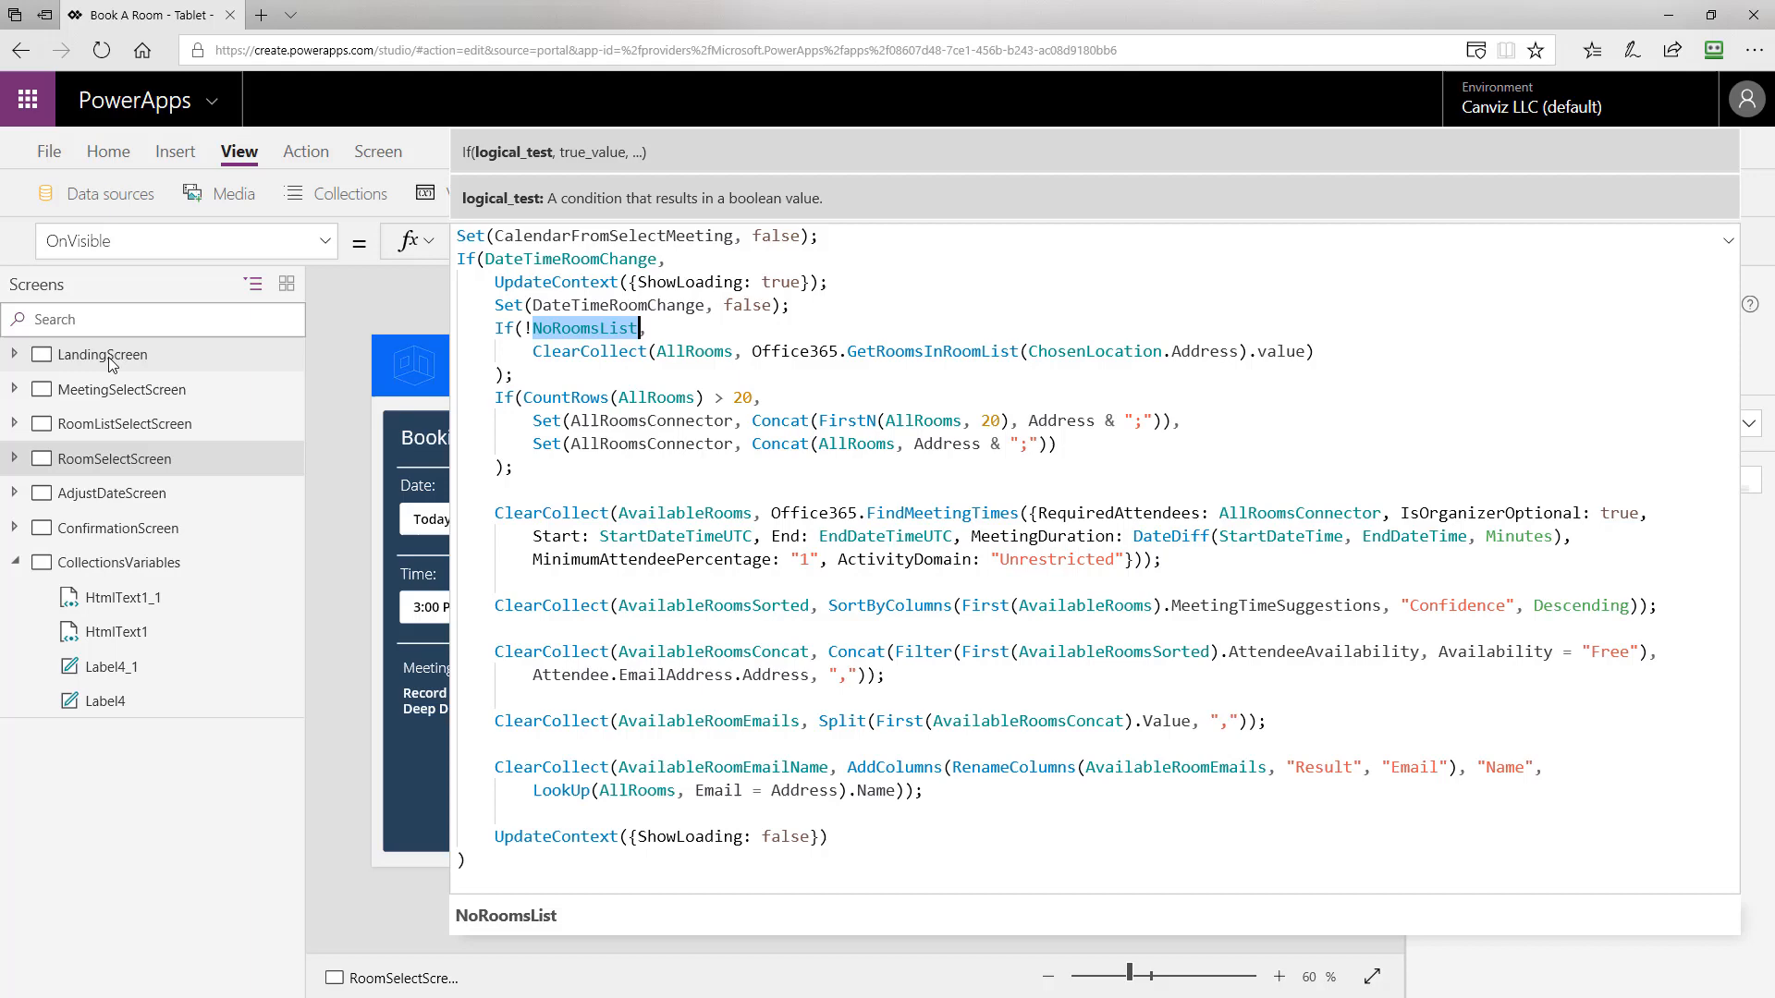
{"action": "left_click", "coordinate": [104, 355]}
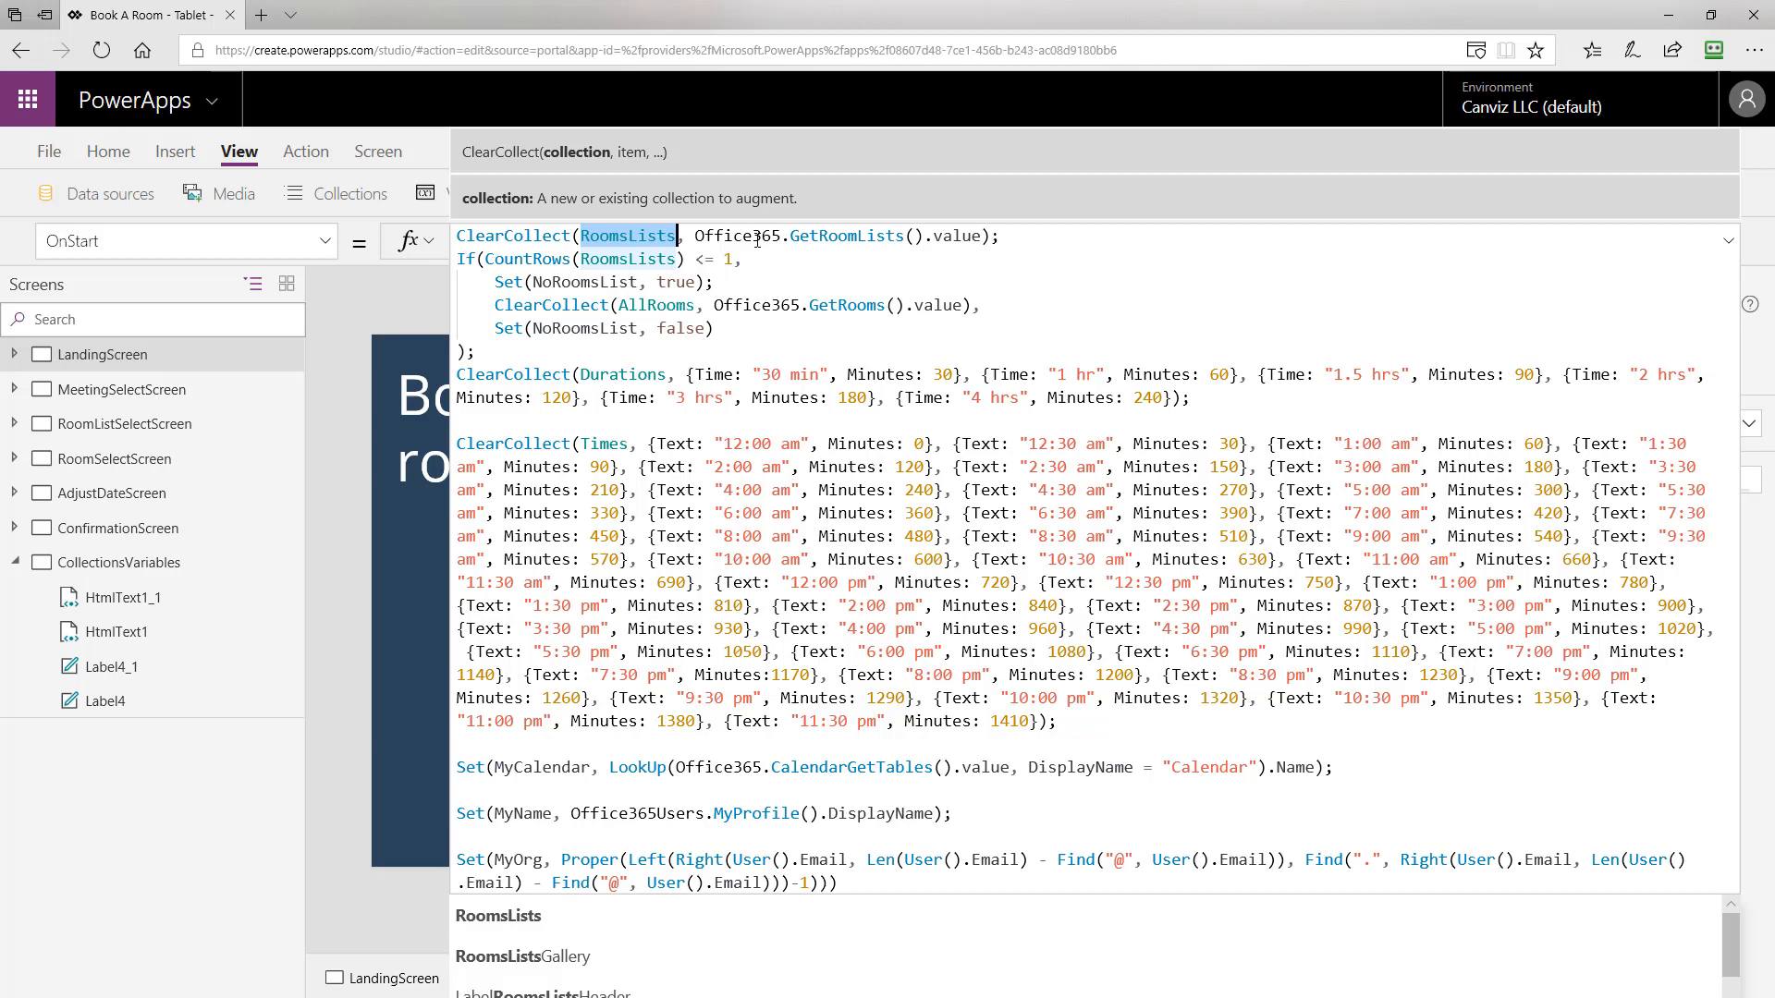
{"action": "left_click", "coordinate": [847, 235]}
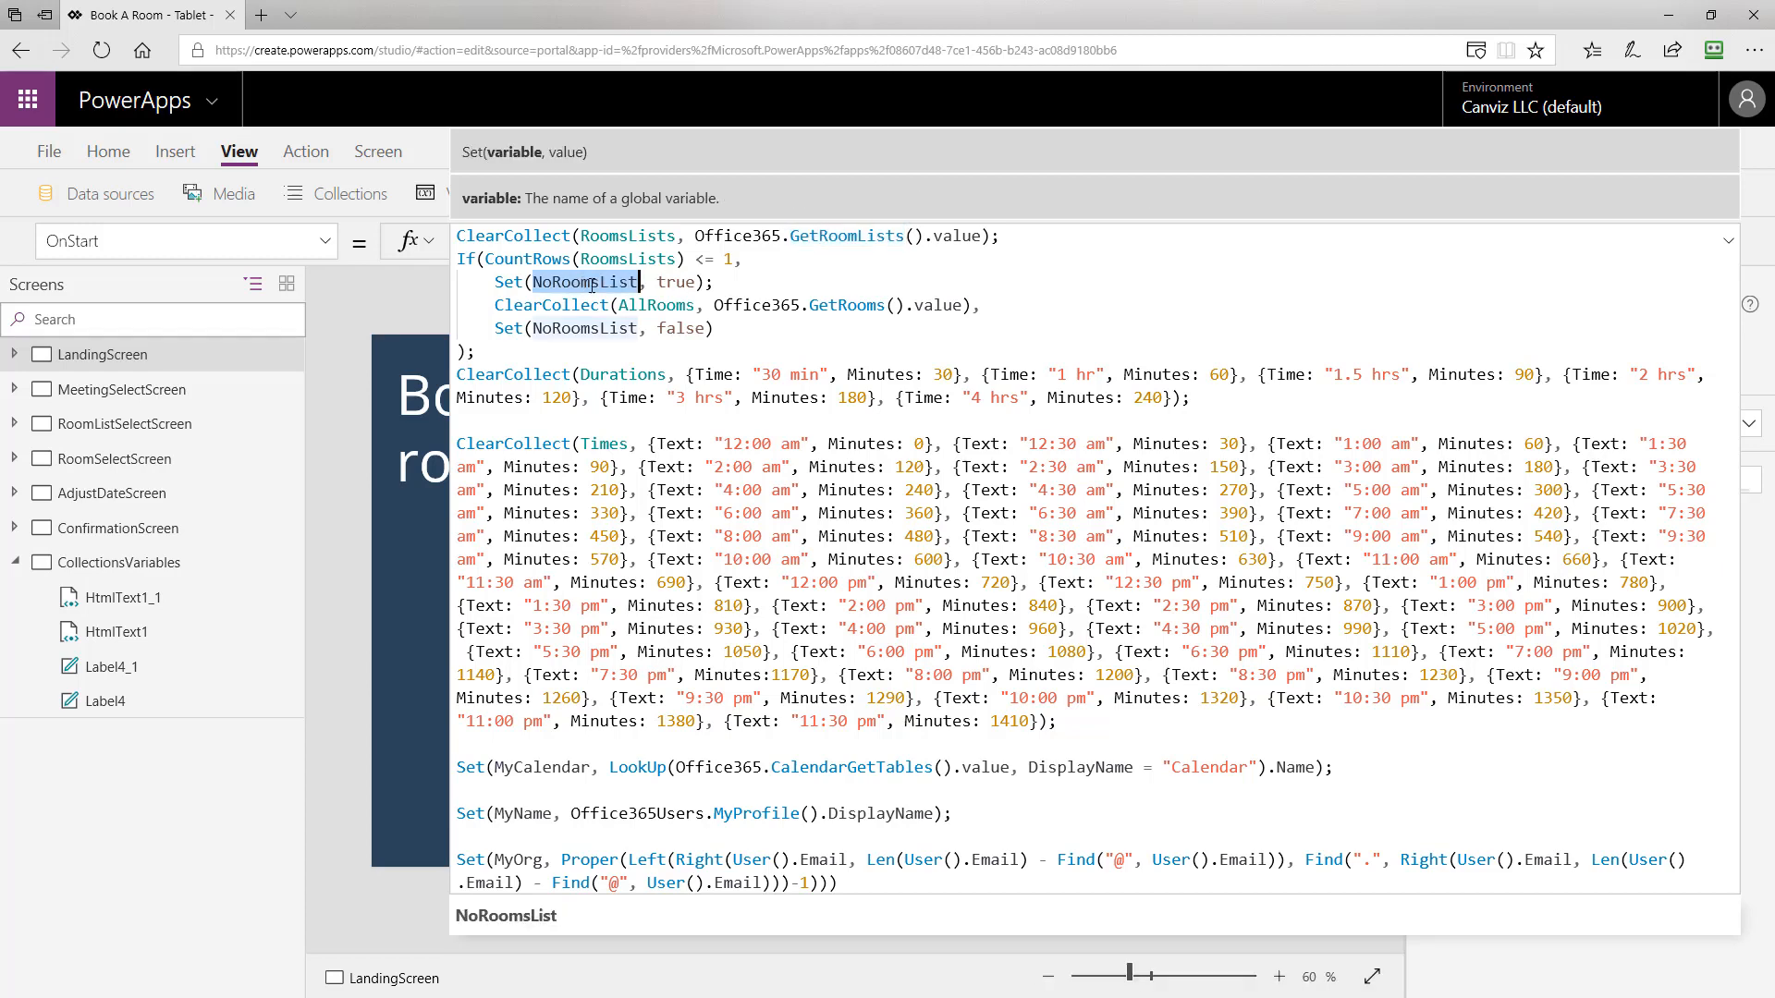
{"action": "mouse_move", "coordinate": [856, 305]}
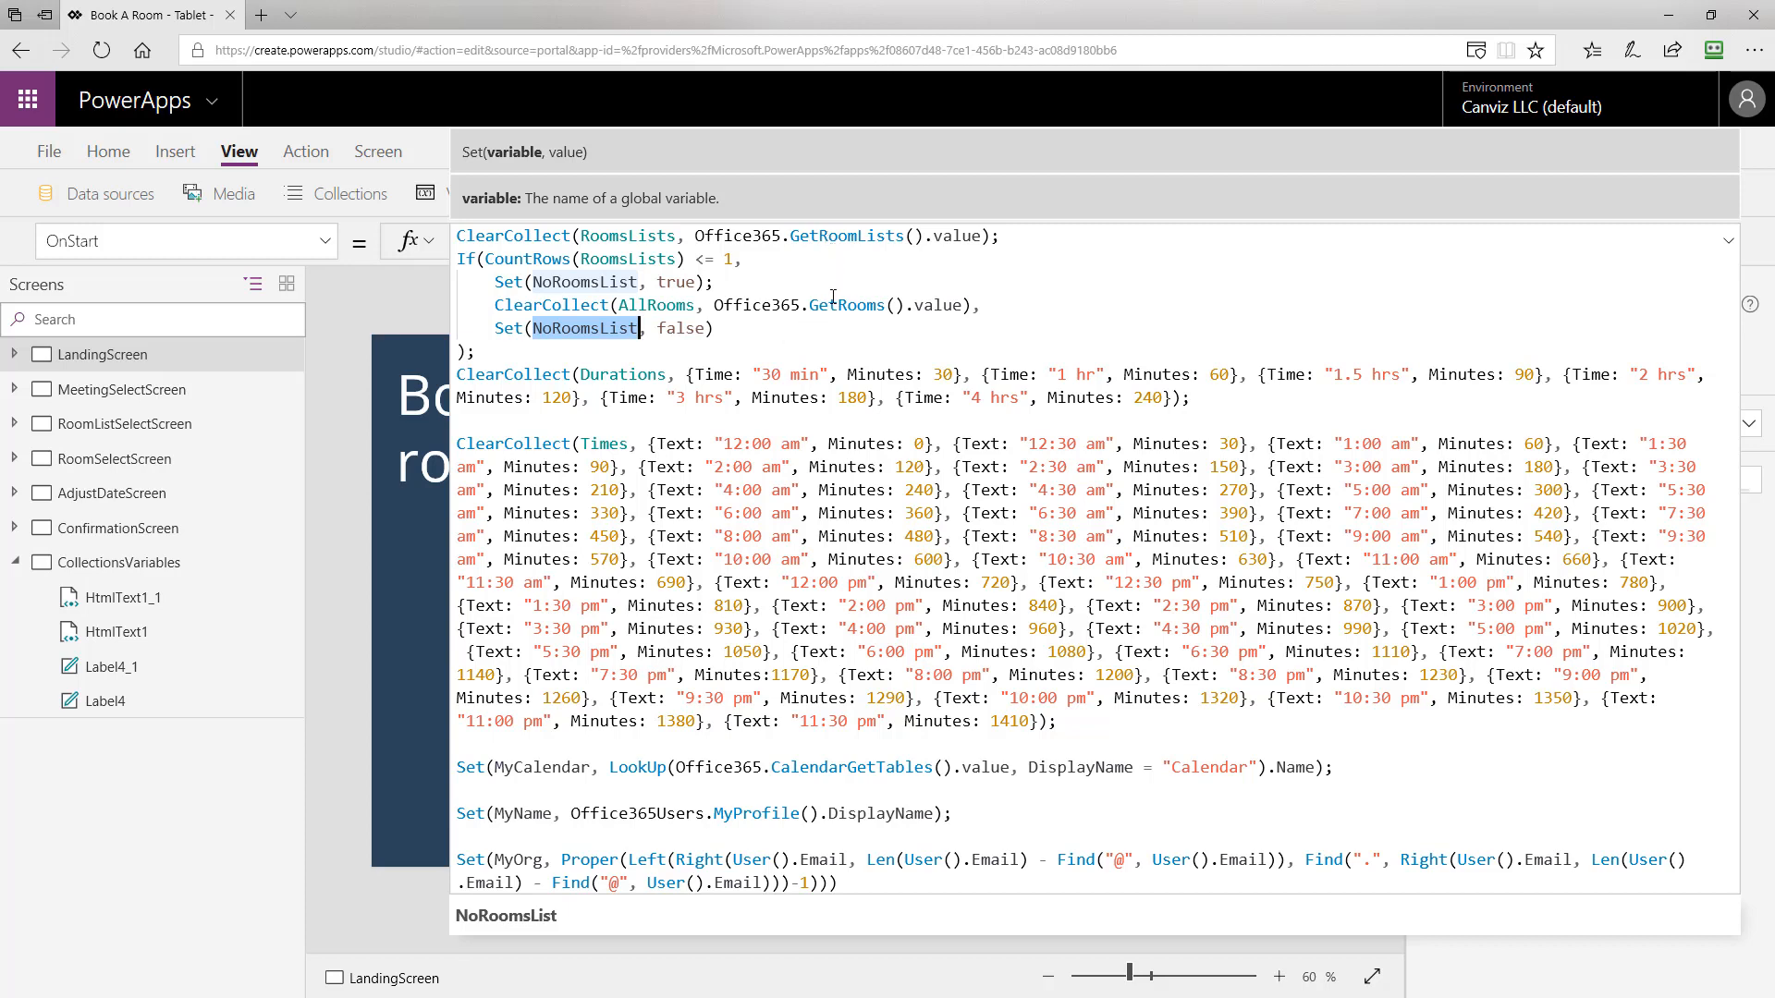
{"action": "mouse_move", "coordinate": [835, 259]}
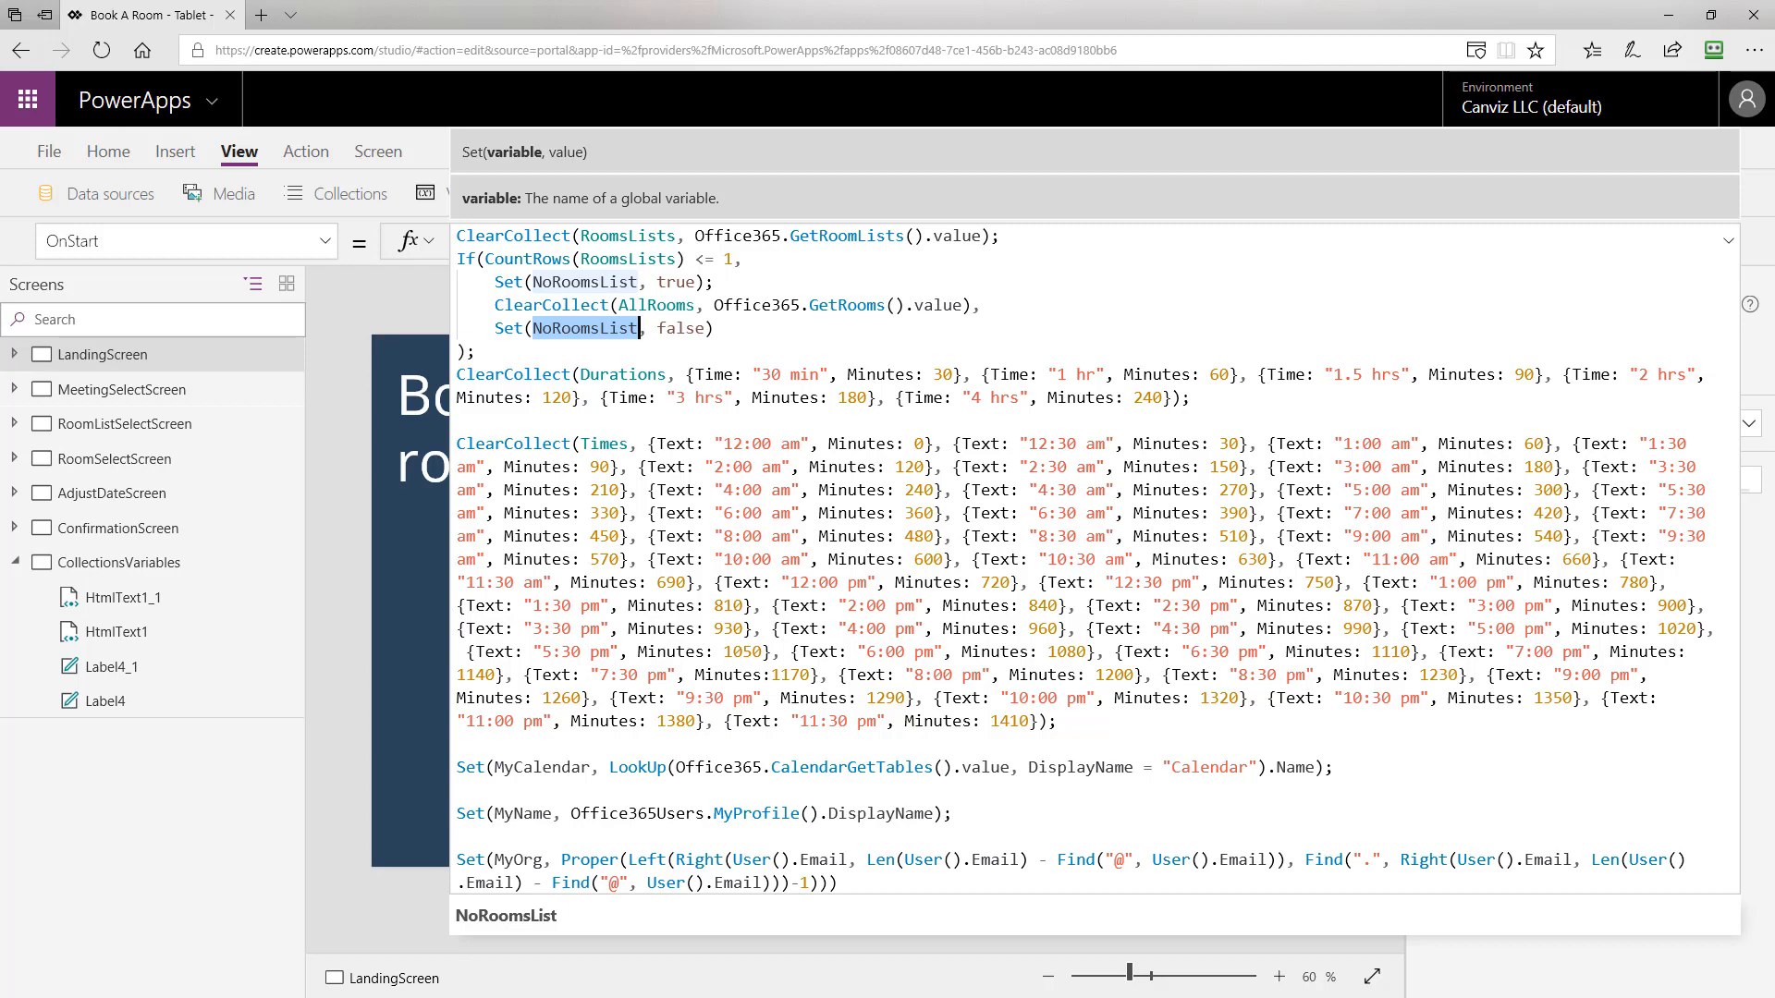
{"action": "left_click", "coordinate": [117, 458]}
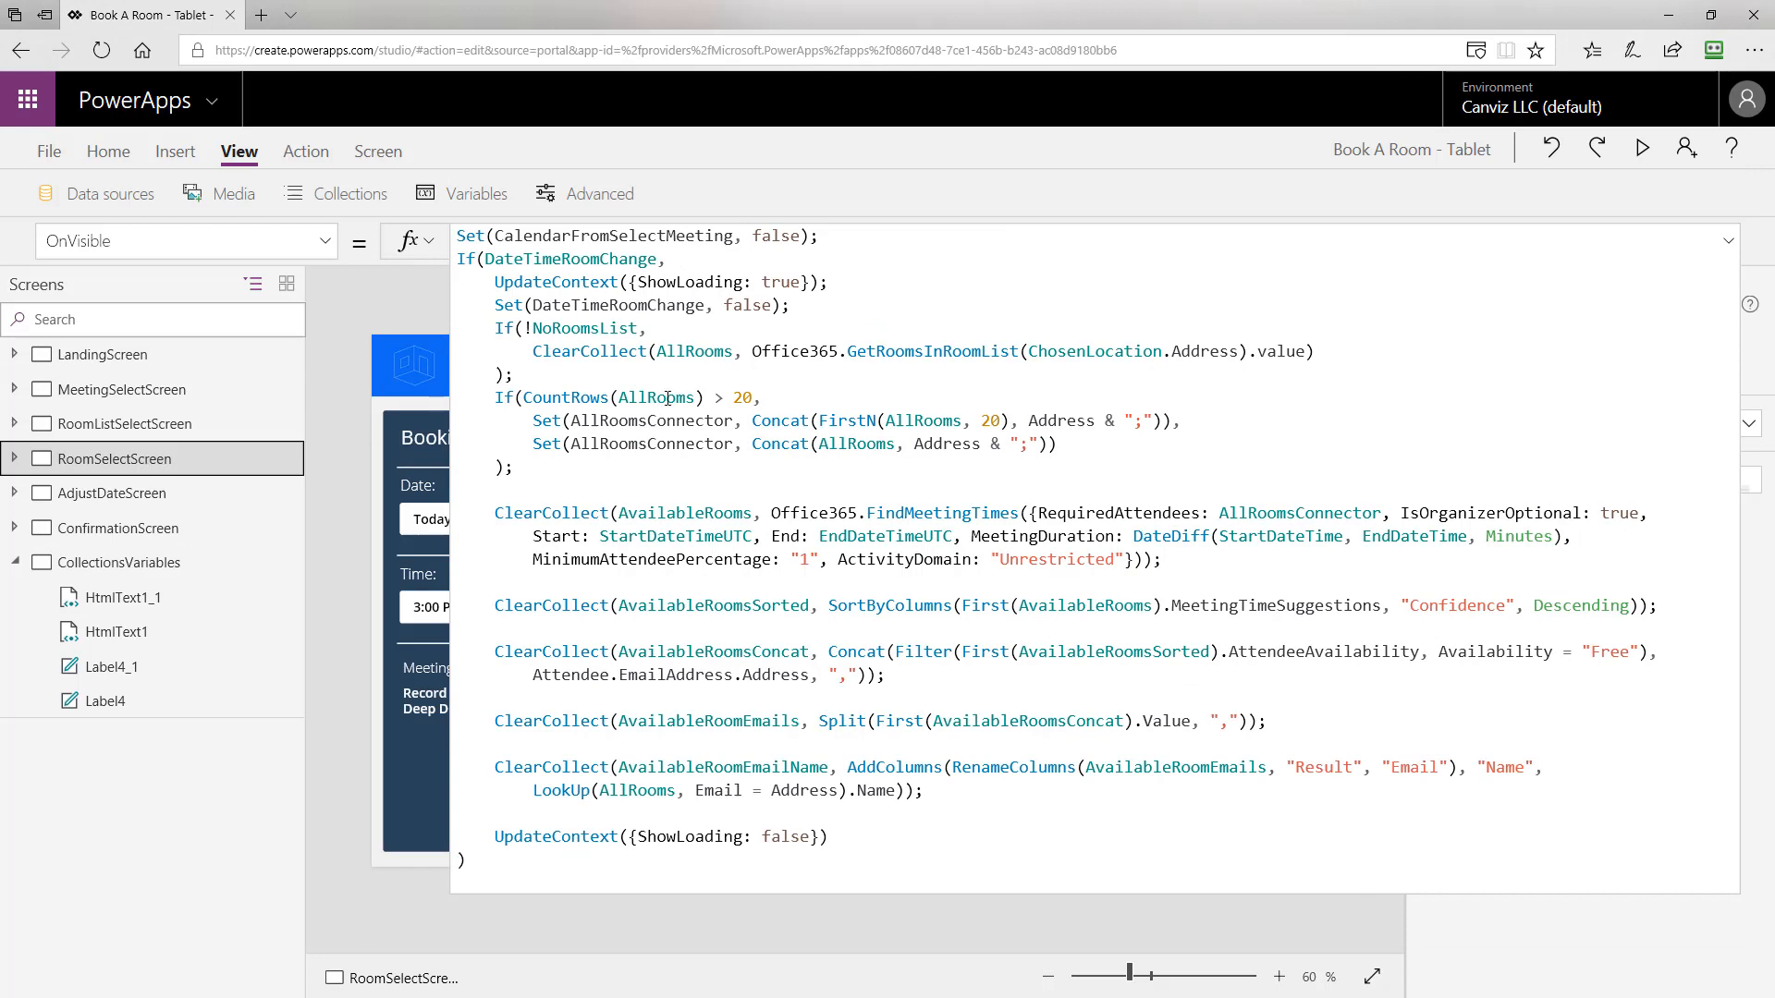
Insert ! before NoRoomsList in the If condition of the OnVisible formula.
{"action": "left_click", "coordinate": [581, 329]}
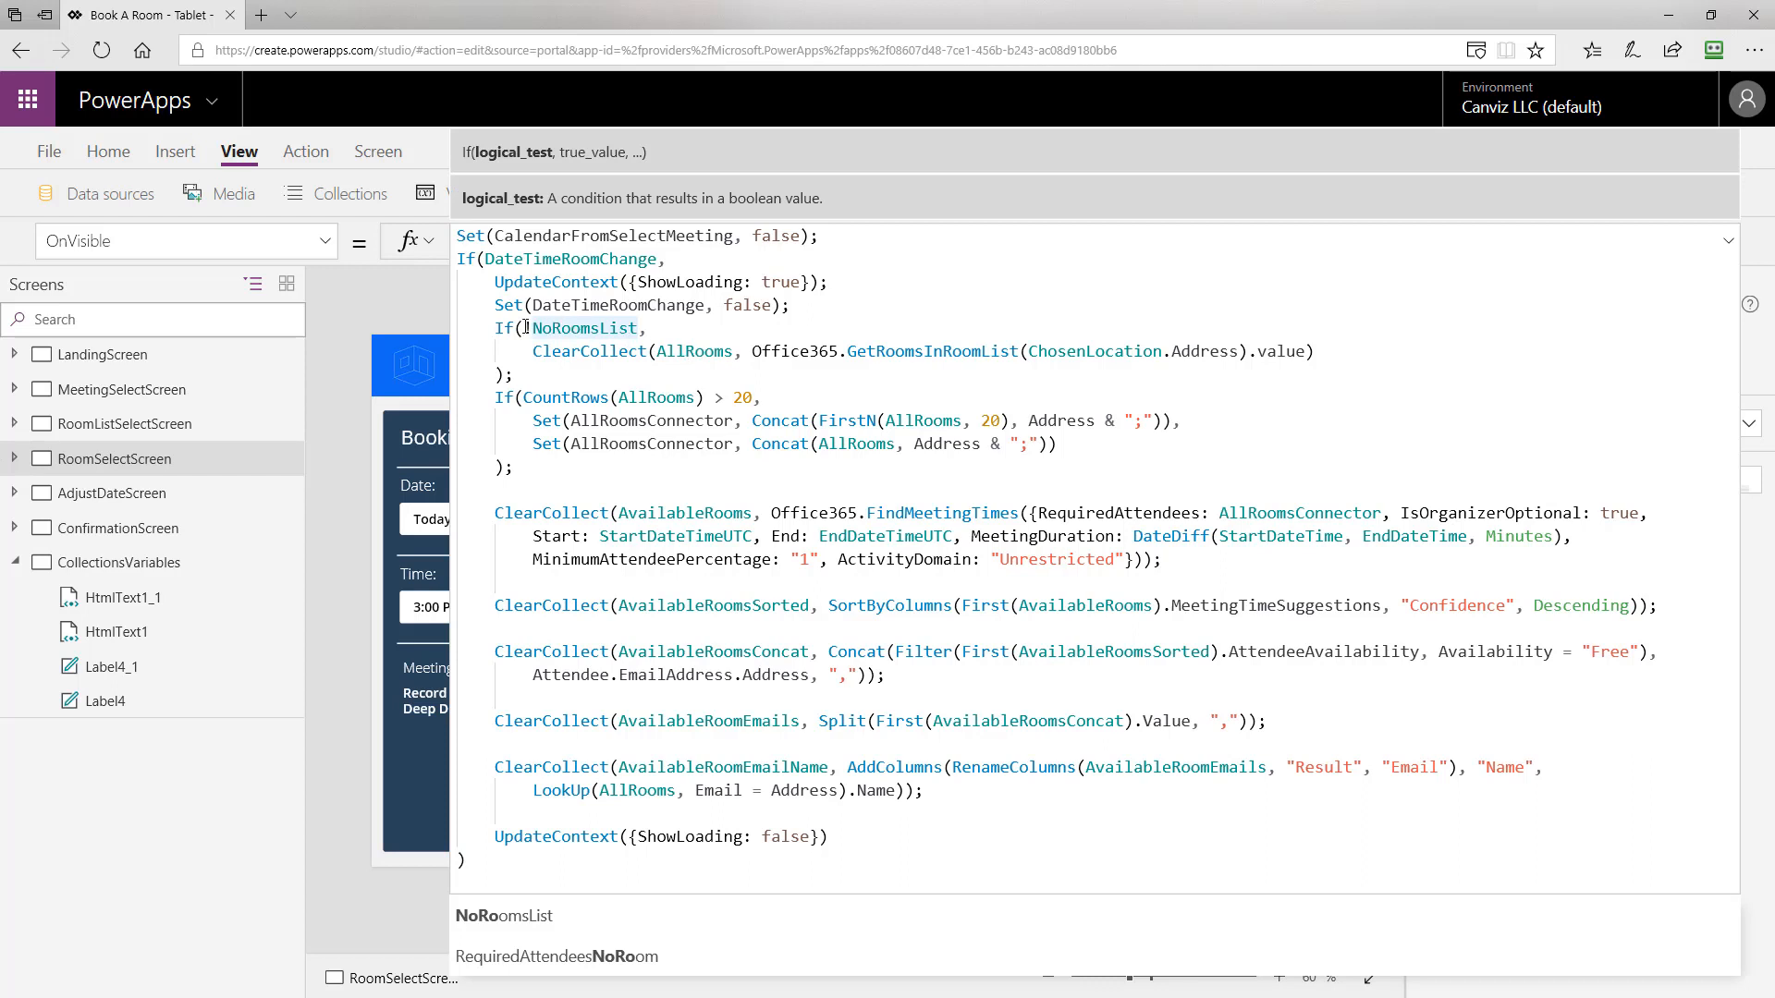
{"action": "type", "text": "!"}
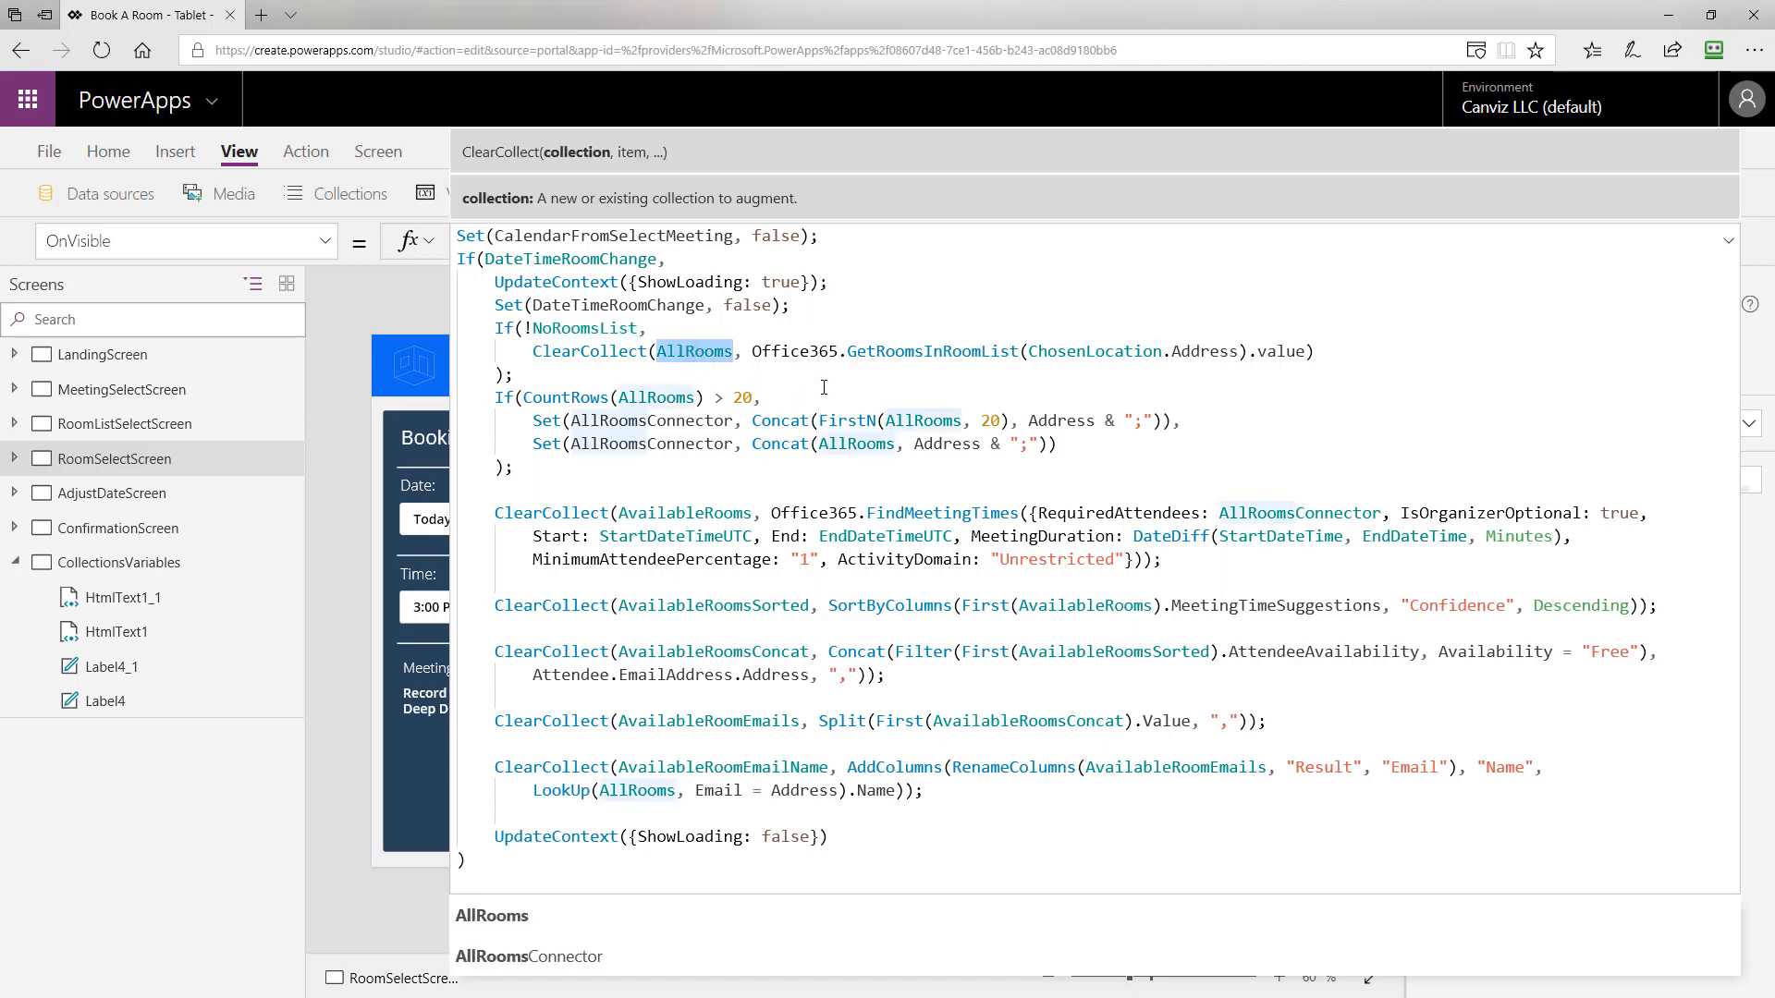
{"action": "mouse_move", "coordinate": [976, 375]}
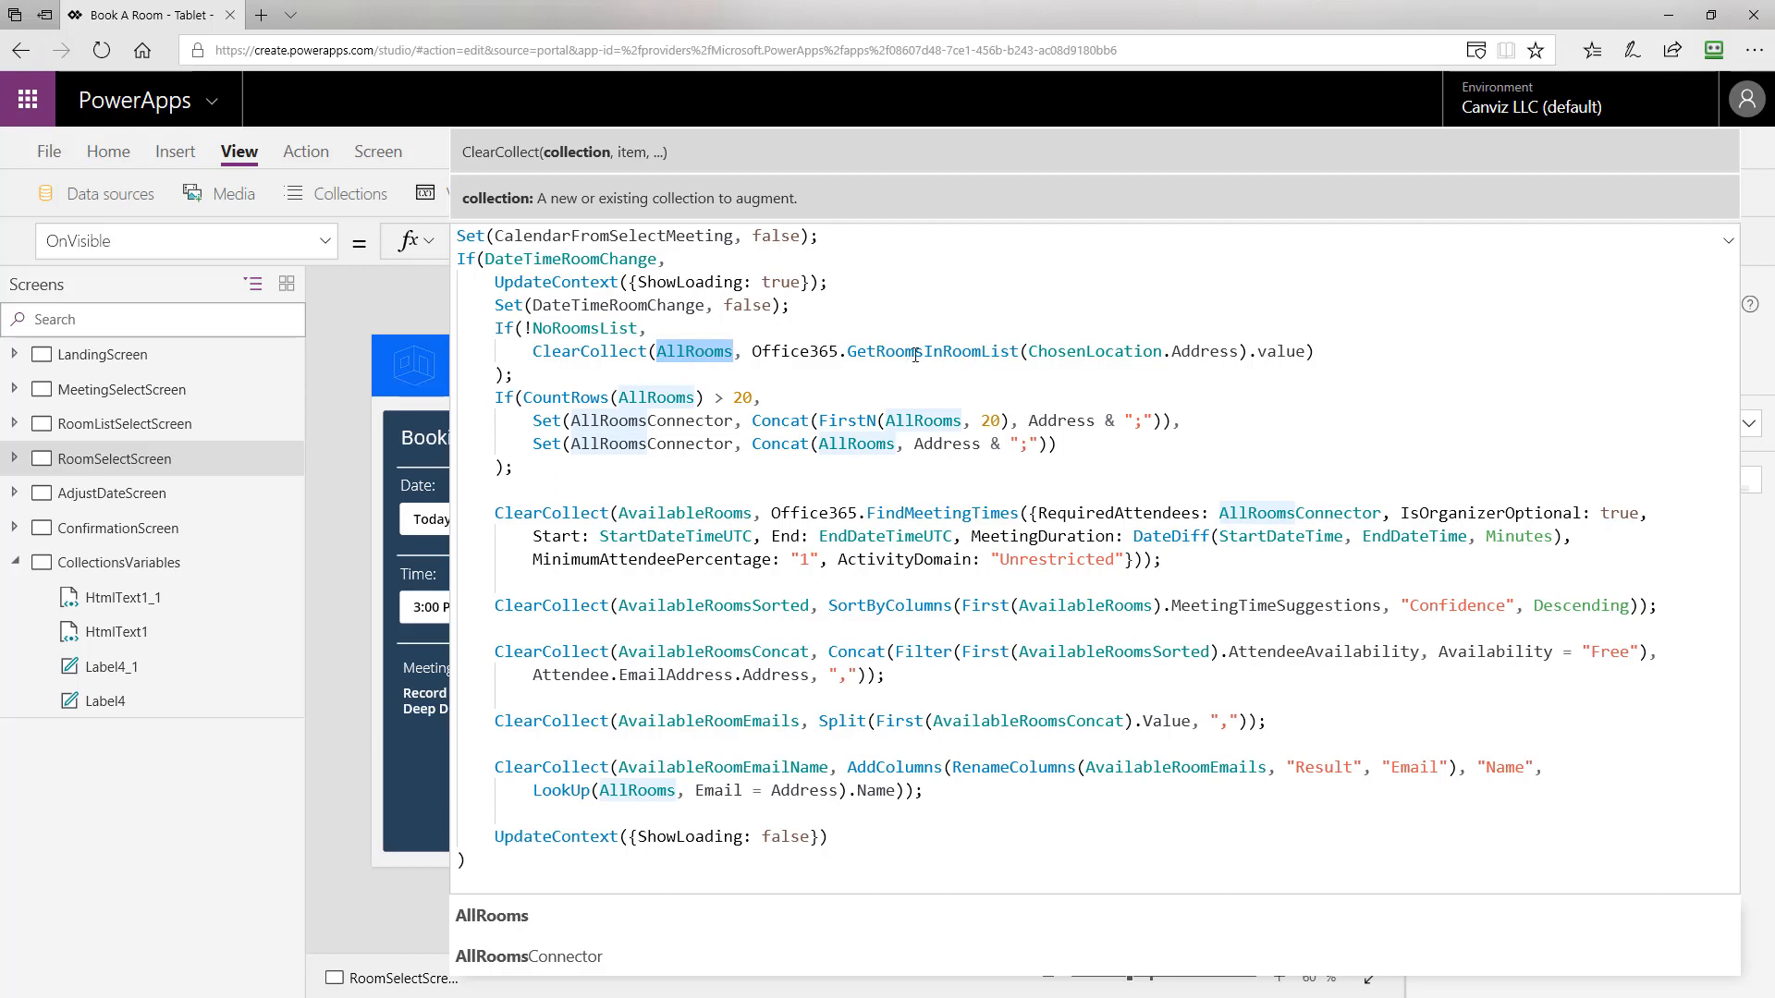
{"action": "mouse_move", "coordinate": [974, 352]}
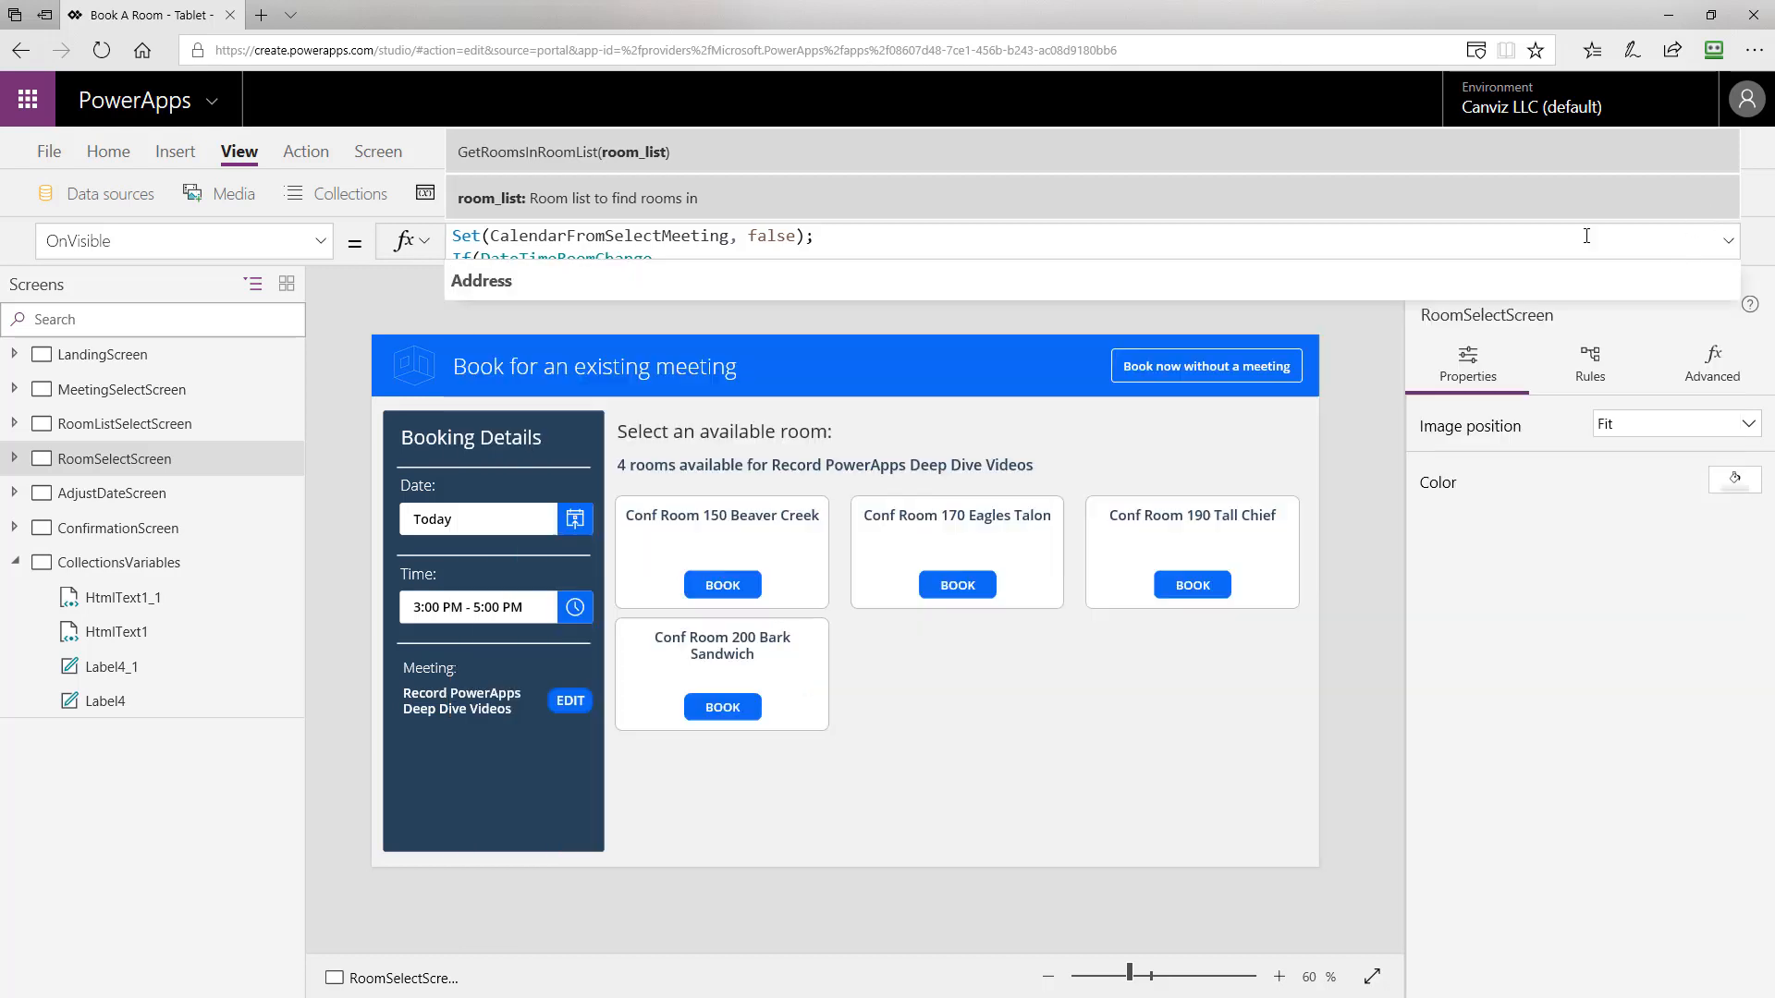
{"action": "left_click", "coordinate": [117, 423]}
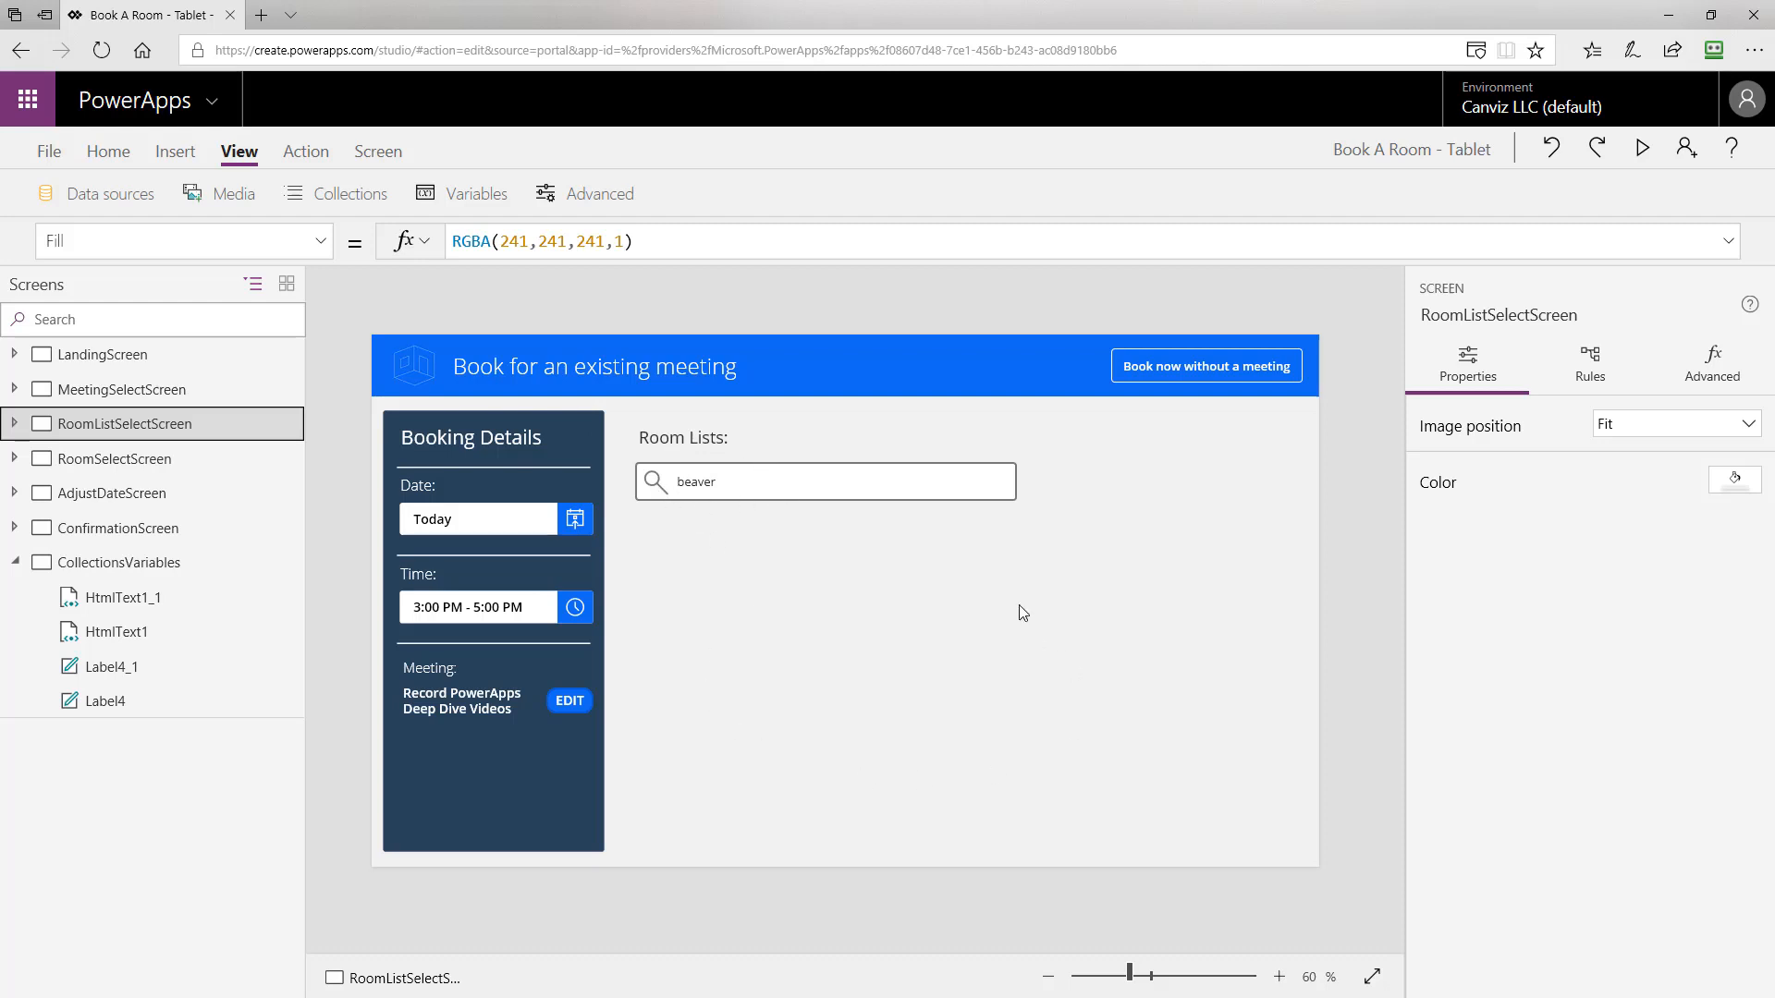
{"action": "mouse_move", "coordinate": [905, 616]}
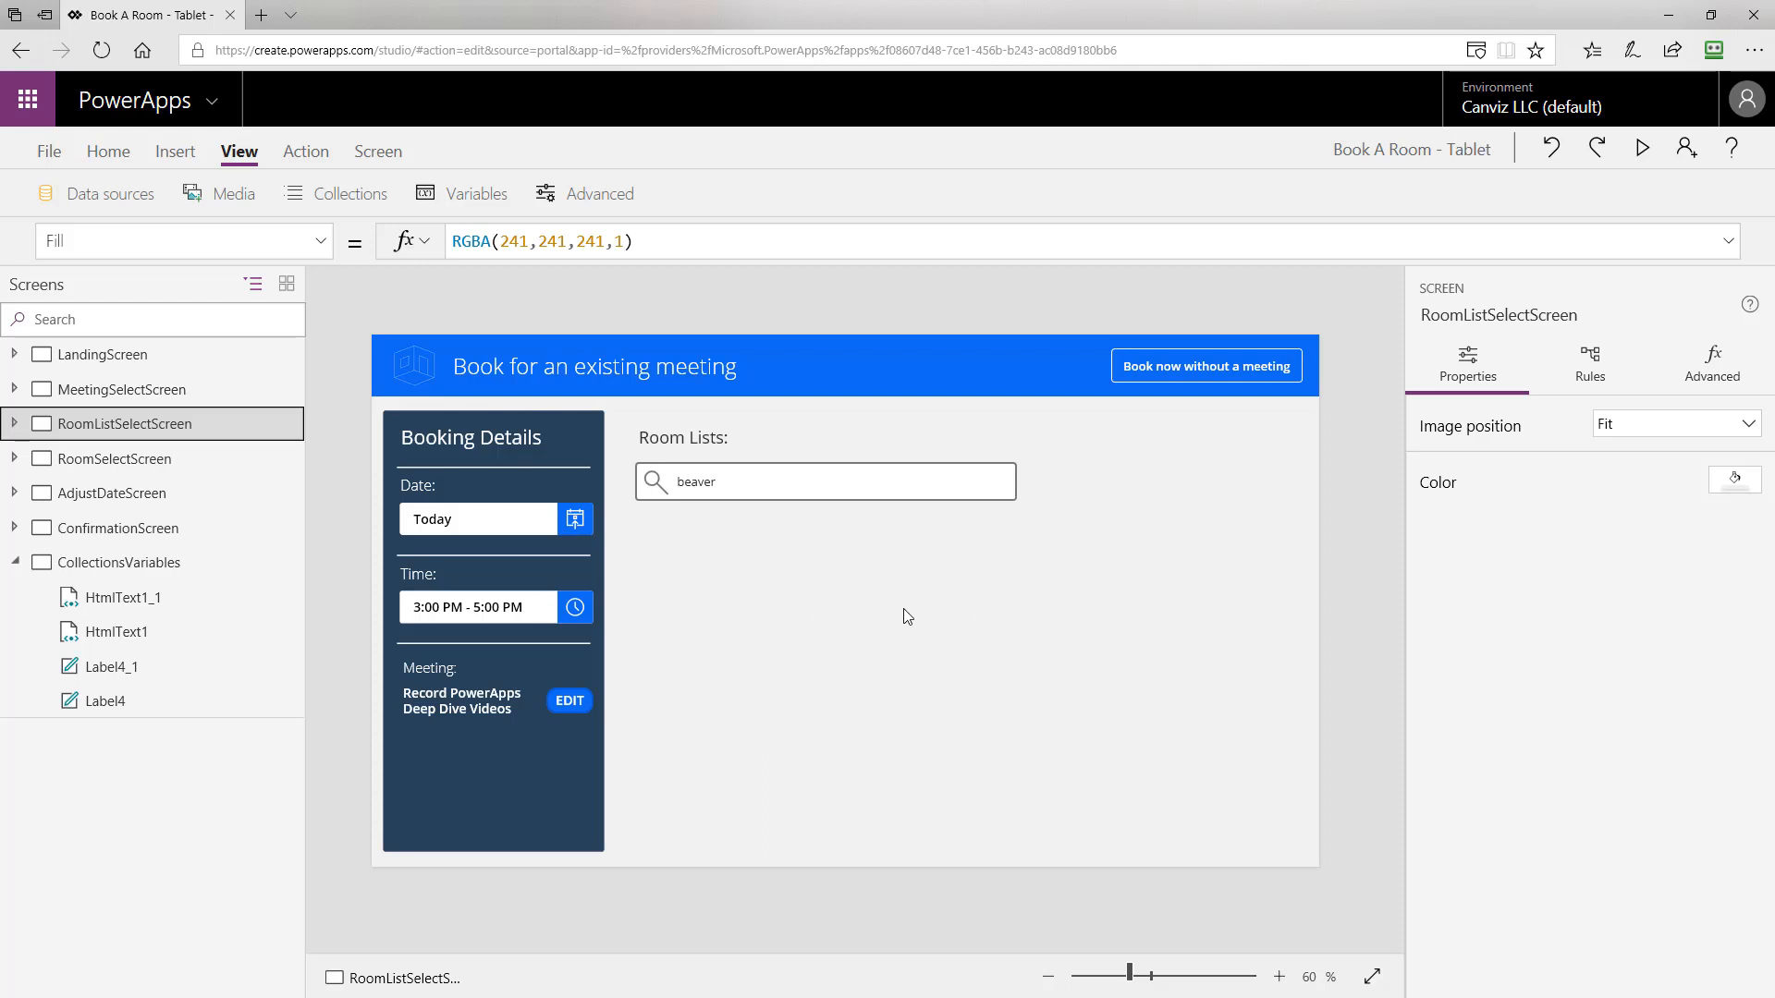
{"action": "mouse_move", "coordinate": [667, 571]}
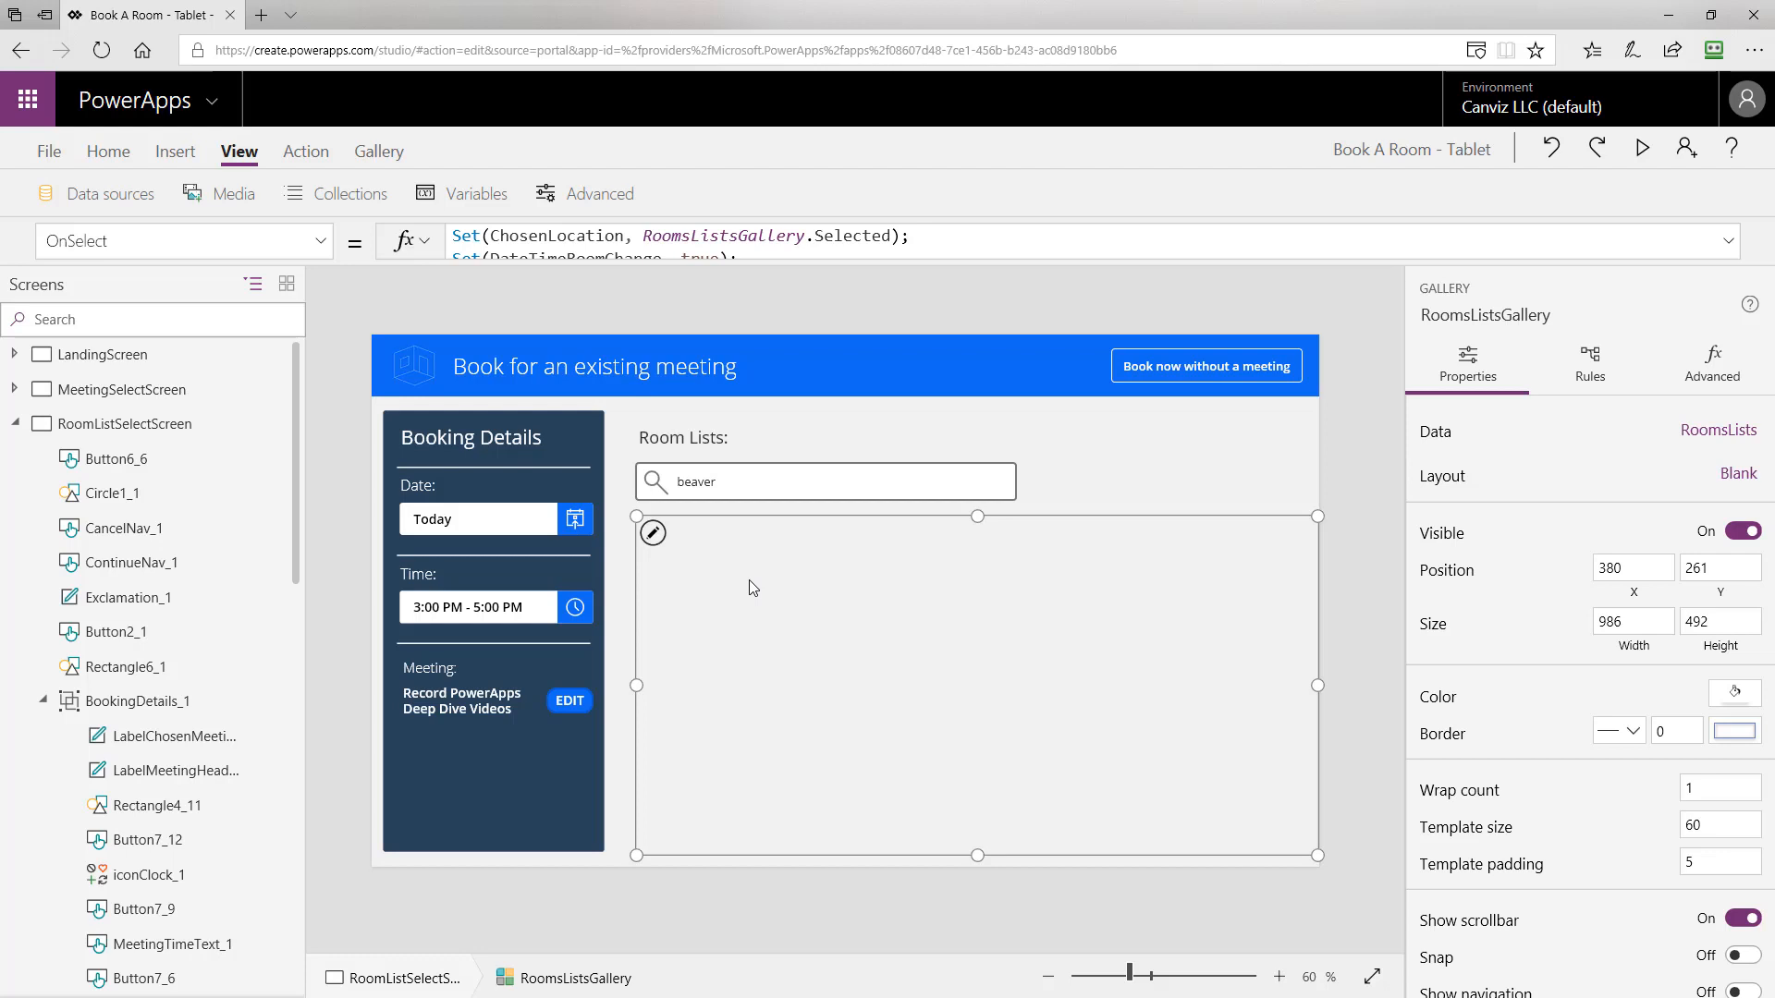
{"action": "mouse_move", "coordinate": [651, 405]}
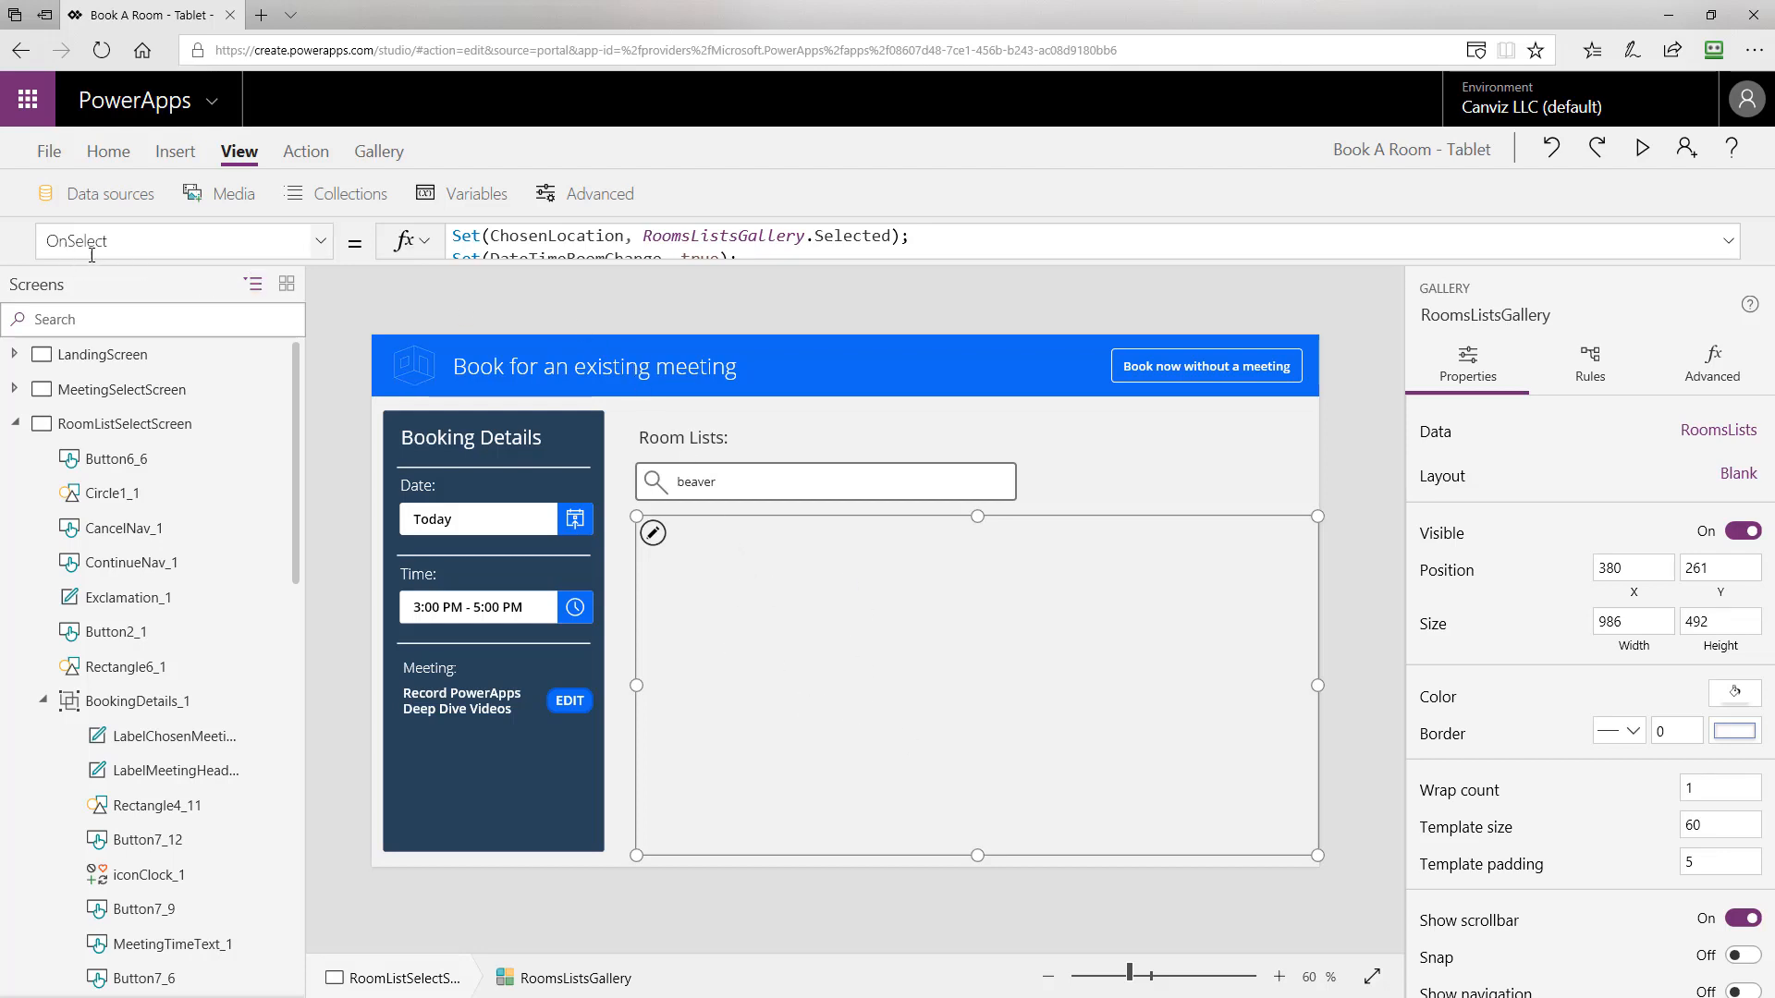
{"action": "left_click", "coordinate": [556, 235]}
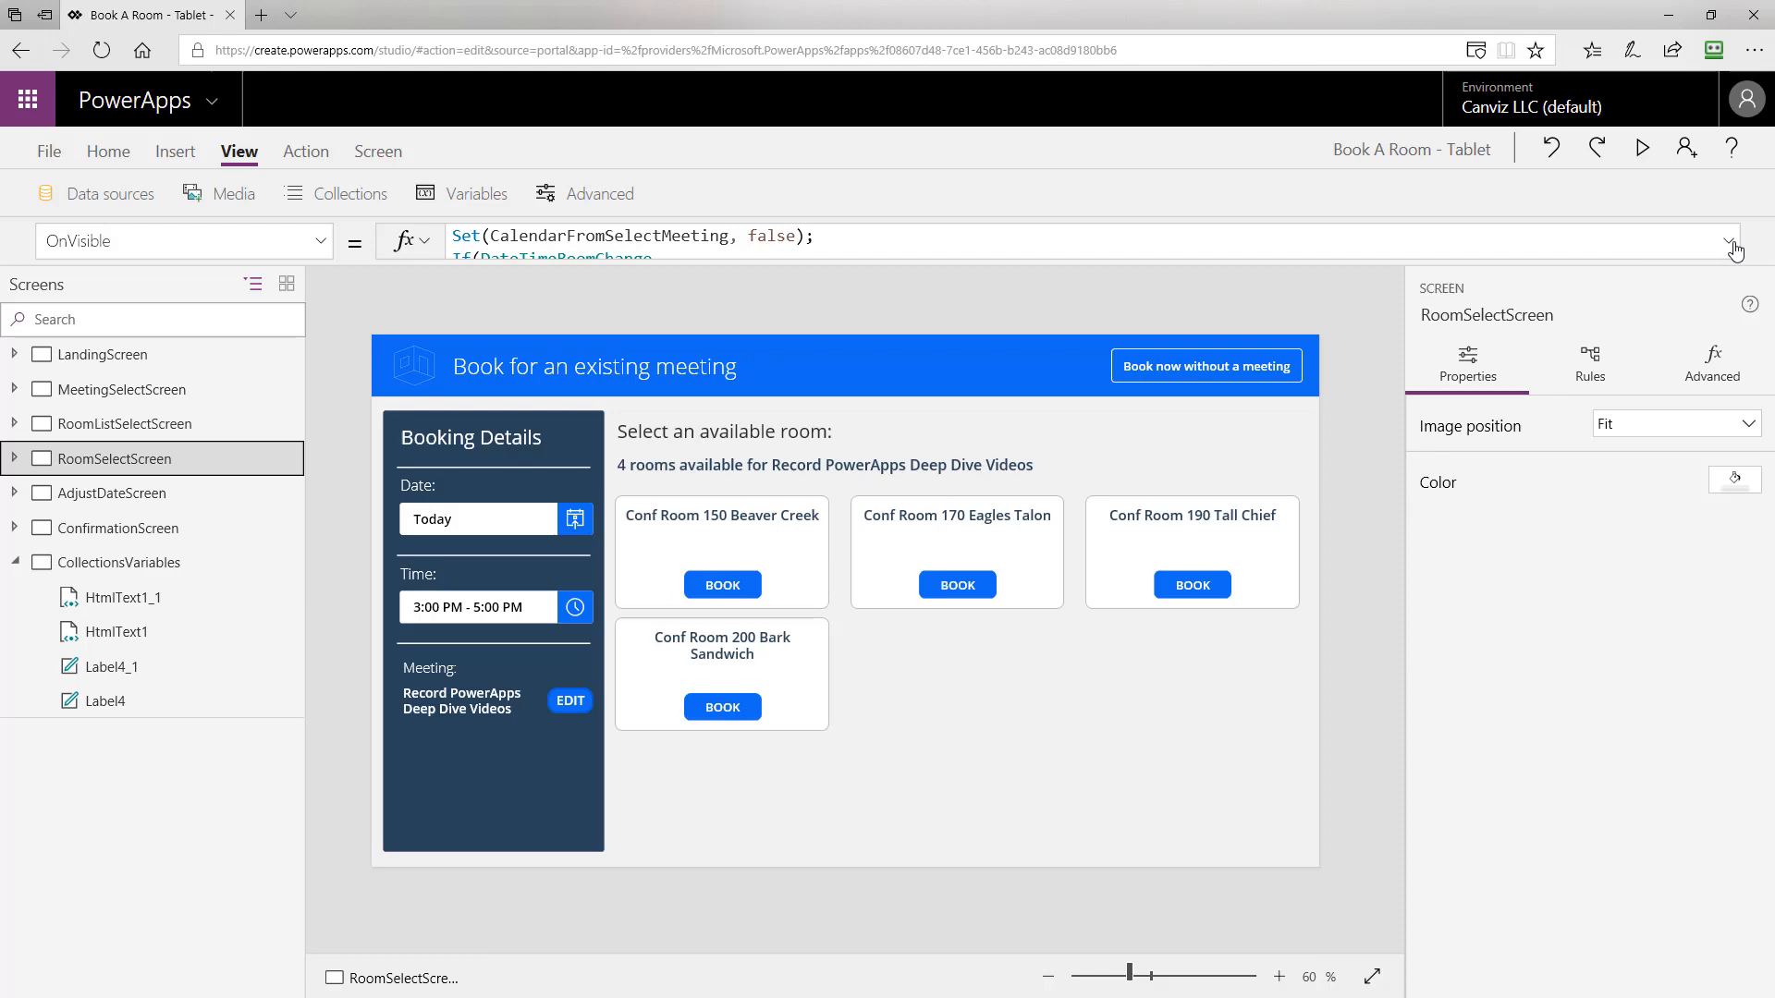
{"action": "left_click", "coordinate": [1735, 249]}
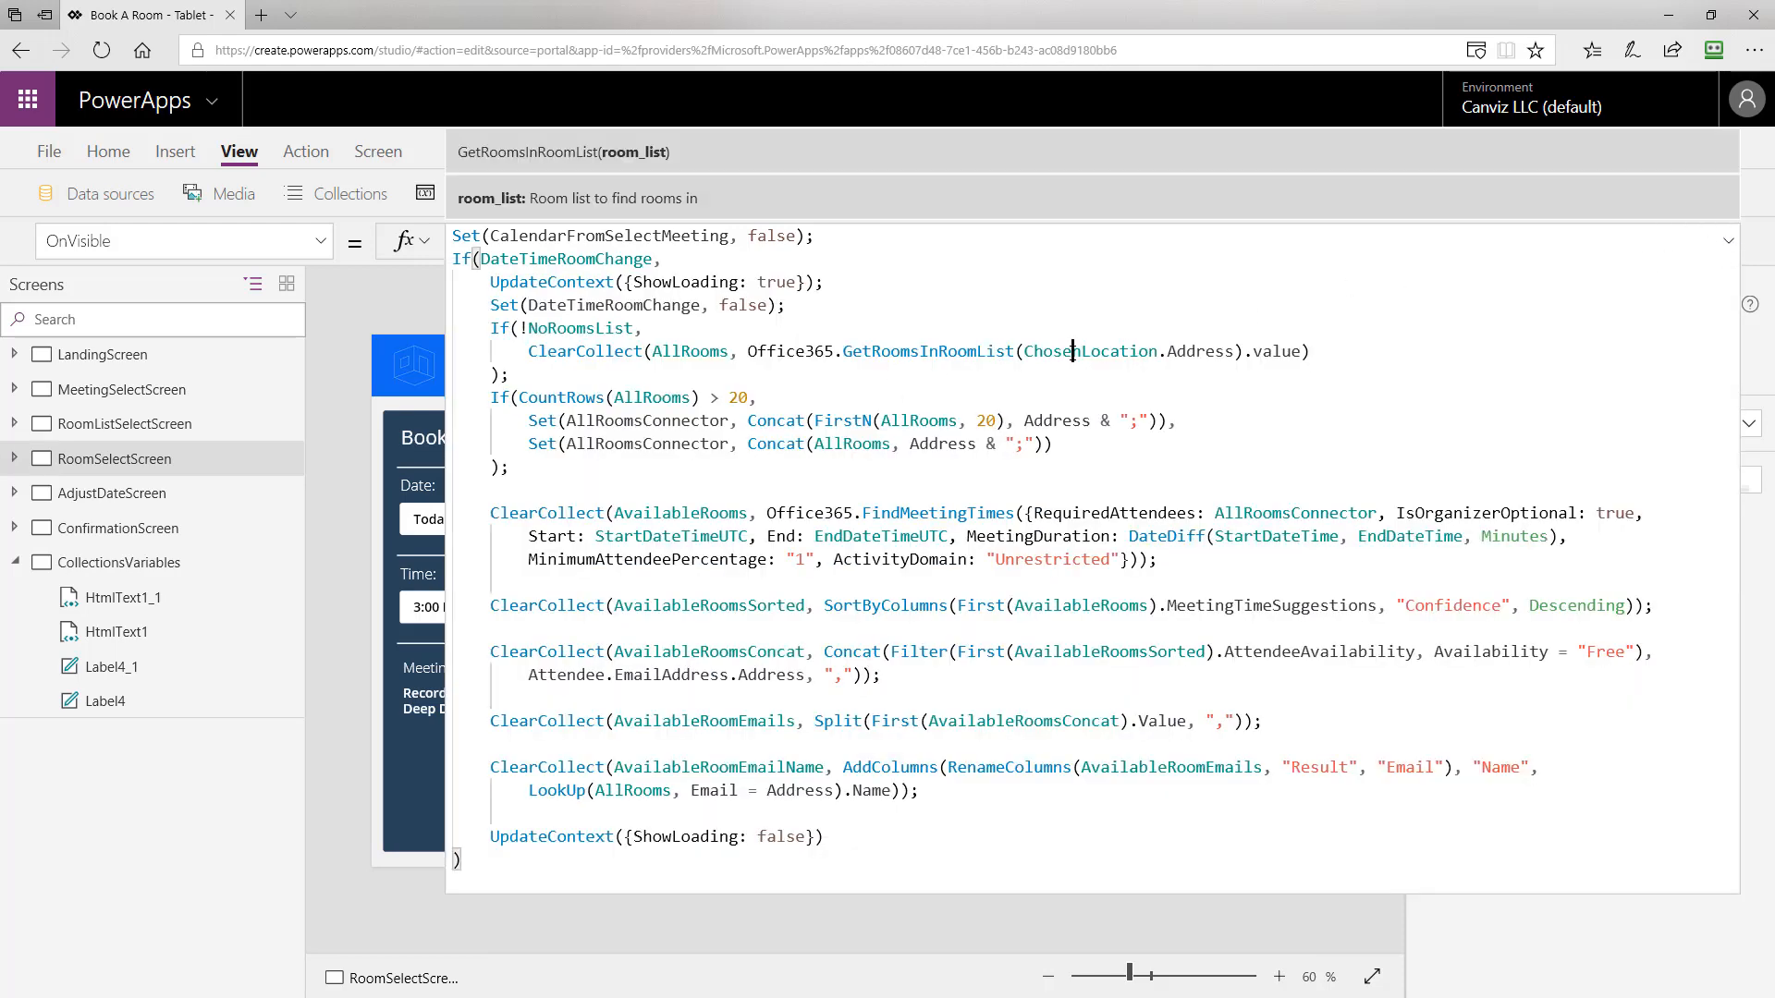
Highlight ChosenLocation, AllRoomsConnector and FirstN within the expanded OnVisible formula.
{"action": "double_click", "coordinate": [1089, 351]}
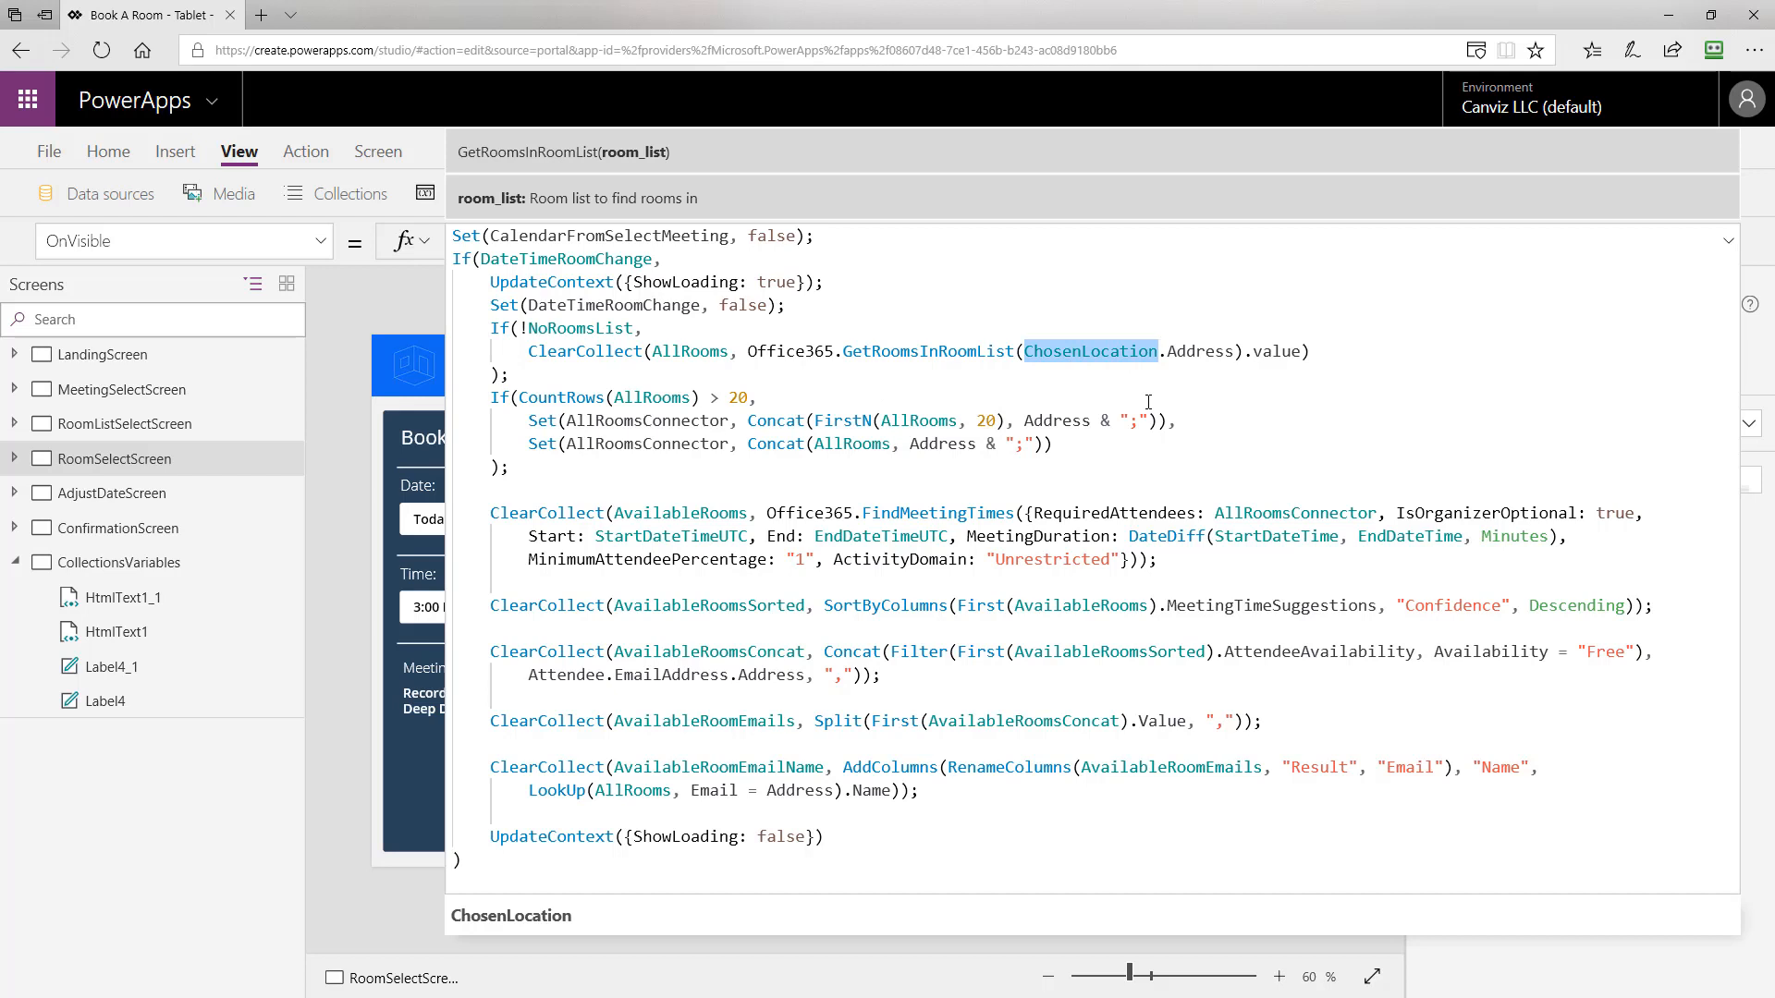
{"action": "mouse_move", "coordinate": [1116, 427]}
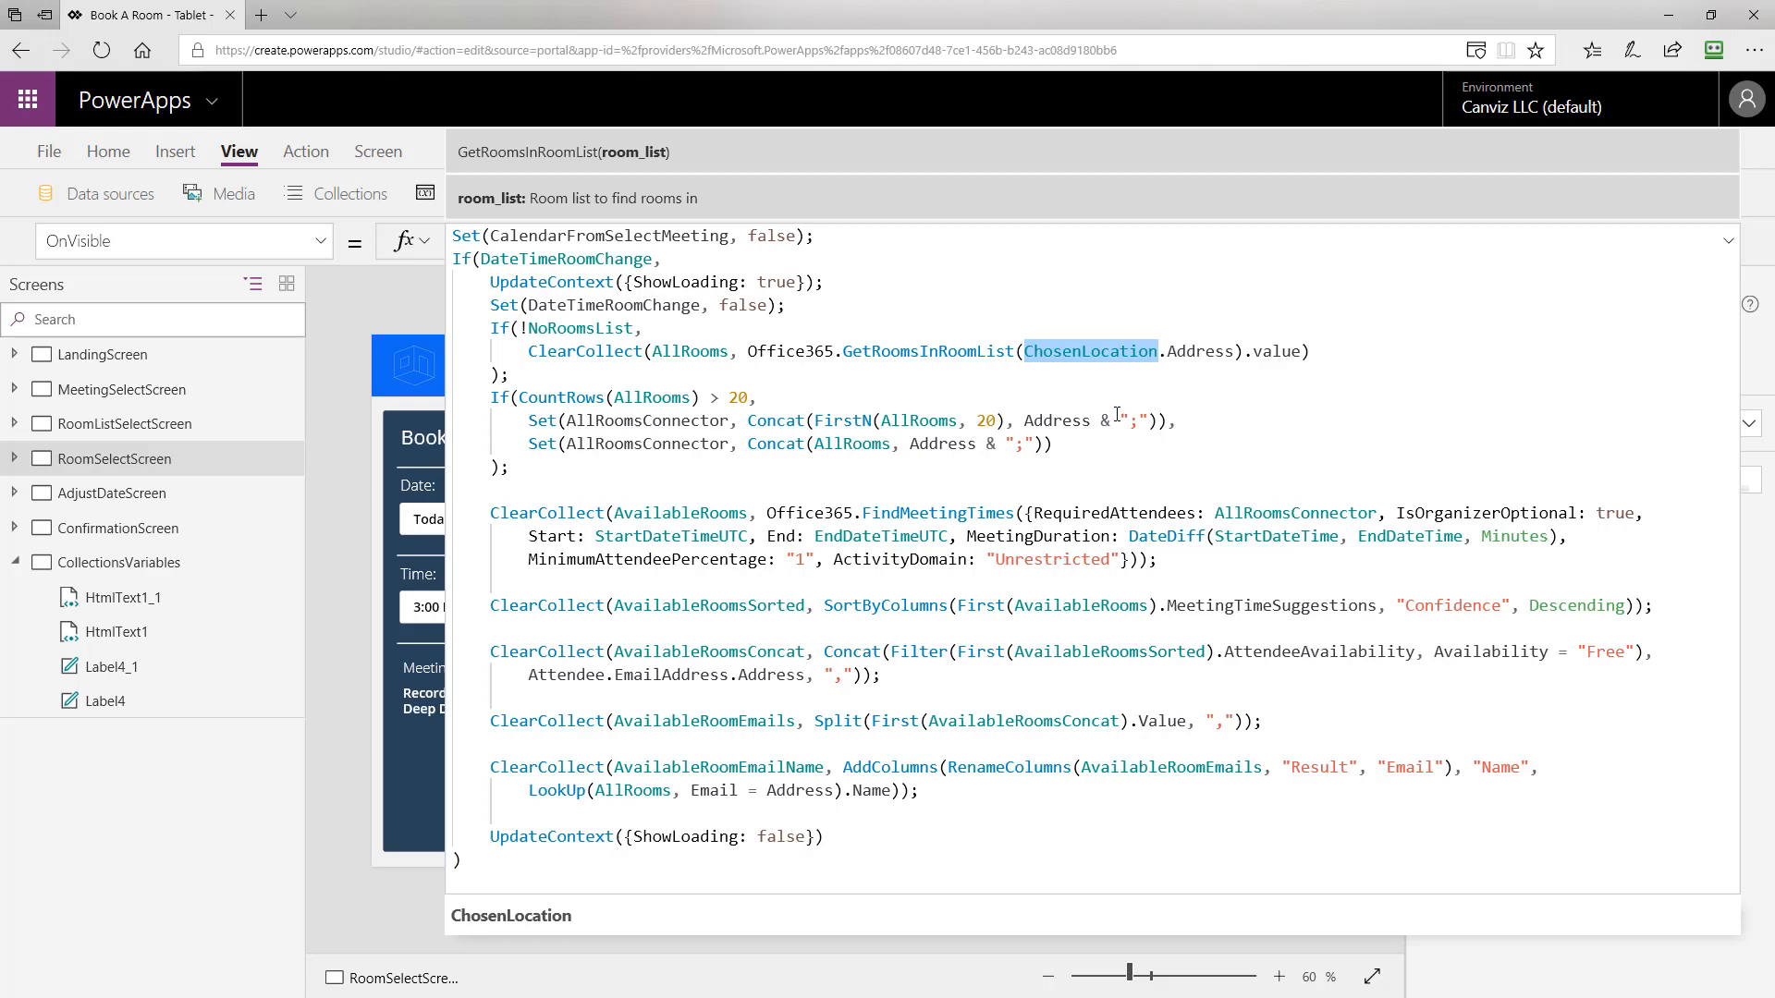
{"action": "mouse_move", "coordinate": [689, 360]}
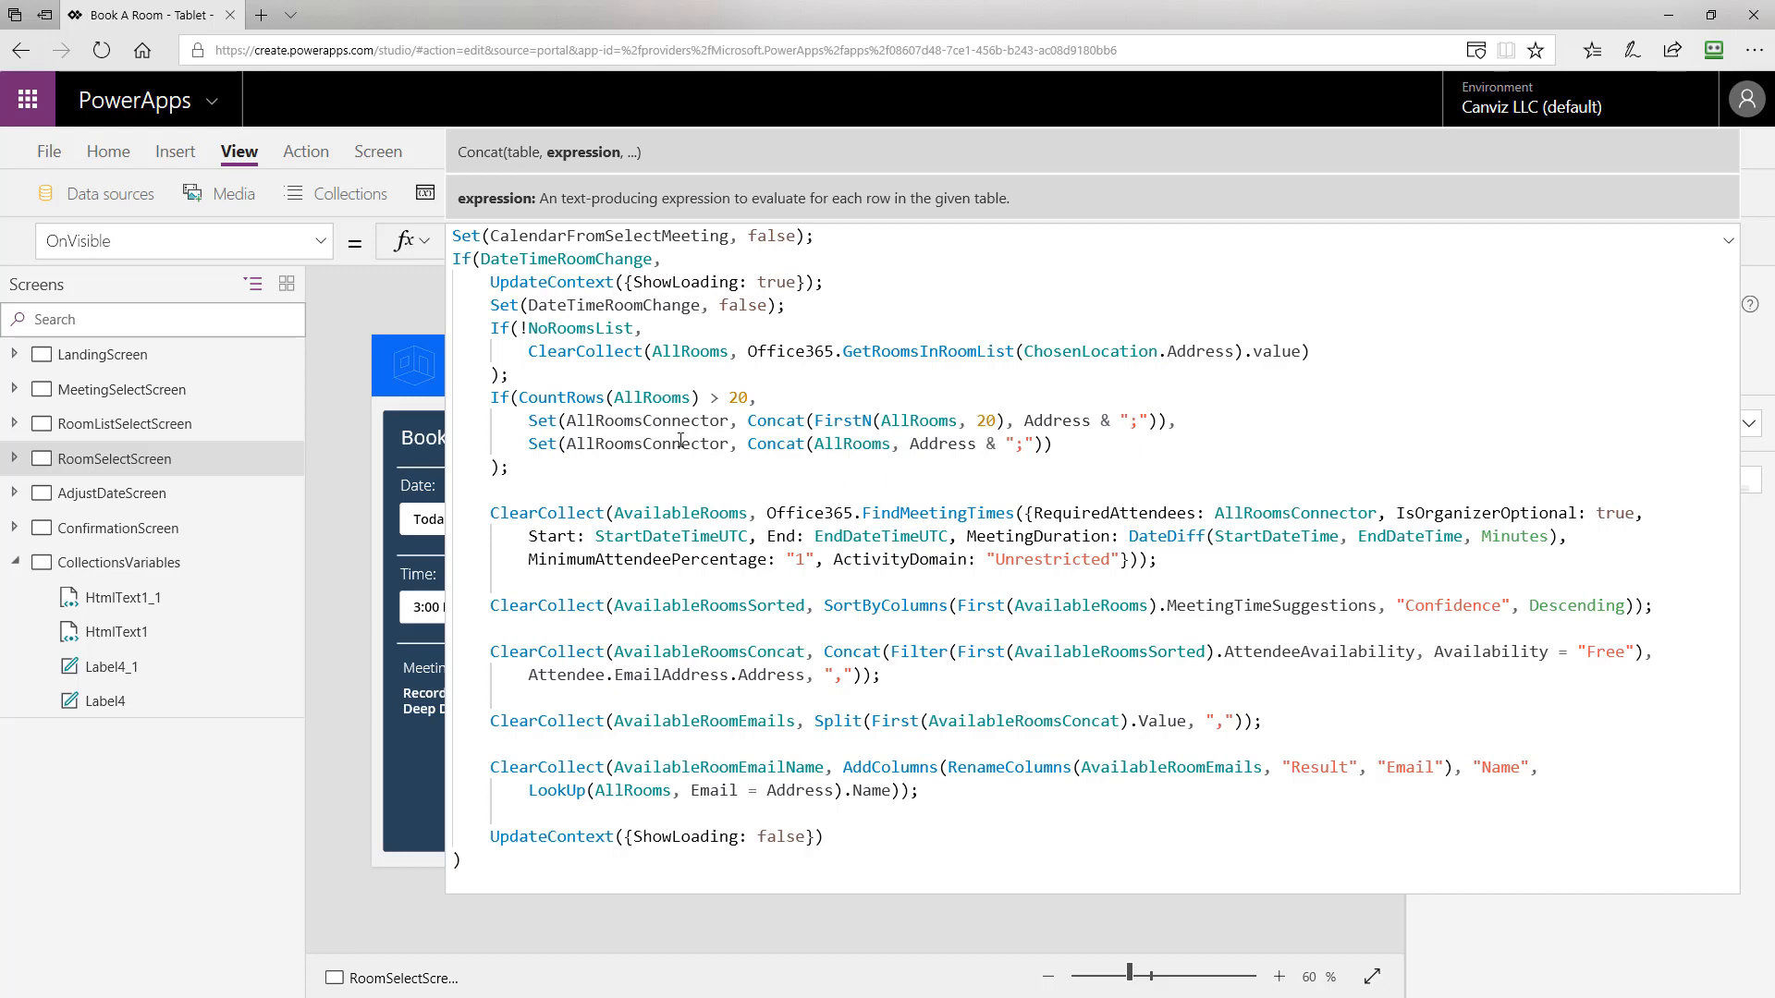
{"action": "double_click", "coordinate": [647, 419]}
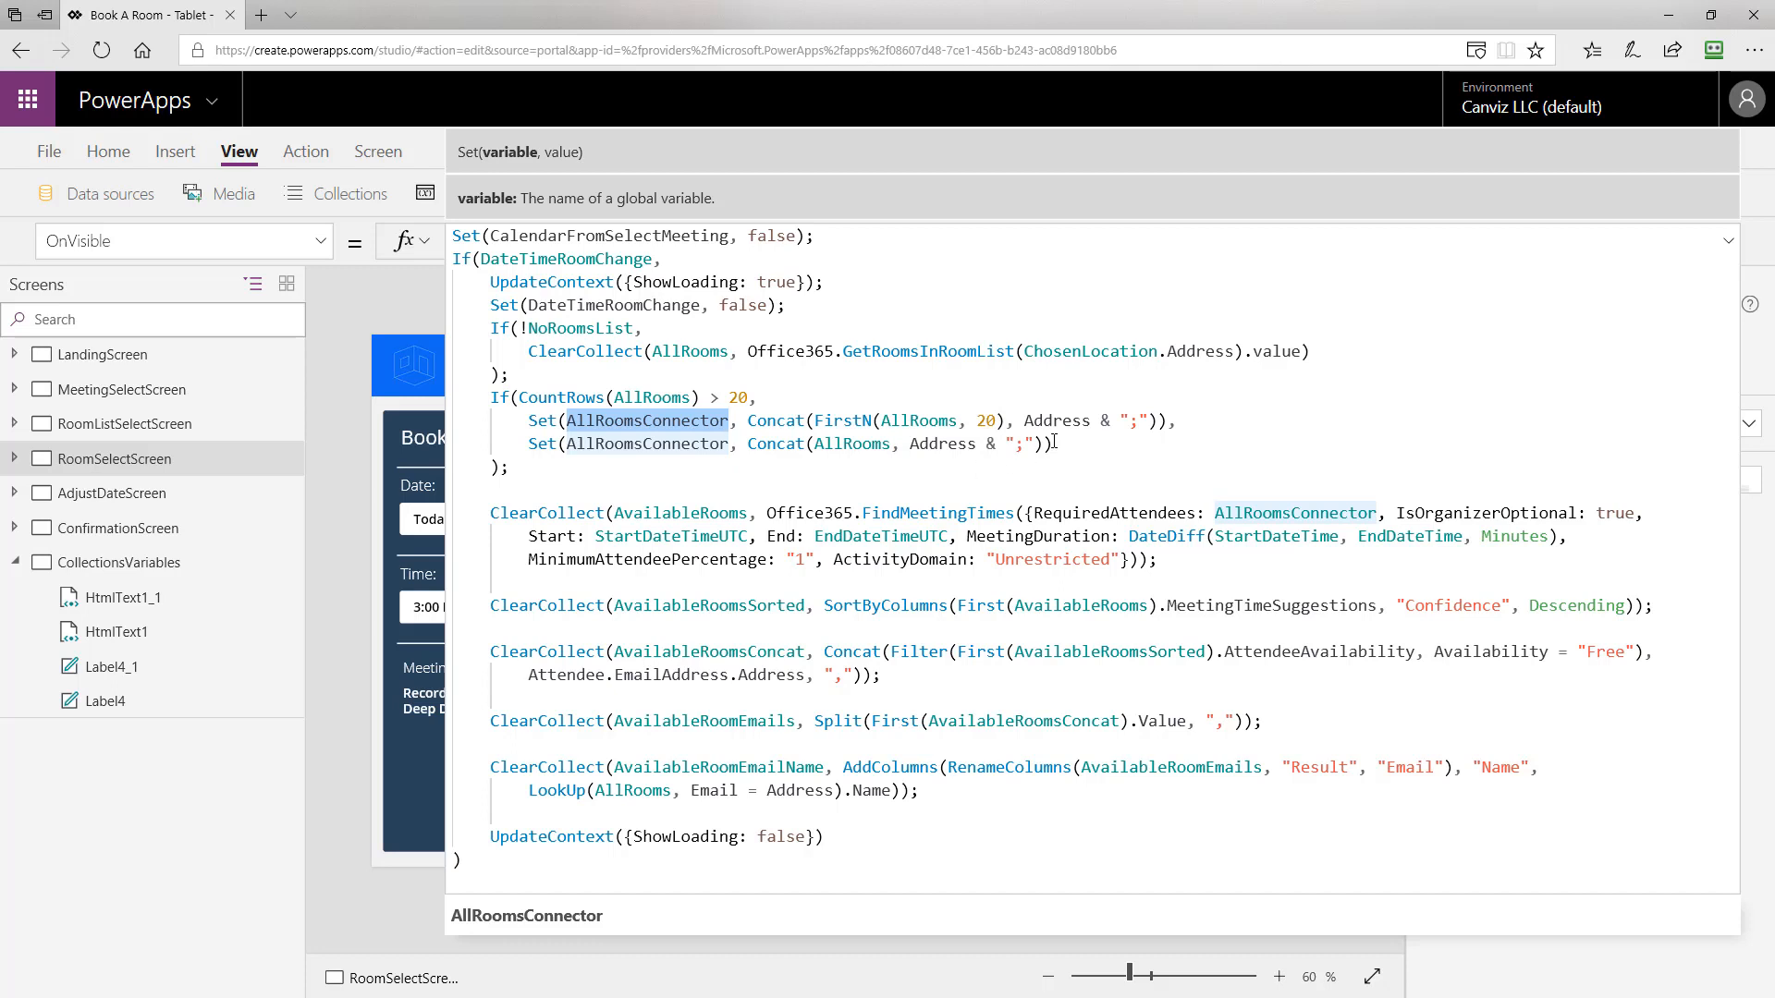
{"action": "left_click", "coordinate": [699, 396]}
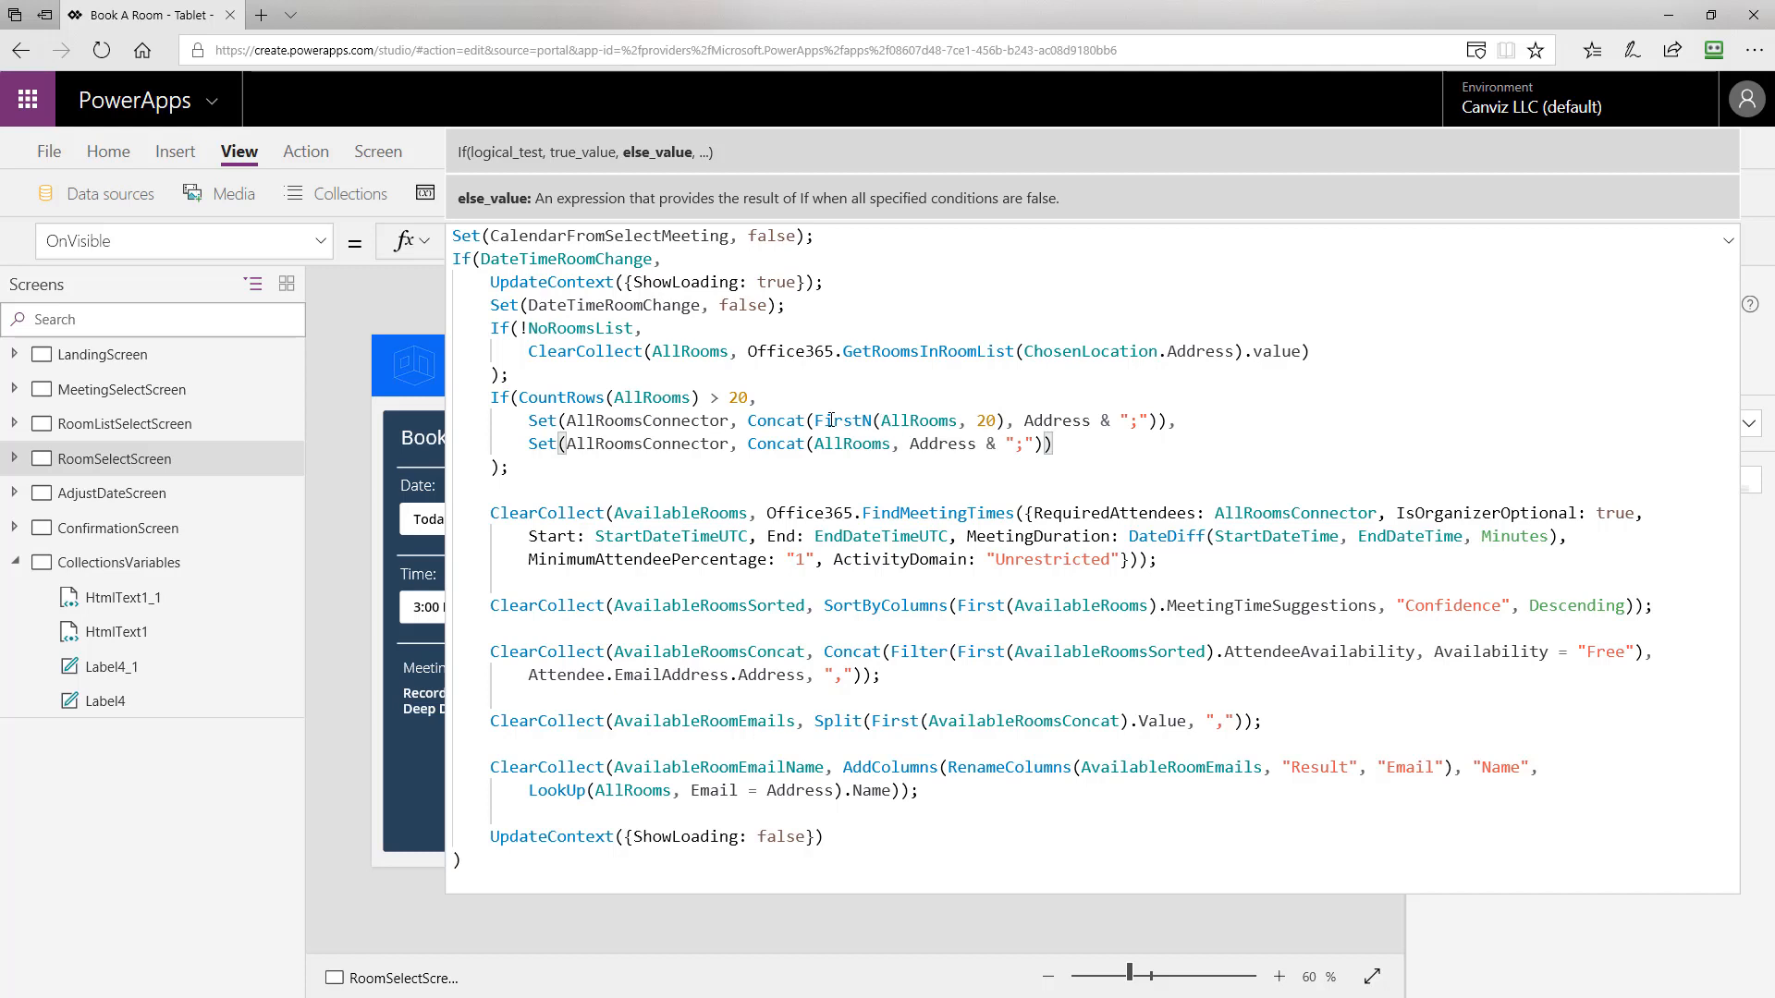
{"action": "left_click", "coordinate": [843, 420]}
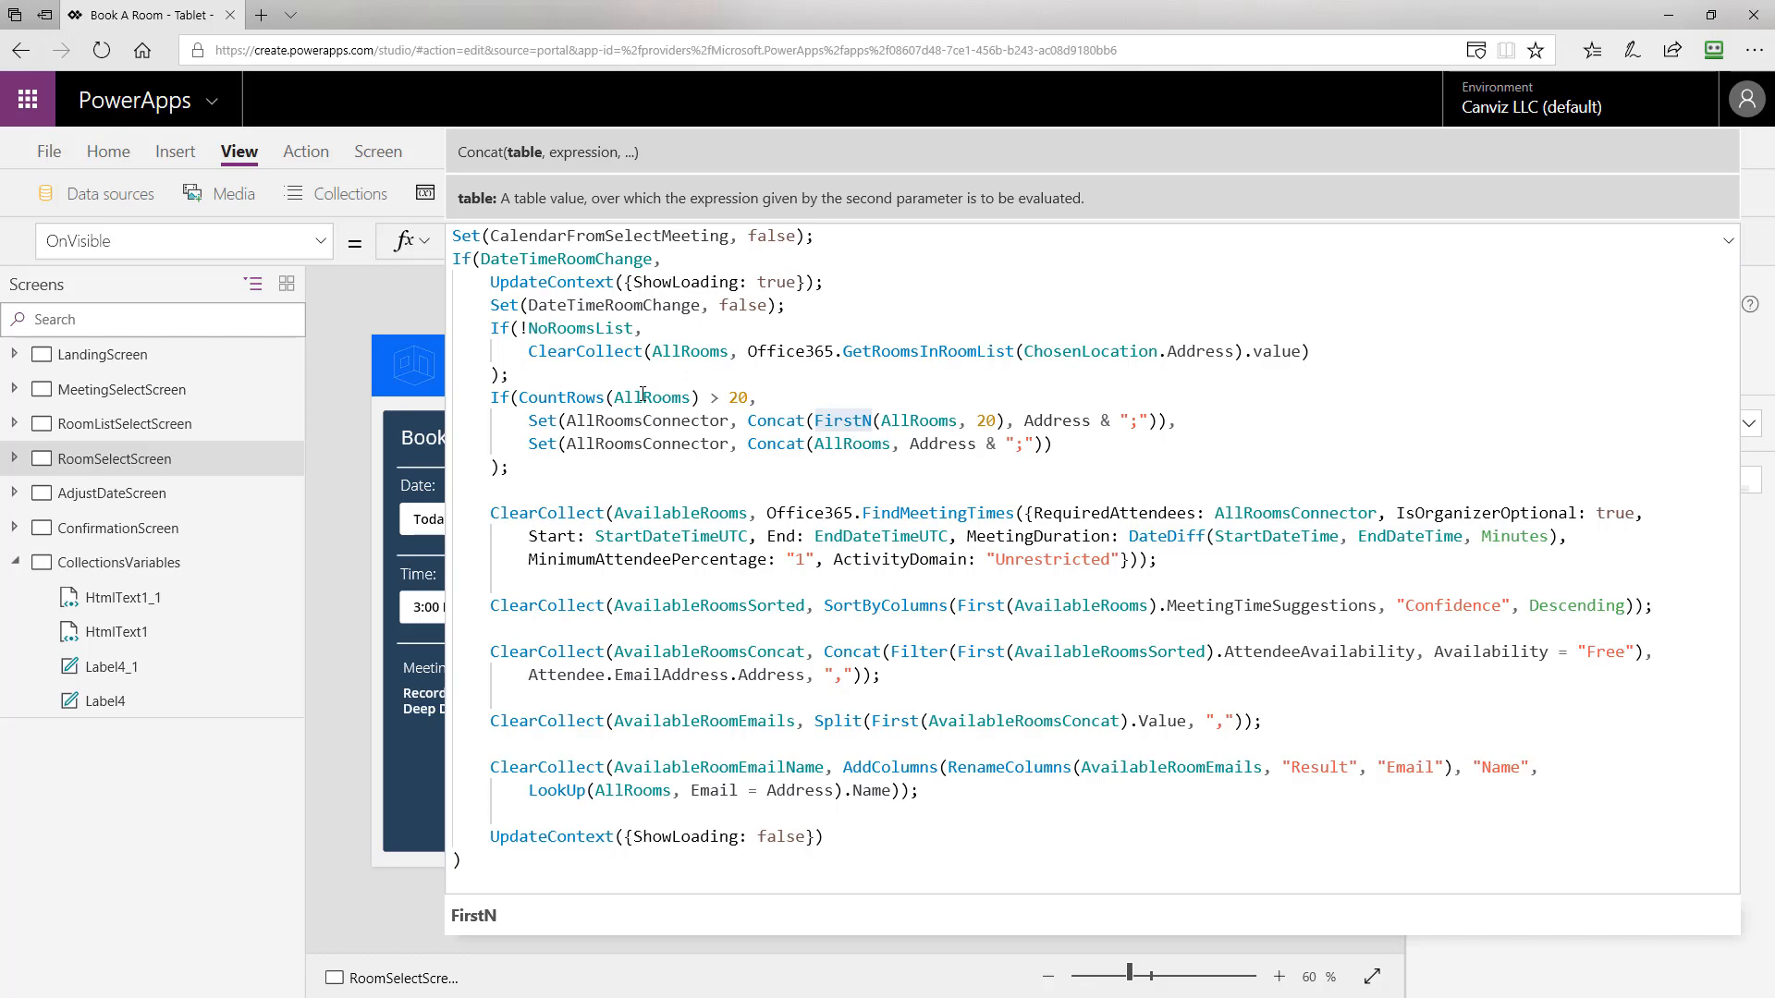
Preview the AllRooms collection from File > Collections, then return to the editor.
{"action": "left_click", "coordinate": [48, 149]}
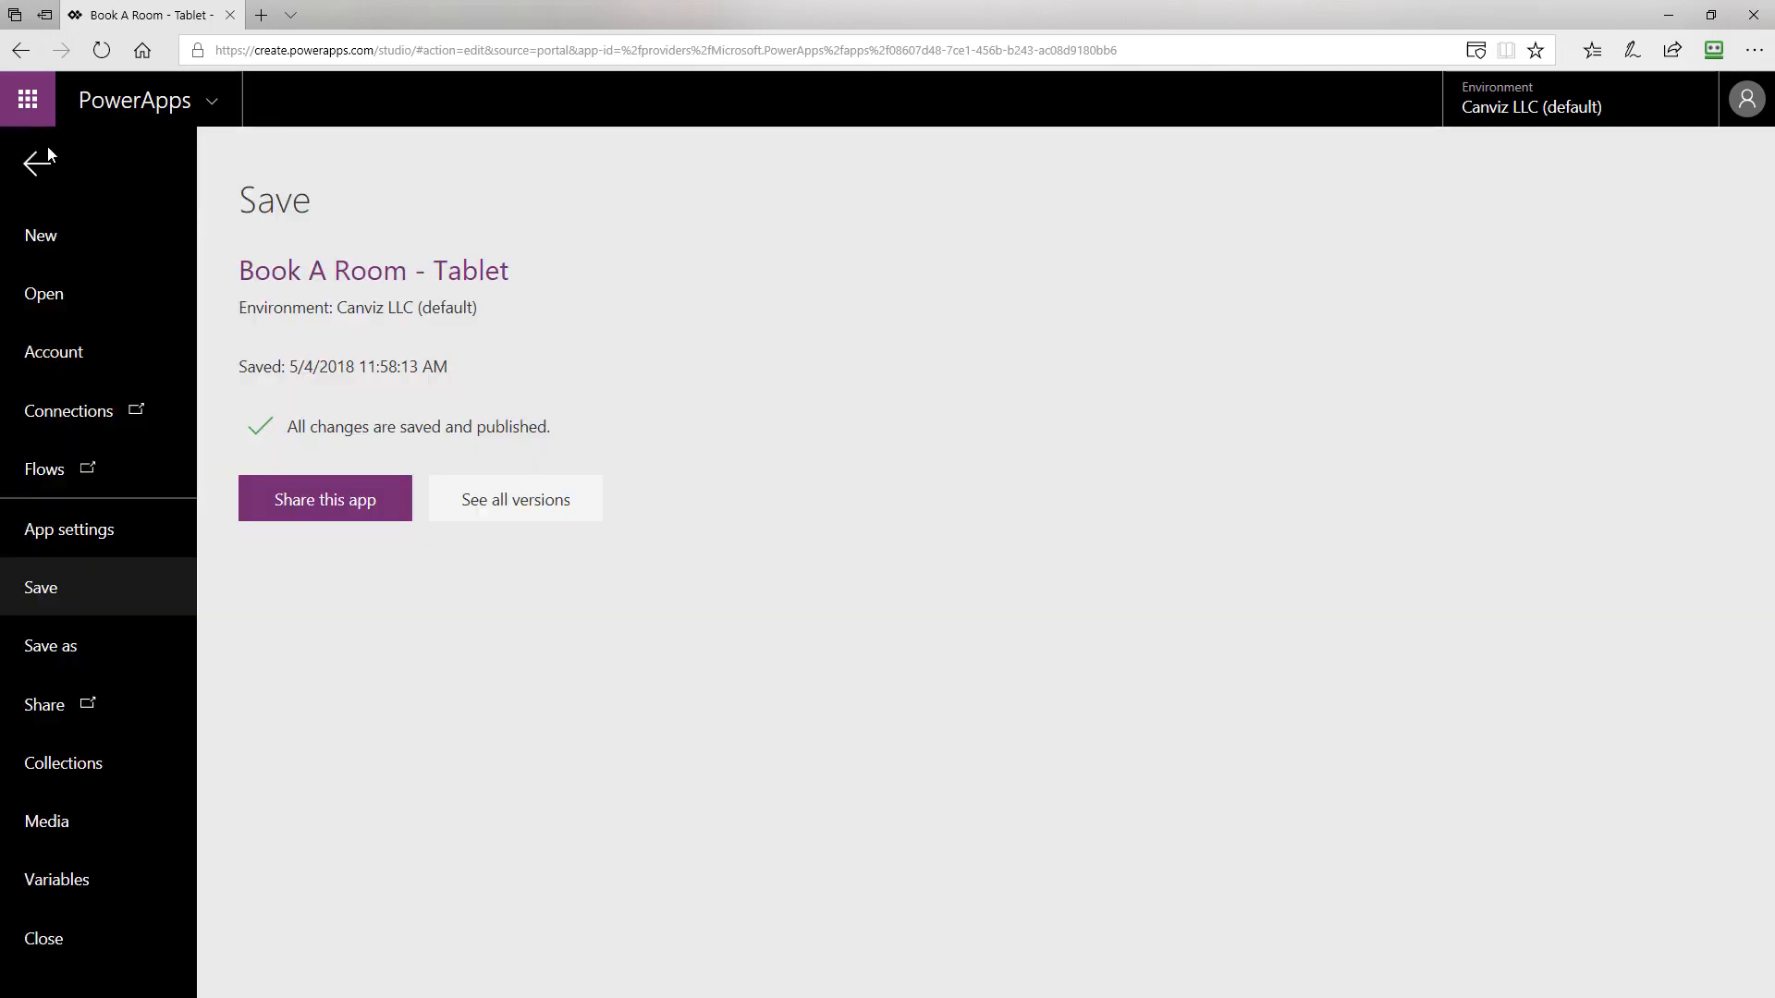
{"action": "left_click", "coordinate": [63, 761]}
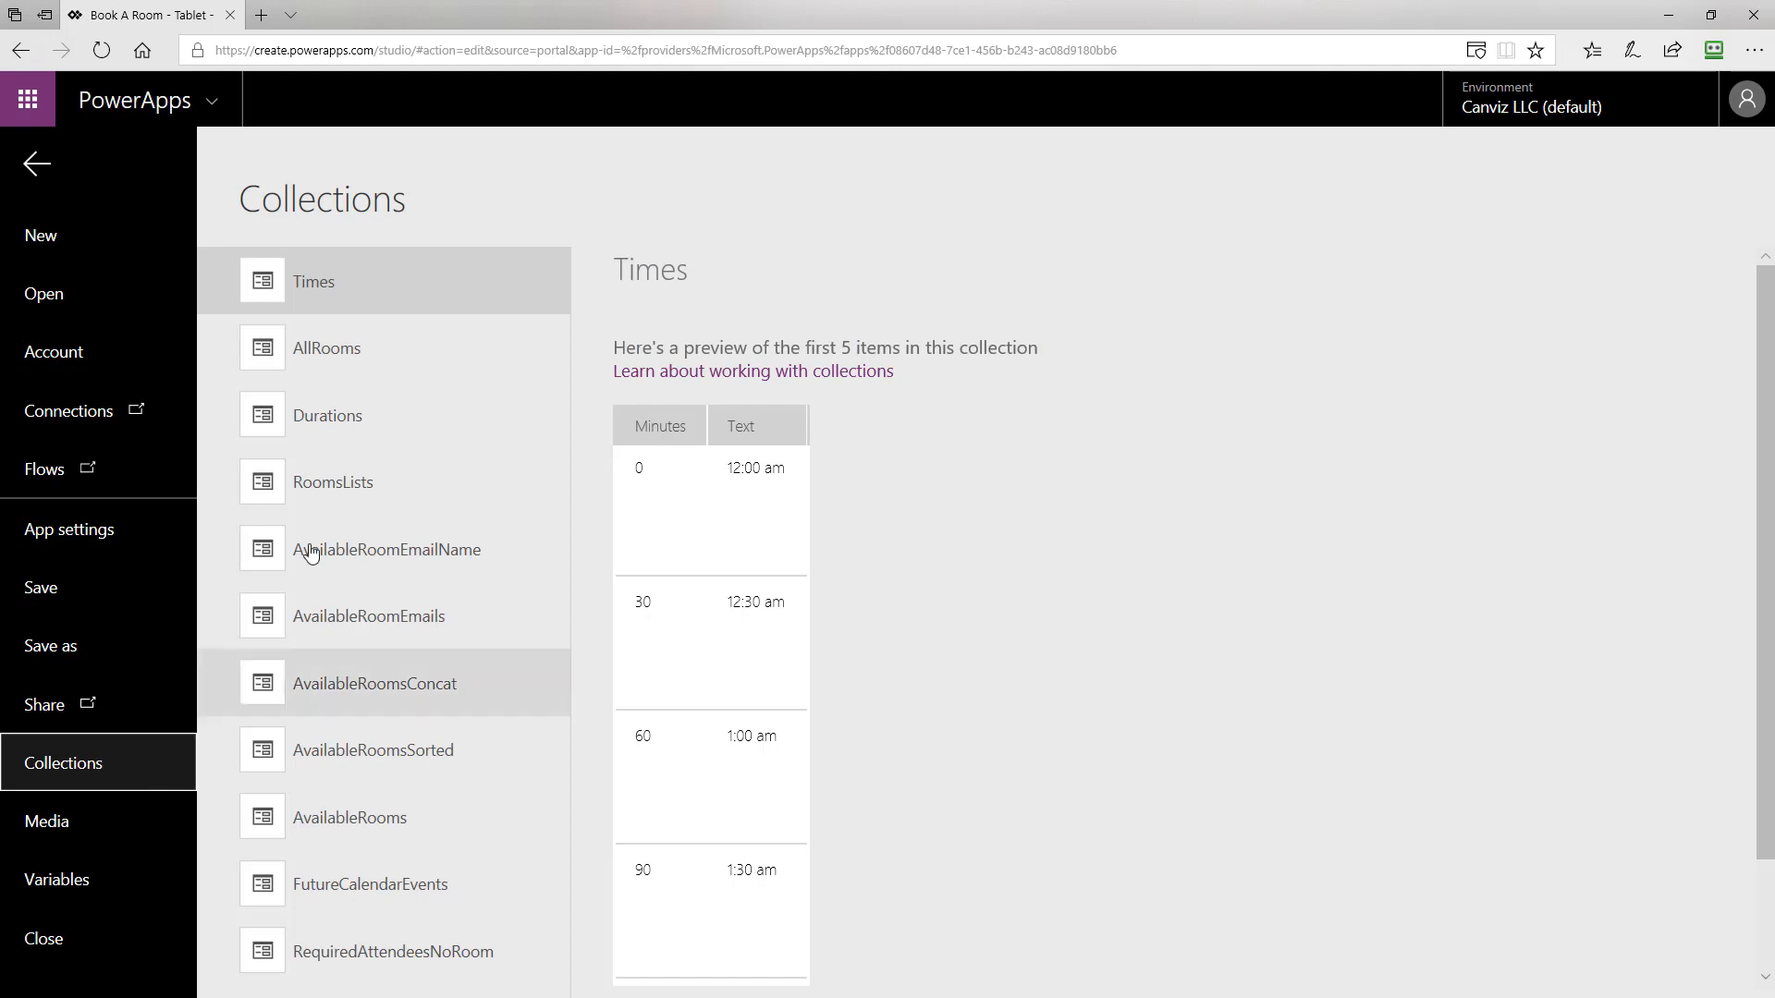
{"action": "left_click", "coordinate": [327, 347]}
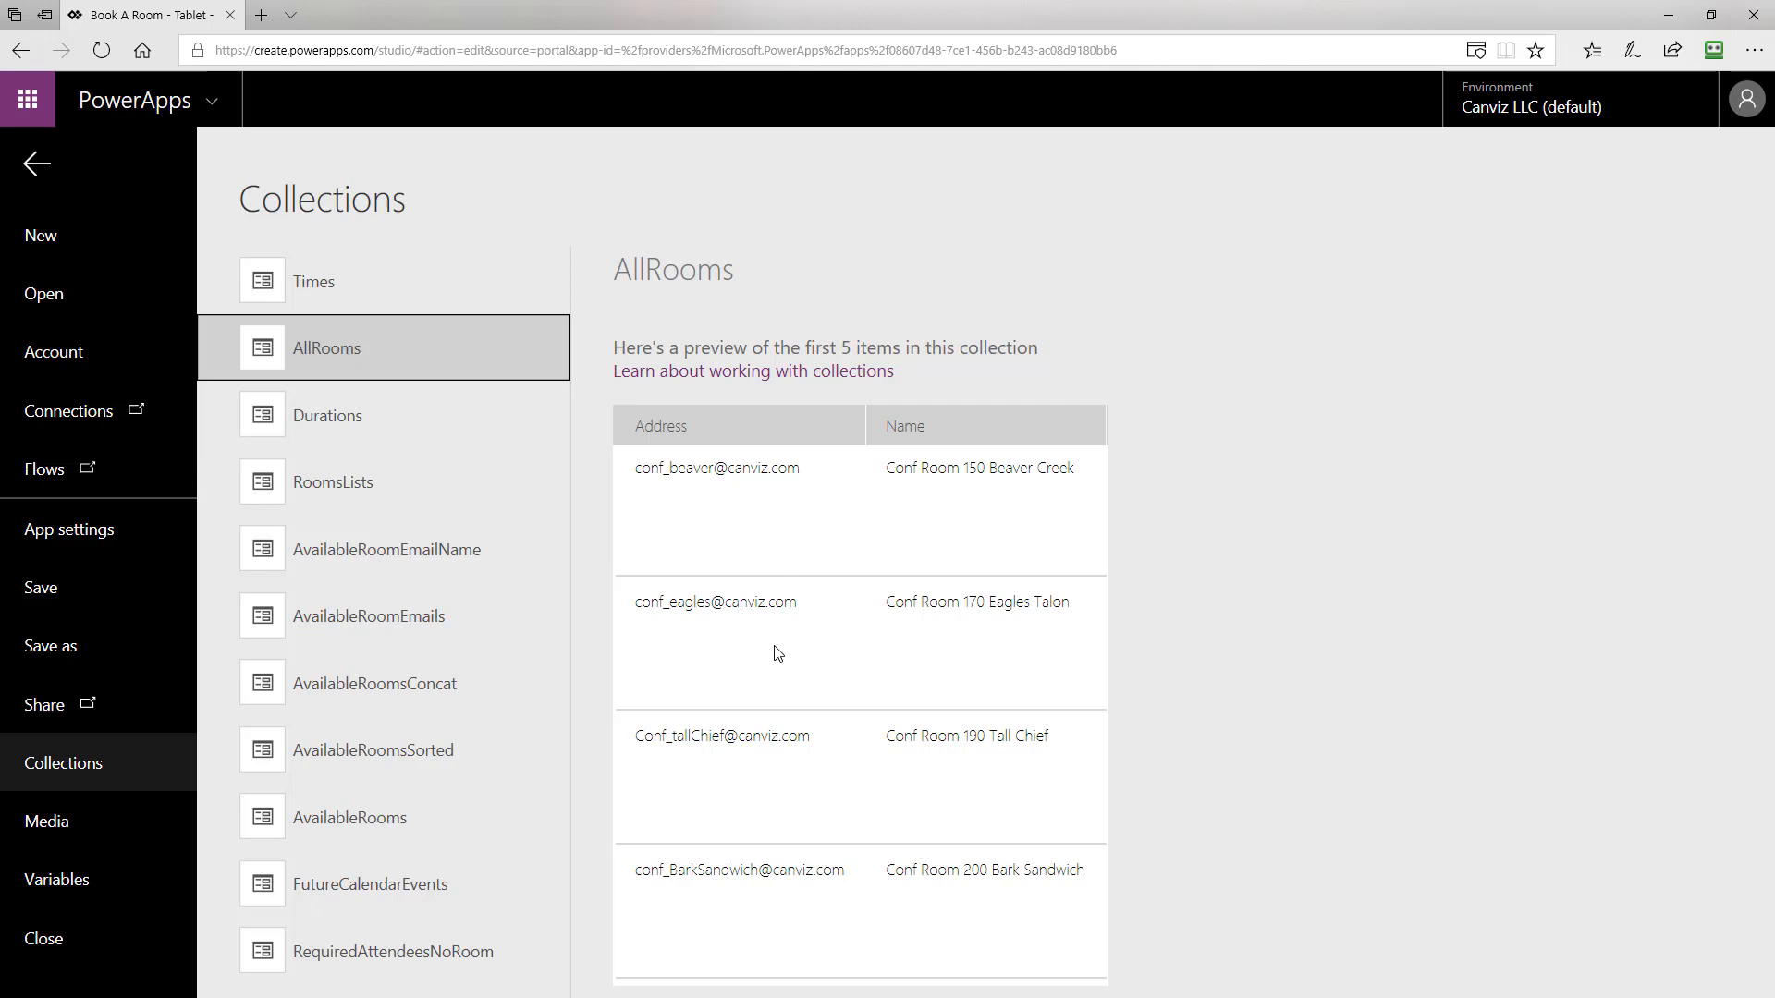
{"action": "mouse_move", "coordinate": [738, 488]}
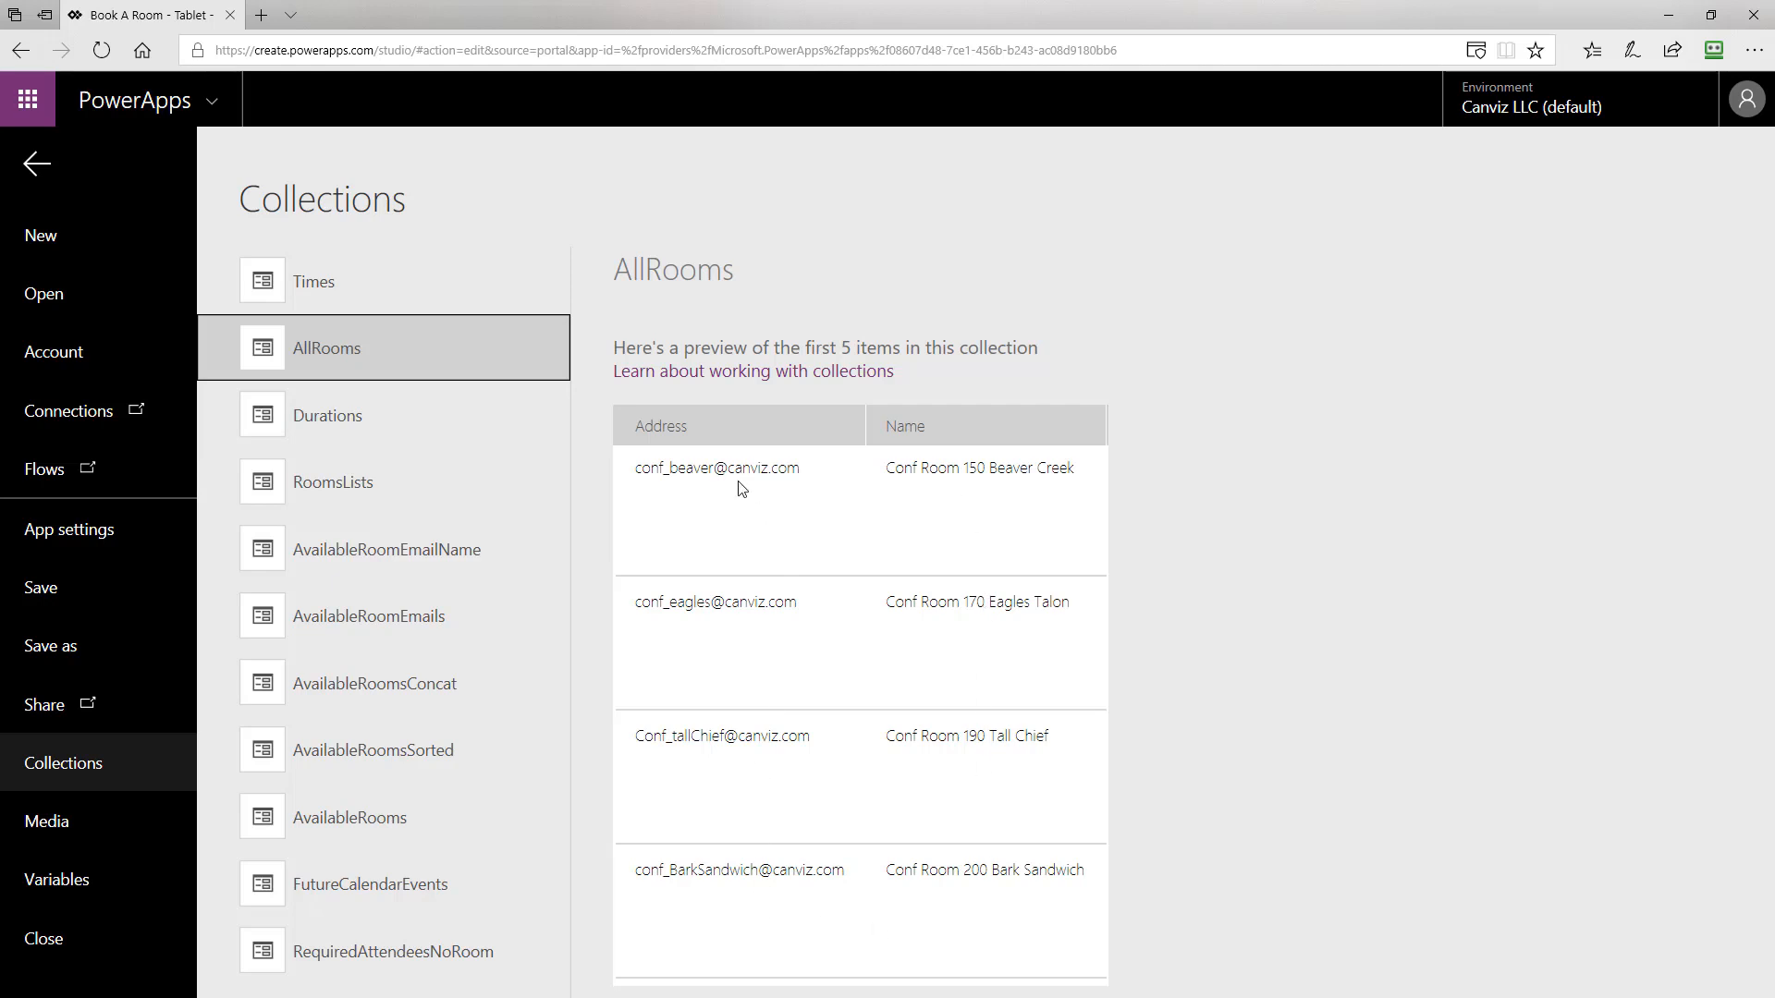
{"action": "mouse_move", "coordinate": [603, 432]}
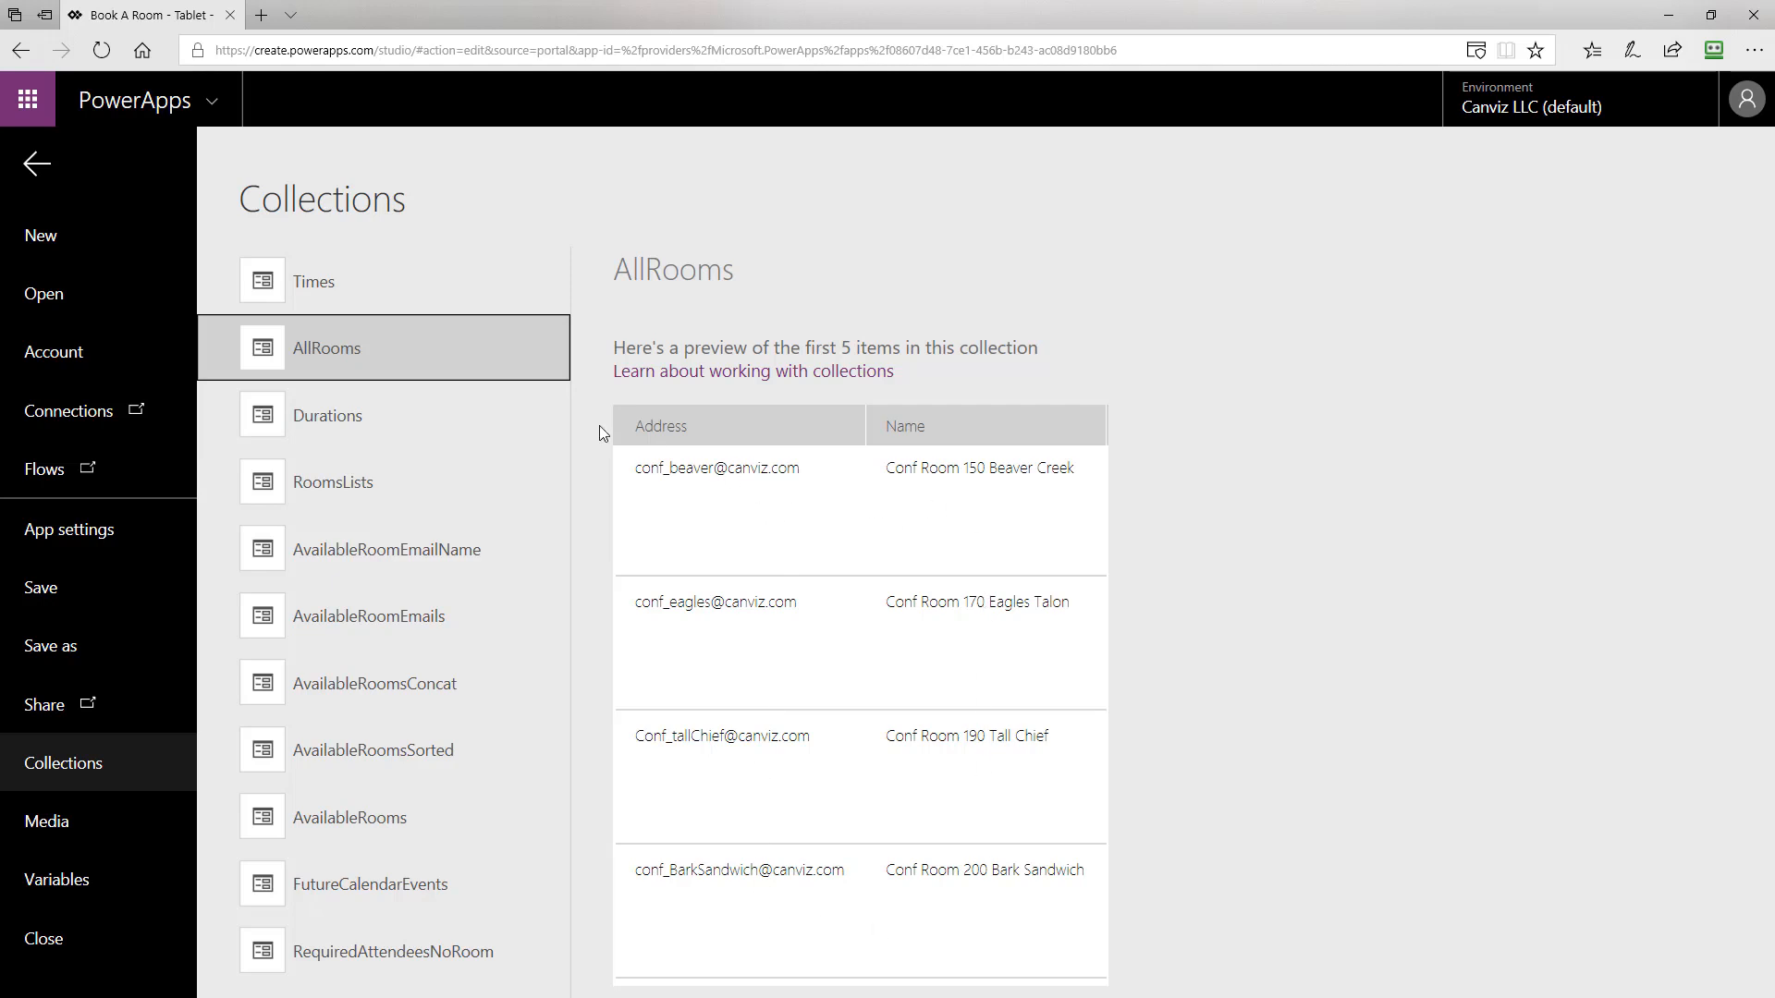
{"action": "left_click", "coordinate": [35, 163]}
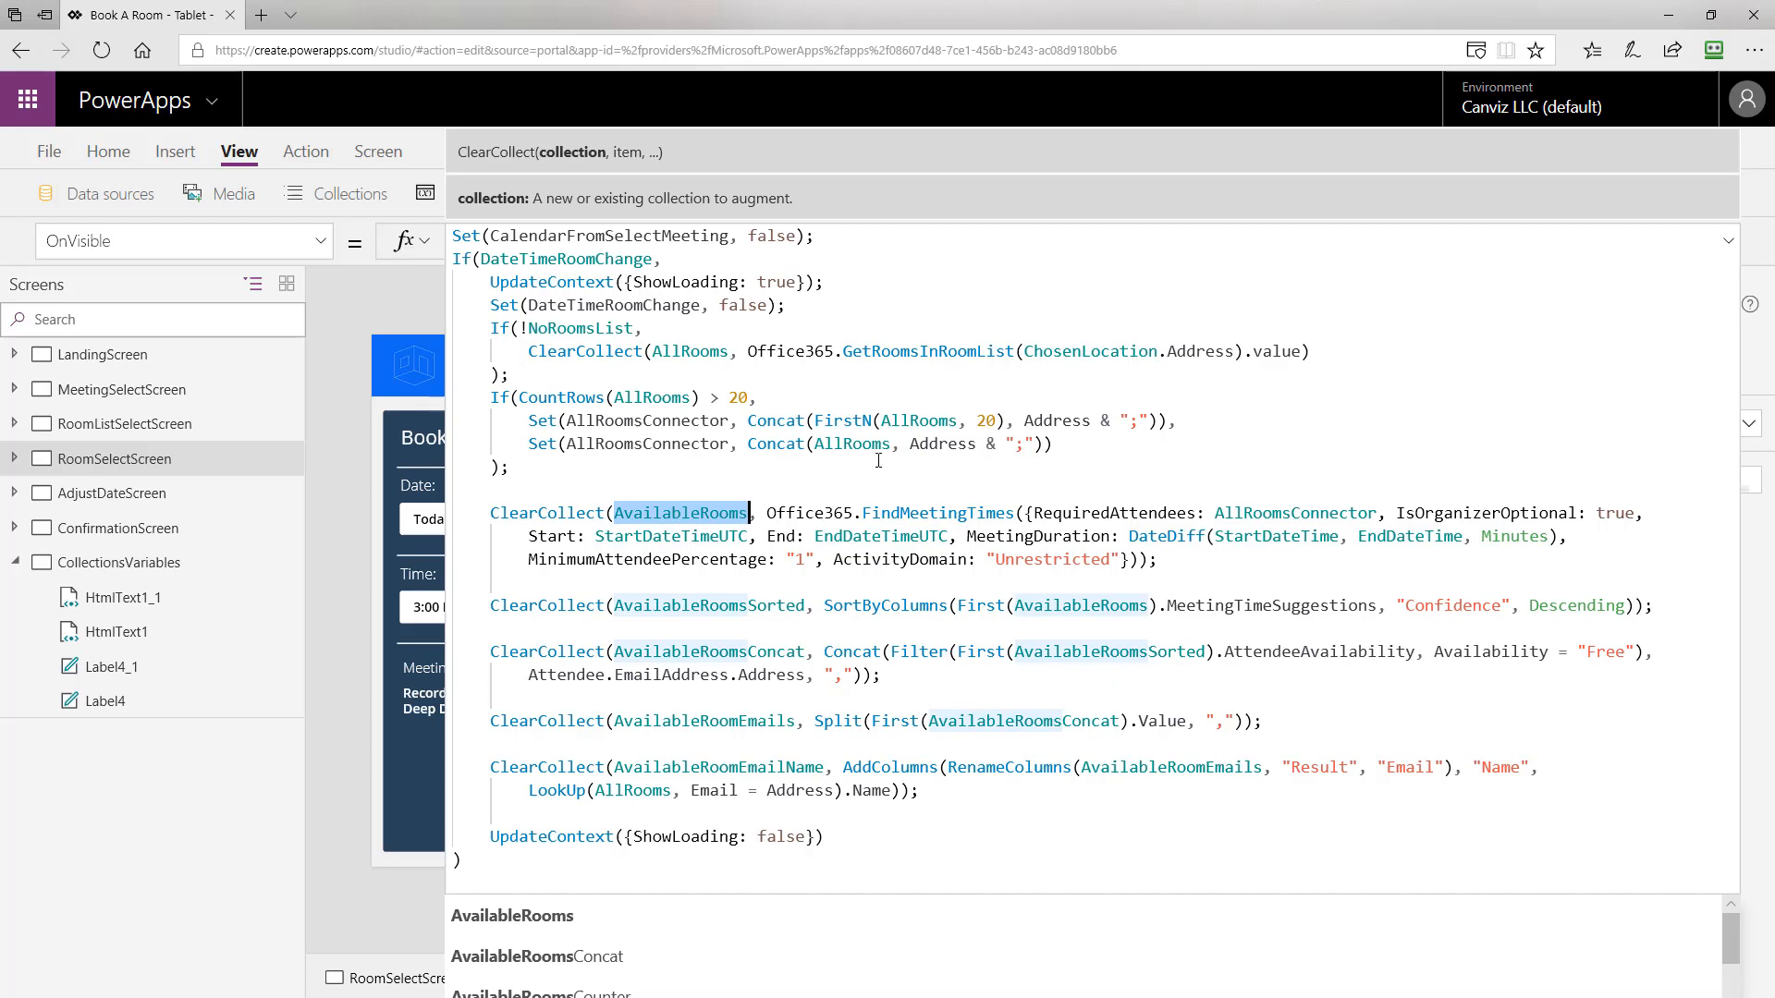
Inspect AvailableRooms and the AllRoomsConnector RequiredAttendees argument of FindMeetingTimes.
{"action": "left_click", "coordinate": [808, 512]}
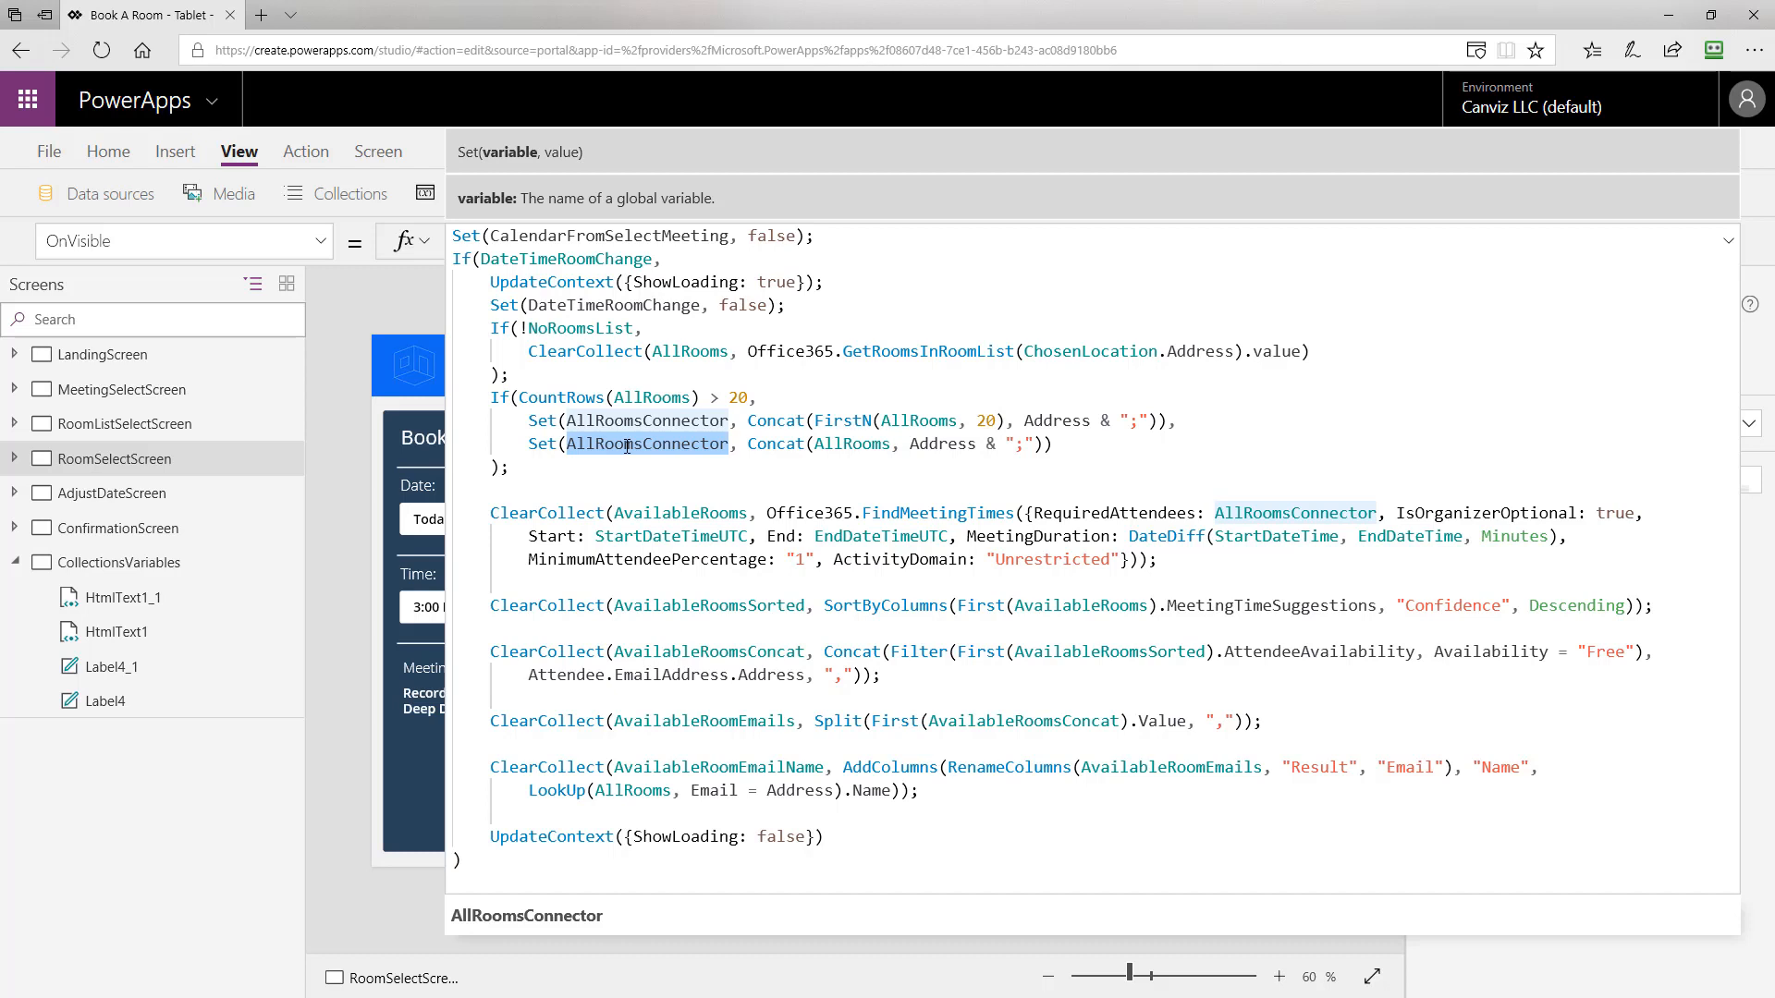
{"action": "mouse_move", "coordinate": [1081, 527]}
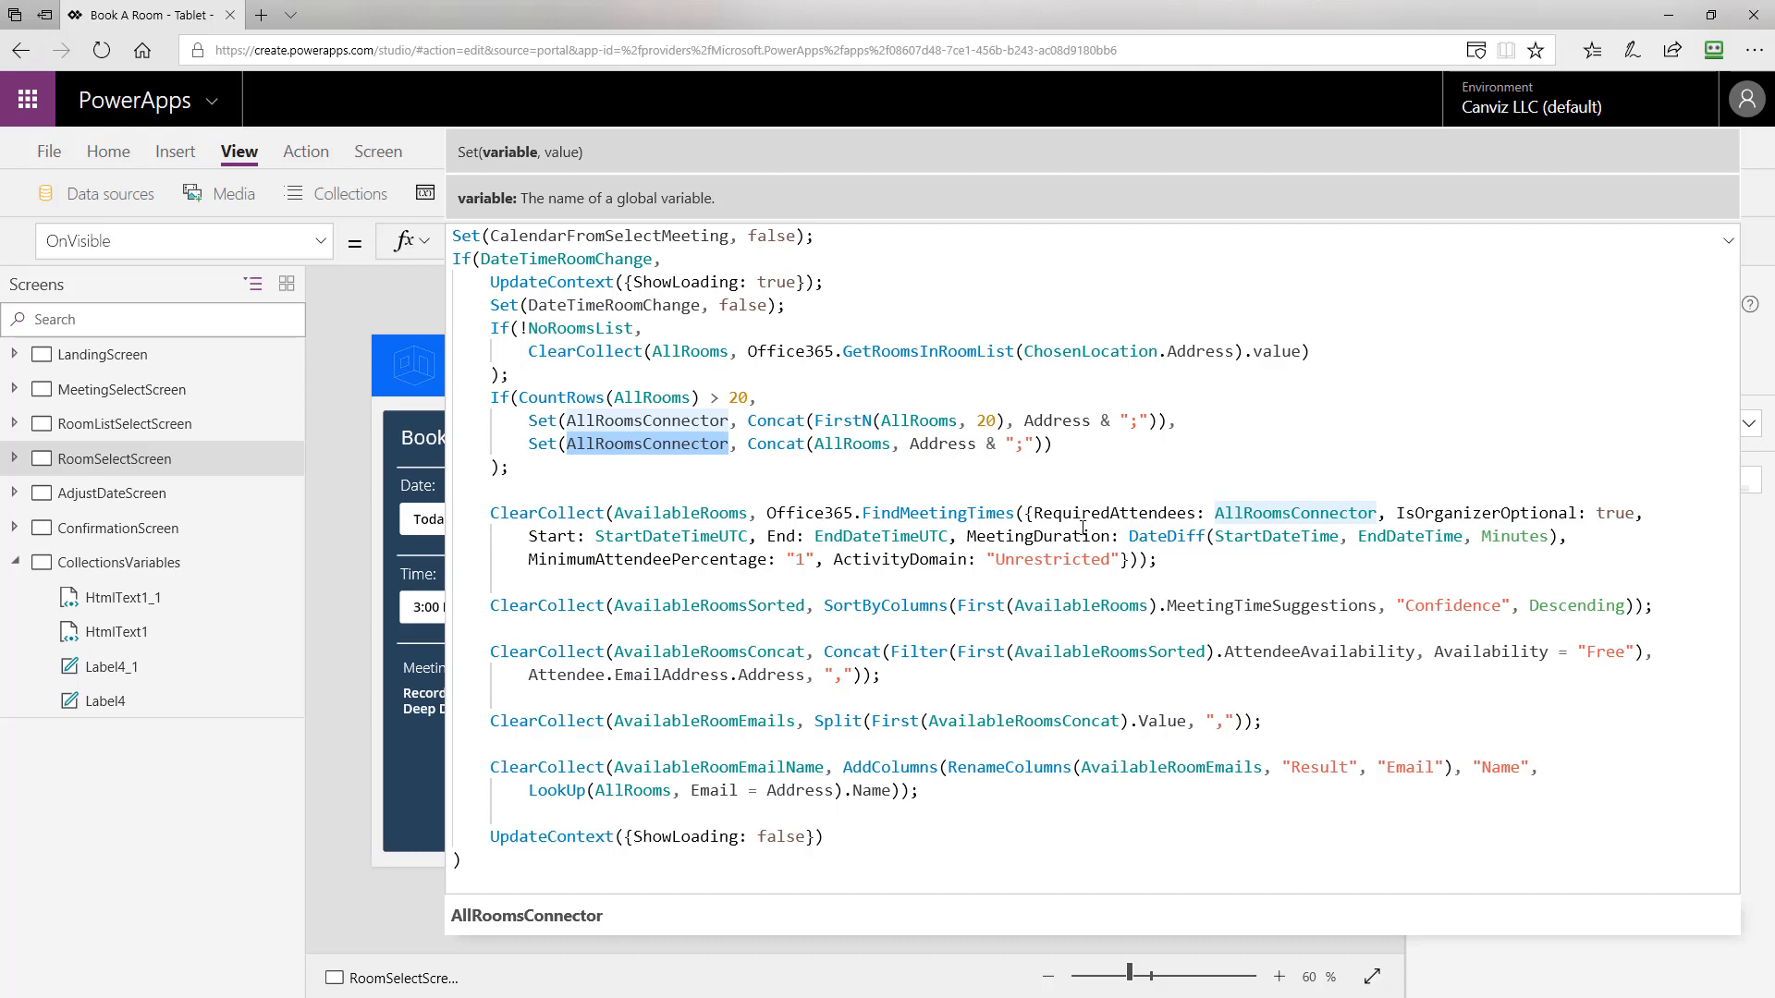
{"action": "left_click", "coordinate": [1294, 512]}
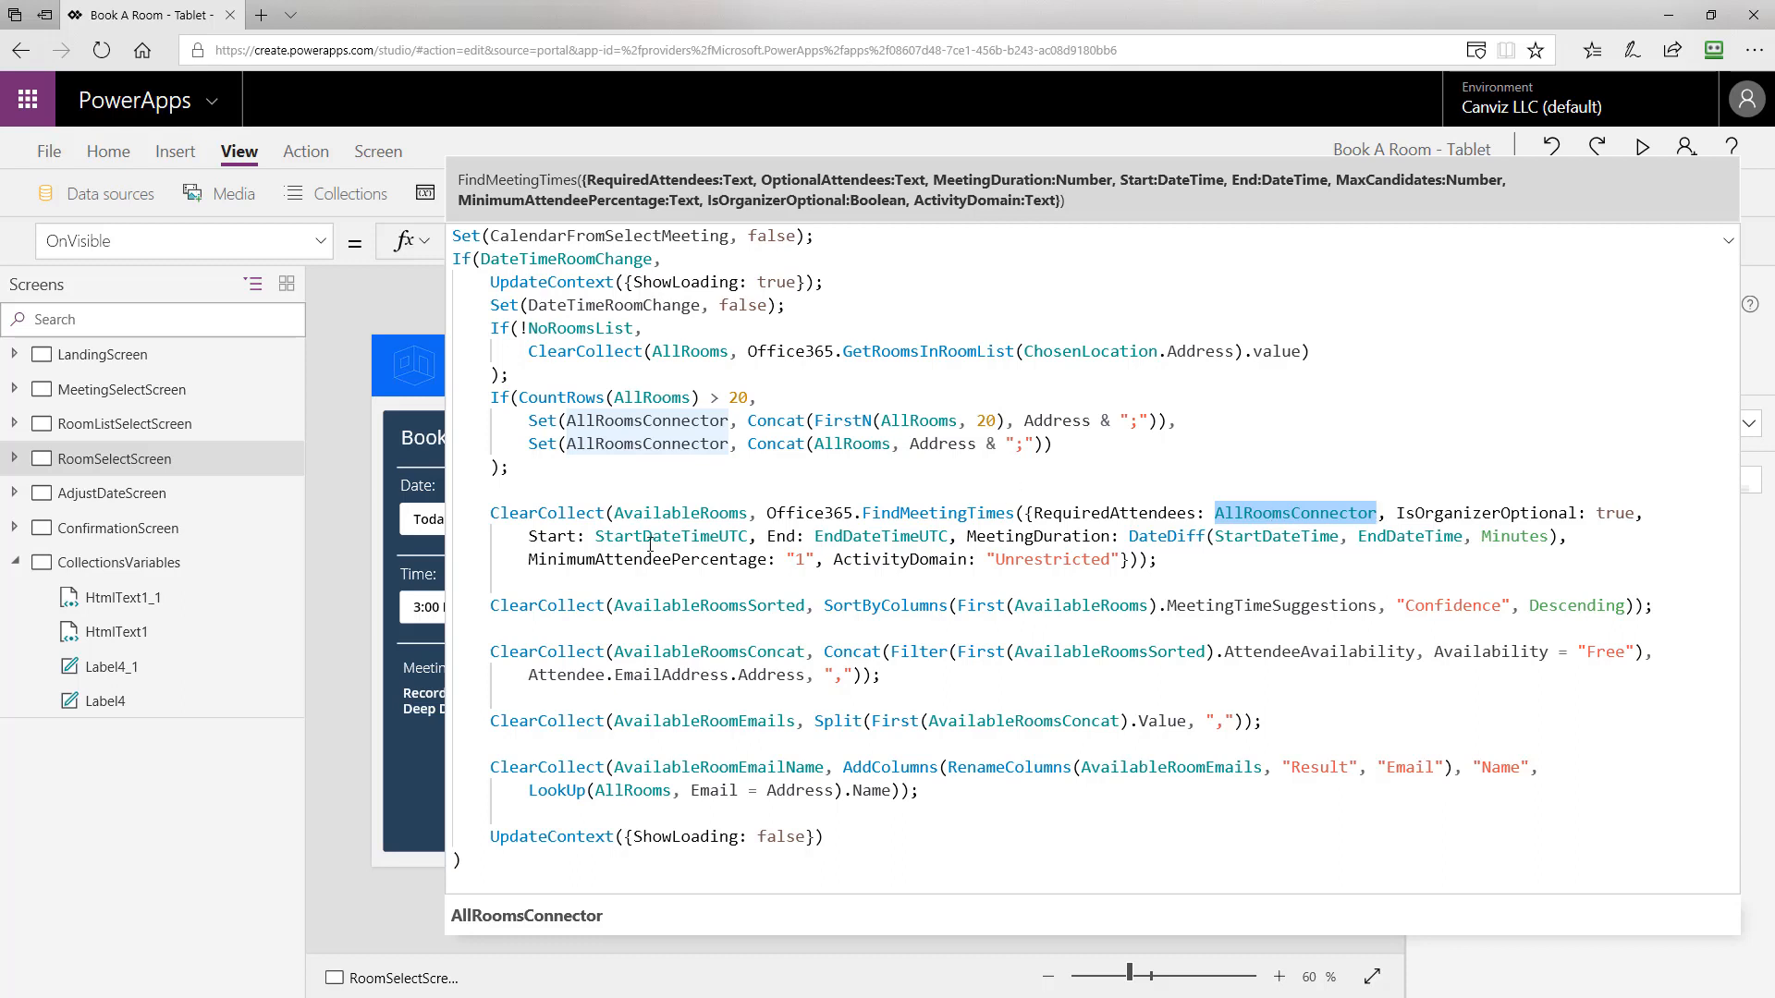
Inspect FindMeetingTimes' Start parameter and highlight MinimumAttendeePercentage set to "1".
{"action": "left_click", "coordinate": [544, 536]}
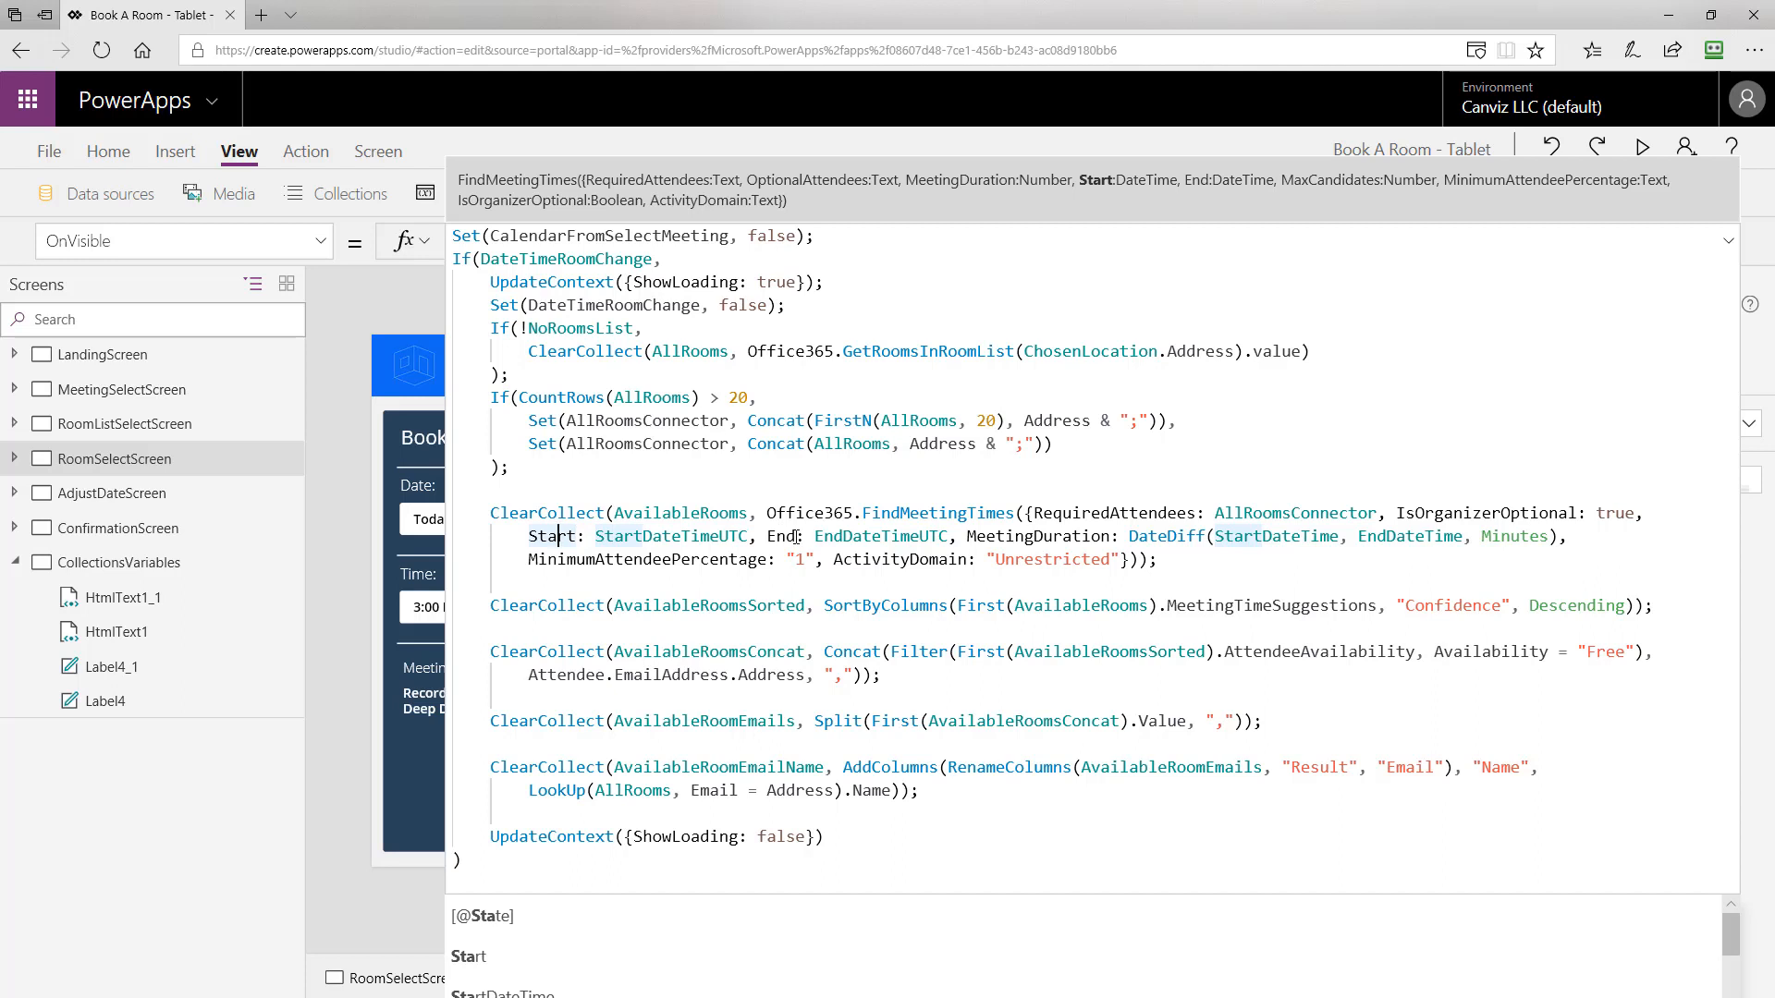
{"action": "mouse_move", "coordinate": [1662, 225]}
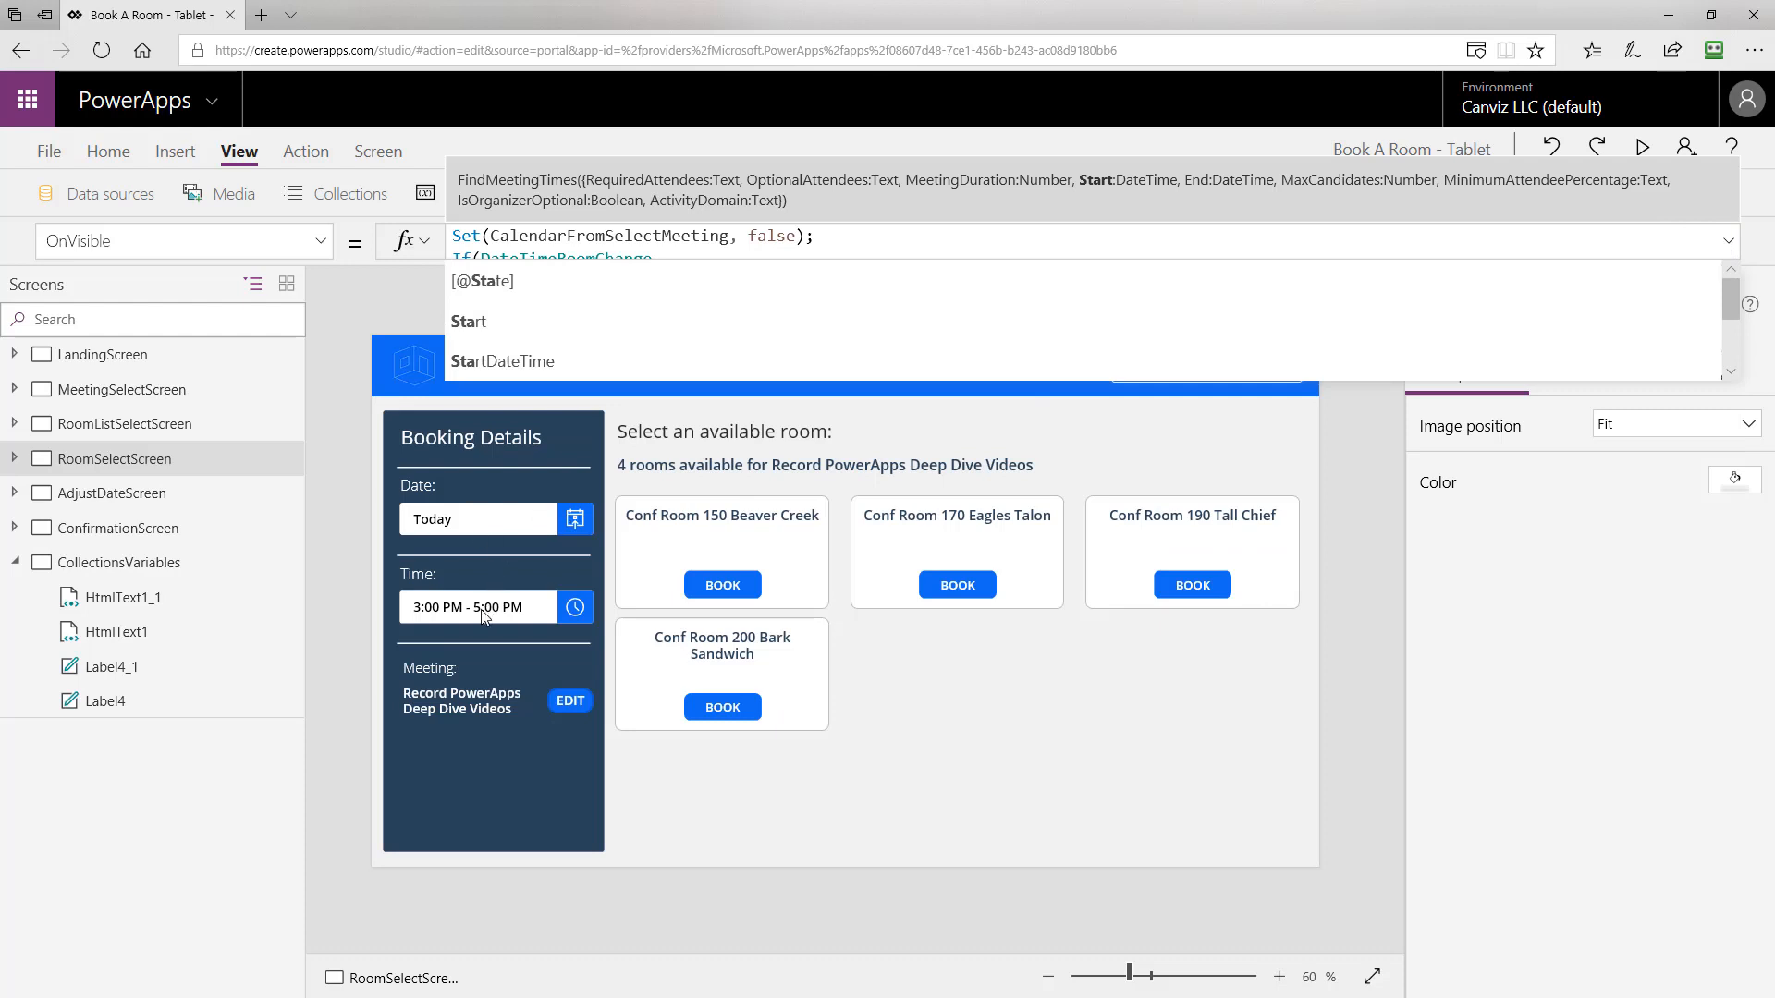
{"action": "mouse_move", "coordinate": [533, 623]}
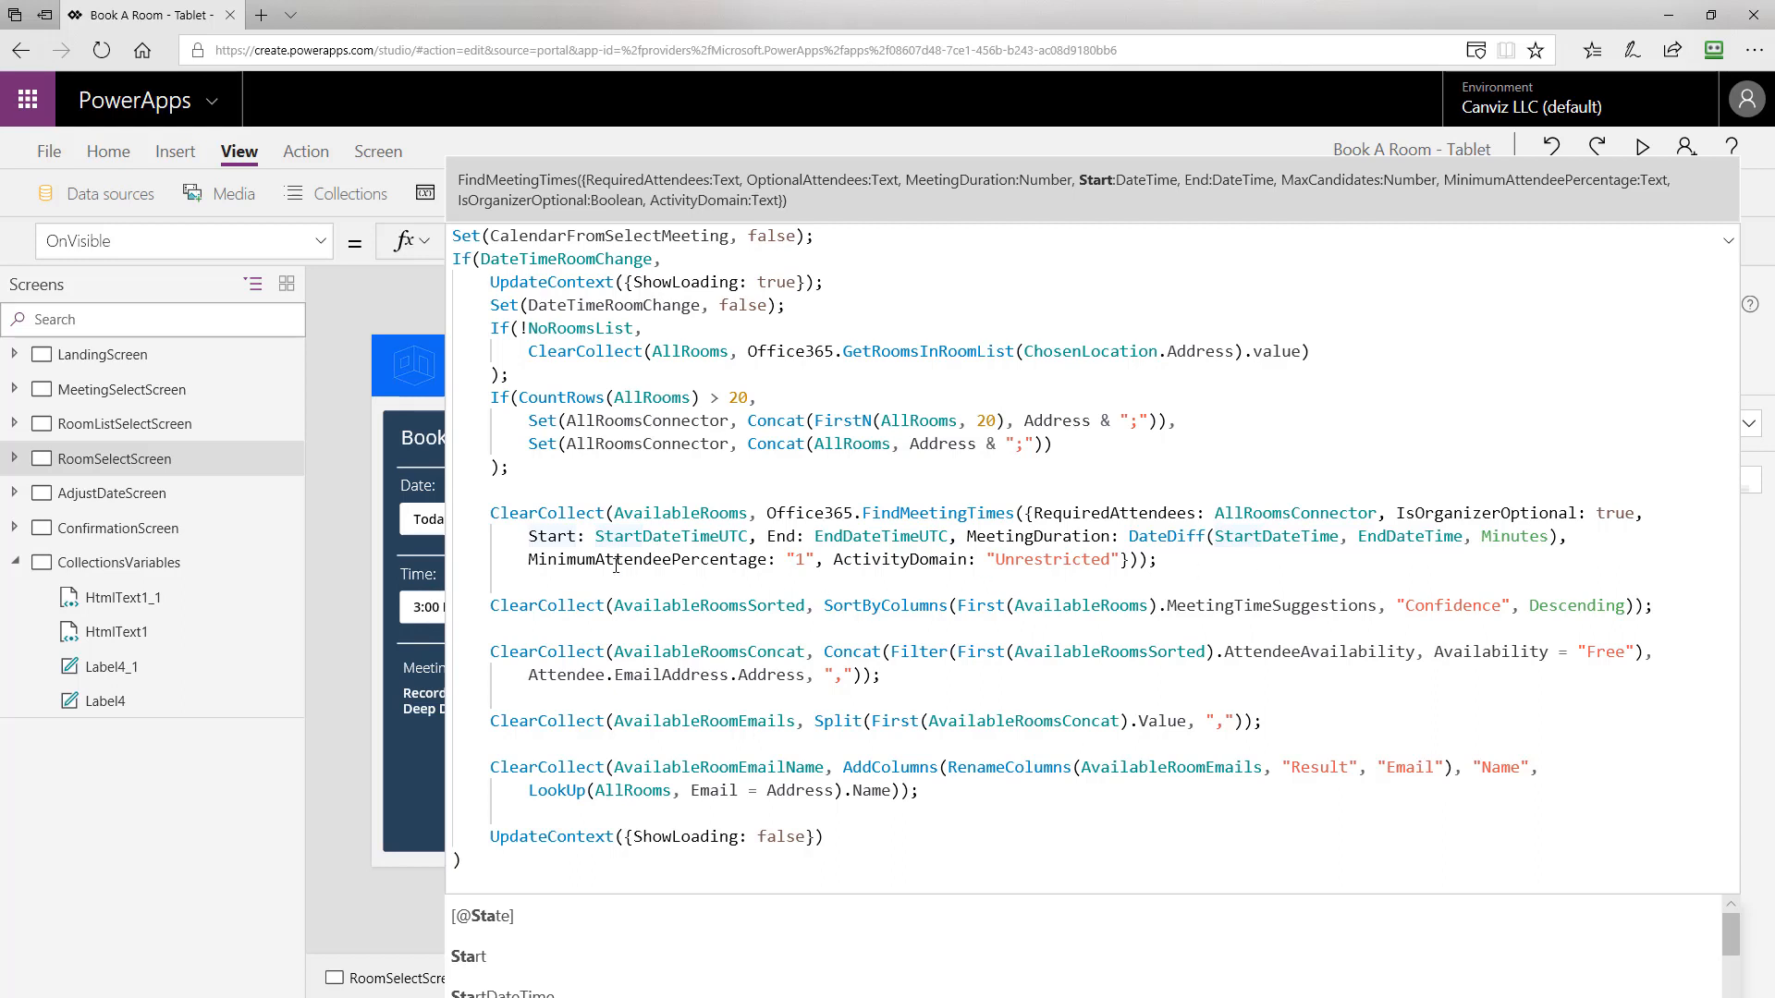
{"action": "double_click", "coordinate": [647, 559]}
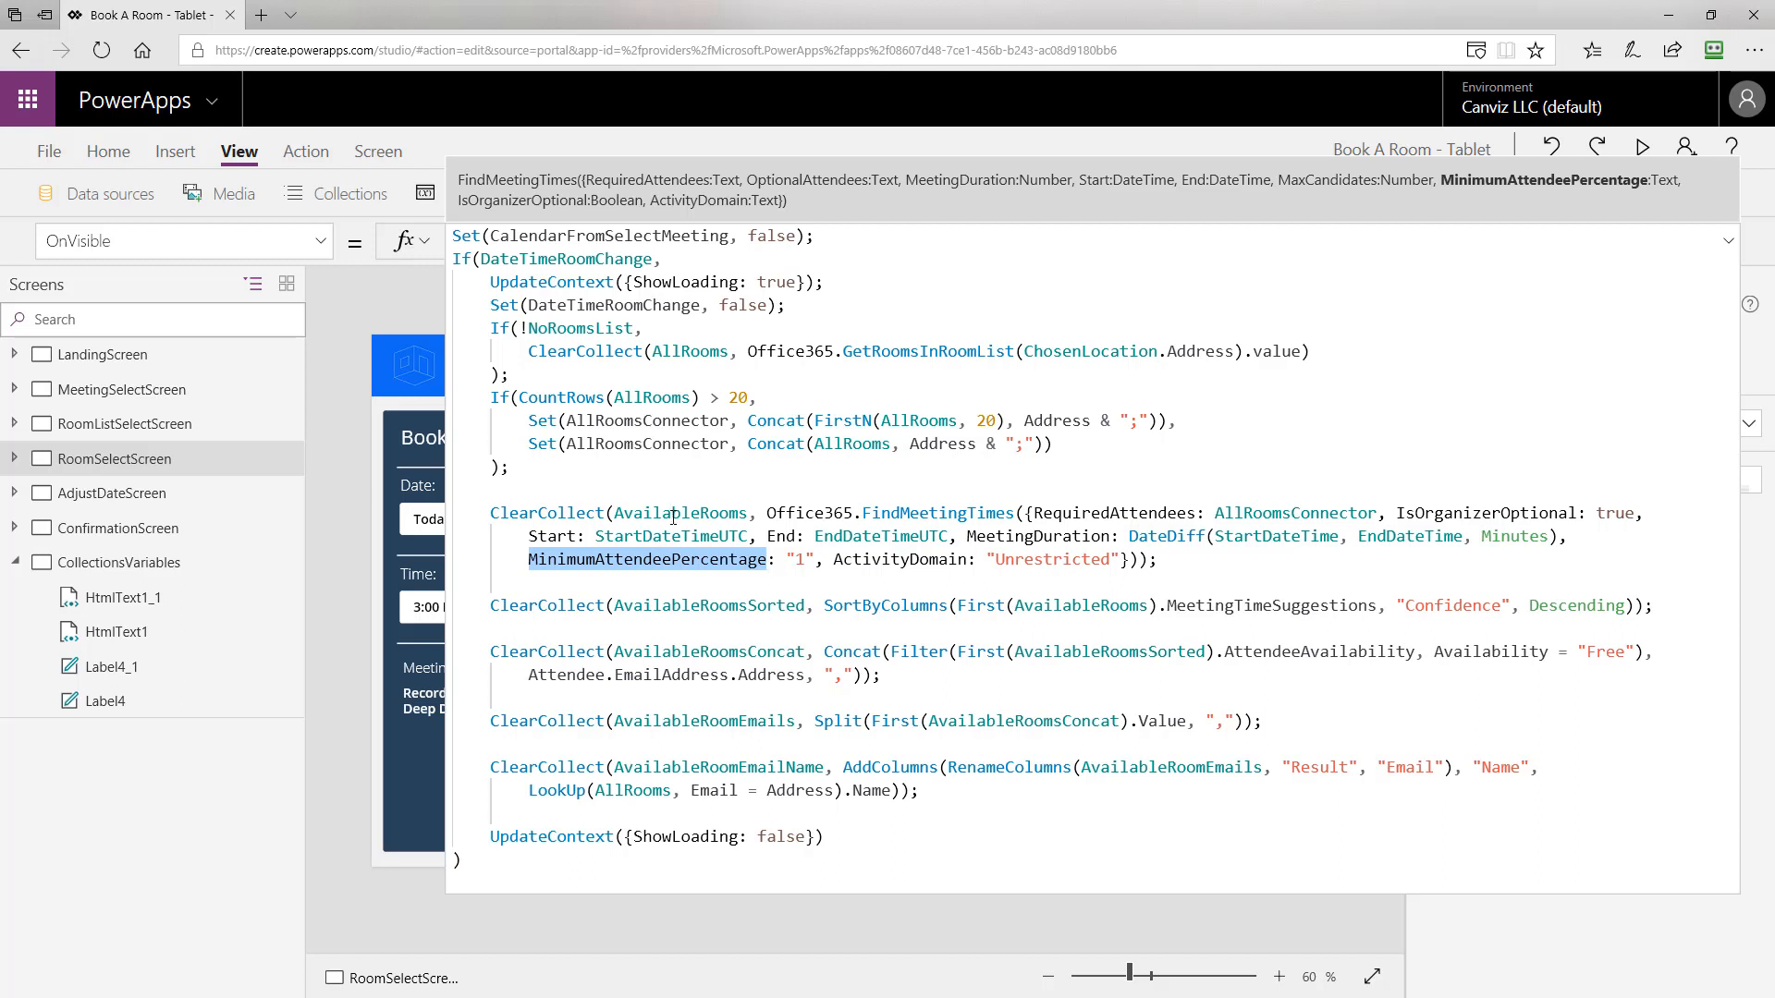
{"action": "left_click", "coordinate": [48, 150]}
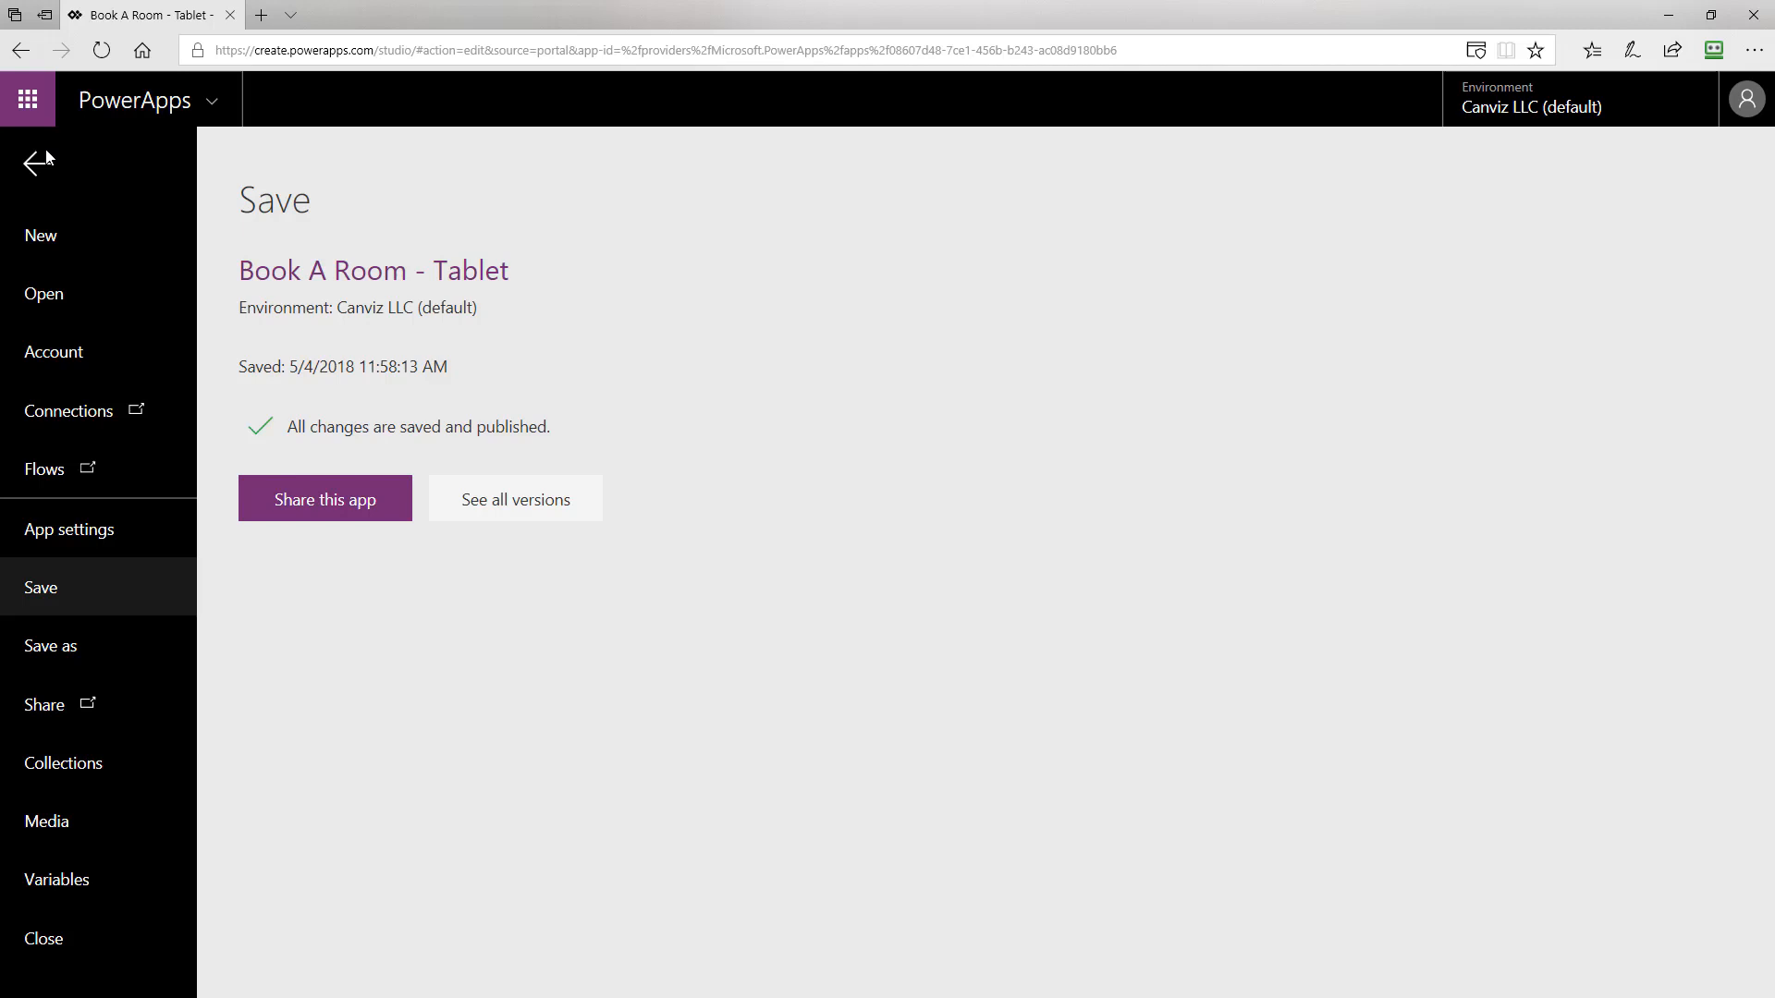
{"action": "left_click", "coordinate": [63, 762]}
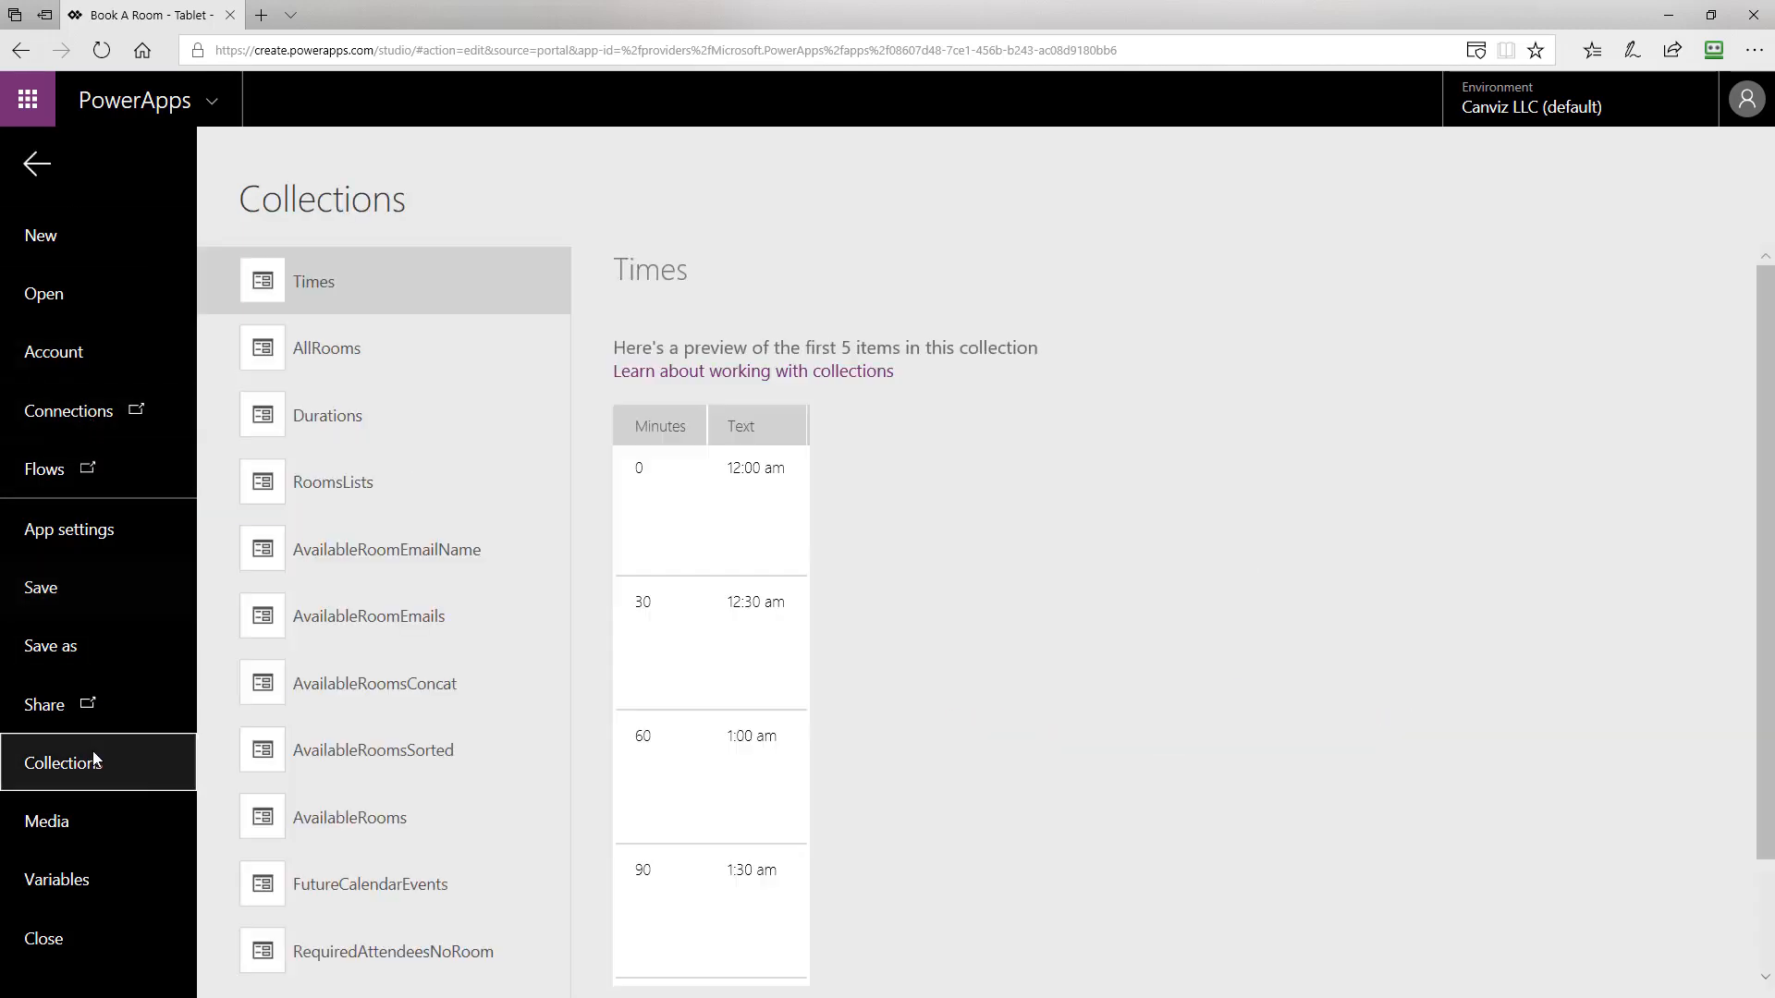
{"action": "left_click", "coordinate": [383, 818]}
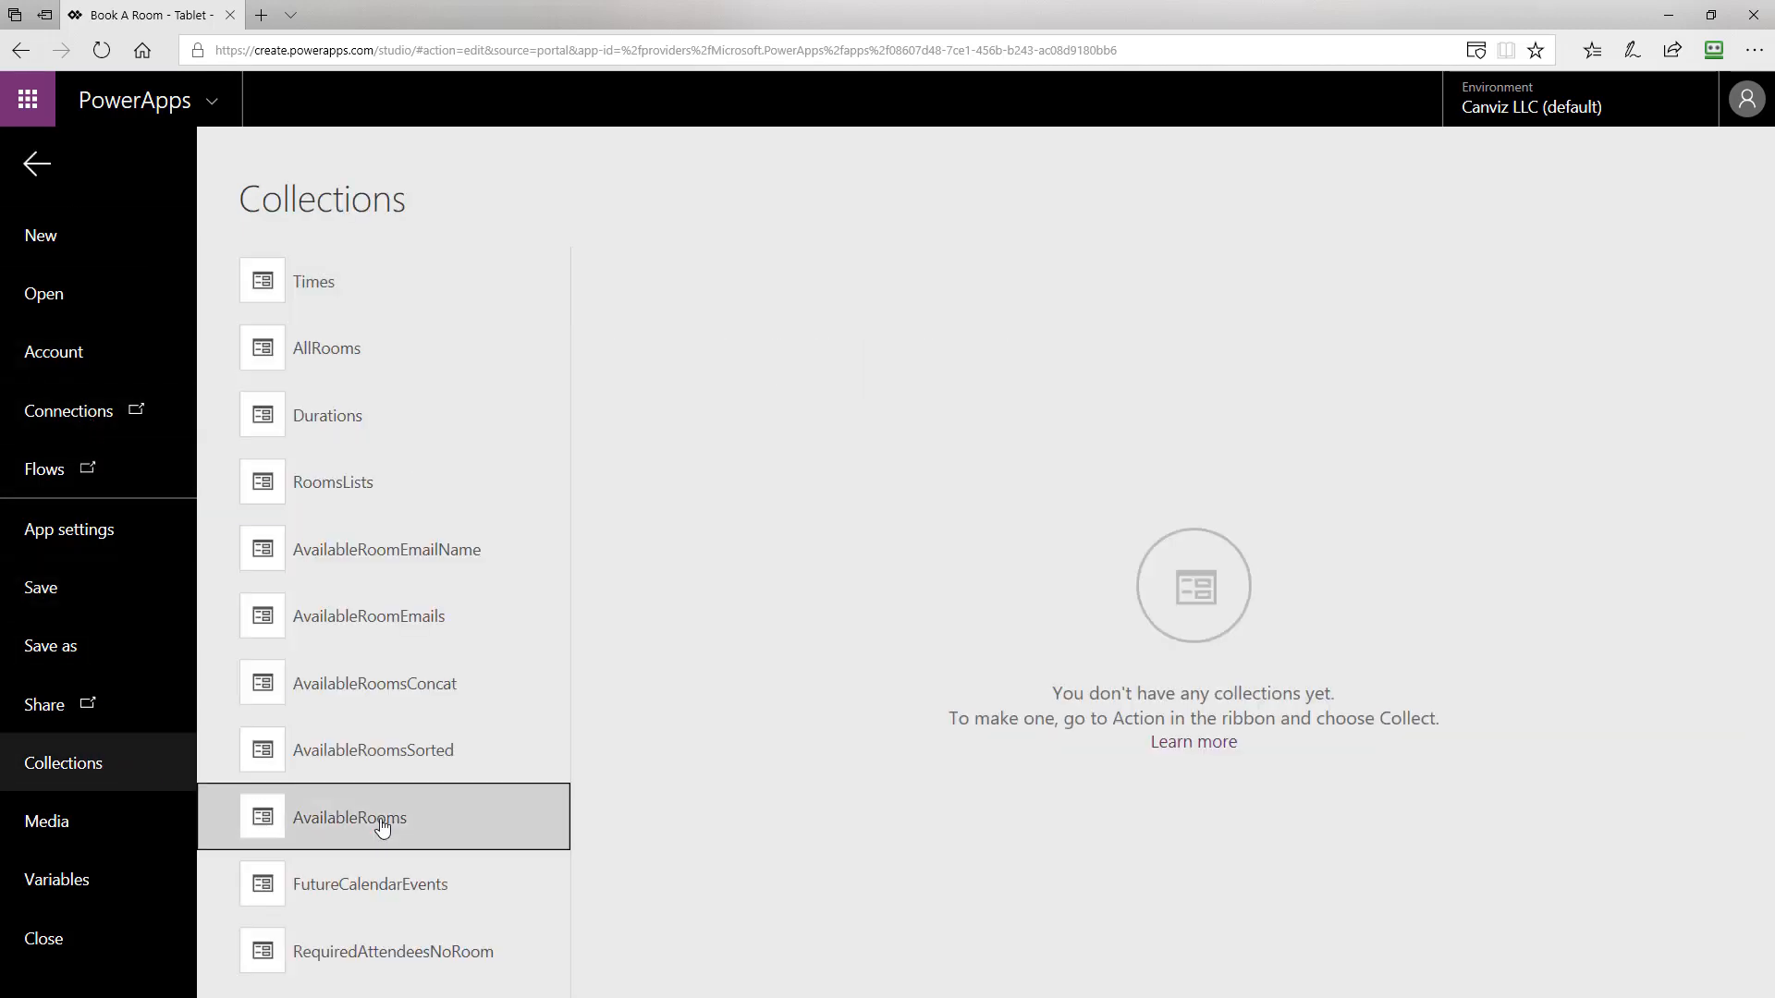
{"action": "left_click", "coordinate": [381, 818]}
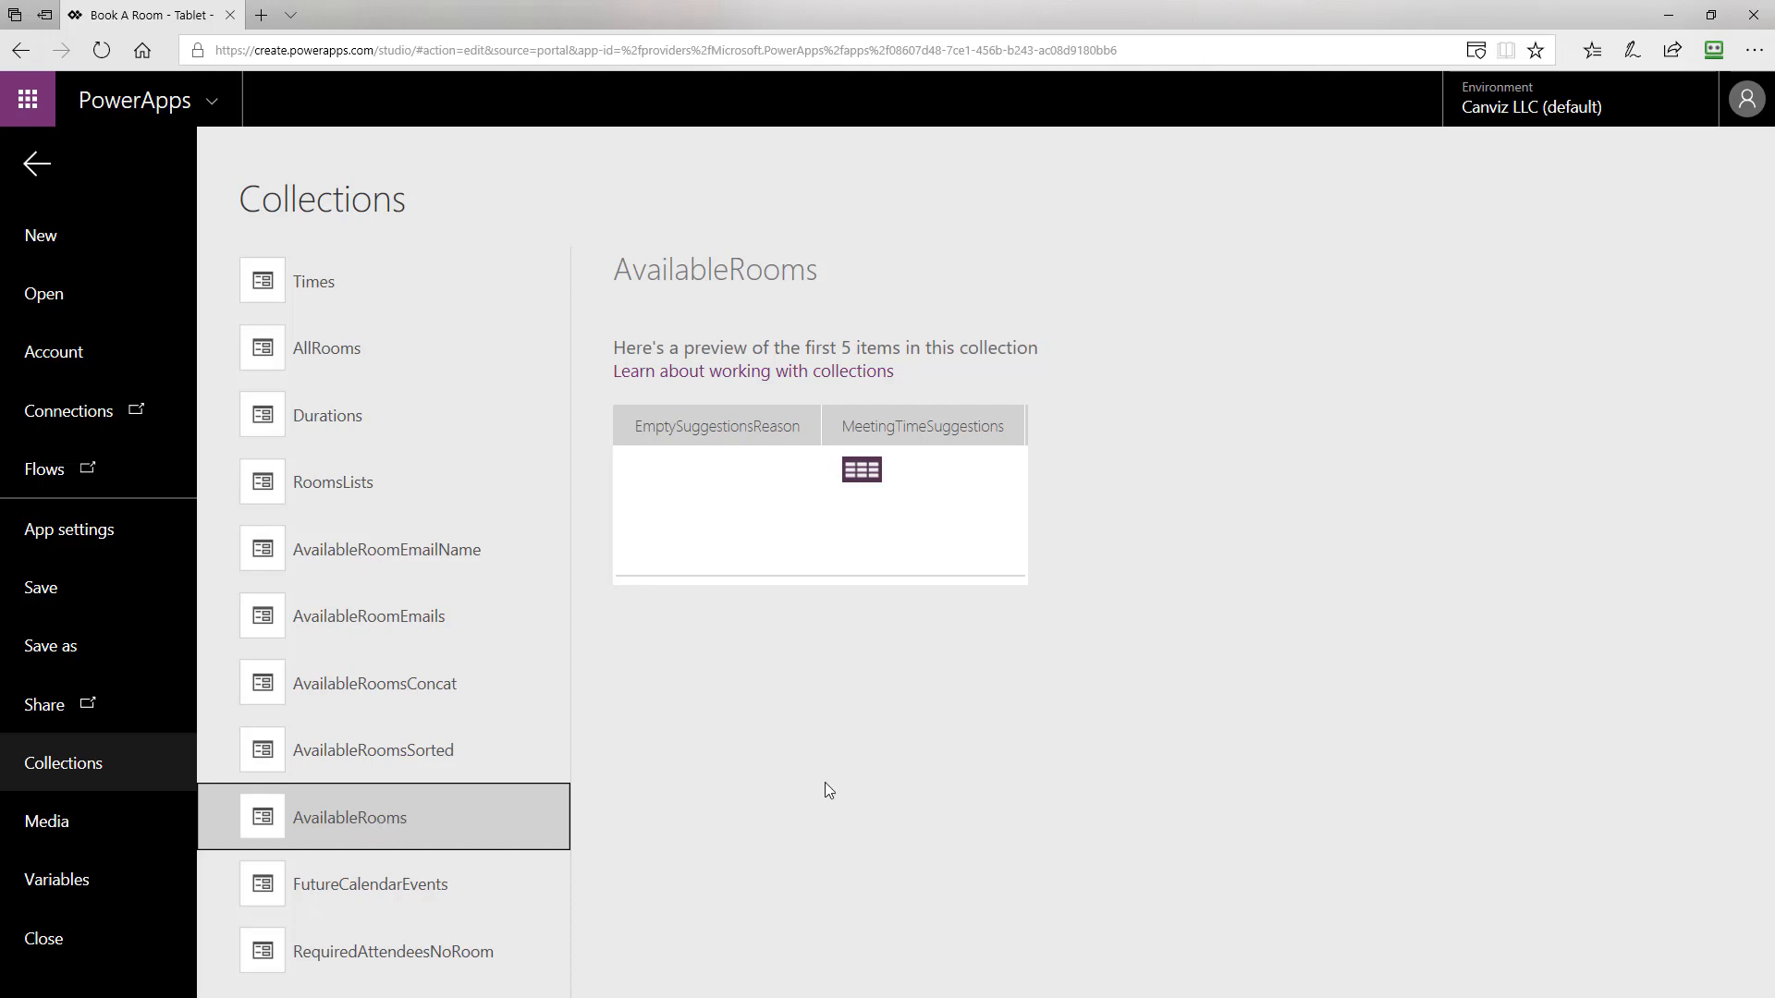
{"action": "left_click", "coordinate": [859, 470]}
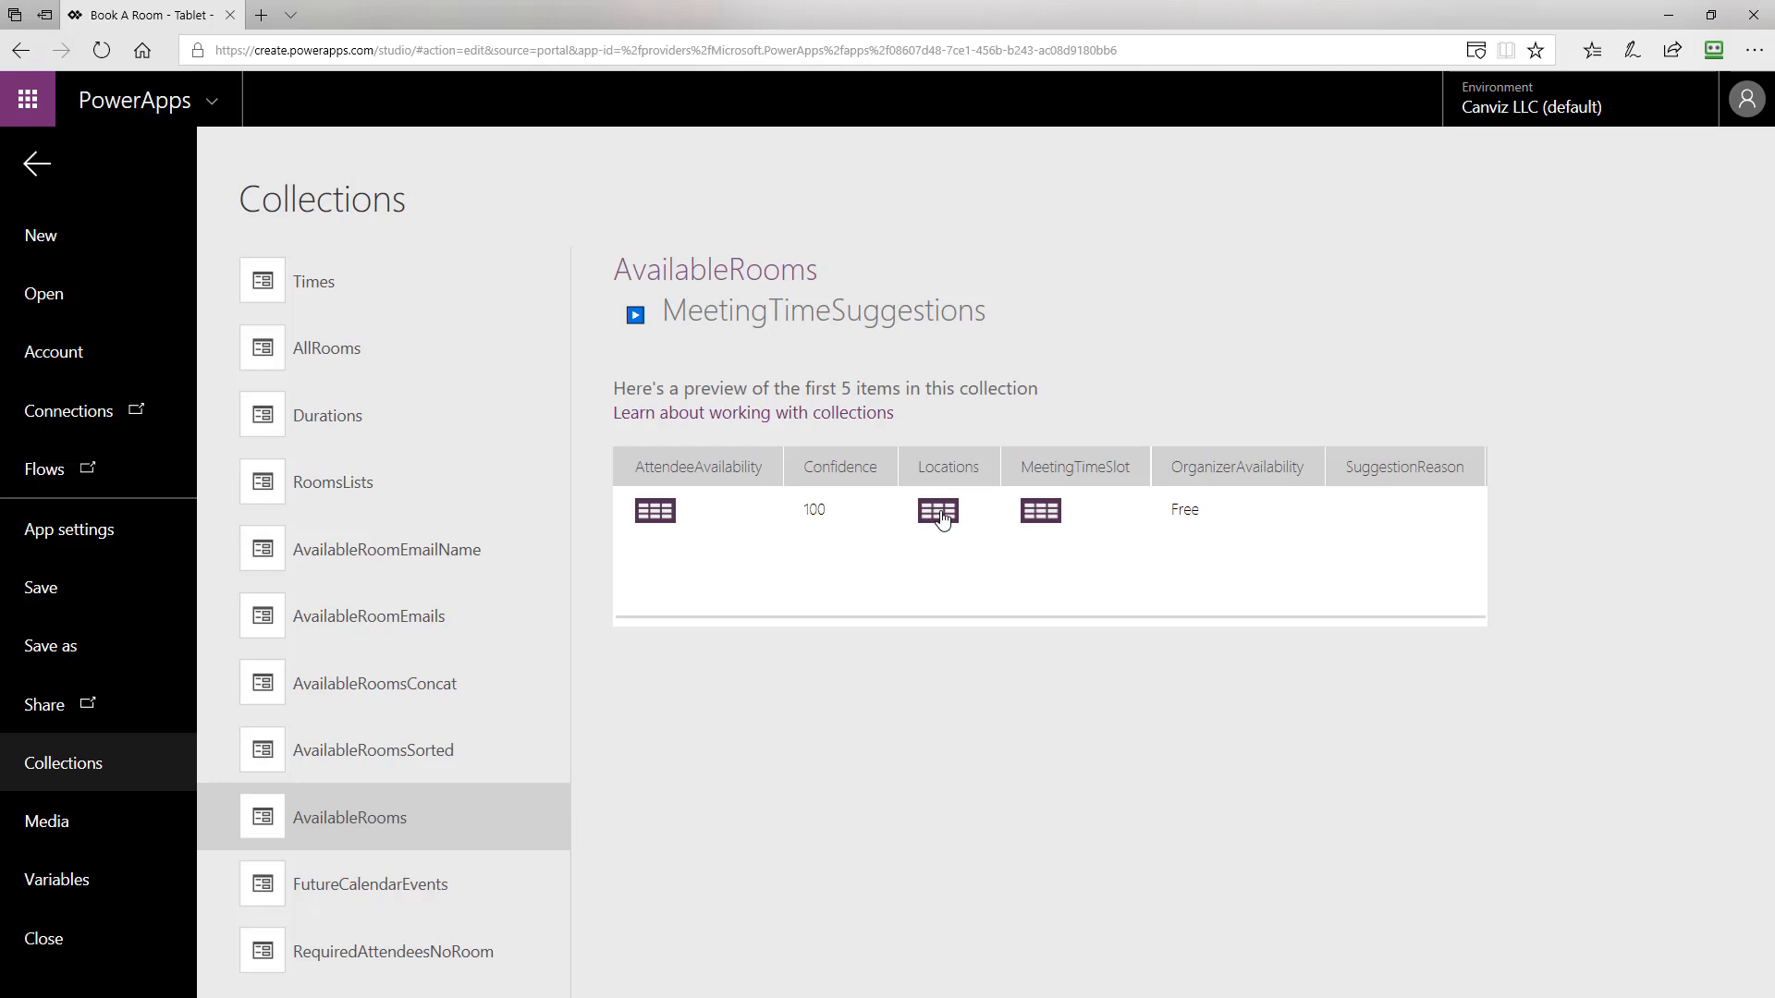
{"action": "left_click", "coordinate": [935, 510]}
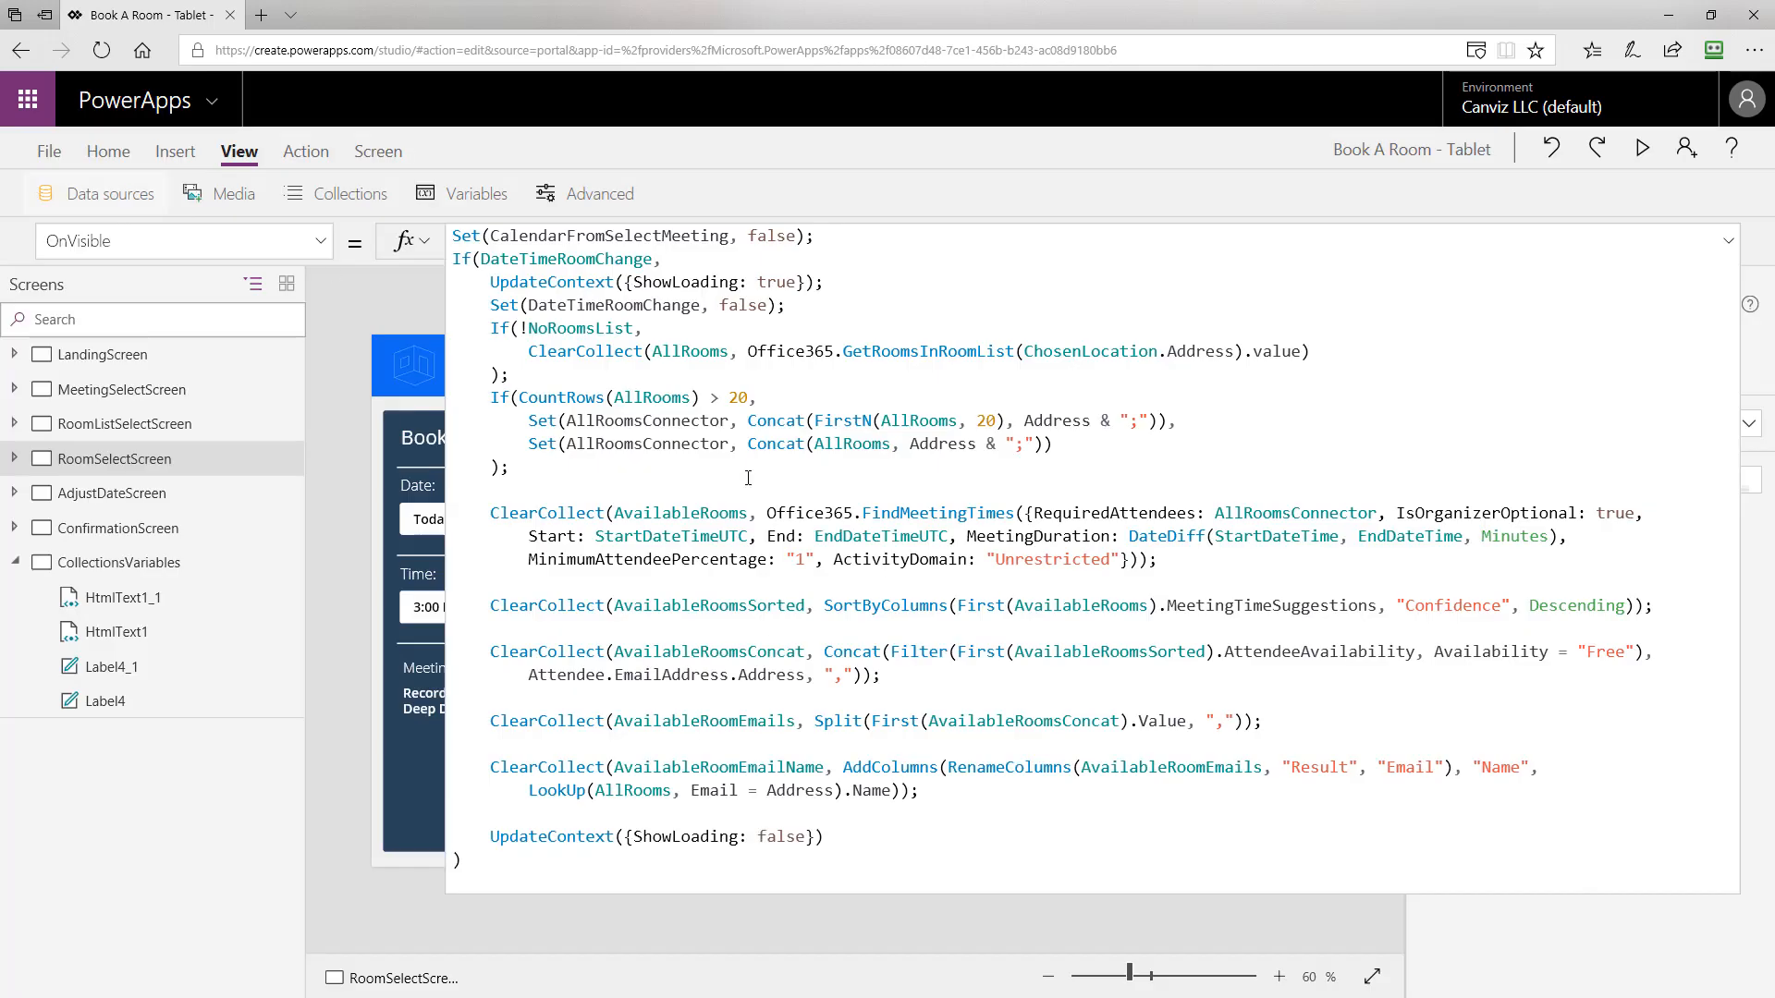
{"action": "mouse_move", "coordinate": [858, 480]}
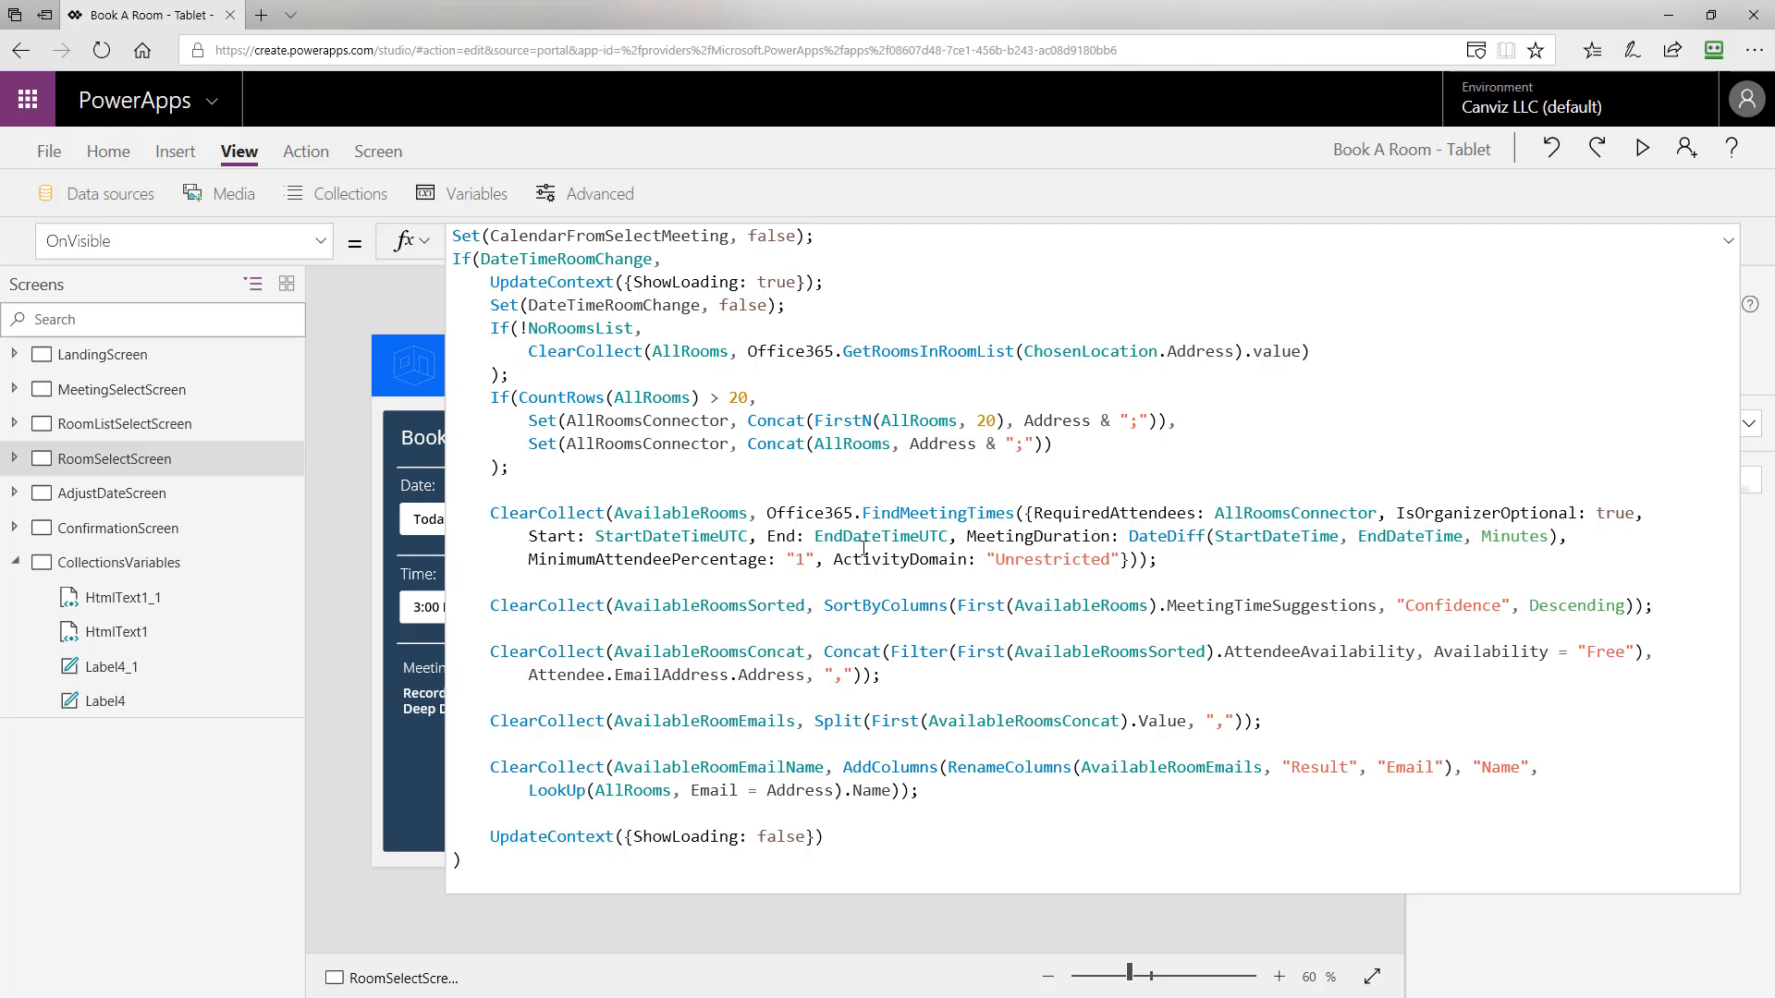
{"action": "mouse_move", "coordinate": [1065, 608]}
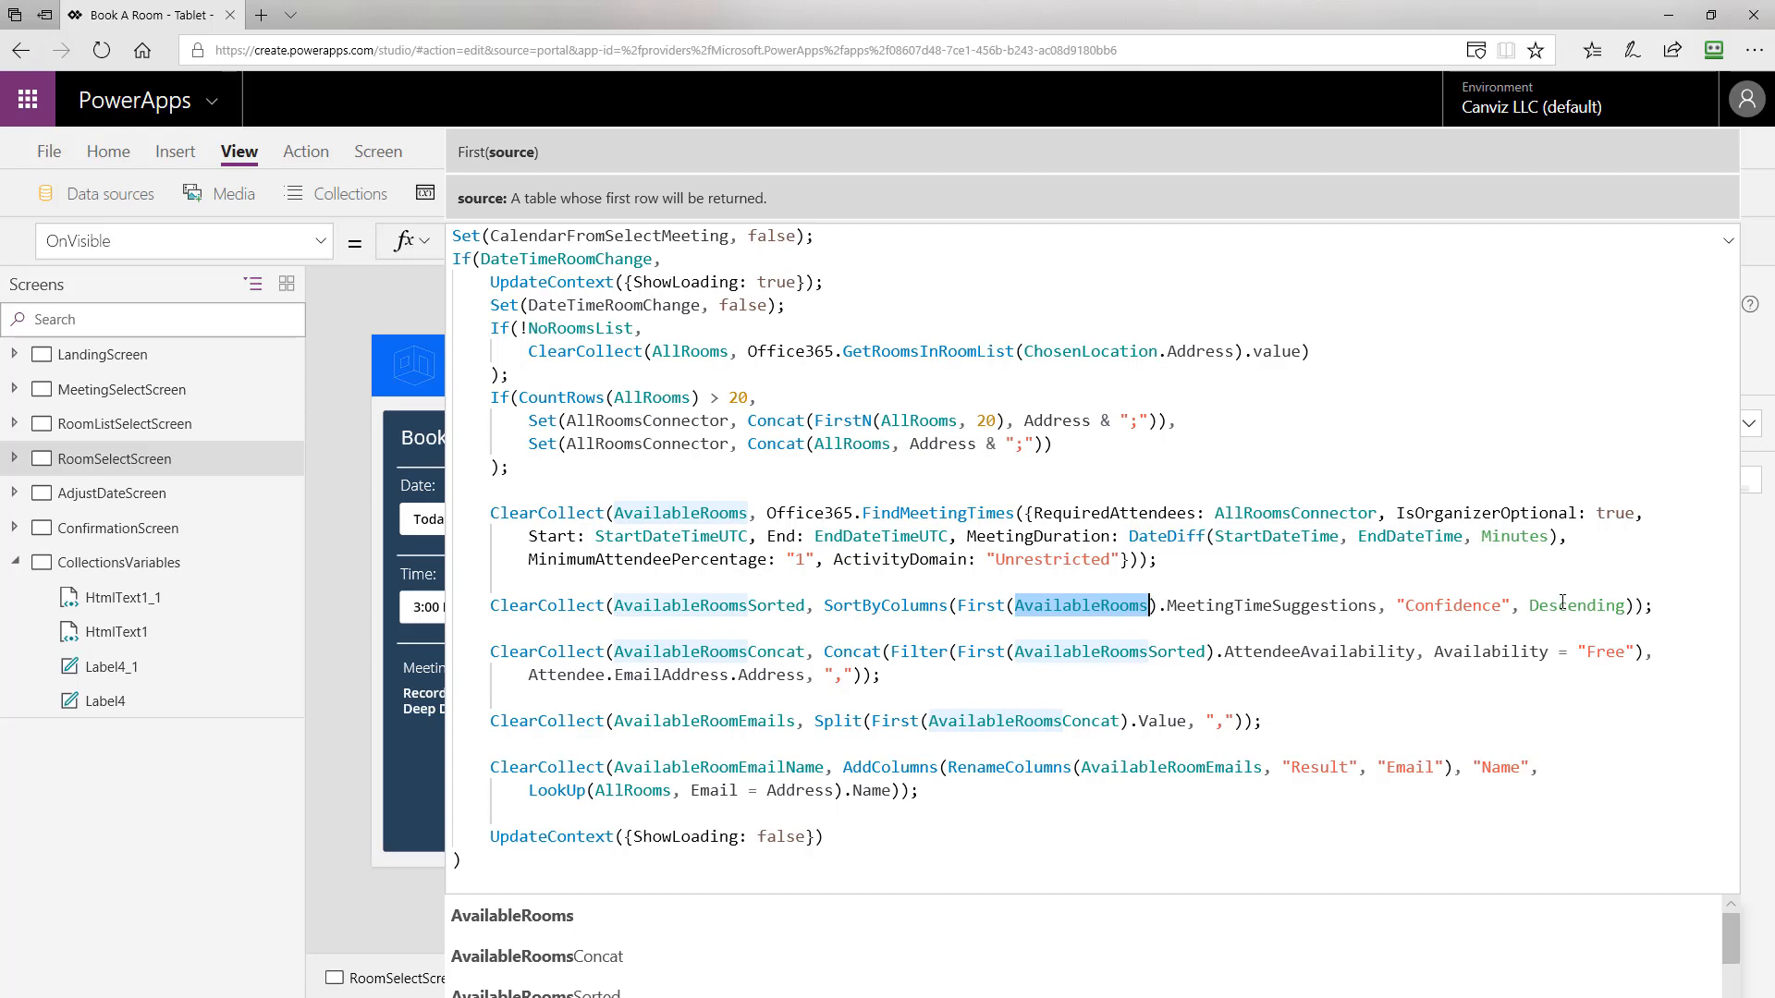
{"action": "left_click", "coordinate": [48, 149]}
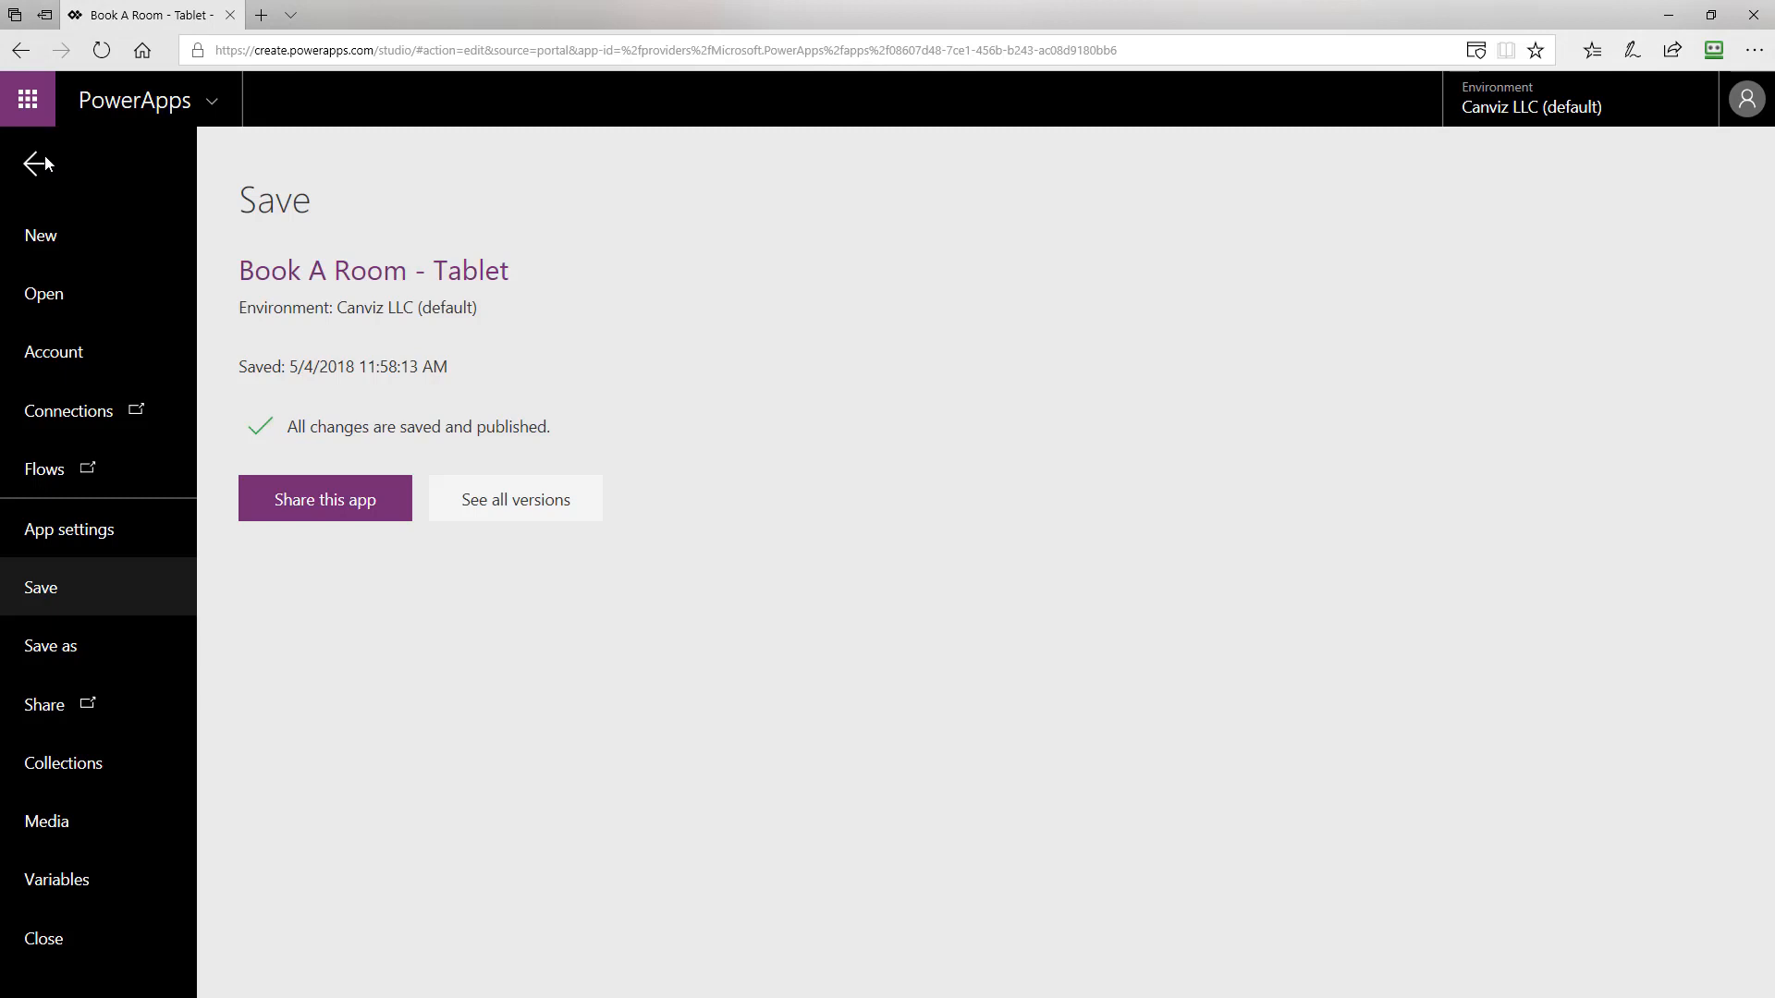
{"action": "left_click", "coordinate": [63, 762]}
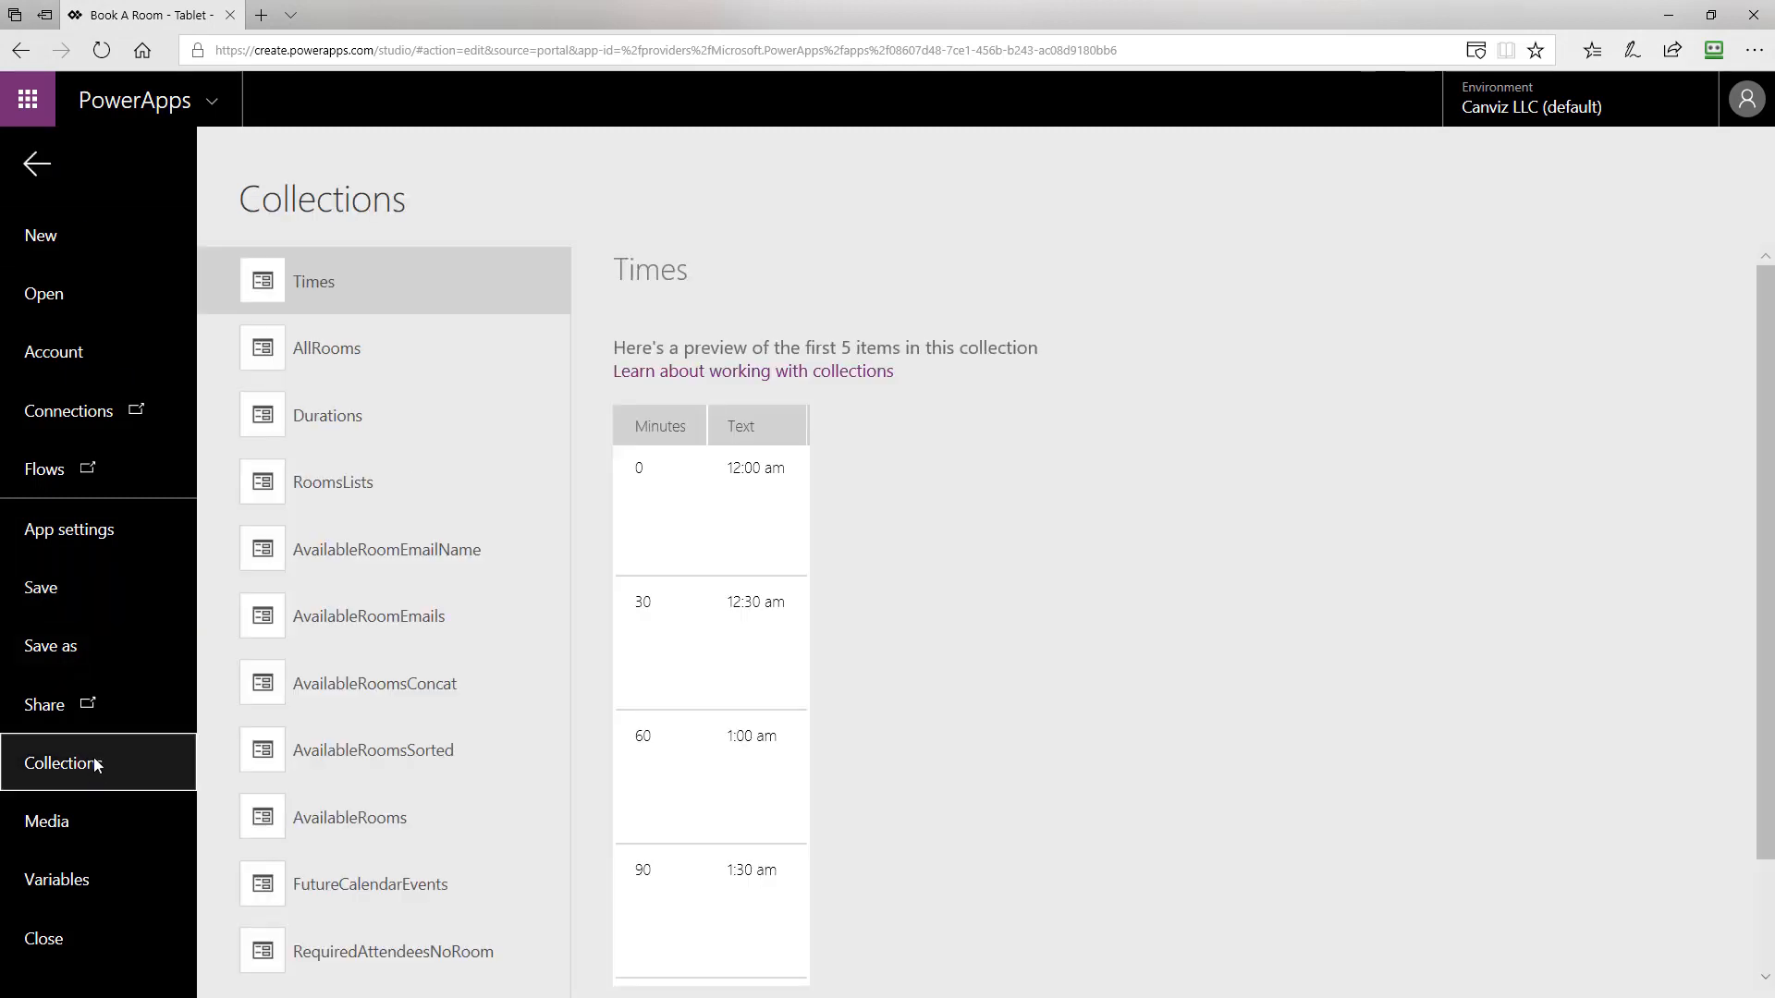
{"action": "left_click", "coordinate": [371, 749]}
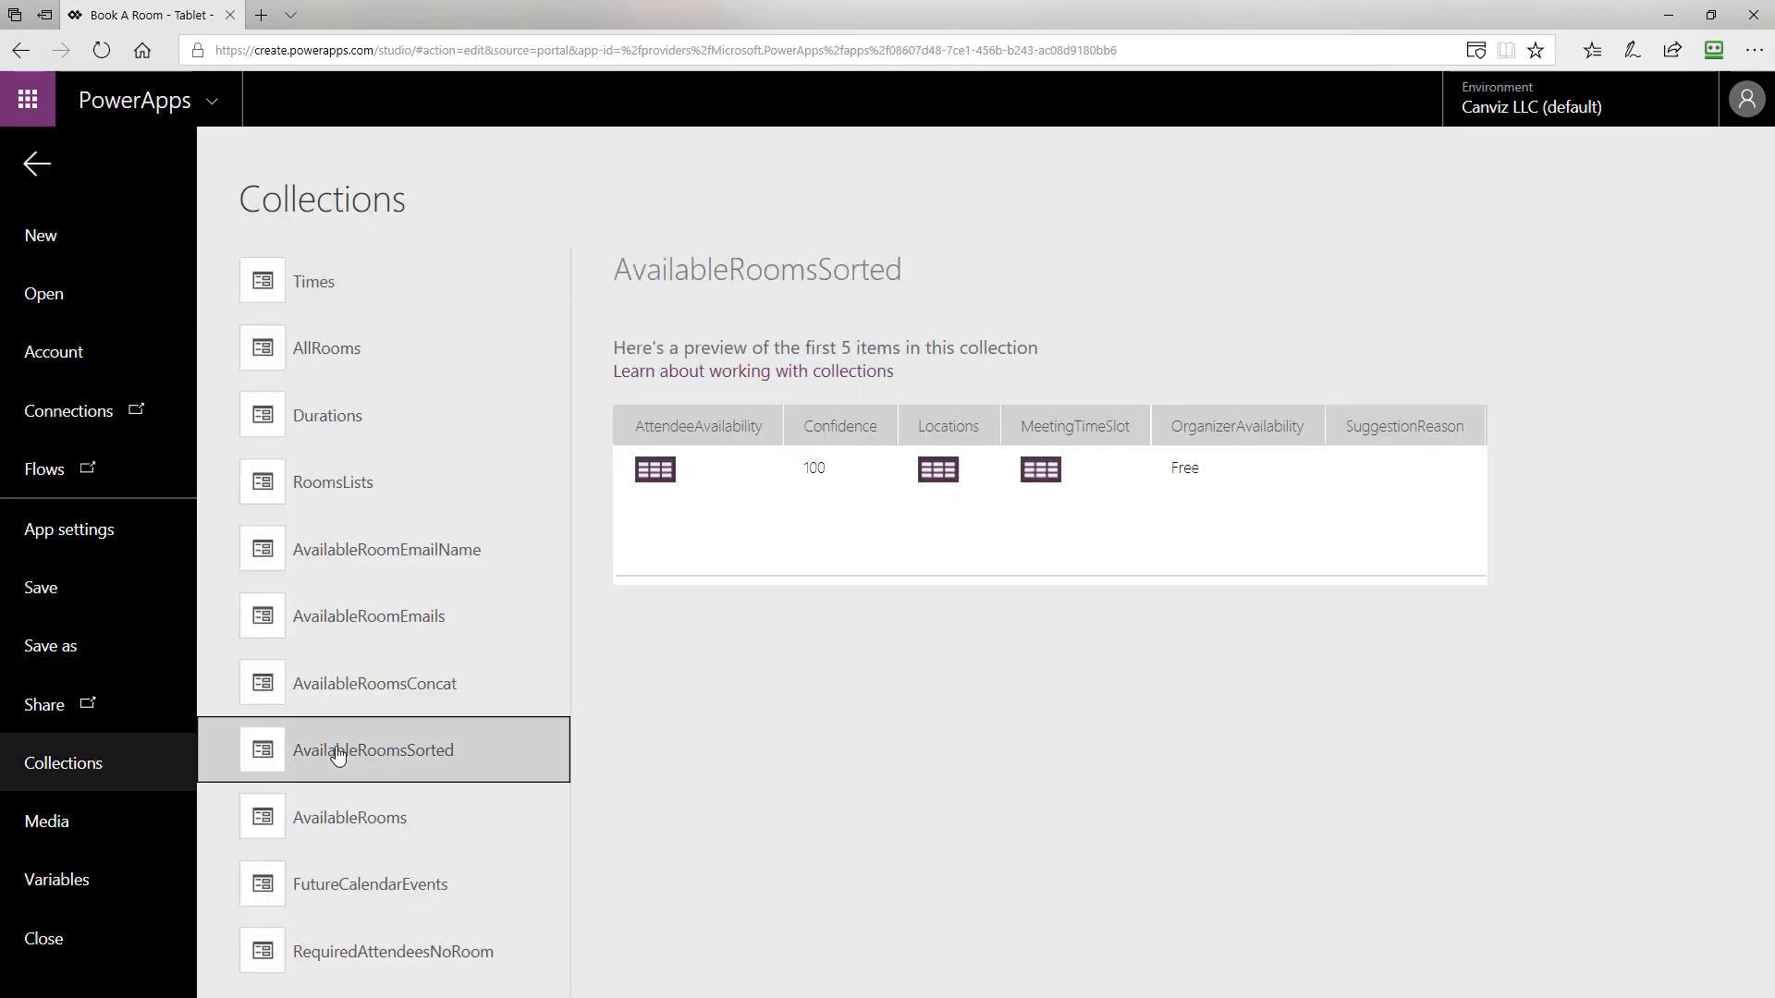
{"action": "mouse_move", "coordinate": [946, 558]}
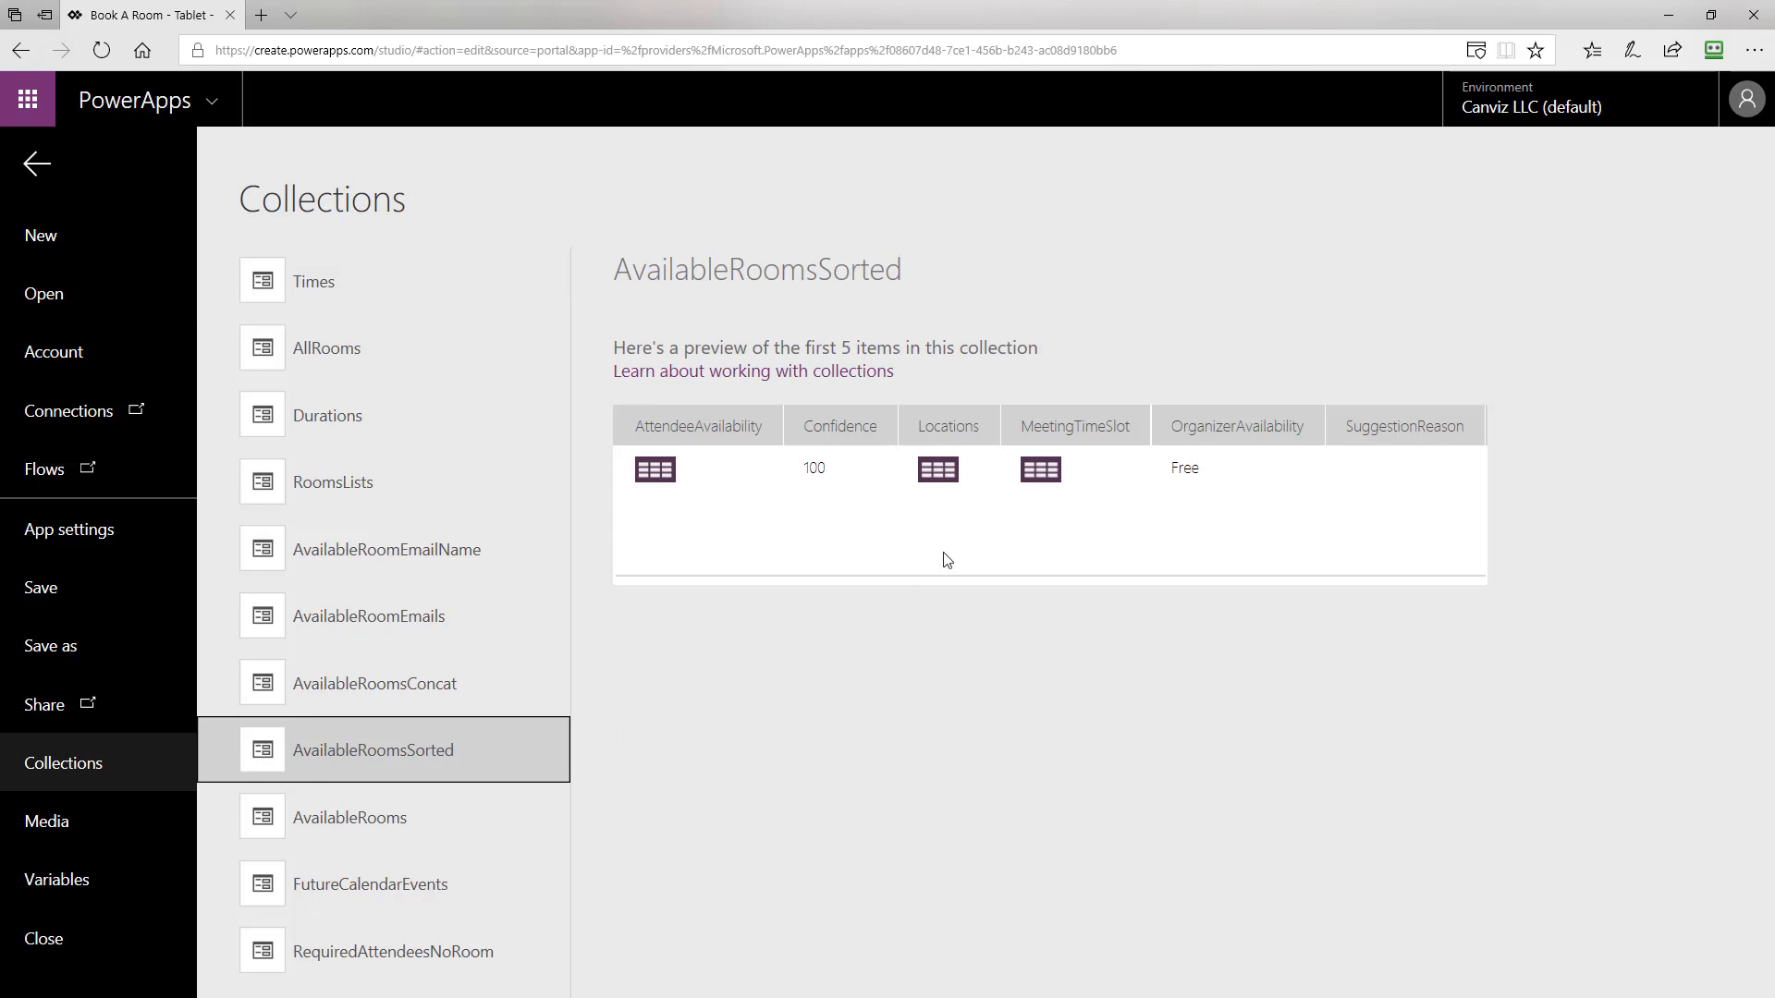
{"action": "mouse_move", "coordinate": [655, 468]}
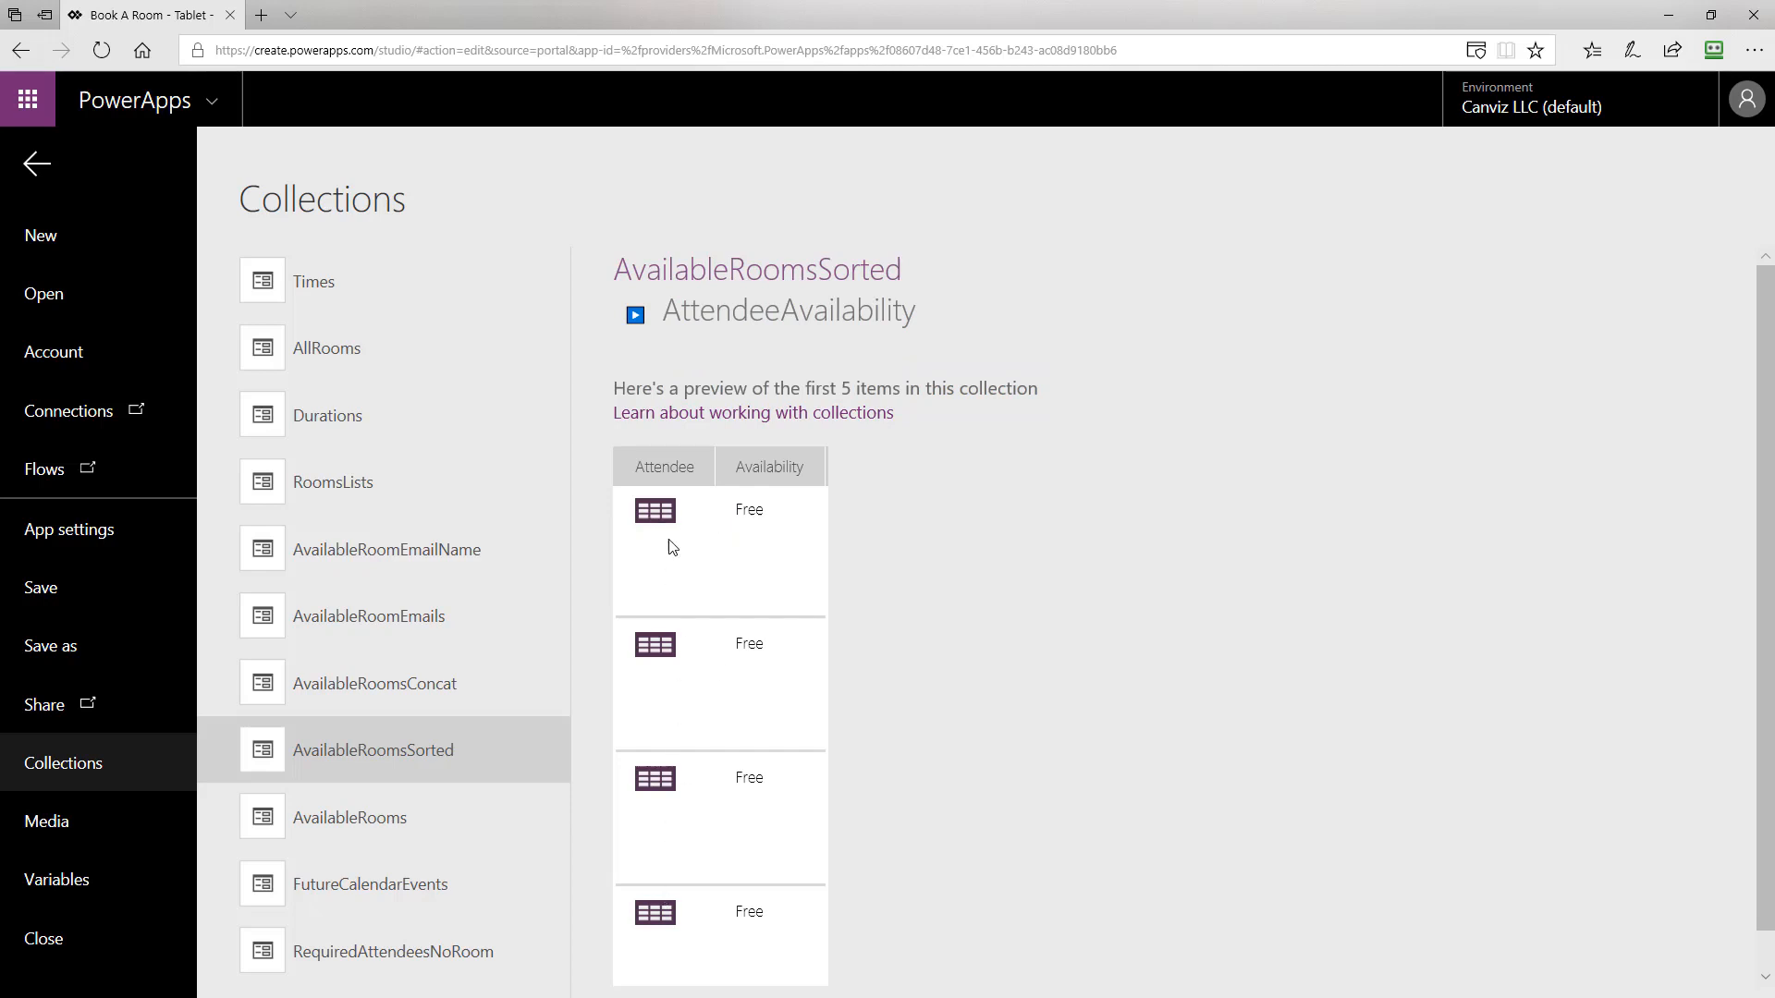
{"action": "left_click", "coordinate": [653, 510]}
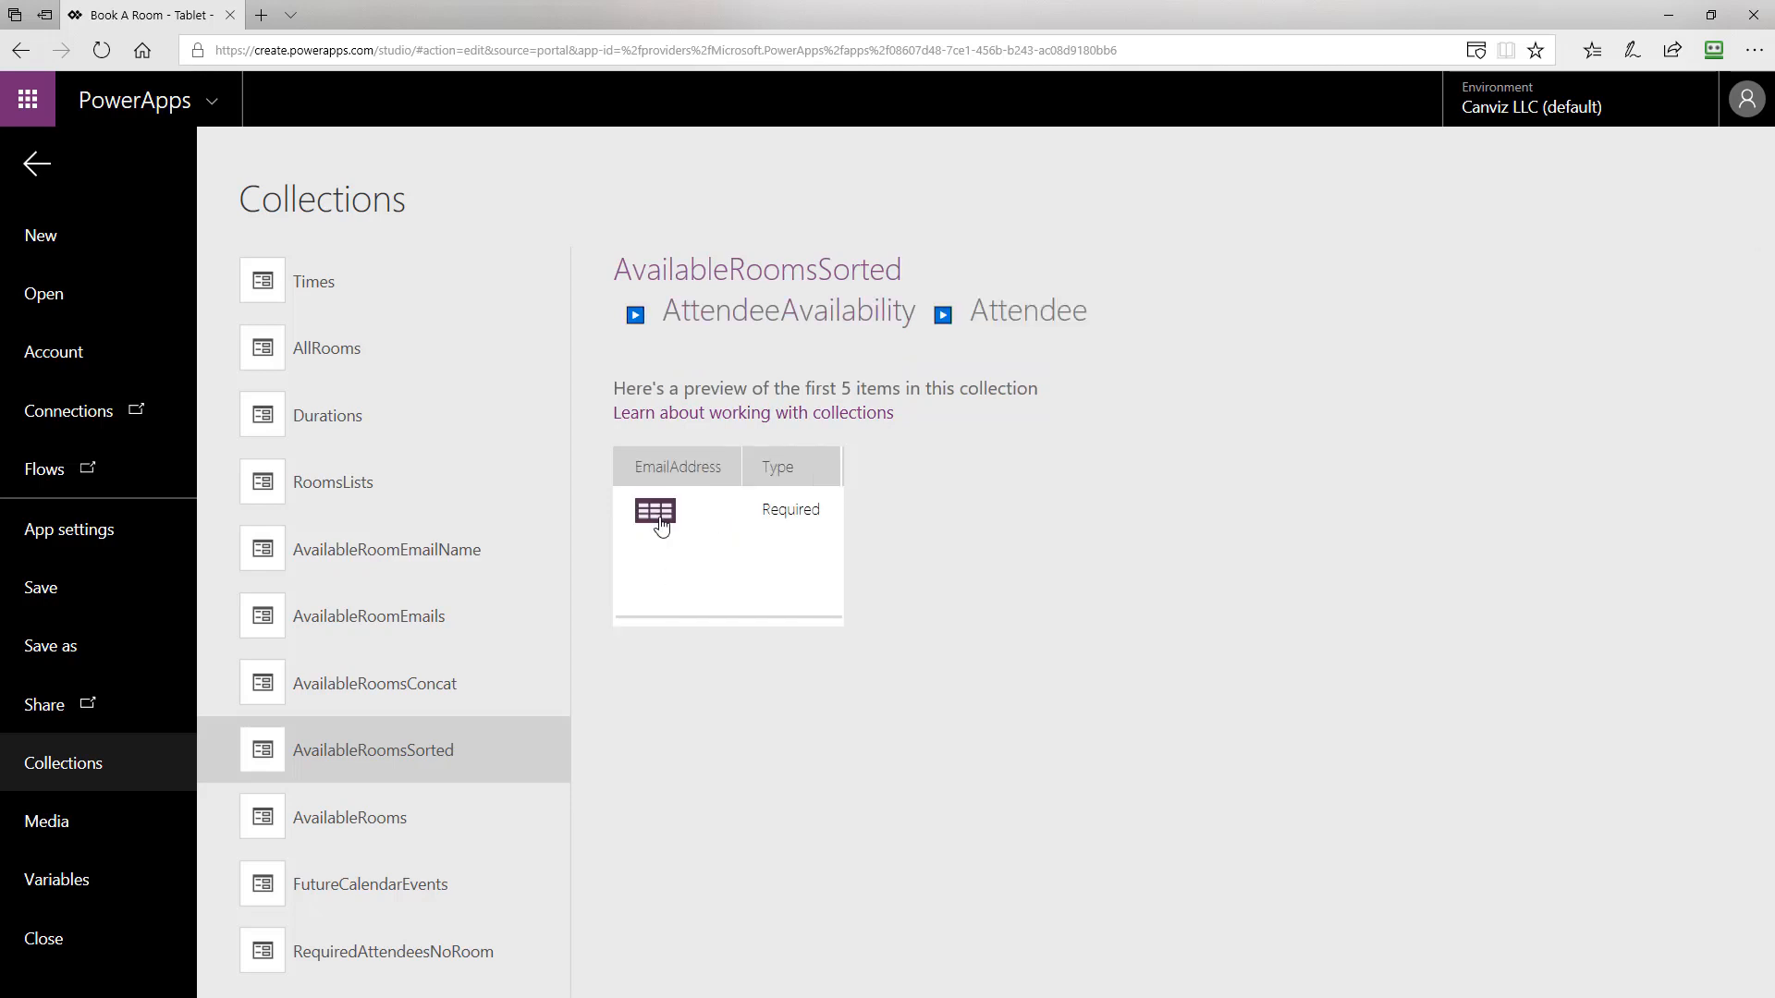
{"action": "left_click", "coordinate": [654, 515]}
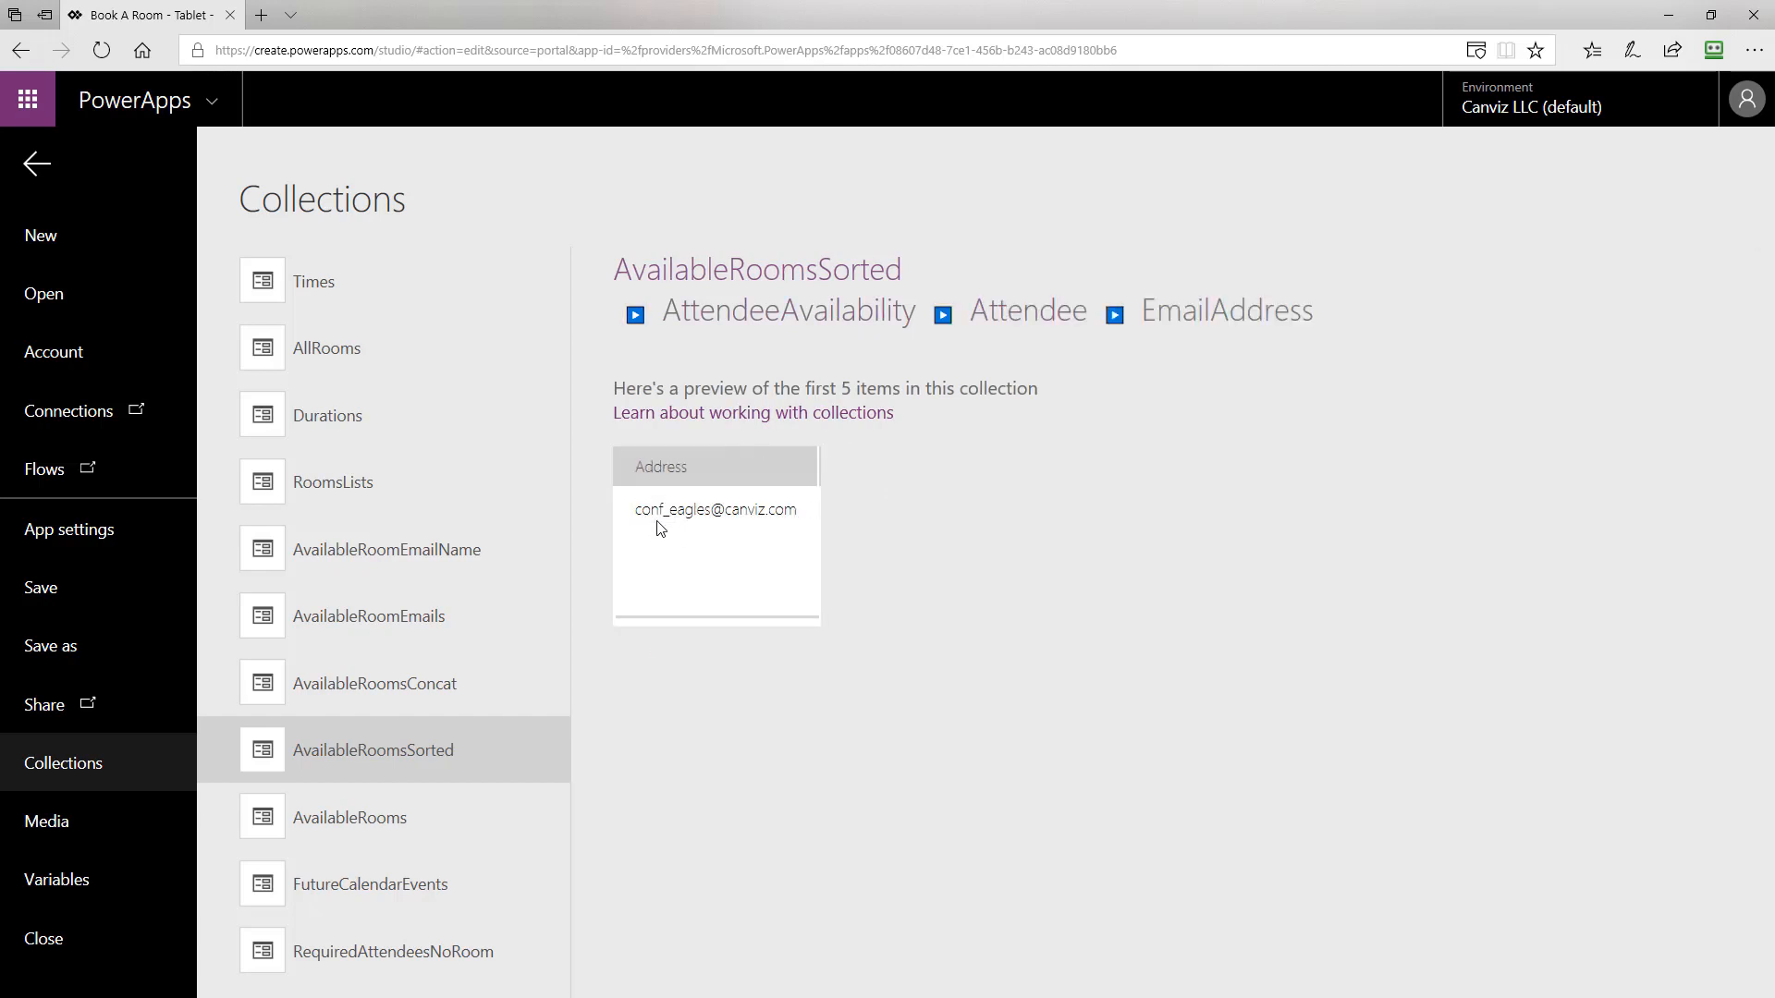
{"action": "mouse_move", "coordinate": [686, 532]}
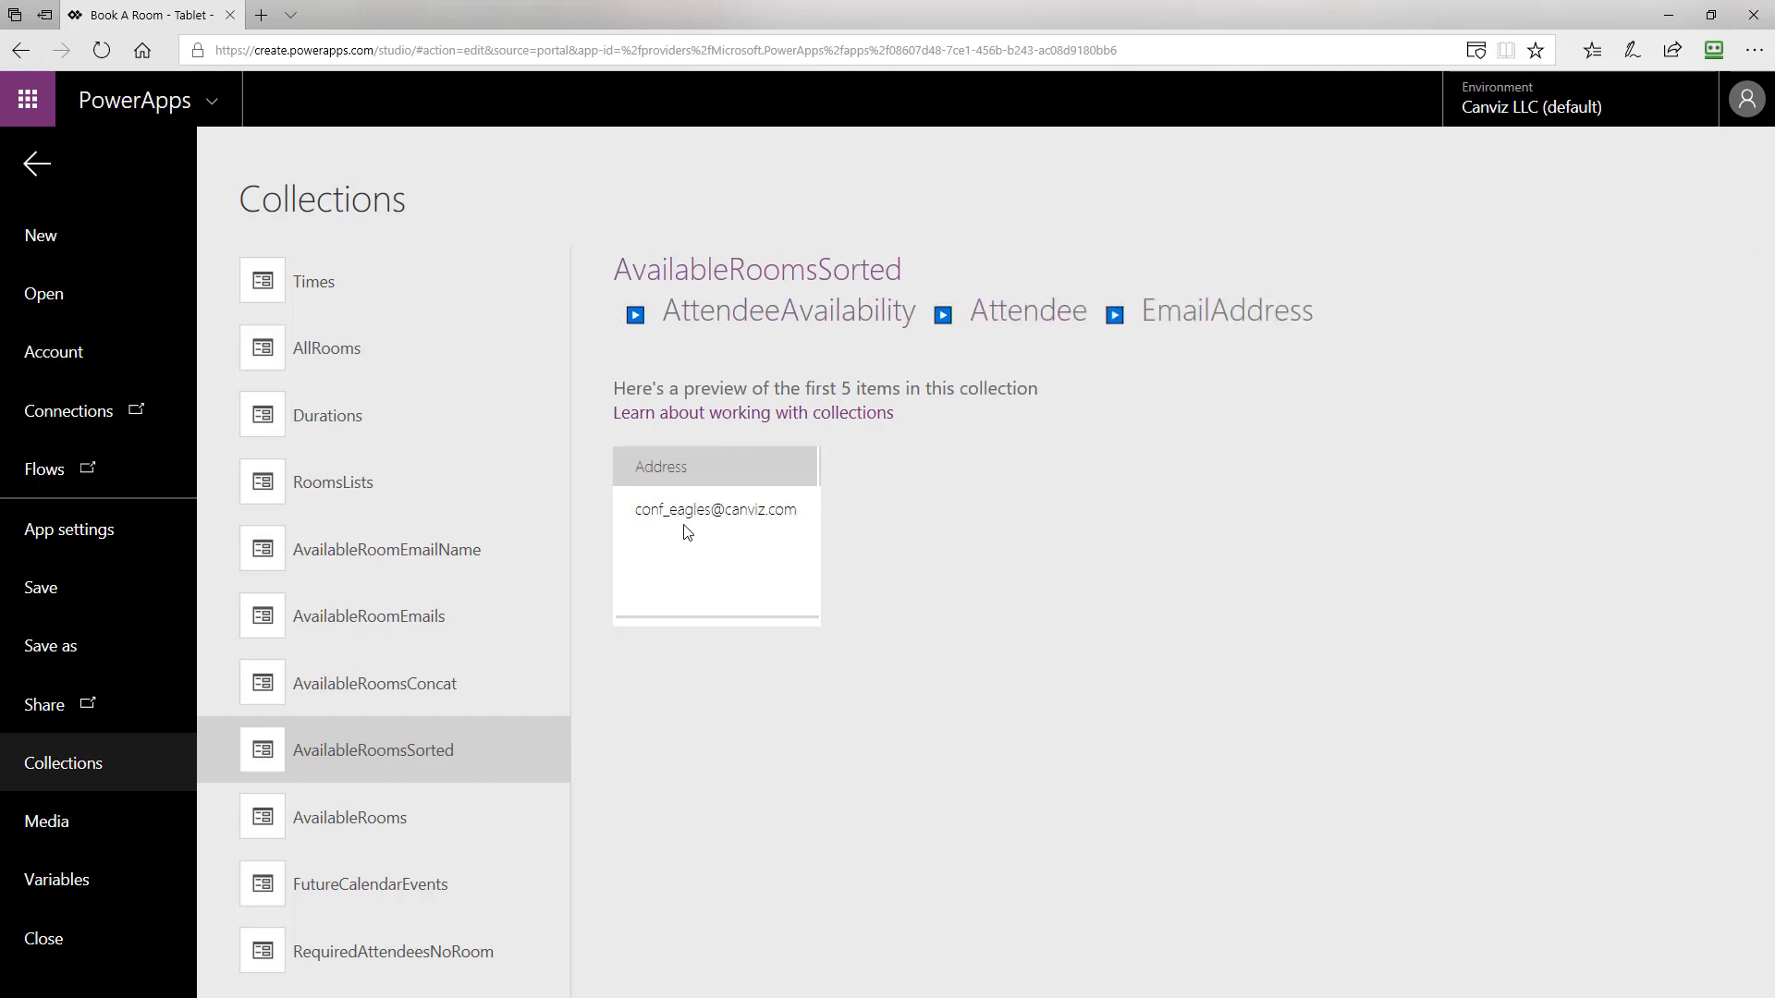
{"action": "mouse_move", "coordinate": [35, 164]}
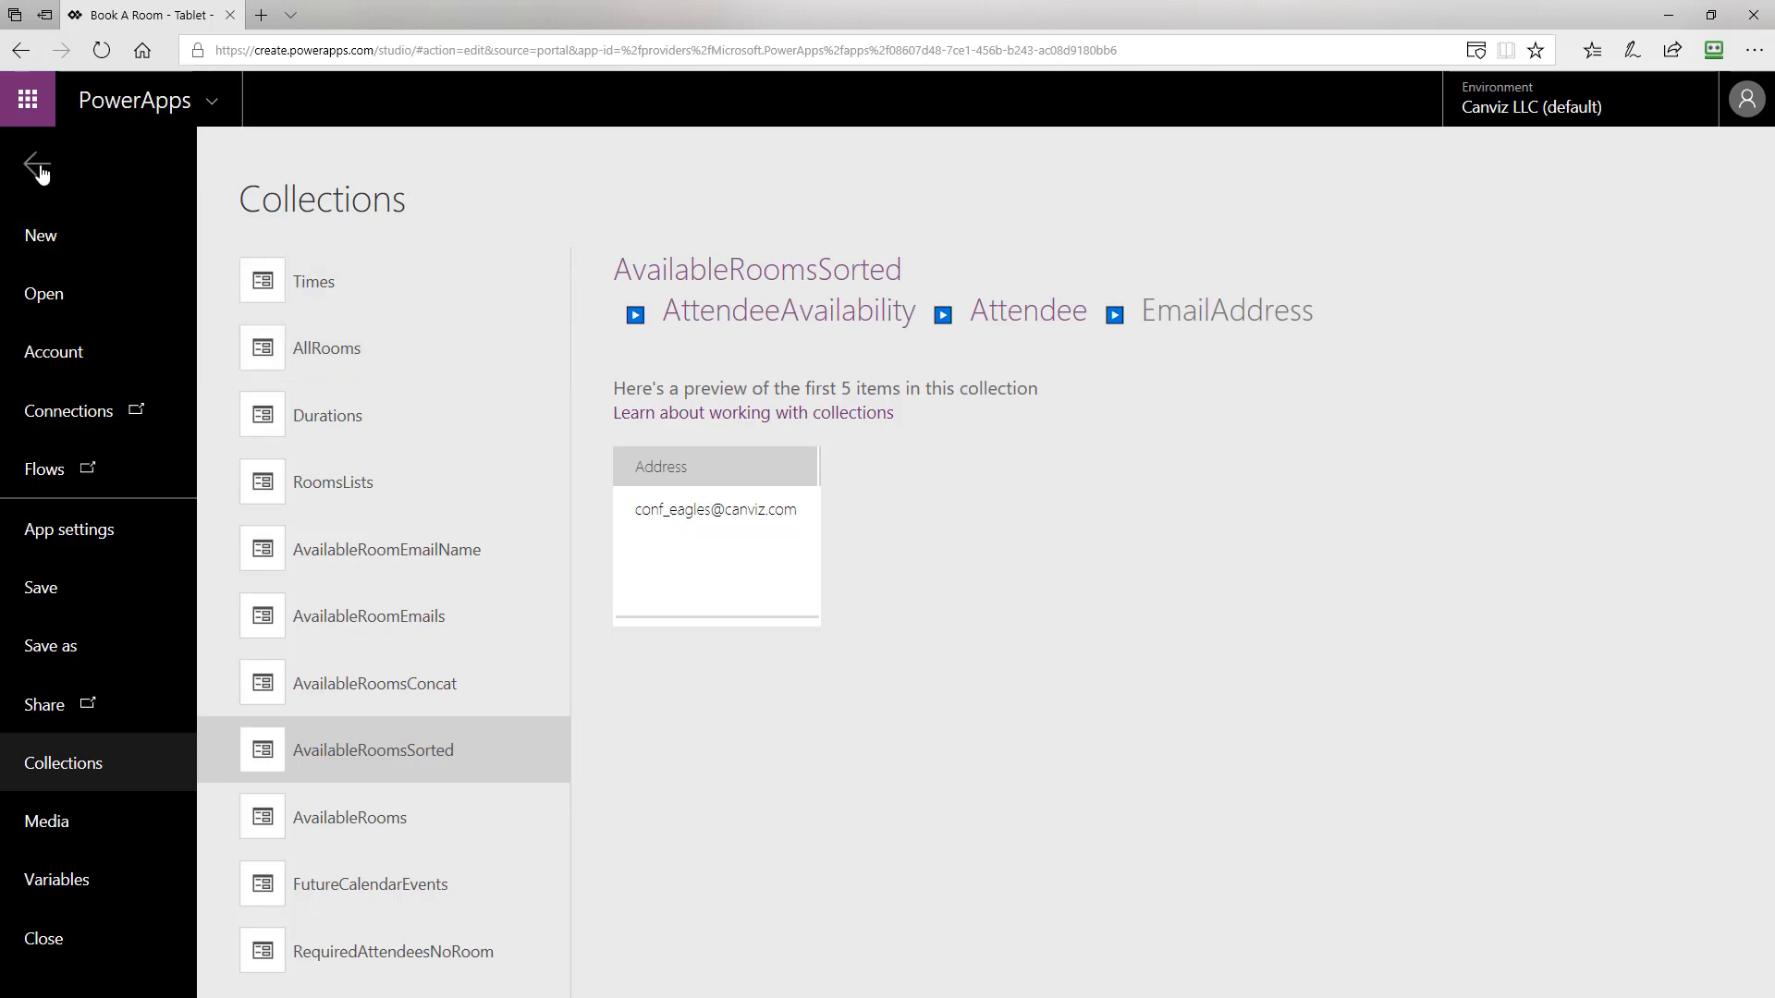
{"action": "left_click", "coordinate": [35, 163]}
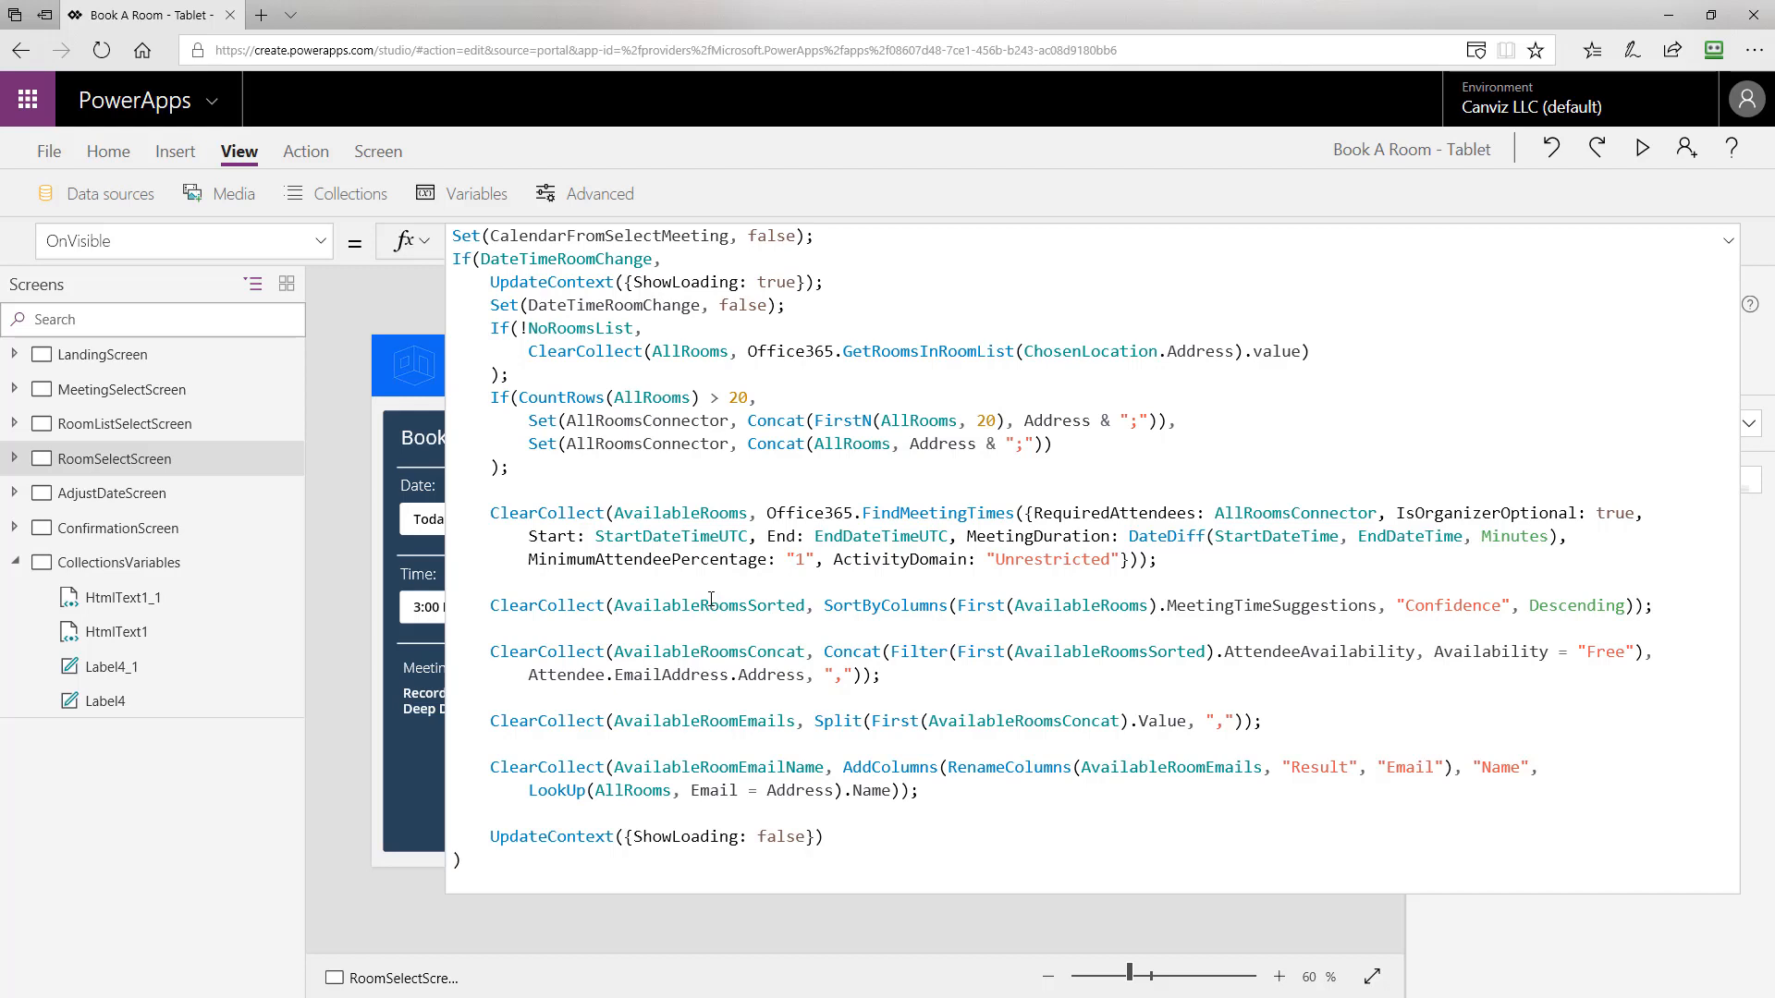
Highlight AvailableRoomEmailName and the AvailableRoomsConcat Filter, then go to the File save page.
{"action": "double_click", "coordinate": [719, 765]}
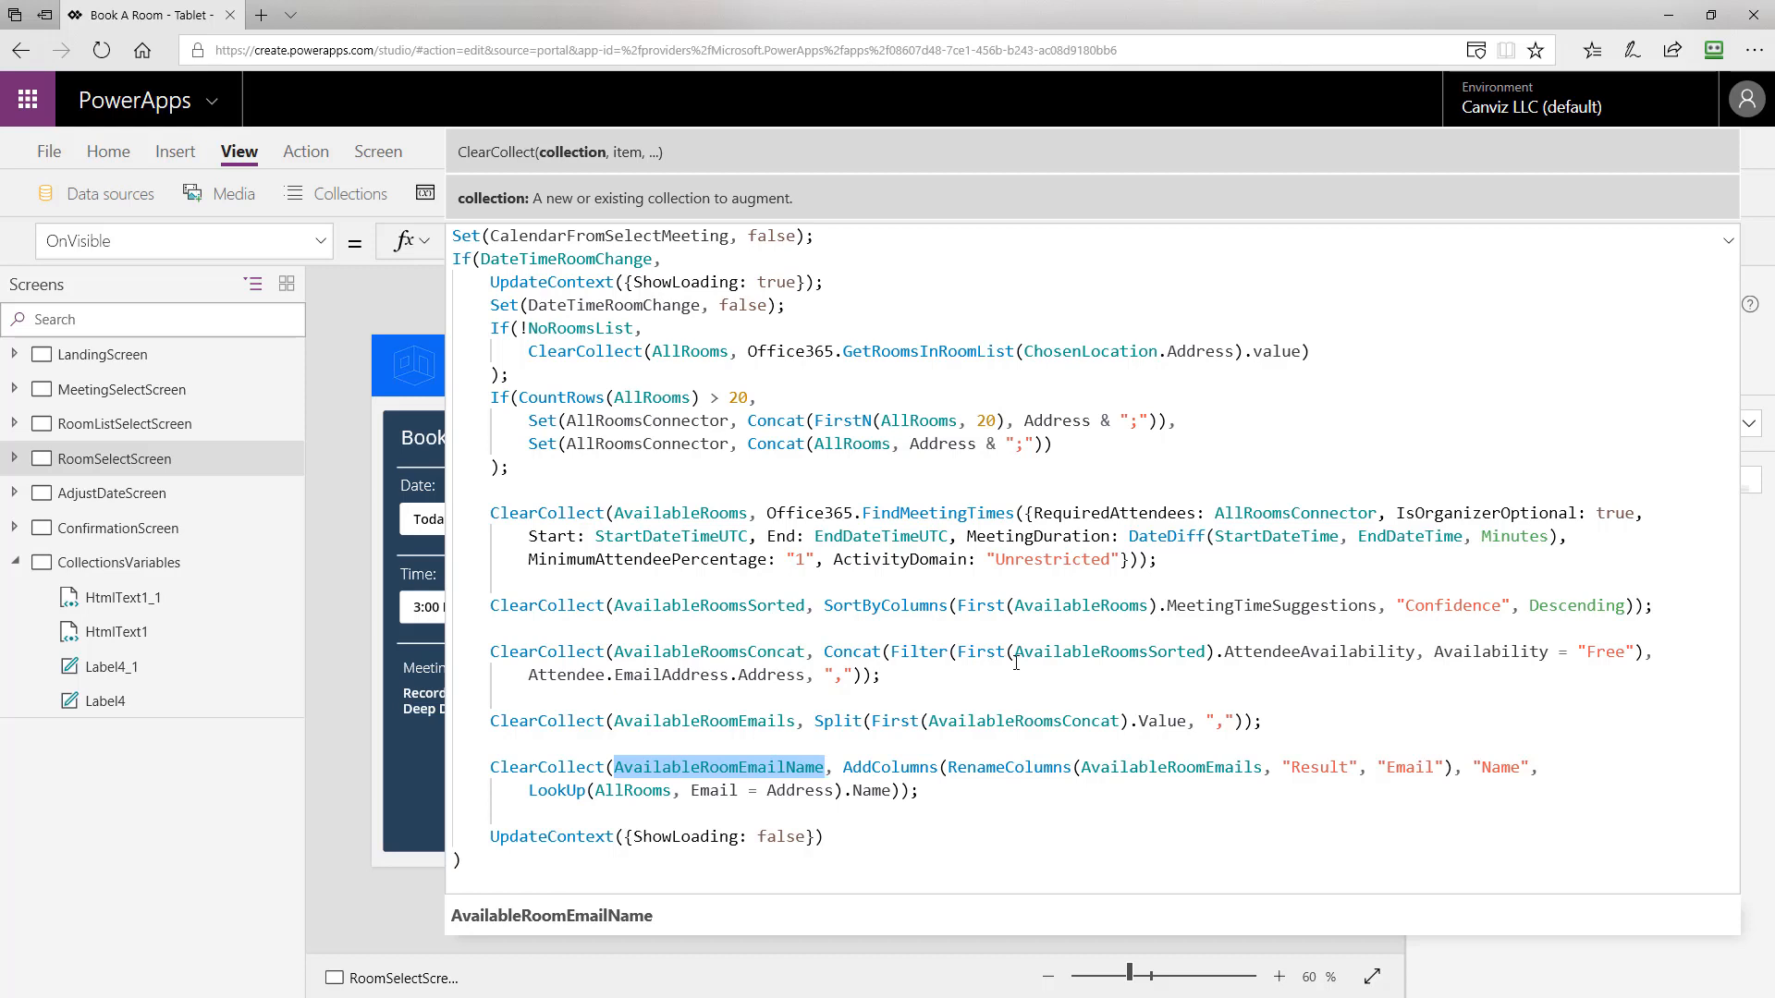
{"action": "left_click", "coordinate": [1107, 651]}
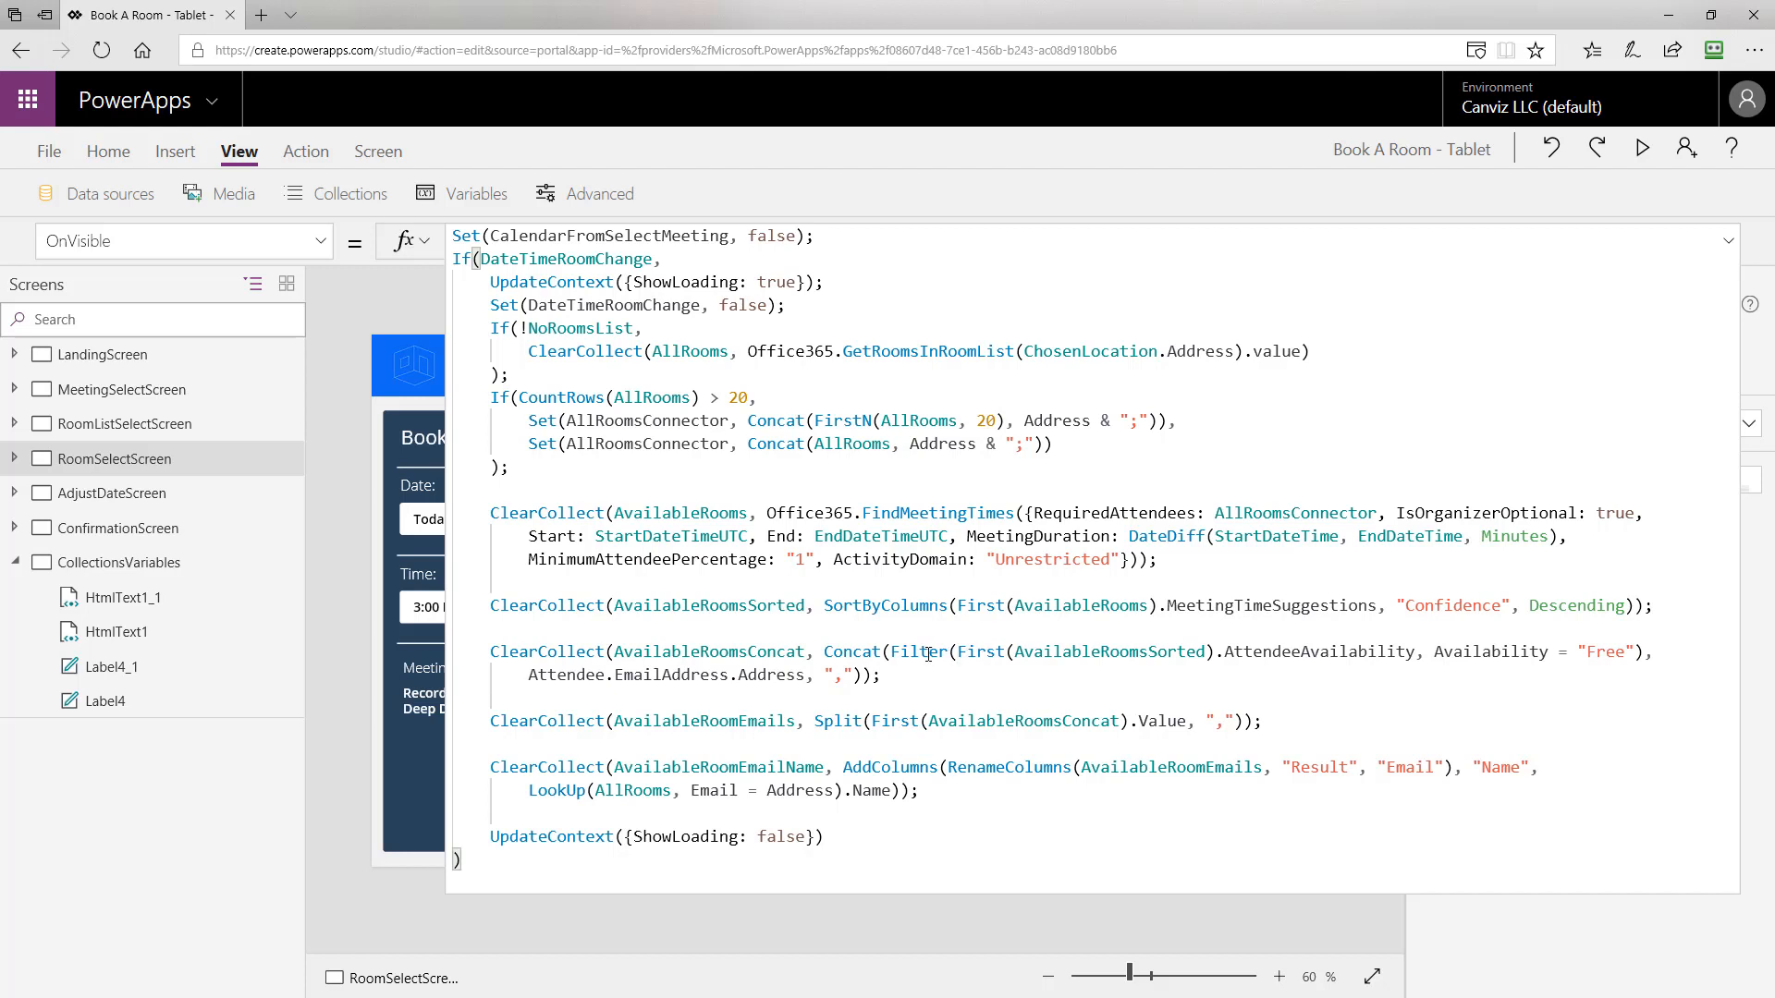
{"action": "double_click", "coordinate": [920, 651]}
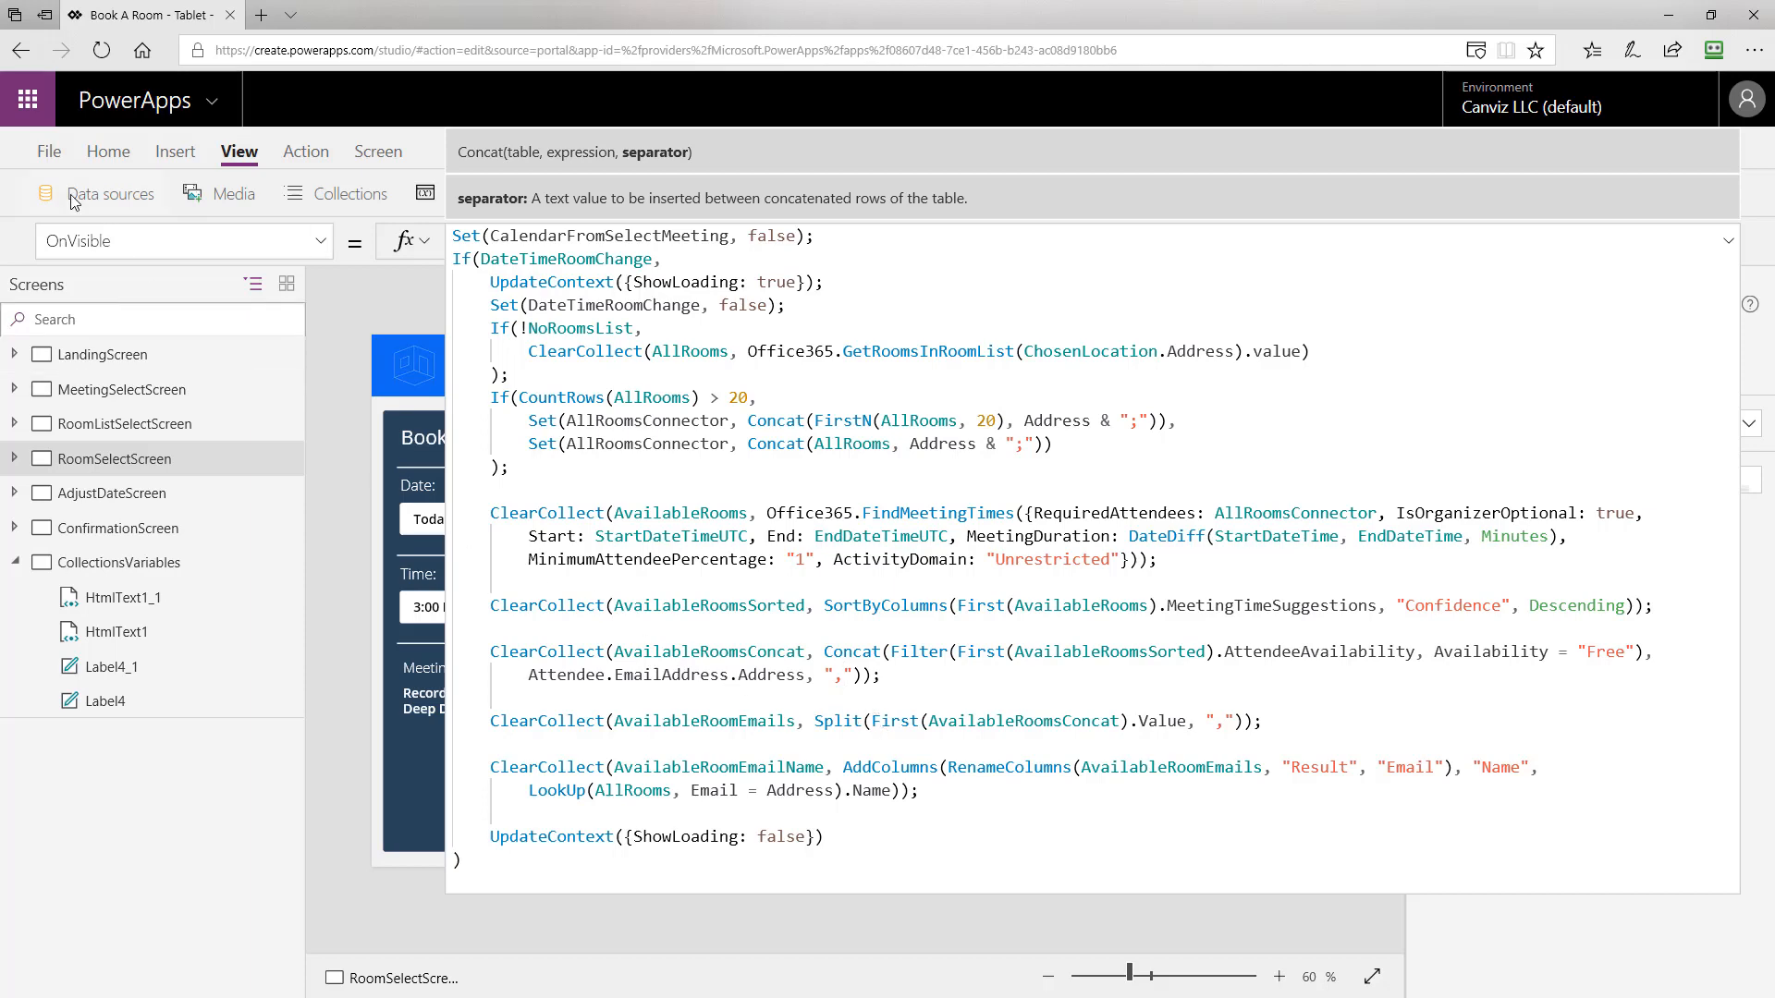
{"action": "left_click", "coordinate": [48, 149]}
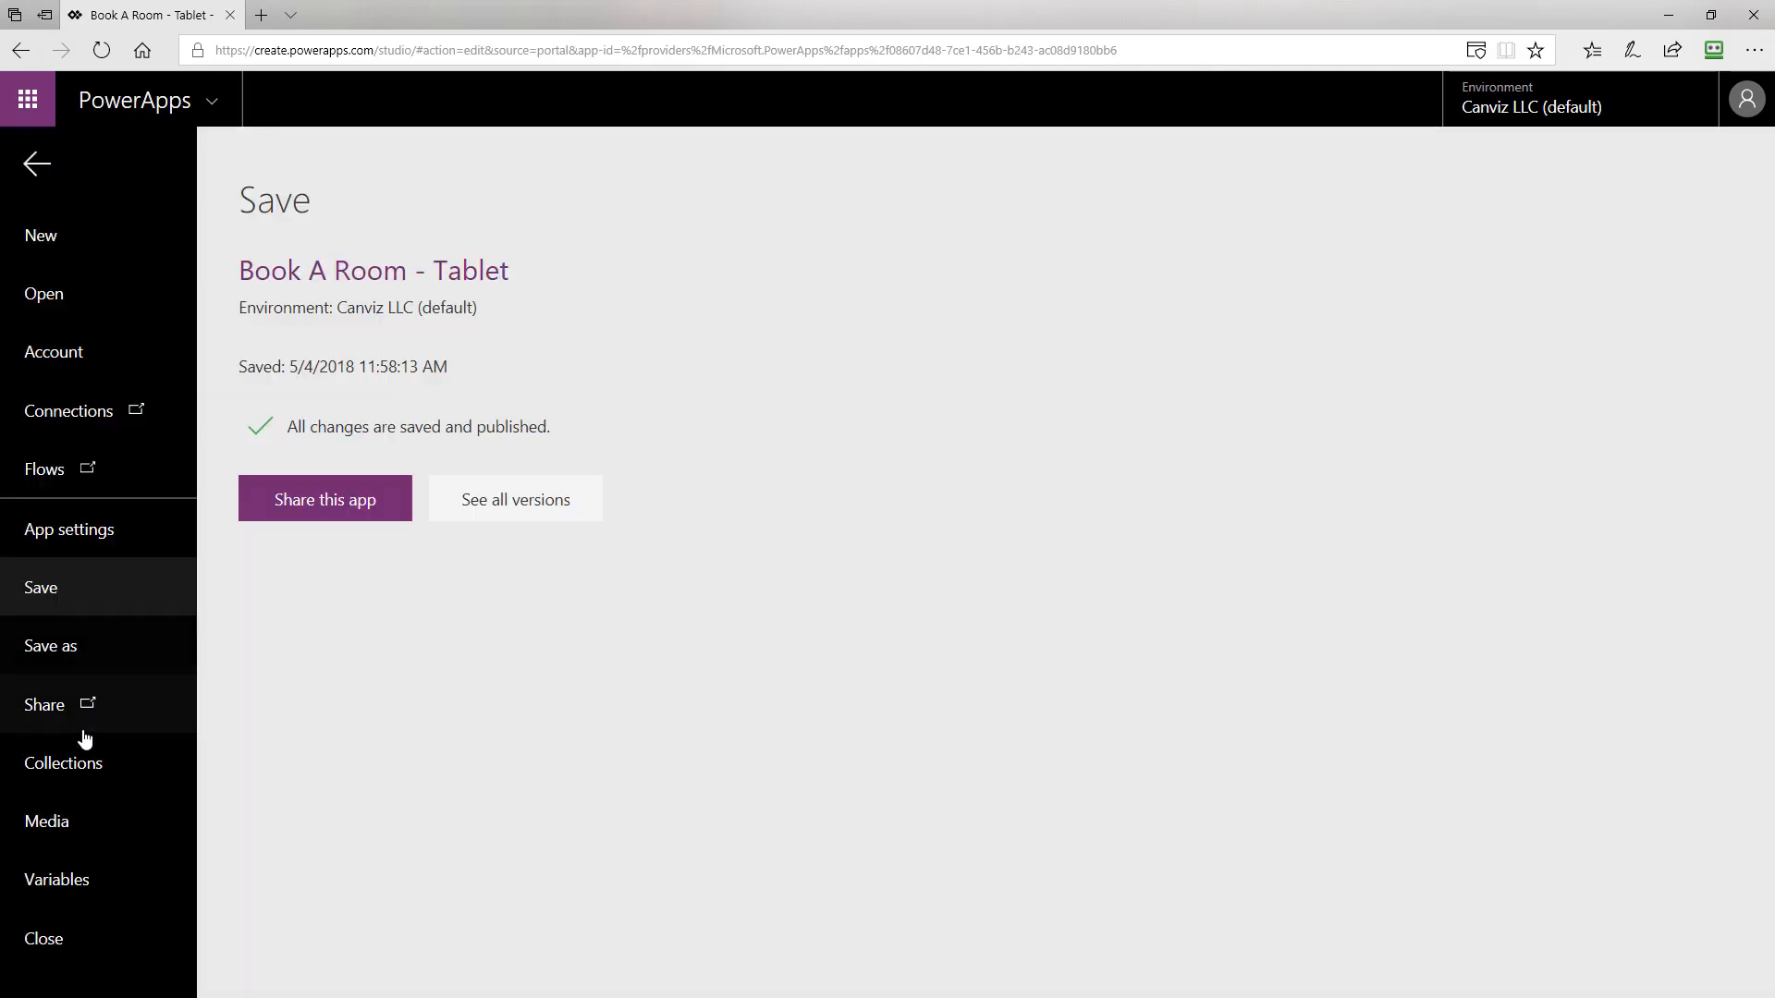
Preview the AvailableRoomsConcat collection from the app's Collections list.
{"action": "left_click", "coordinate": [63, 763]}
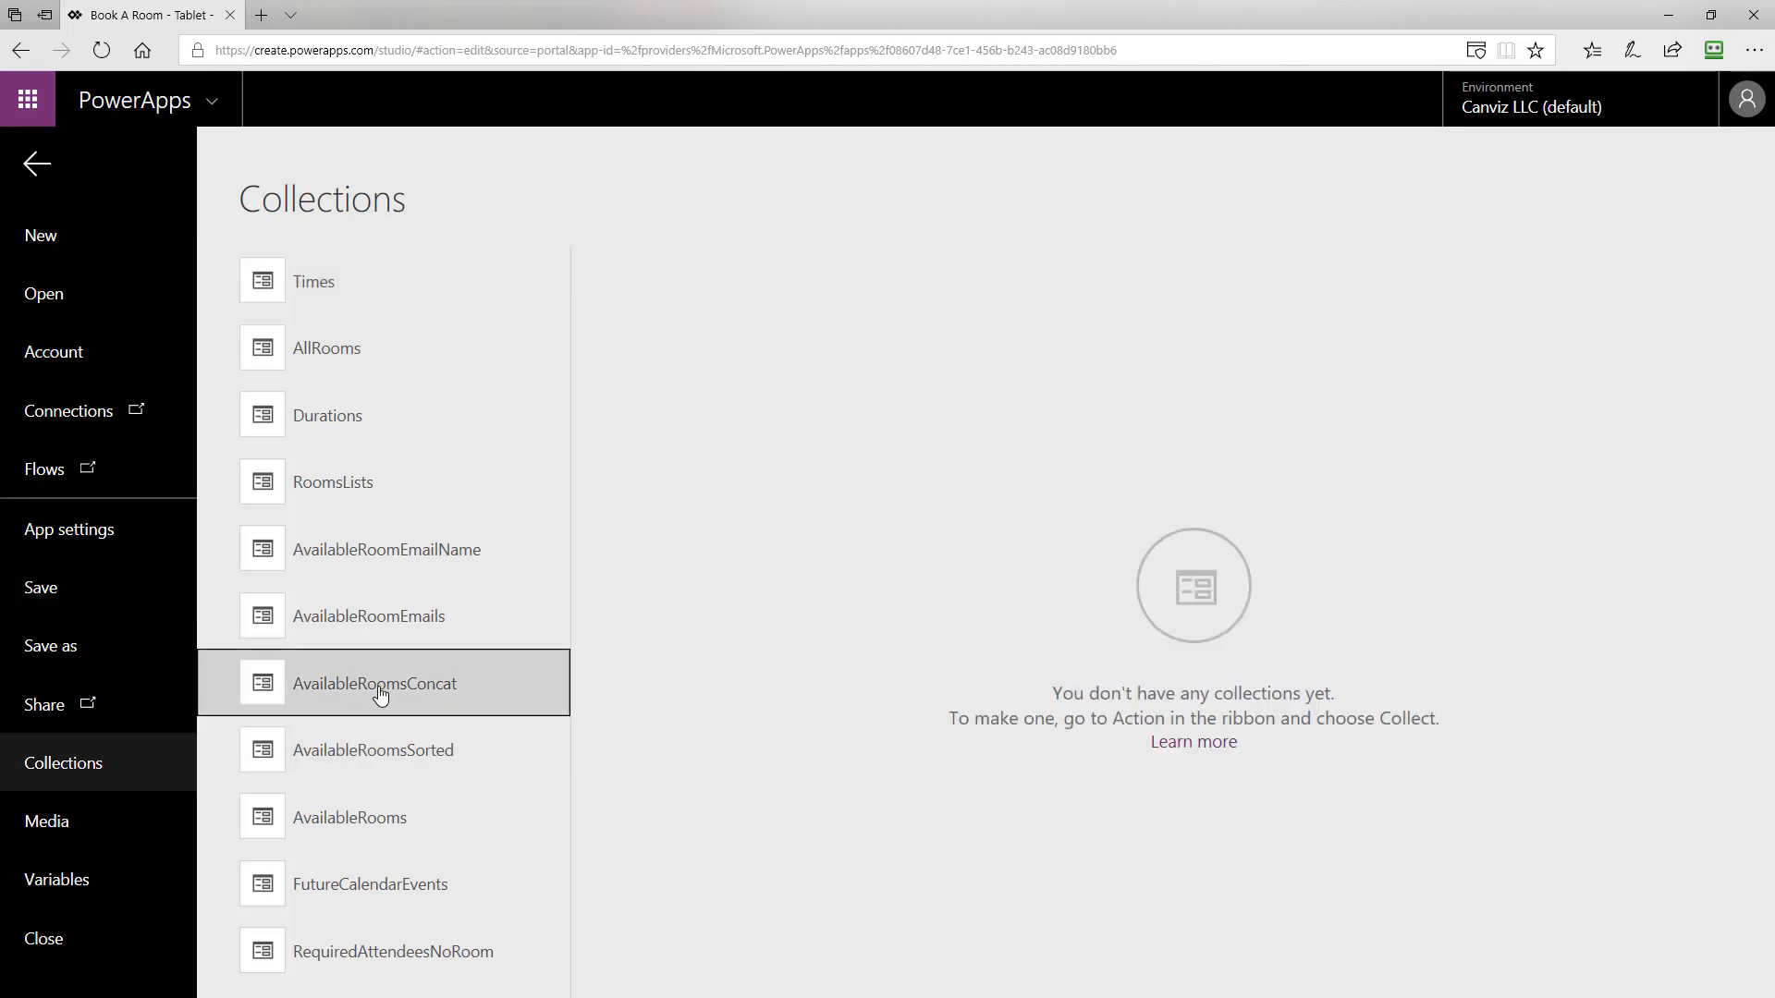
{"action": "left_click", "coordinate": [374, 684]}
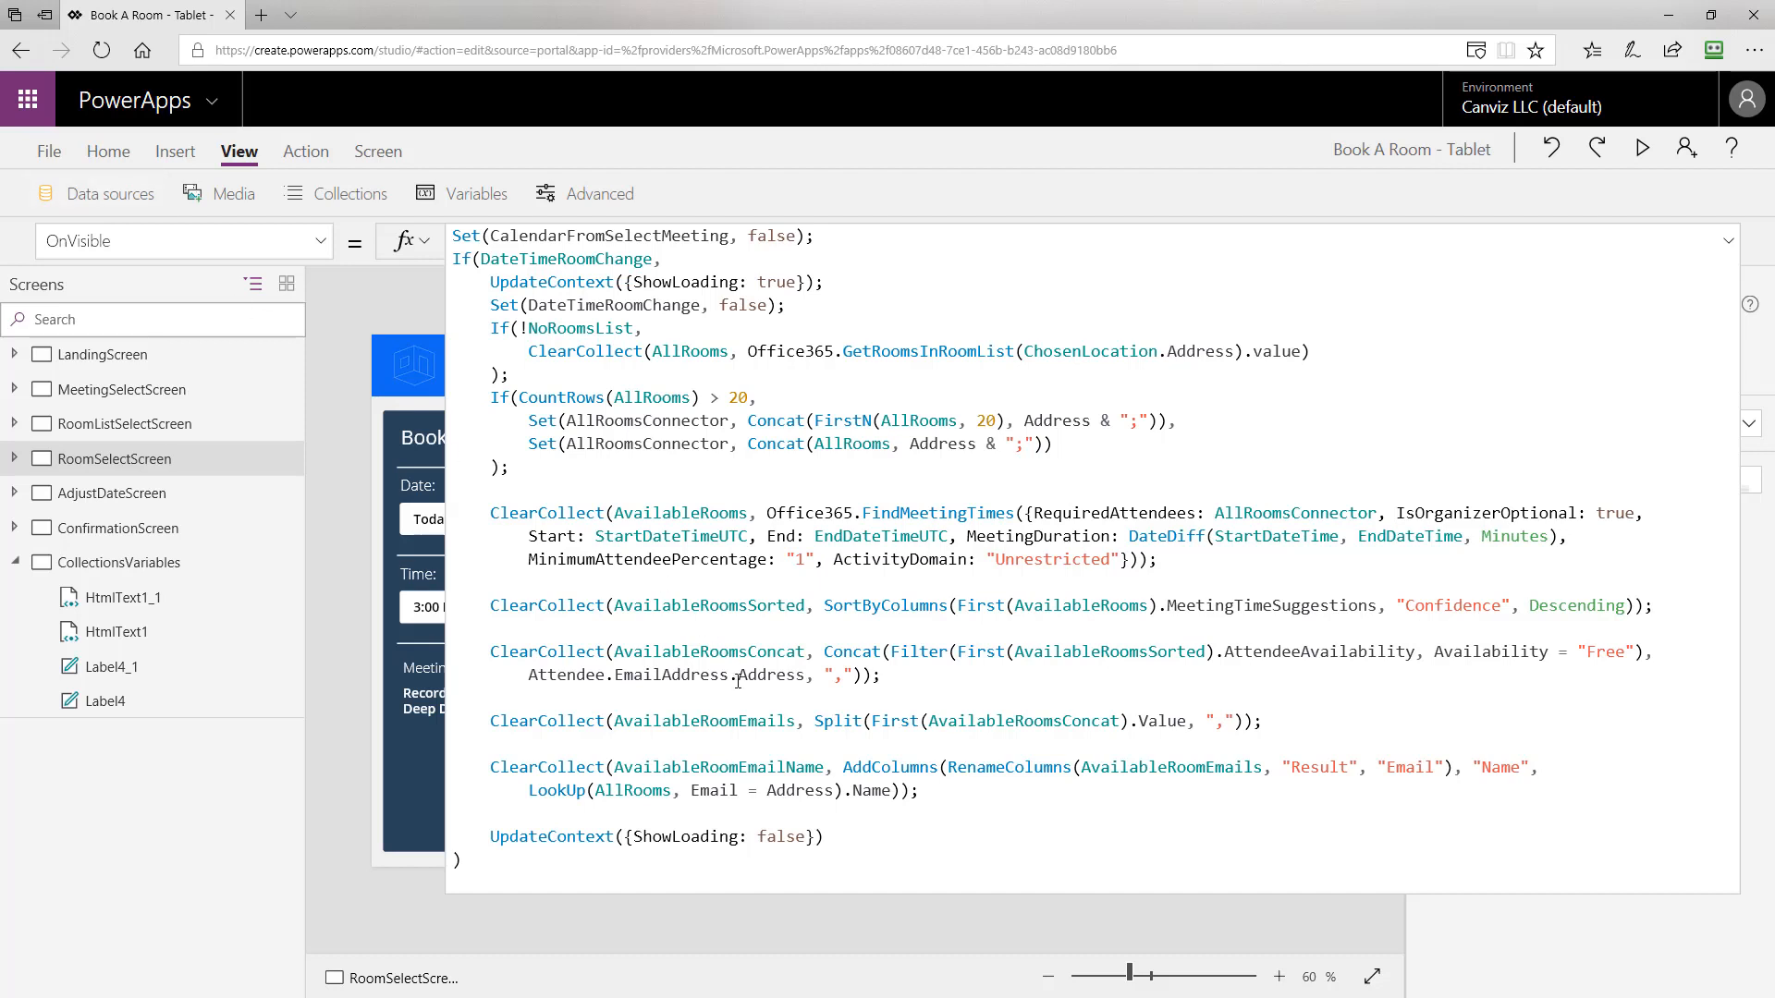
Highlight AvailableRoomEmails in the OnVisible formula and go to the app's File page.
{"action": "double_click", "coordinate": [702, 721]}
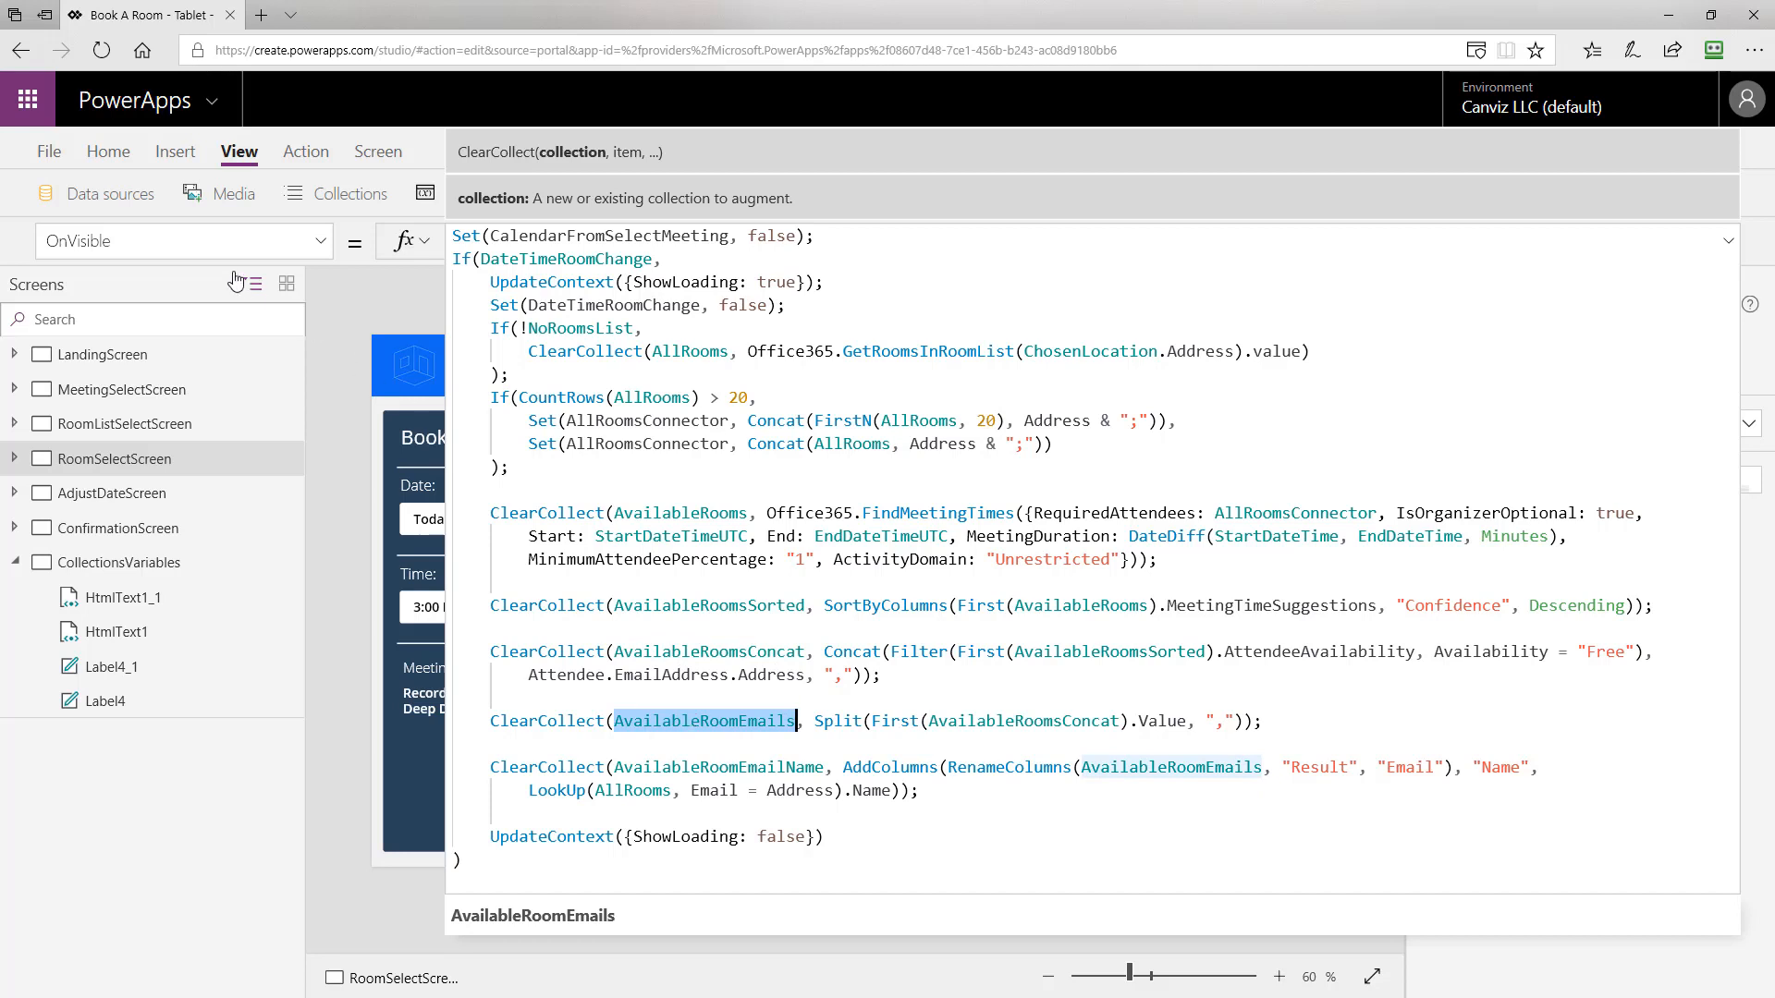
{"action": "left_click", "coordinate": [48, 150]}
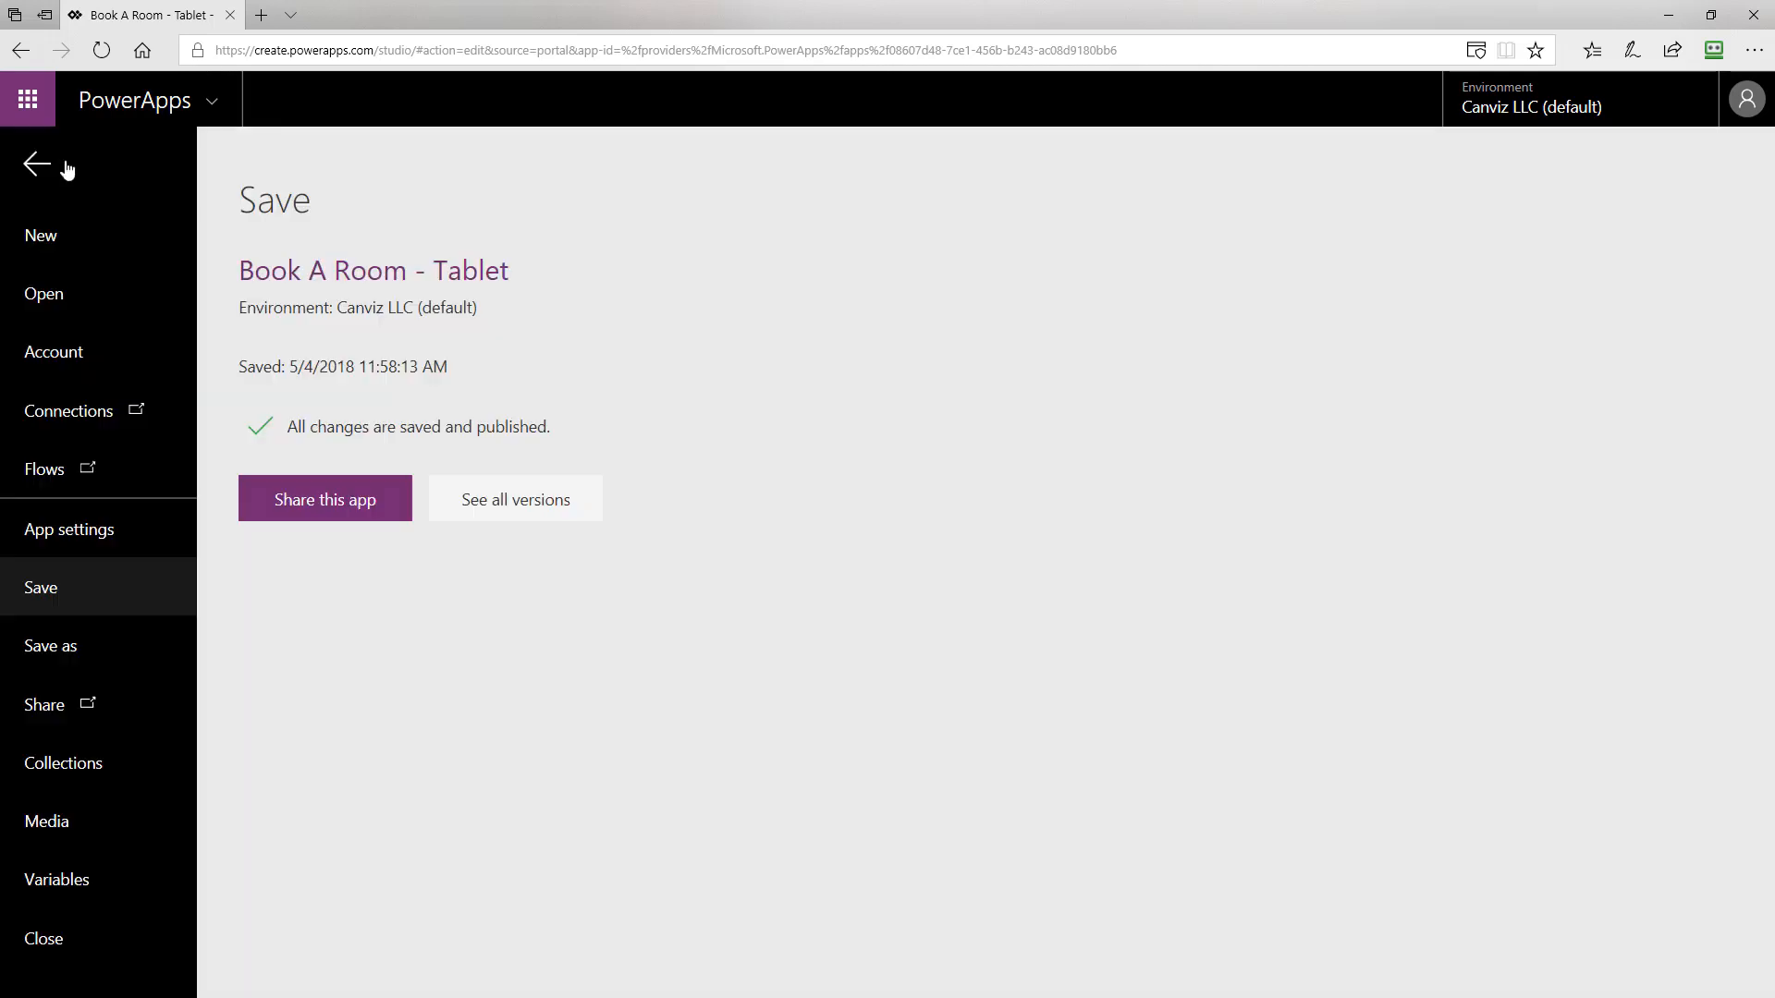
Preview AvailableRoomEmails with its room email Result column, then return to the formula editor.
{"action": "left_click", "coordinate": [63, 762]}
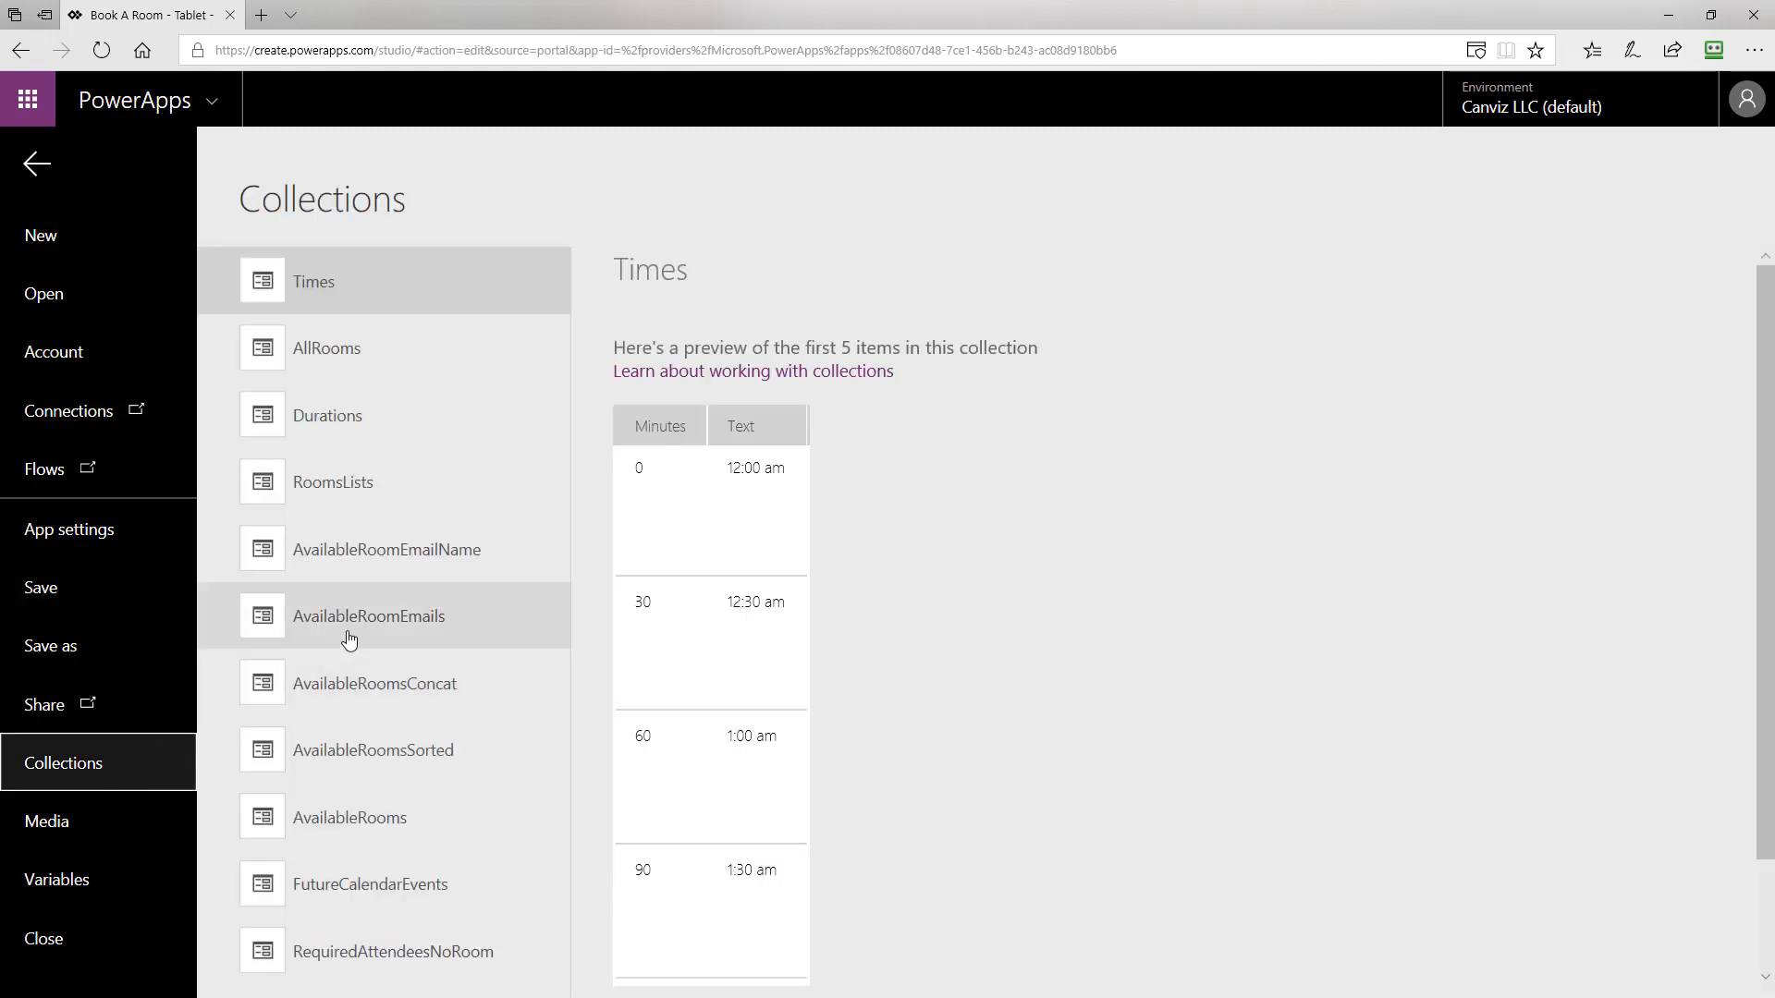
{"action": "left_click", "coordinate": [368, 616]}
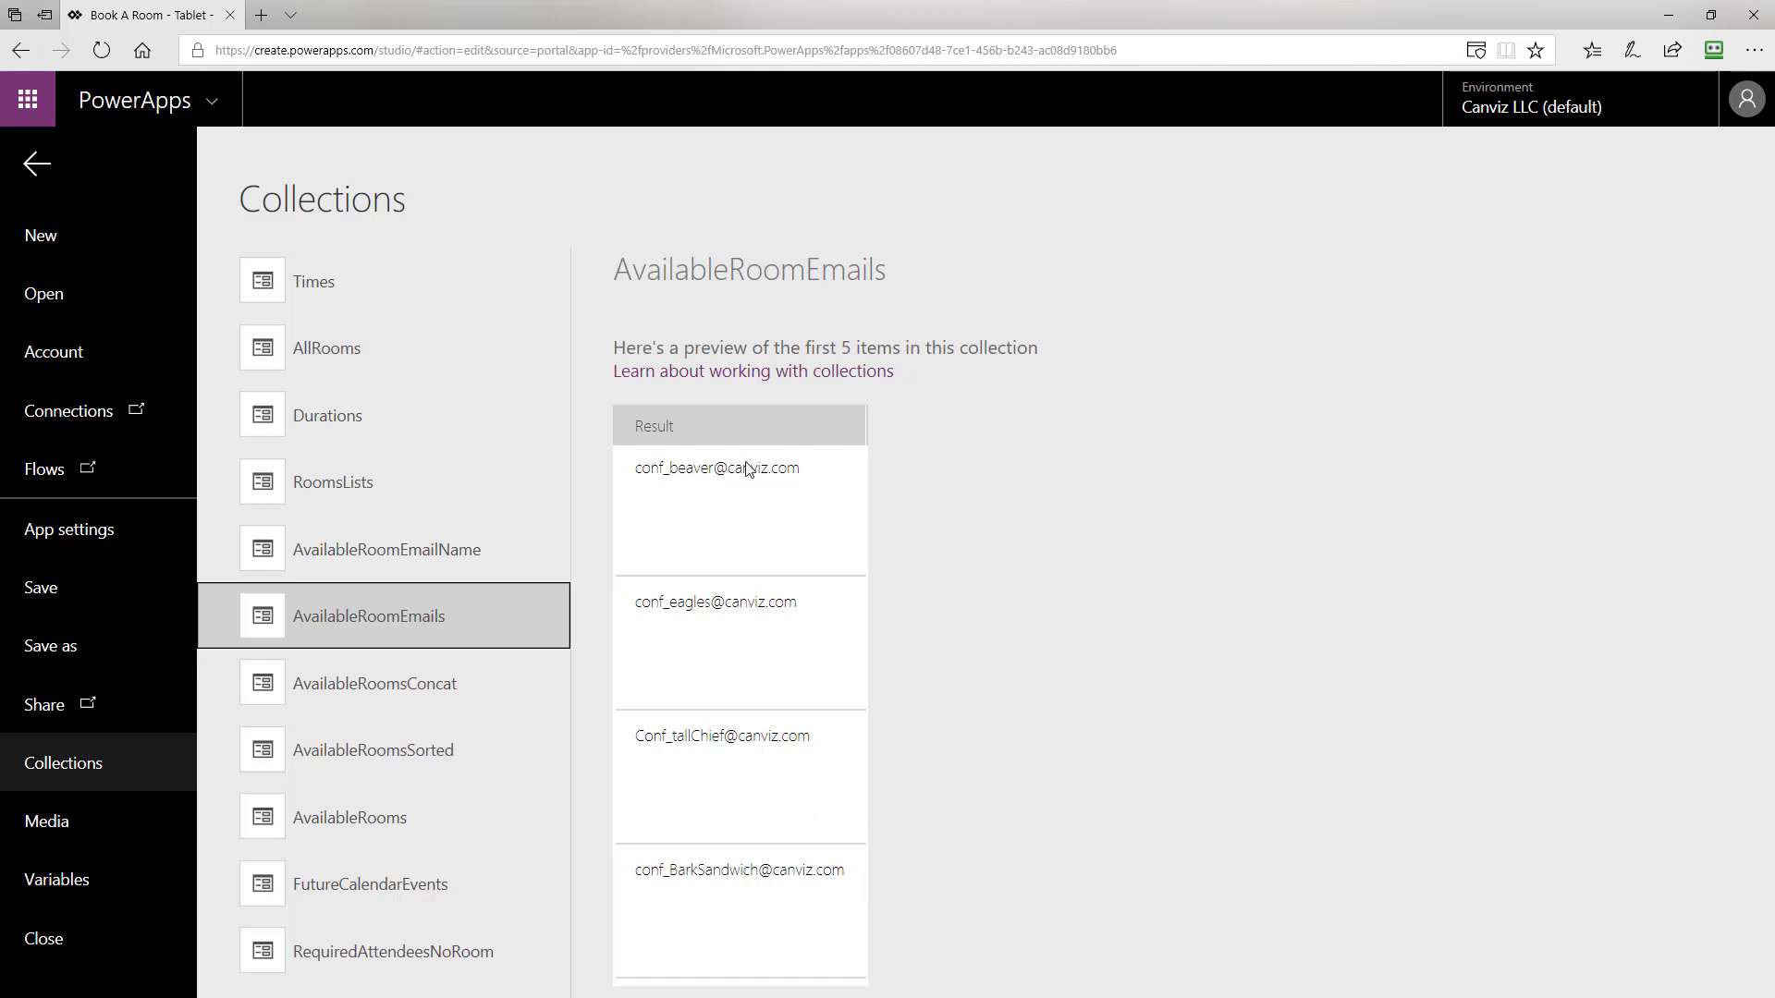
{"action": "mouse_move", "coordinate": [779, 910]}
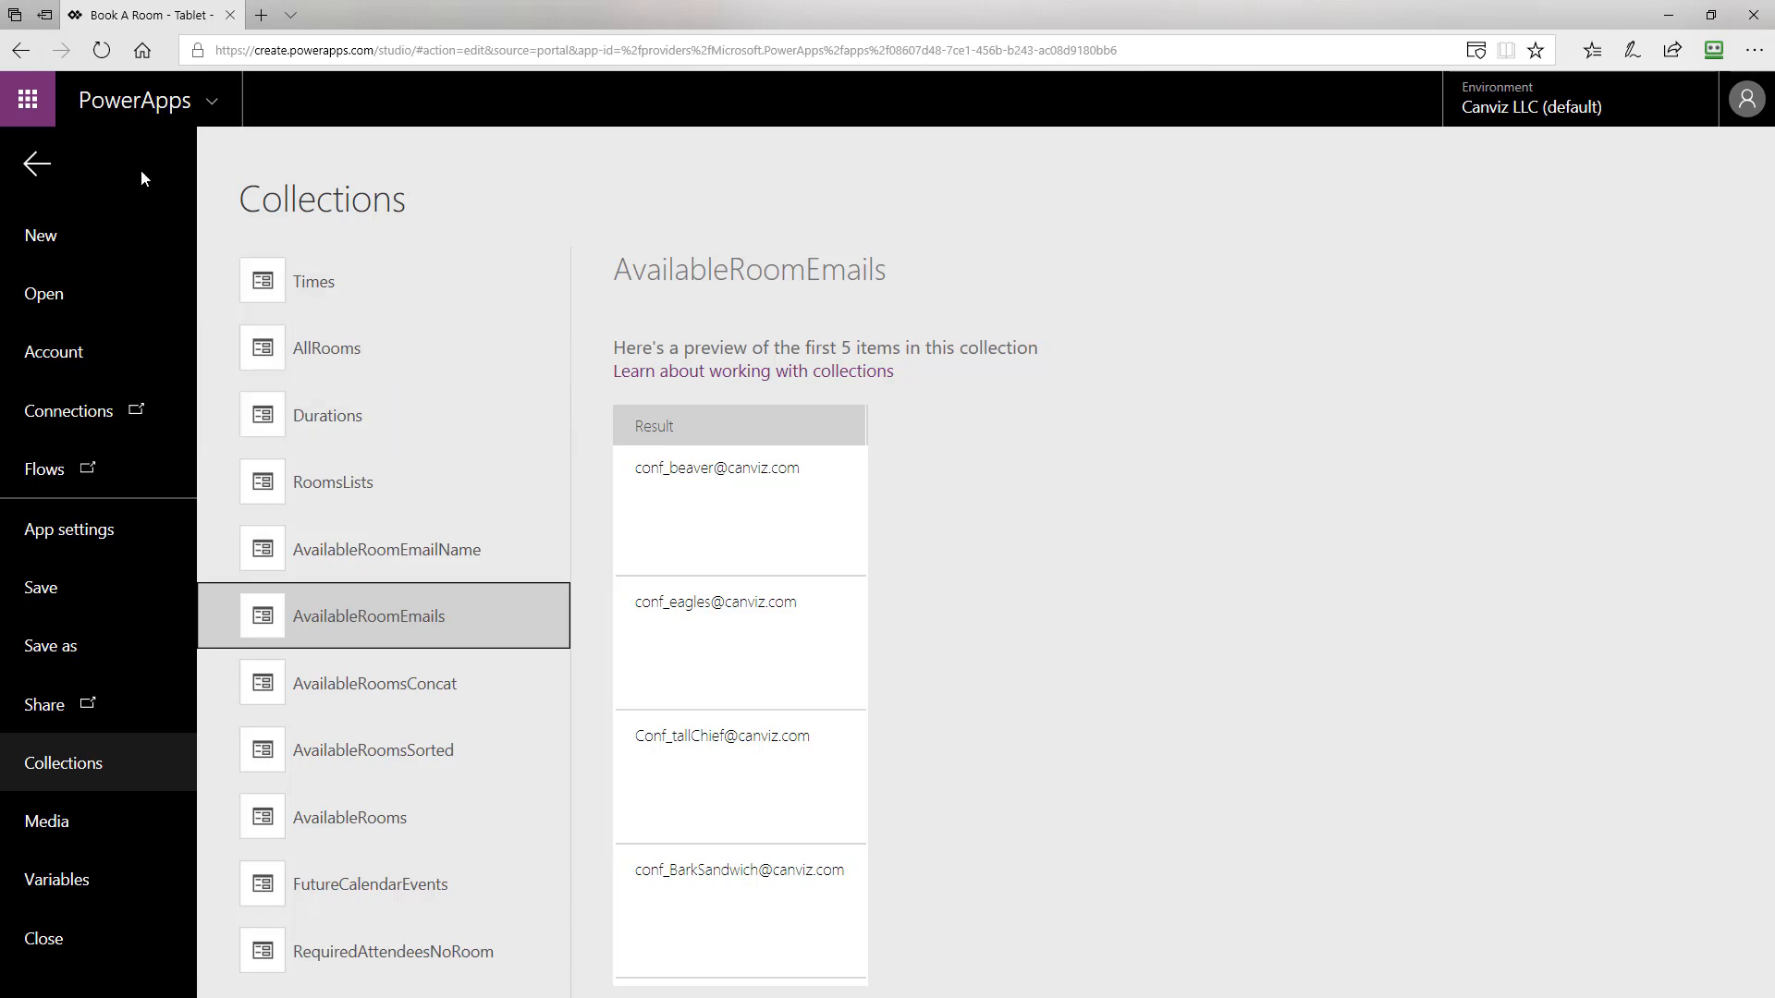
{"action": "left_click", "coordinate": [35, 162]}
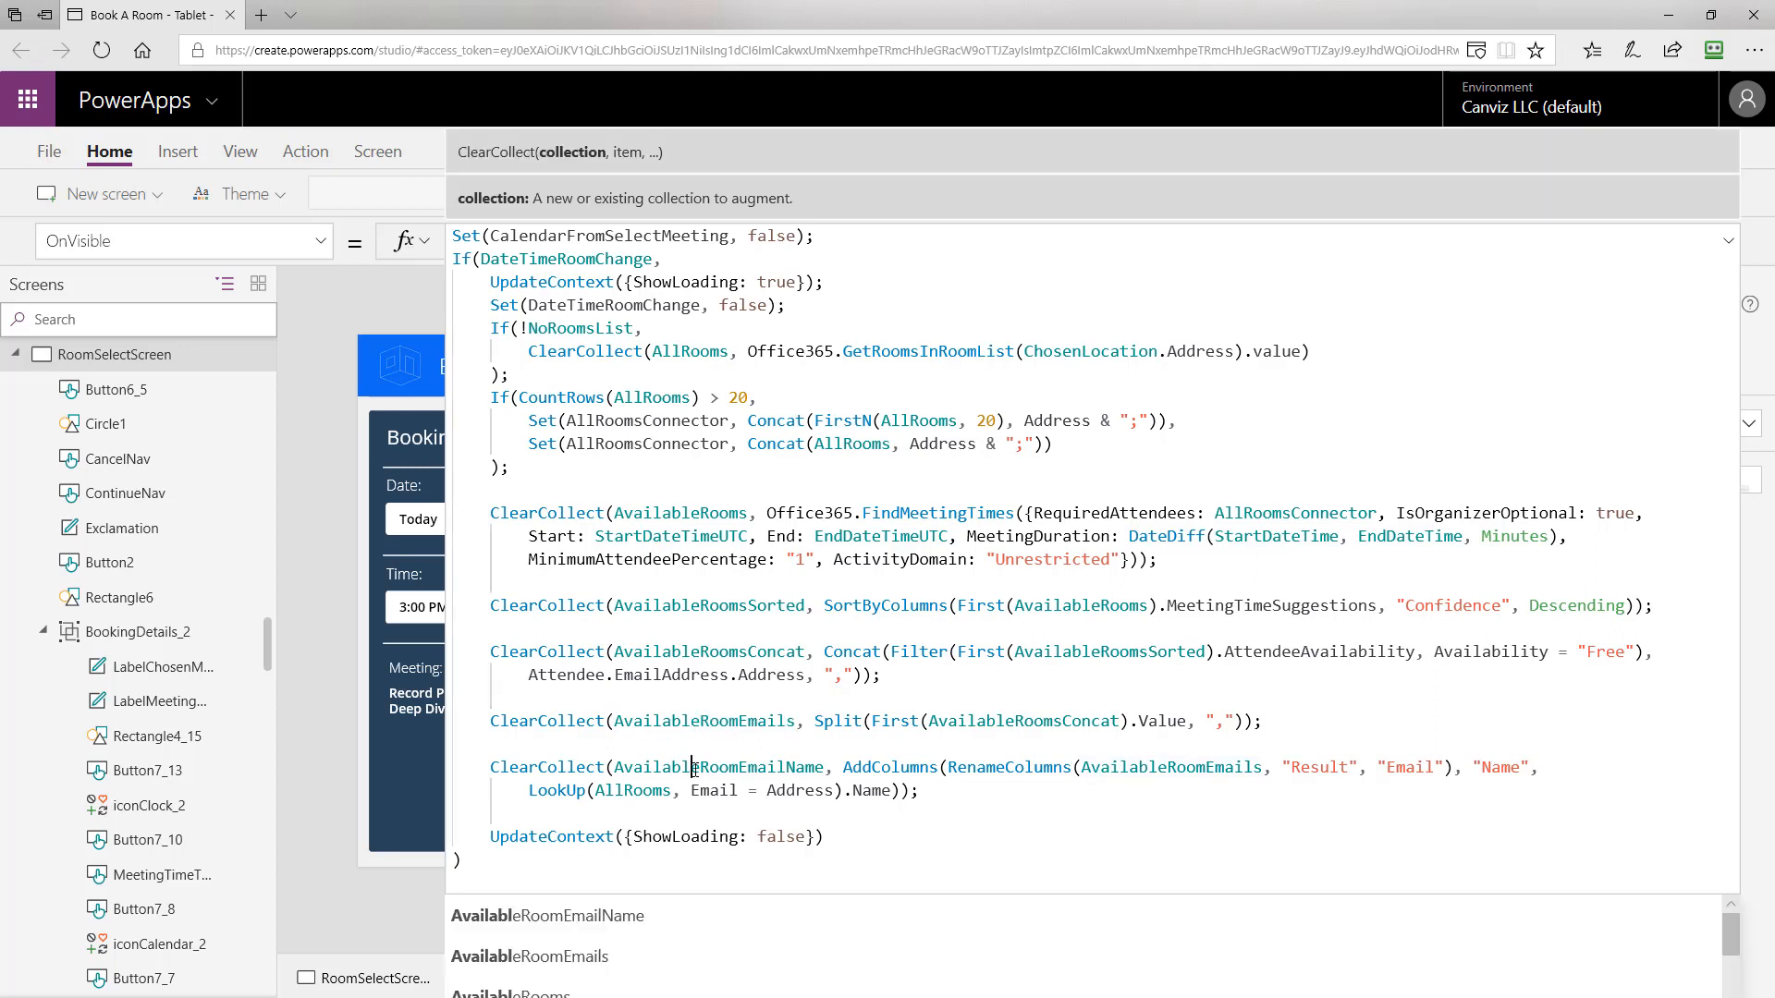
Walk through AvailableRoomEmailName's RenameColumns to Email and added Name column, then go to the File page.
{"action": "double_click", "coordinate": [719, 766]}
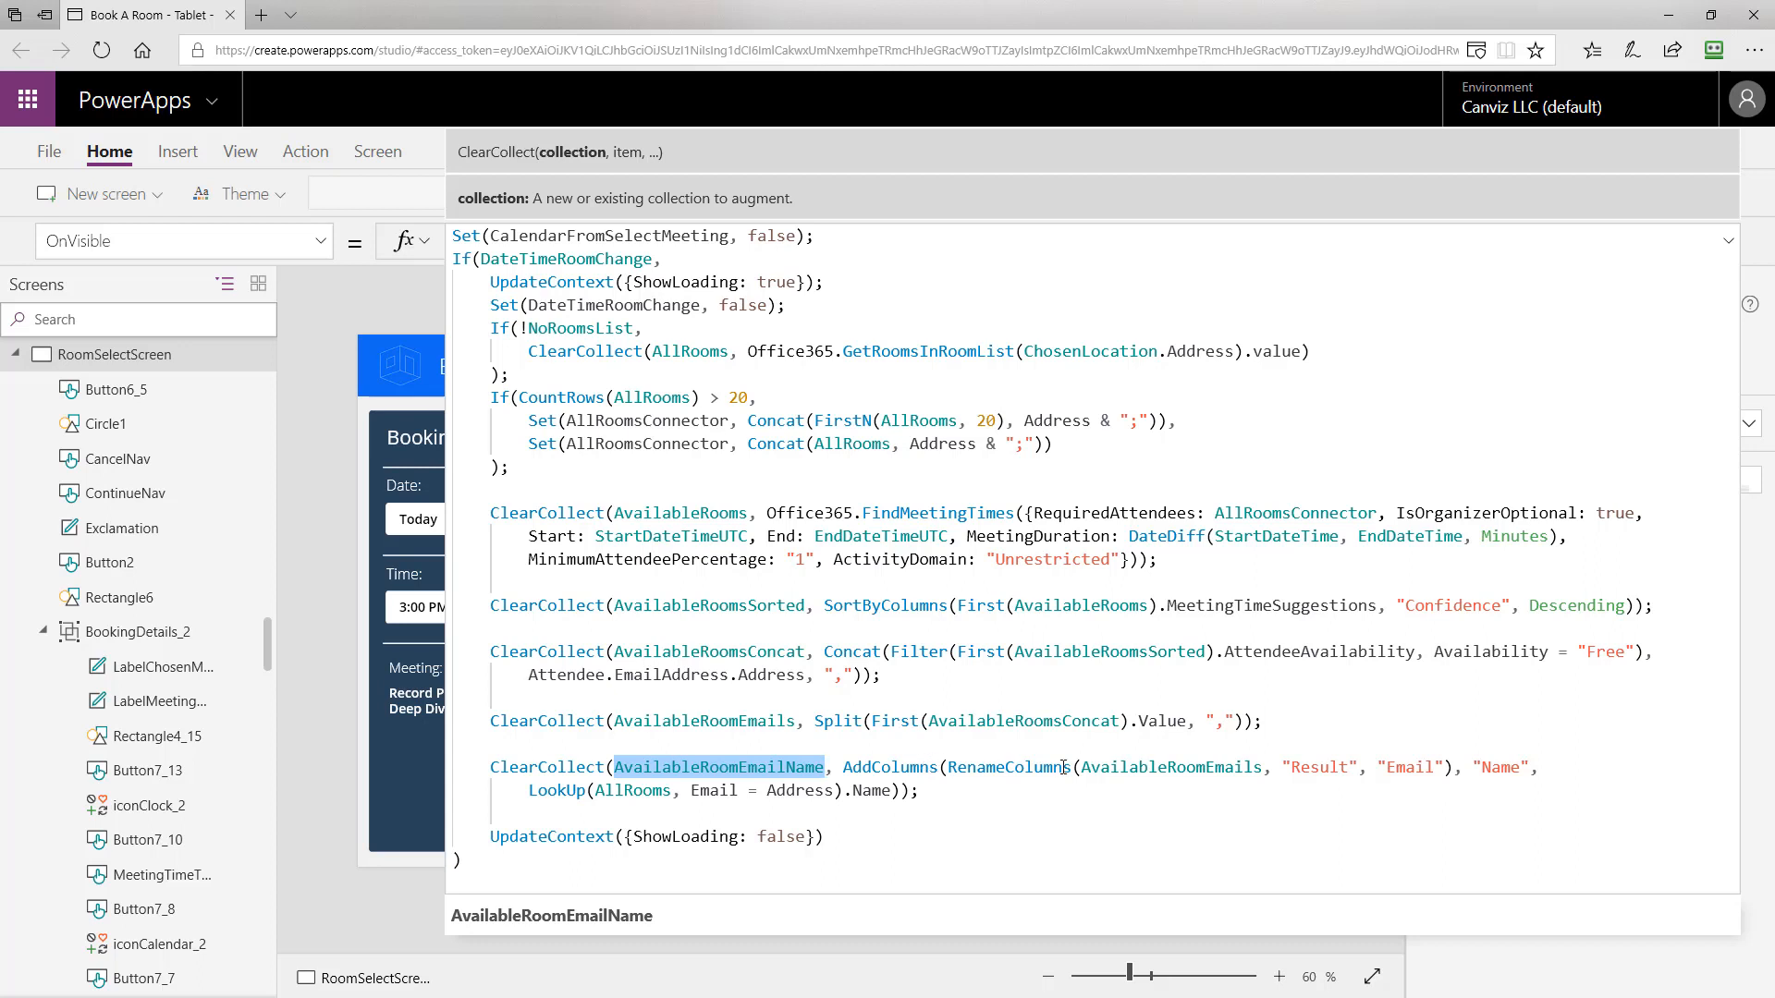
{"action": "left_click", "coordinate": [1168, 765]}
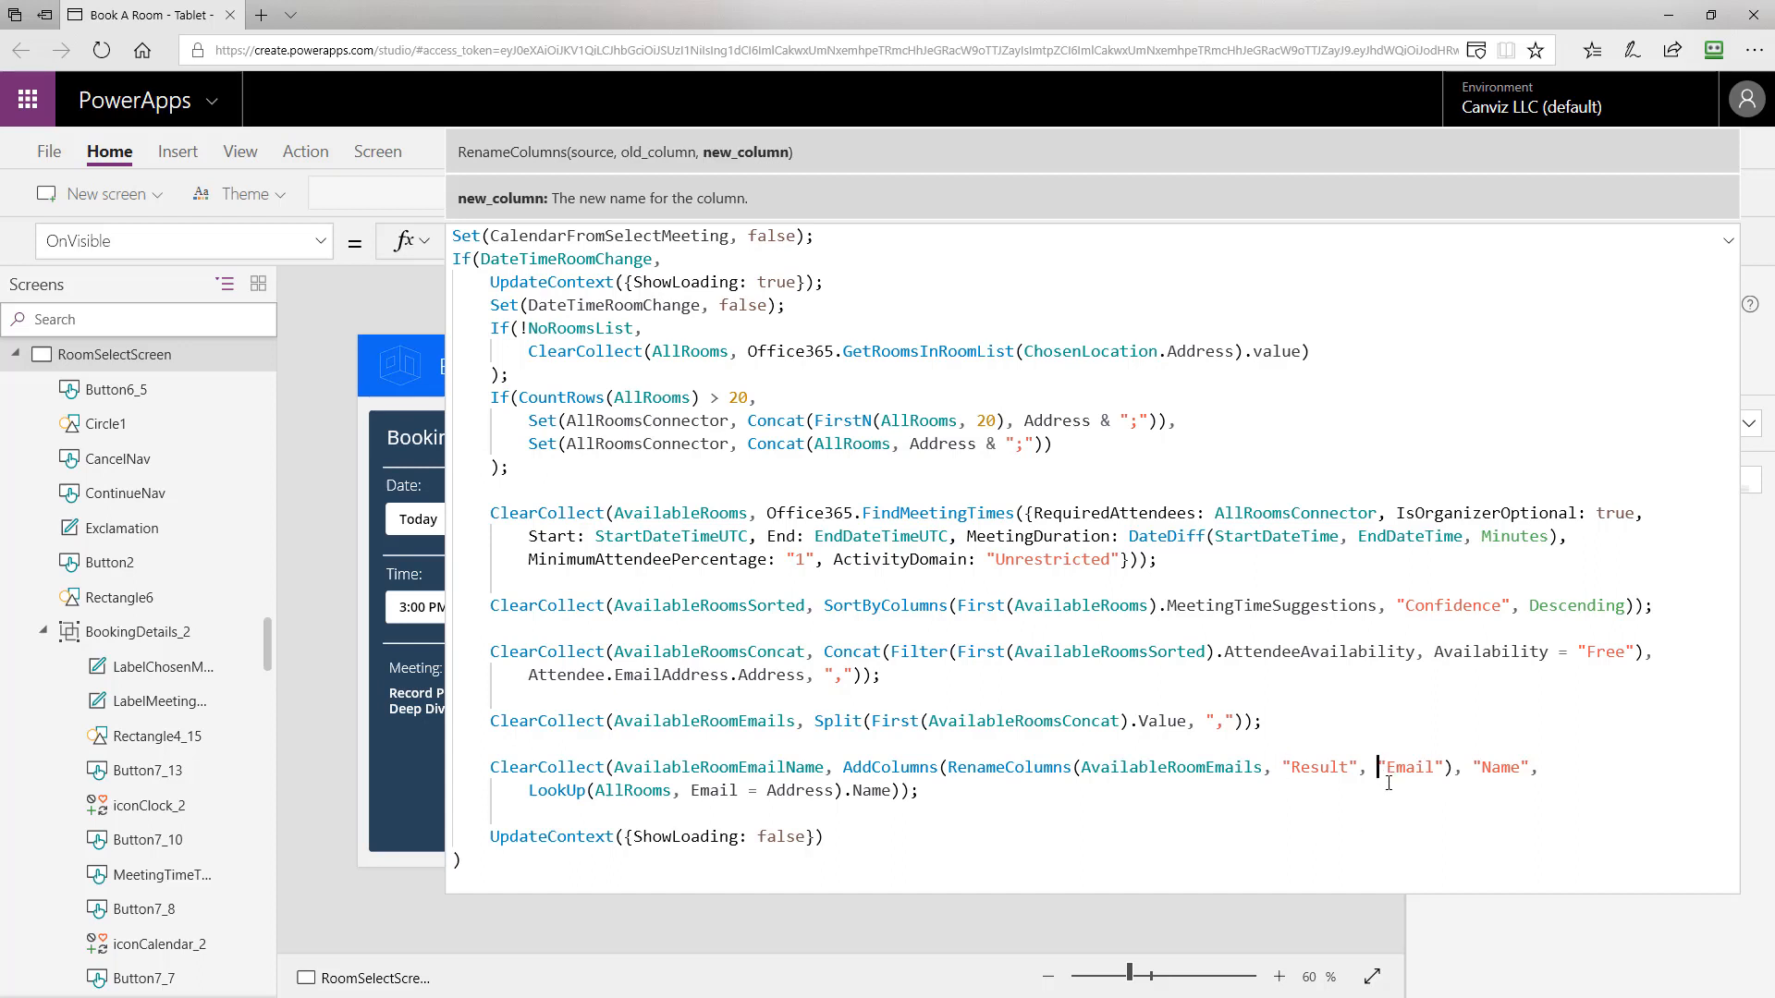
{"action": "left_click", "coordinate": [1473, 768]}
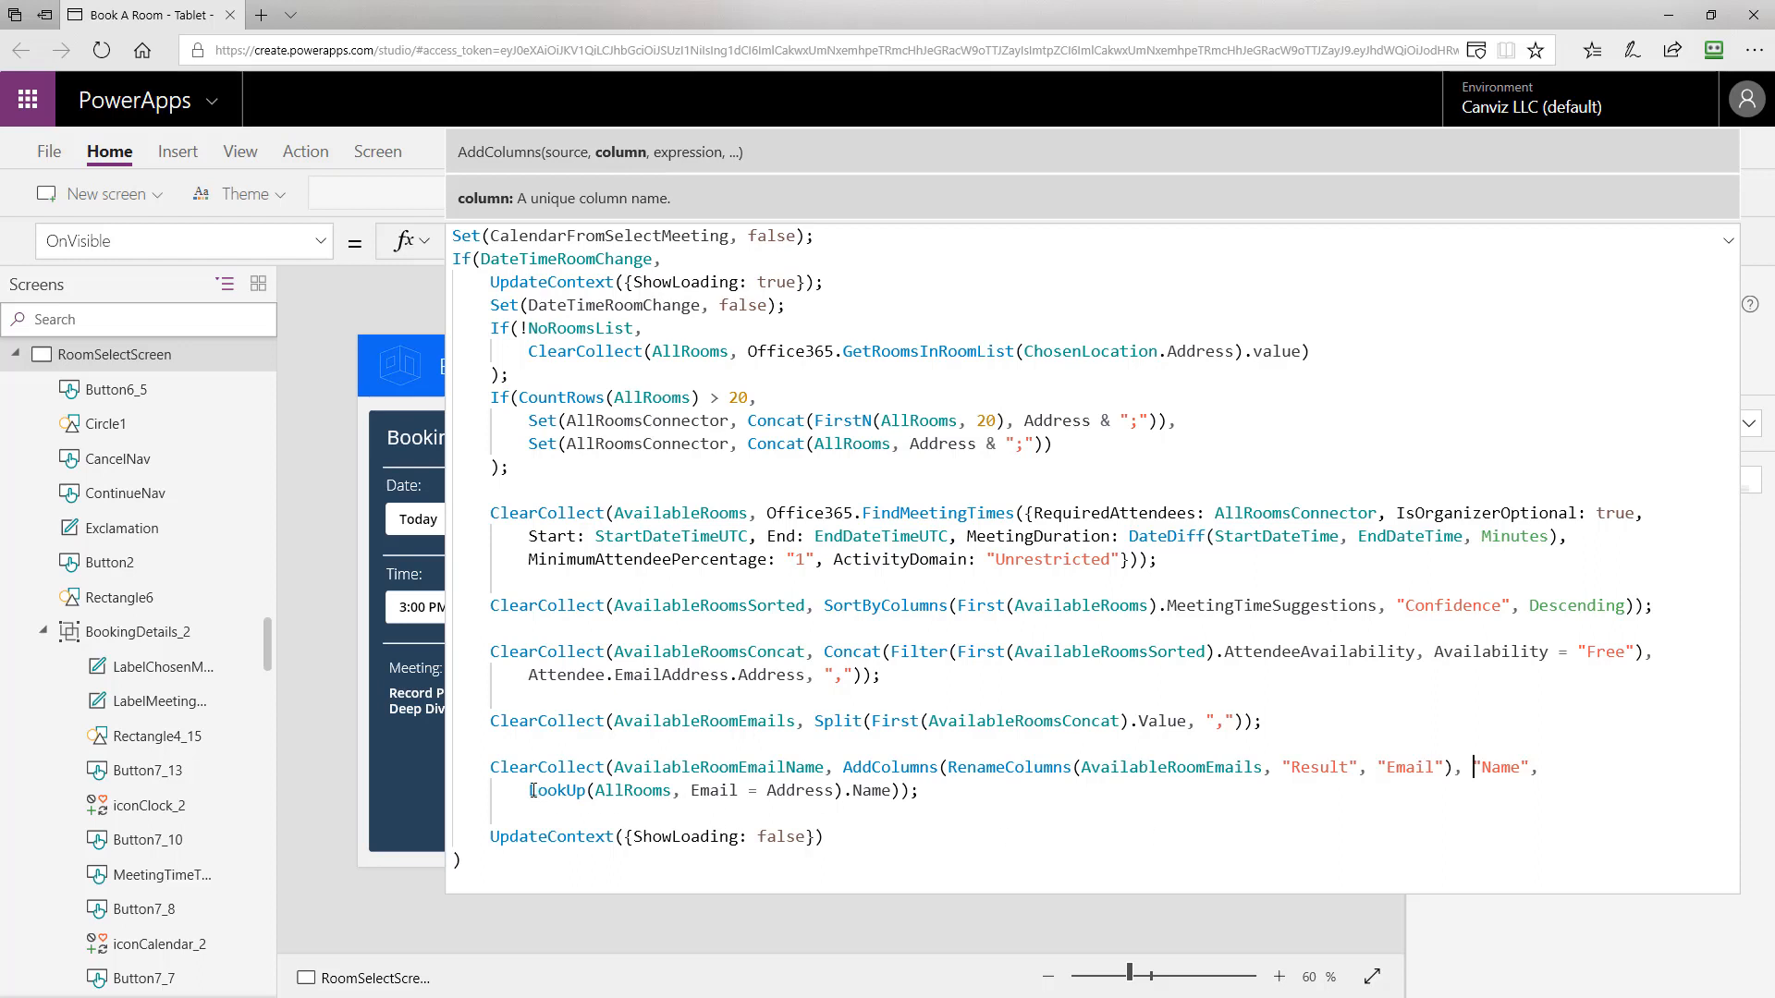
{"action": "left_click", "coordinate": [633, 789]}
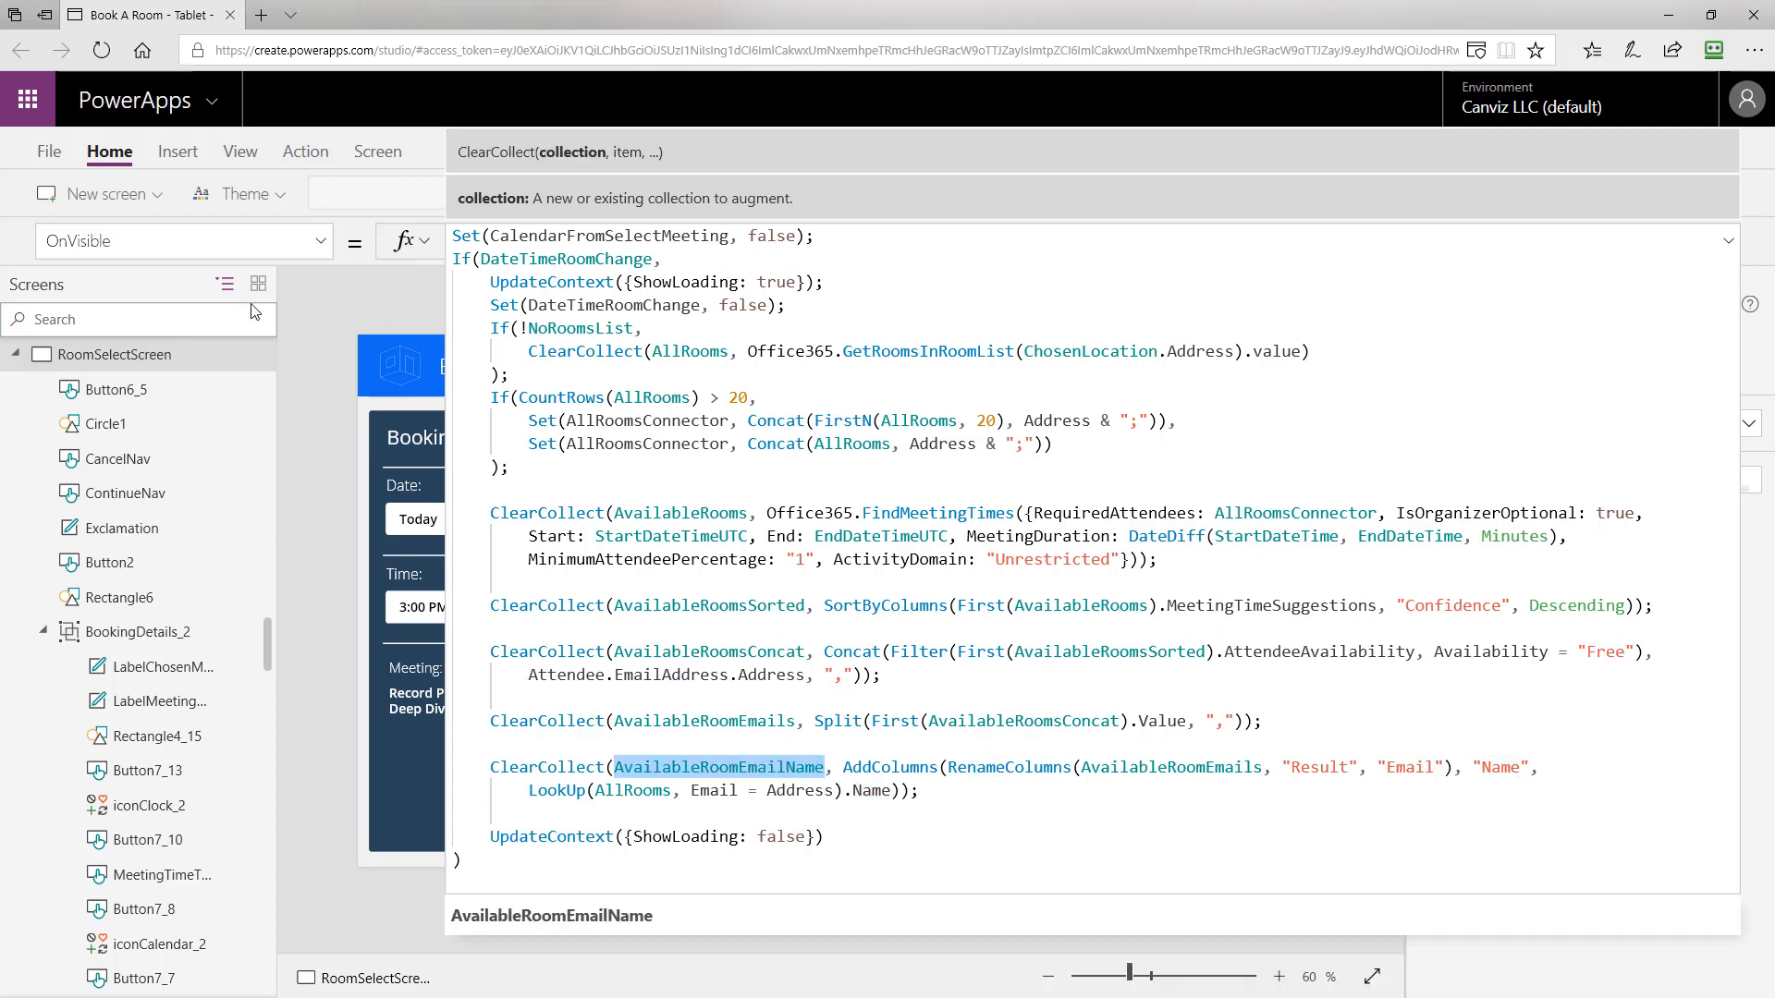
{"action": "left_click", "coordinate": [48, 150]}
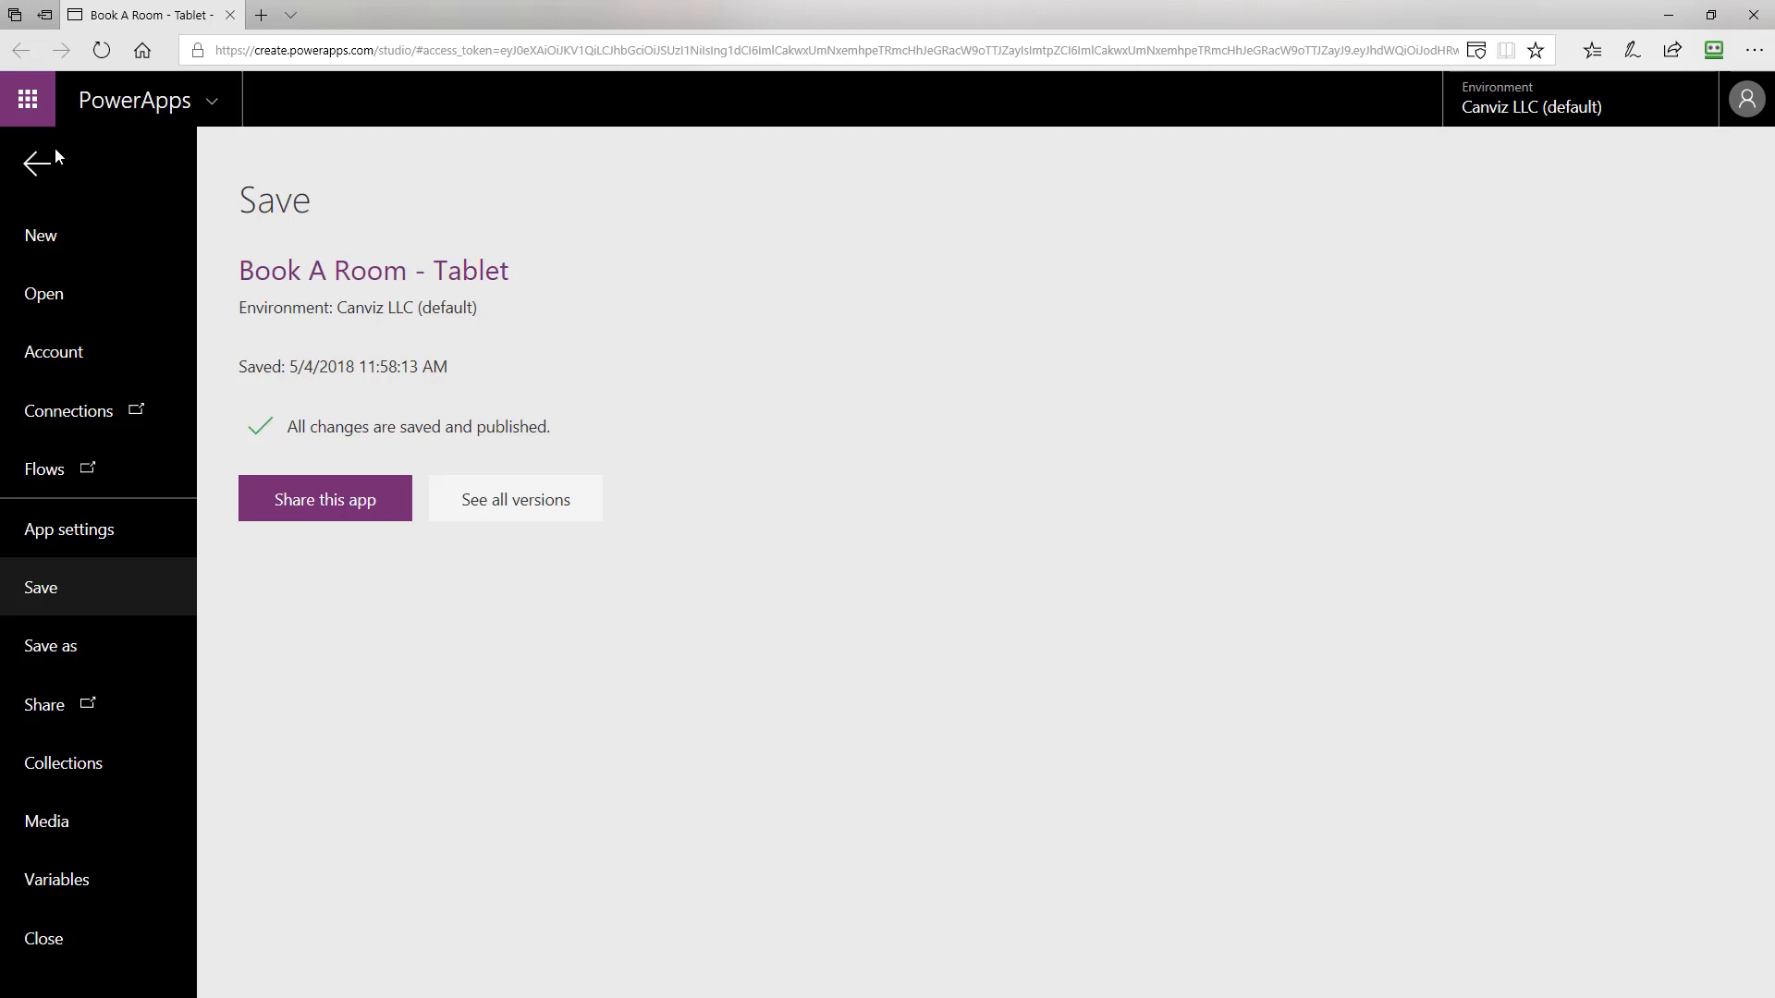
Preview AvailableRoomEmailName showing each conference room Email paired with its Name.
{"action": "left_click", "coordinate": [62, 764]}
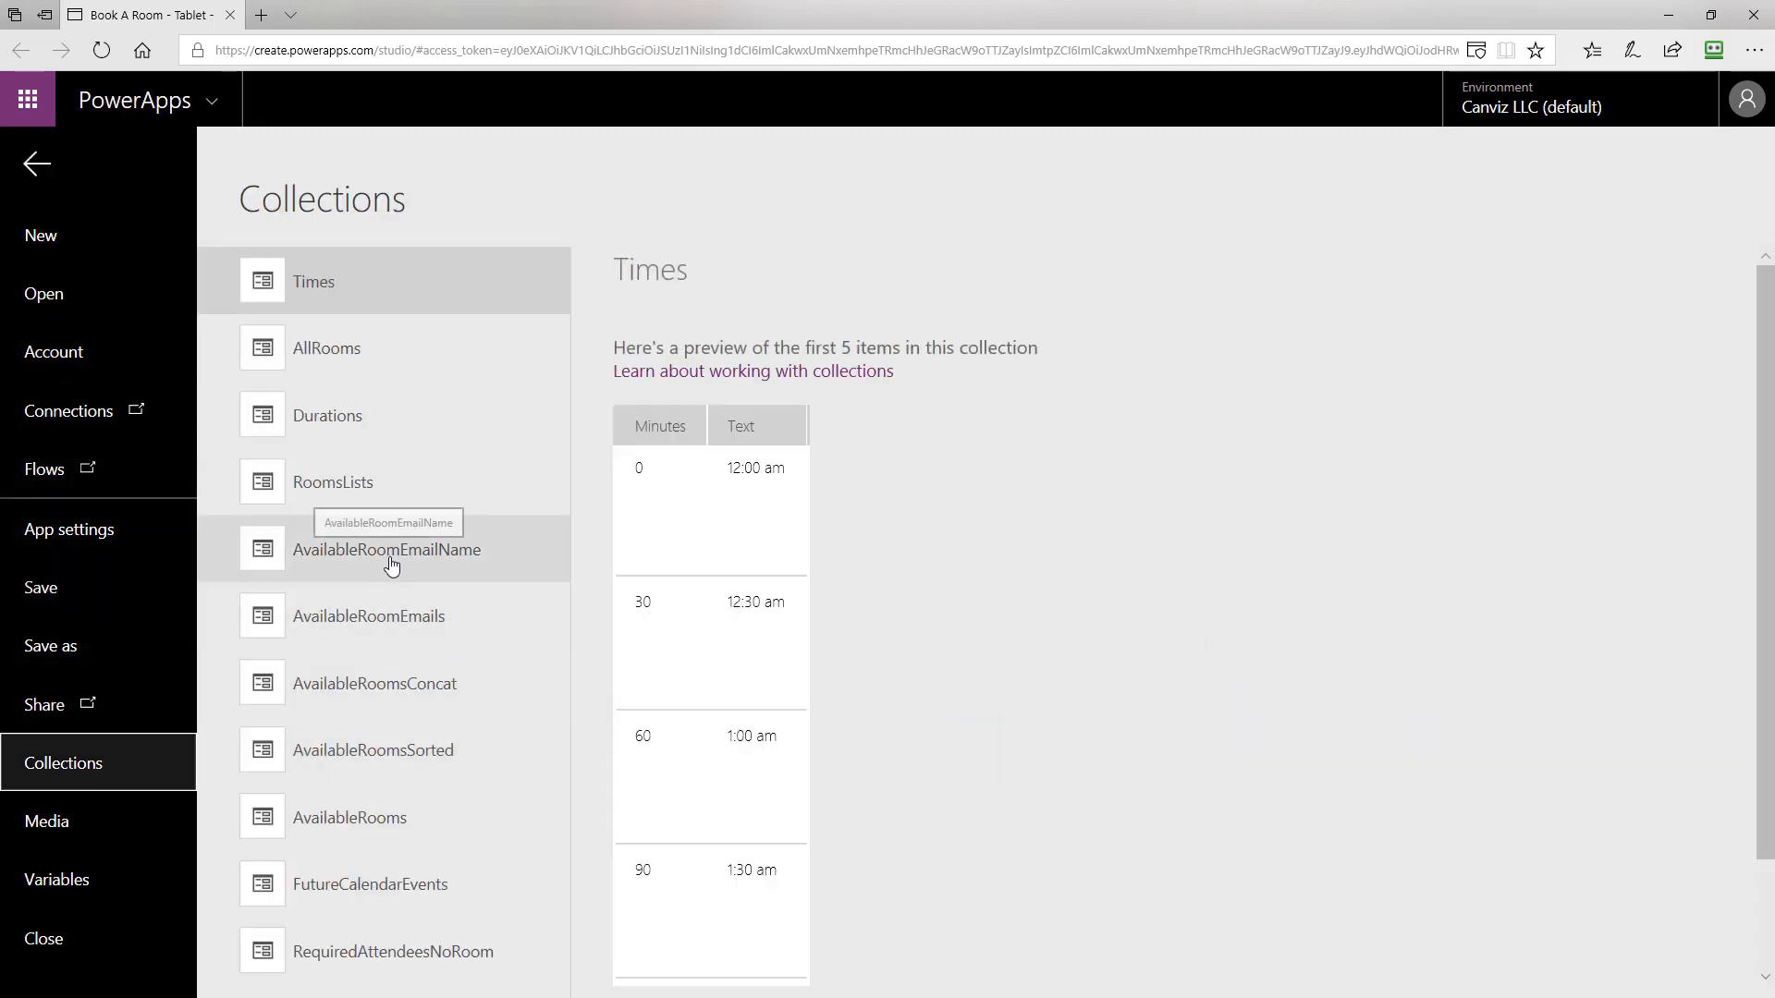
{"action": "left_click", "coordinate": [386, 549]}
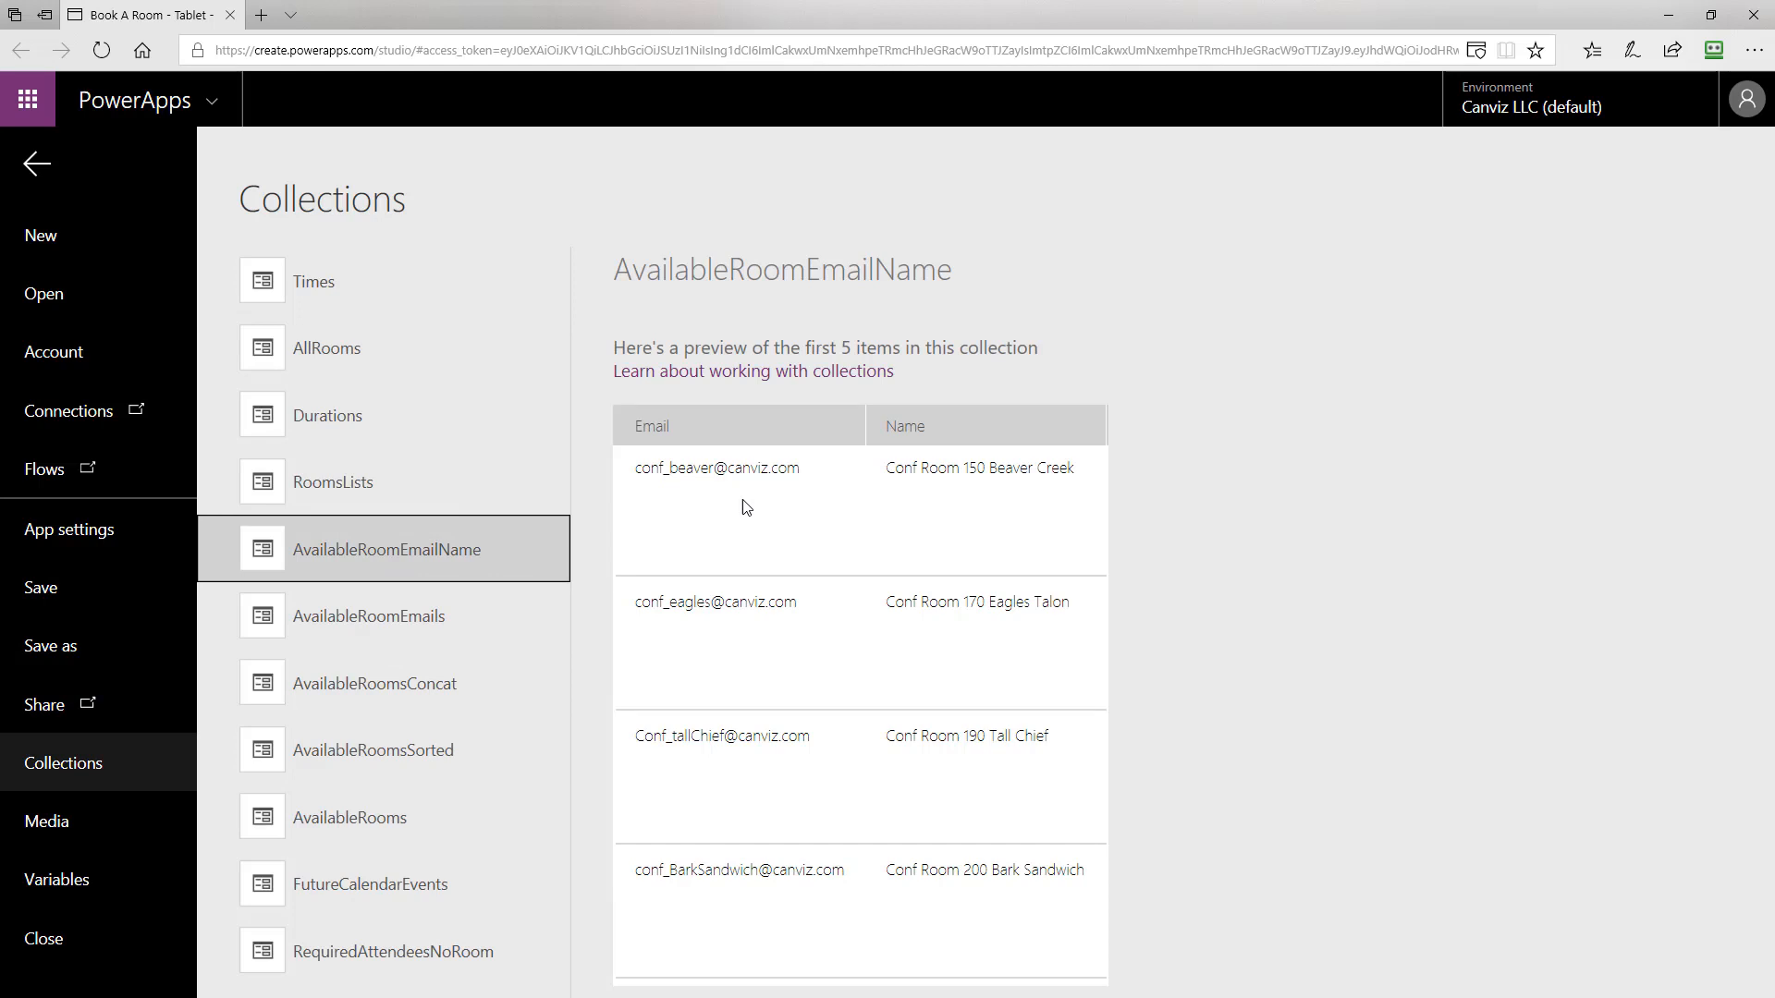
{"action": "mouse_move", "coordinate": [1000, 538]}
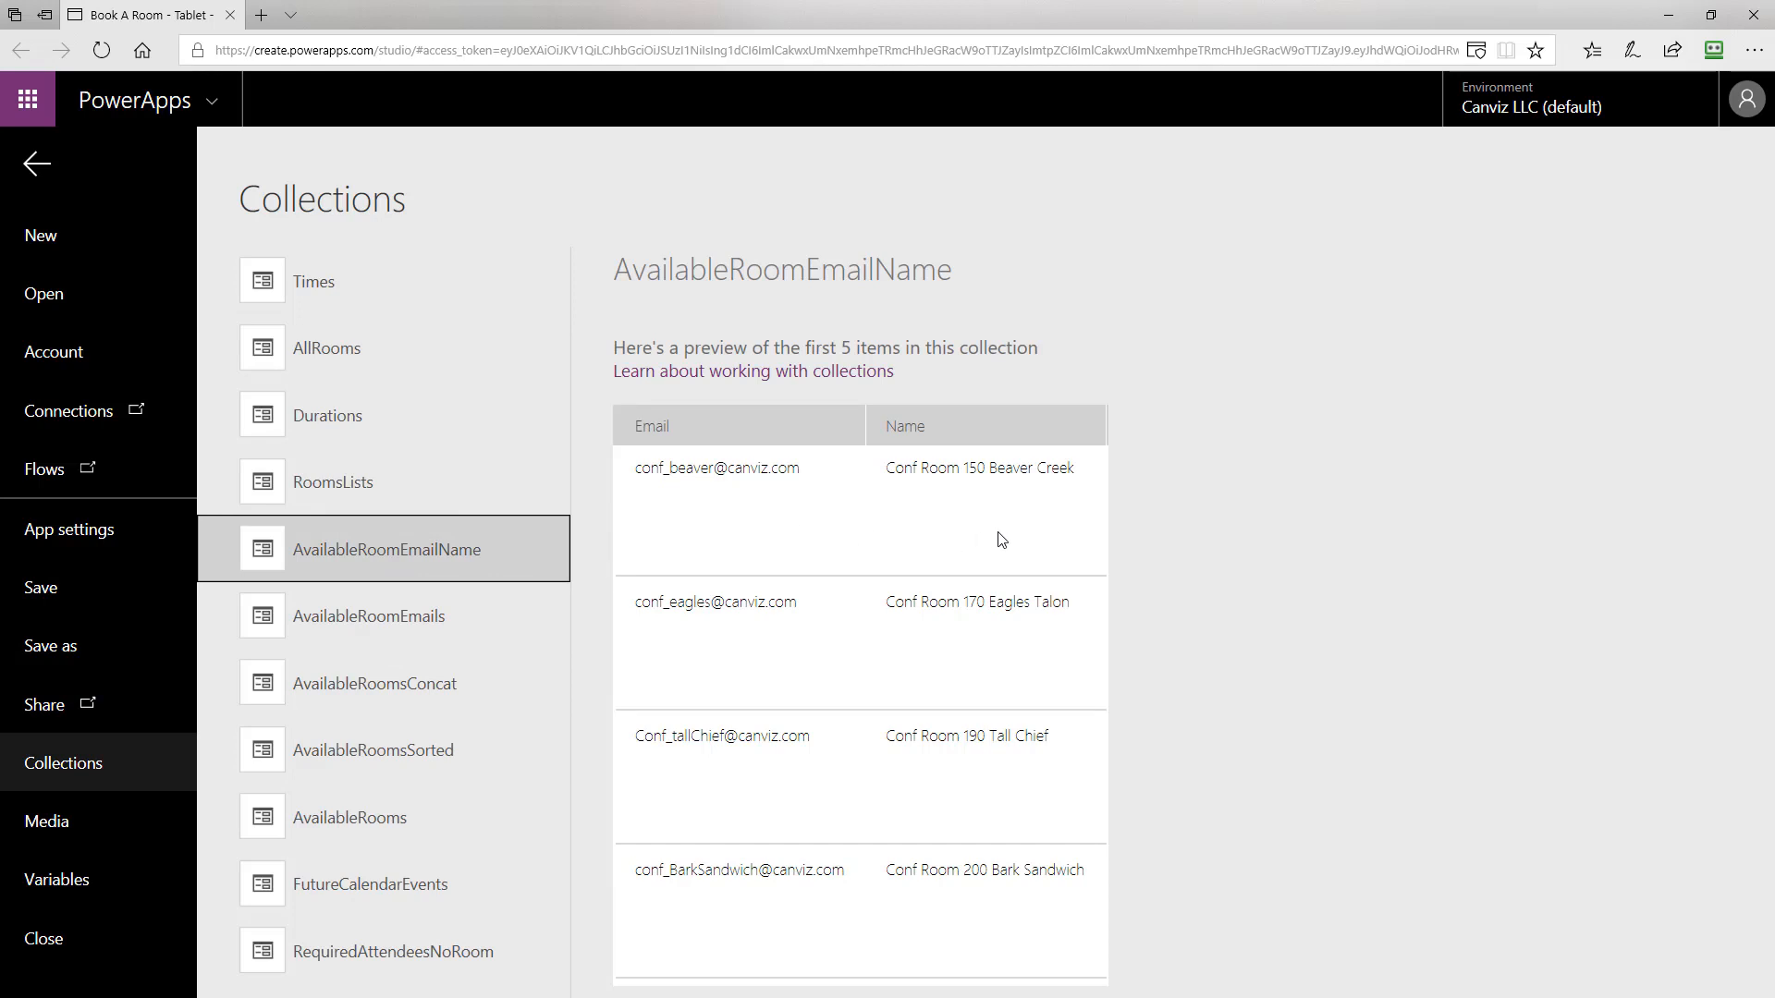
{"action": "mouse_move", "coordinate": [844, 936]}
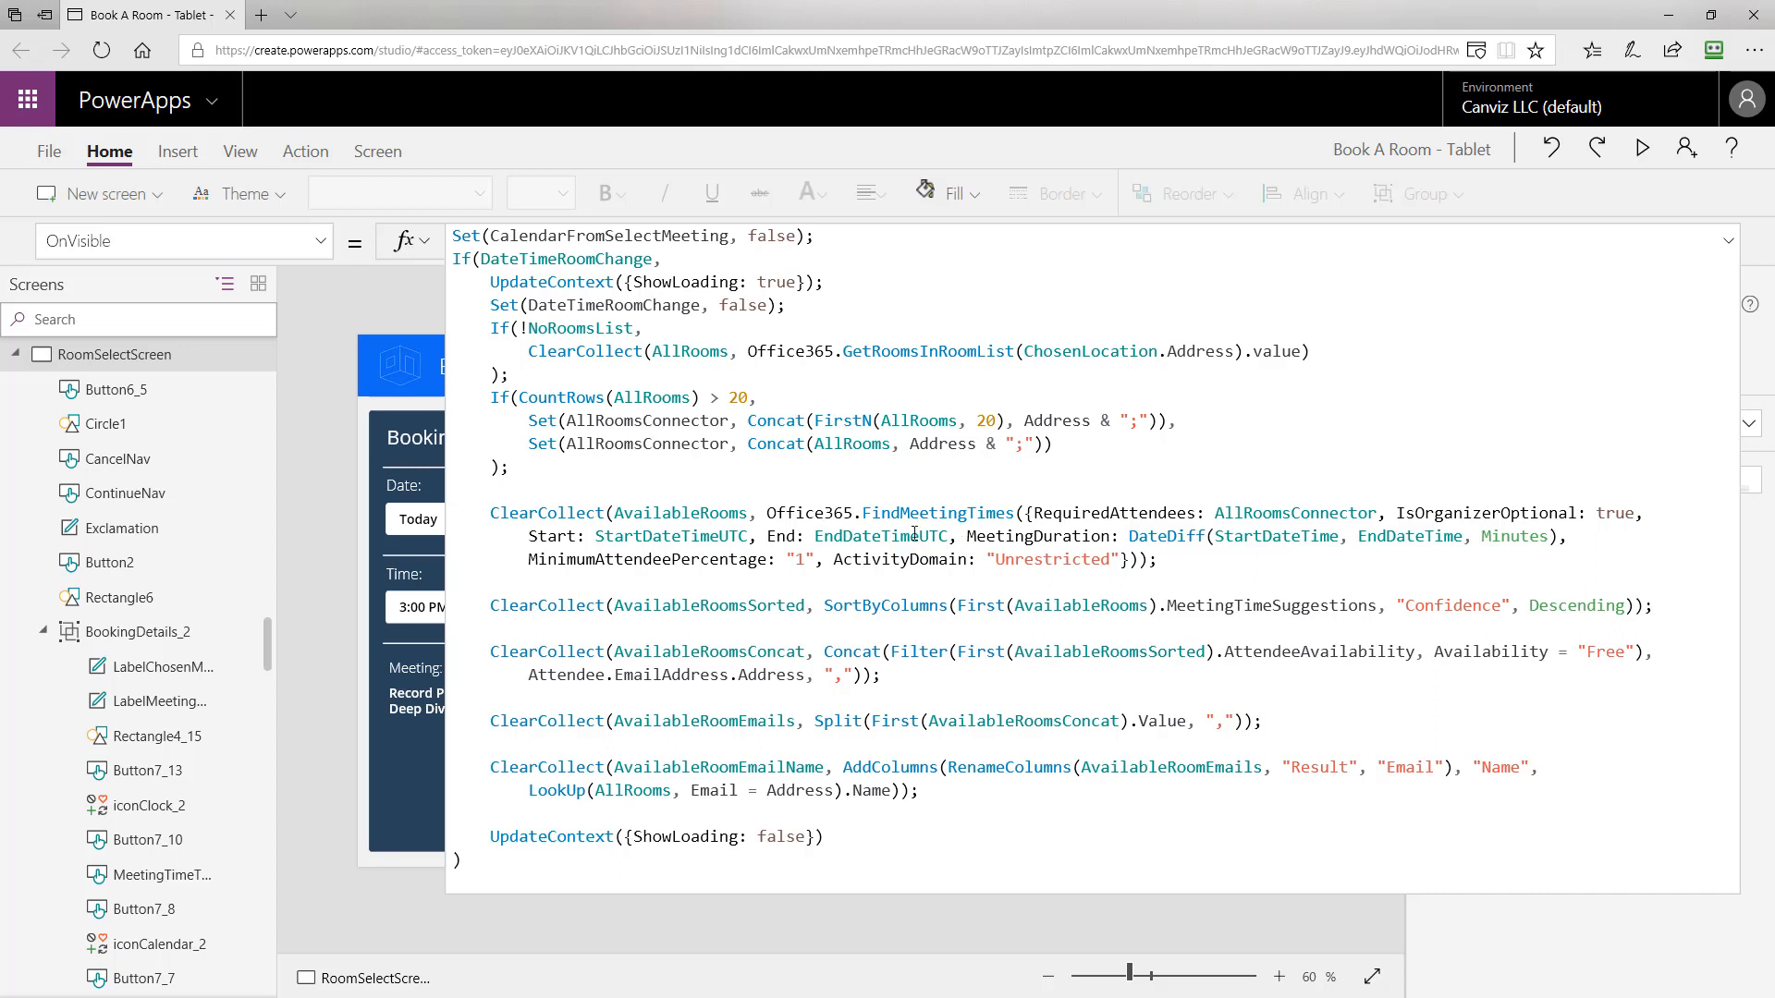
Highlight FindMeetingTimes in the OnVisible formula and collapse the expanded formula bar.
{"action": "left_click", "coordinate": [935, 512]}
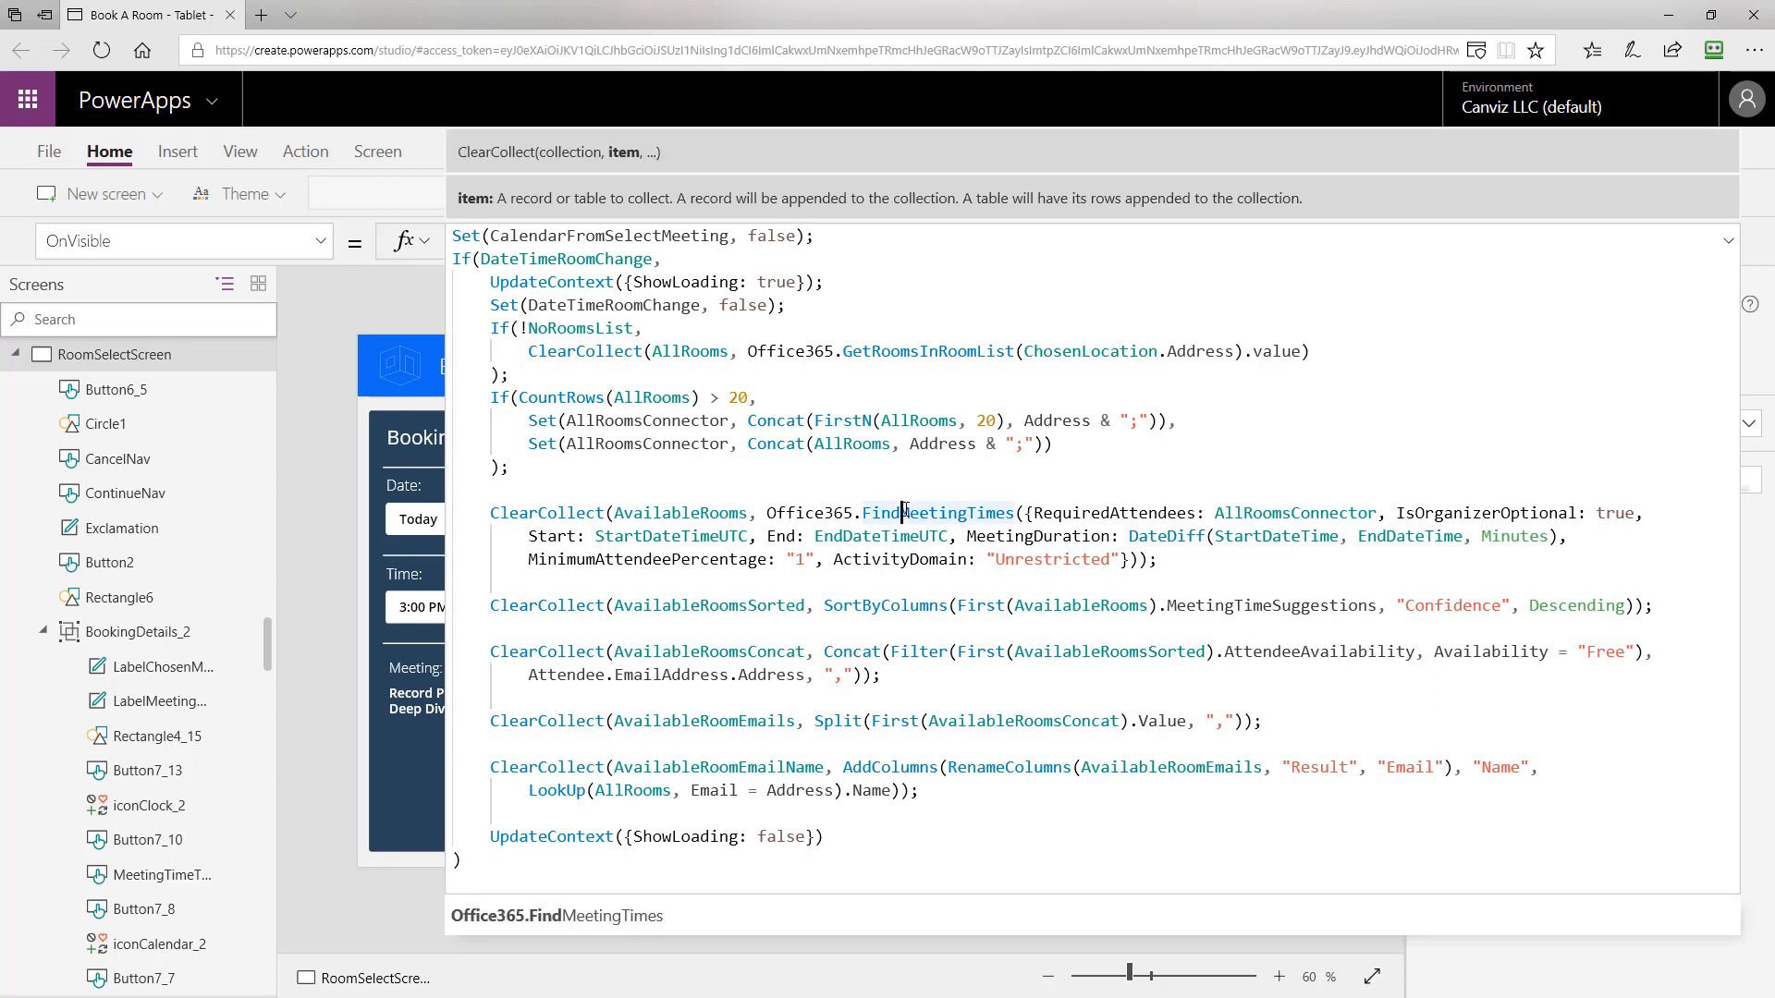
{"action": "double_click", "coordinate": [939, 512]}
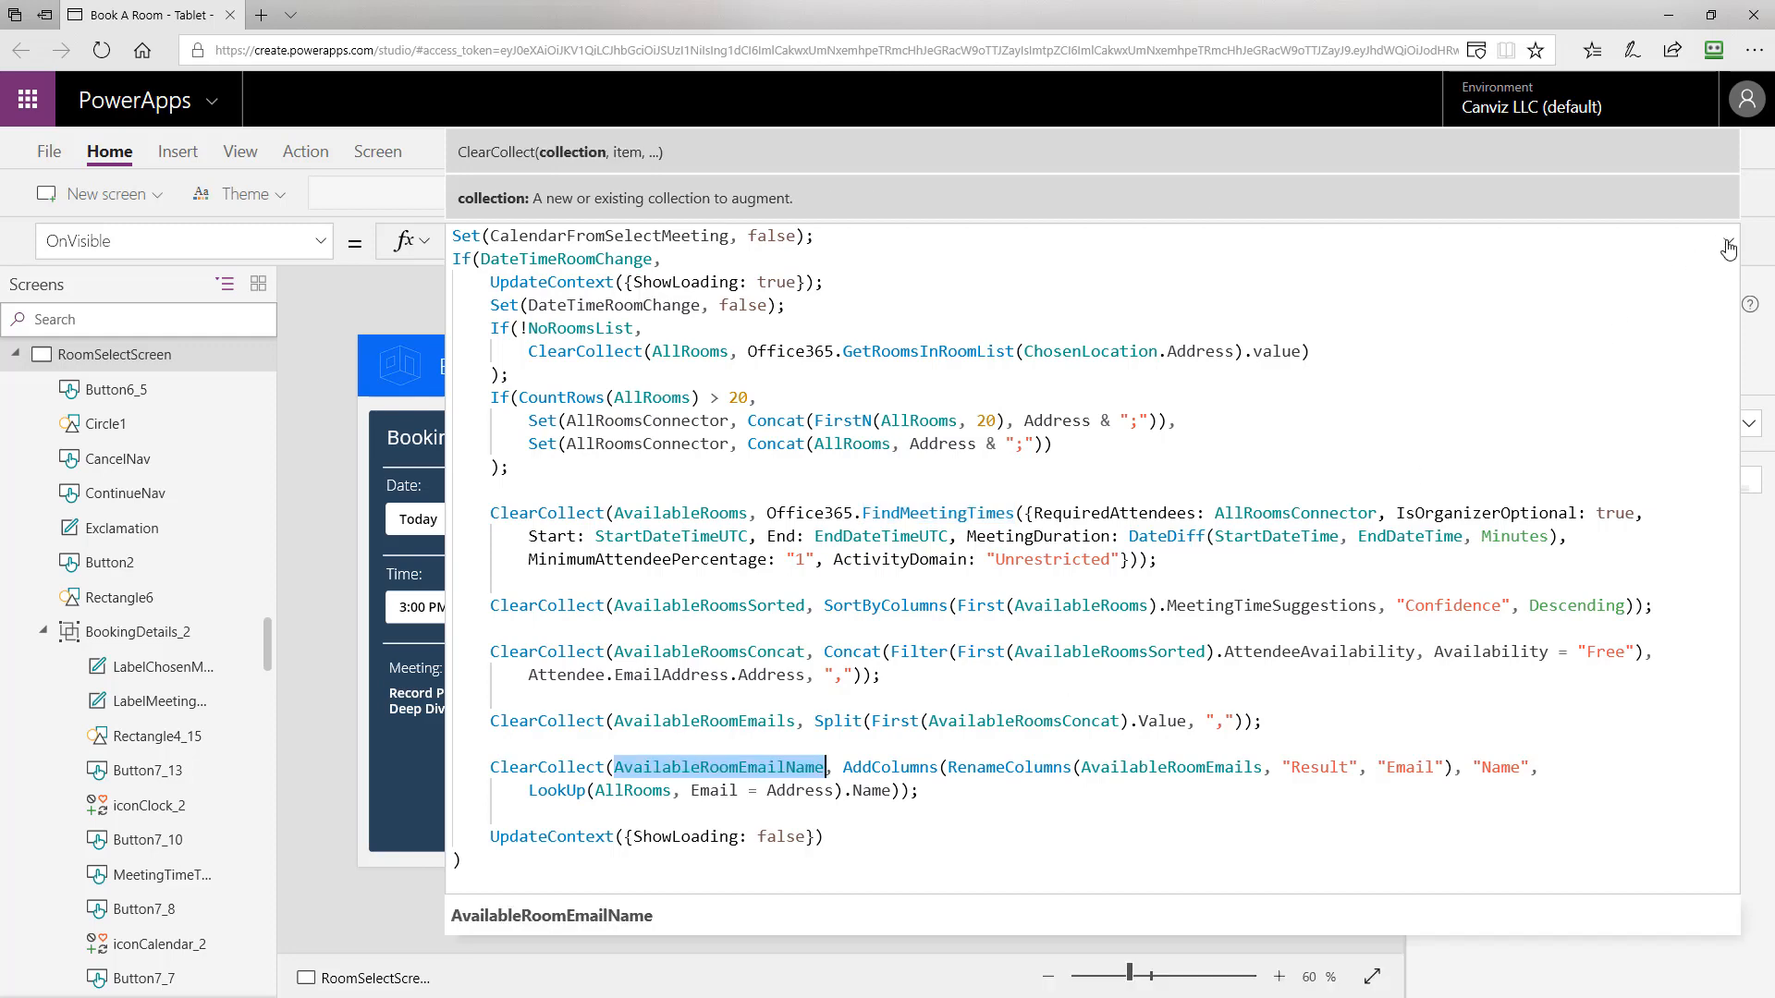
{"action": "left_click", "coordinate": [1729, 249]}
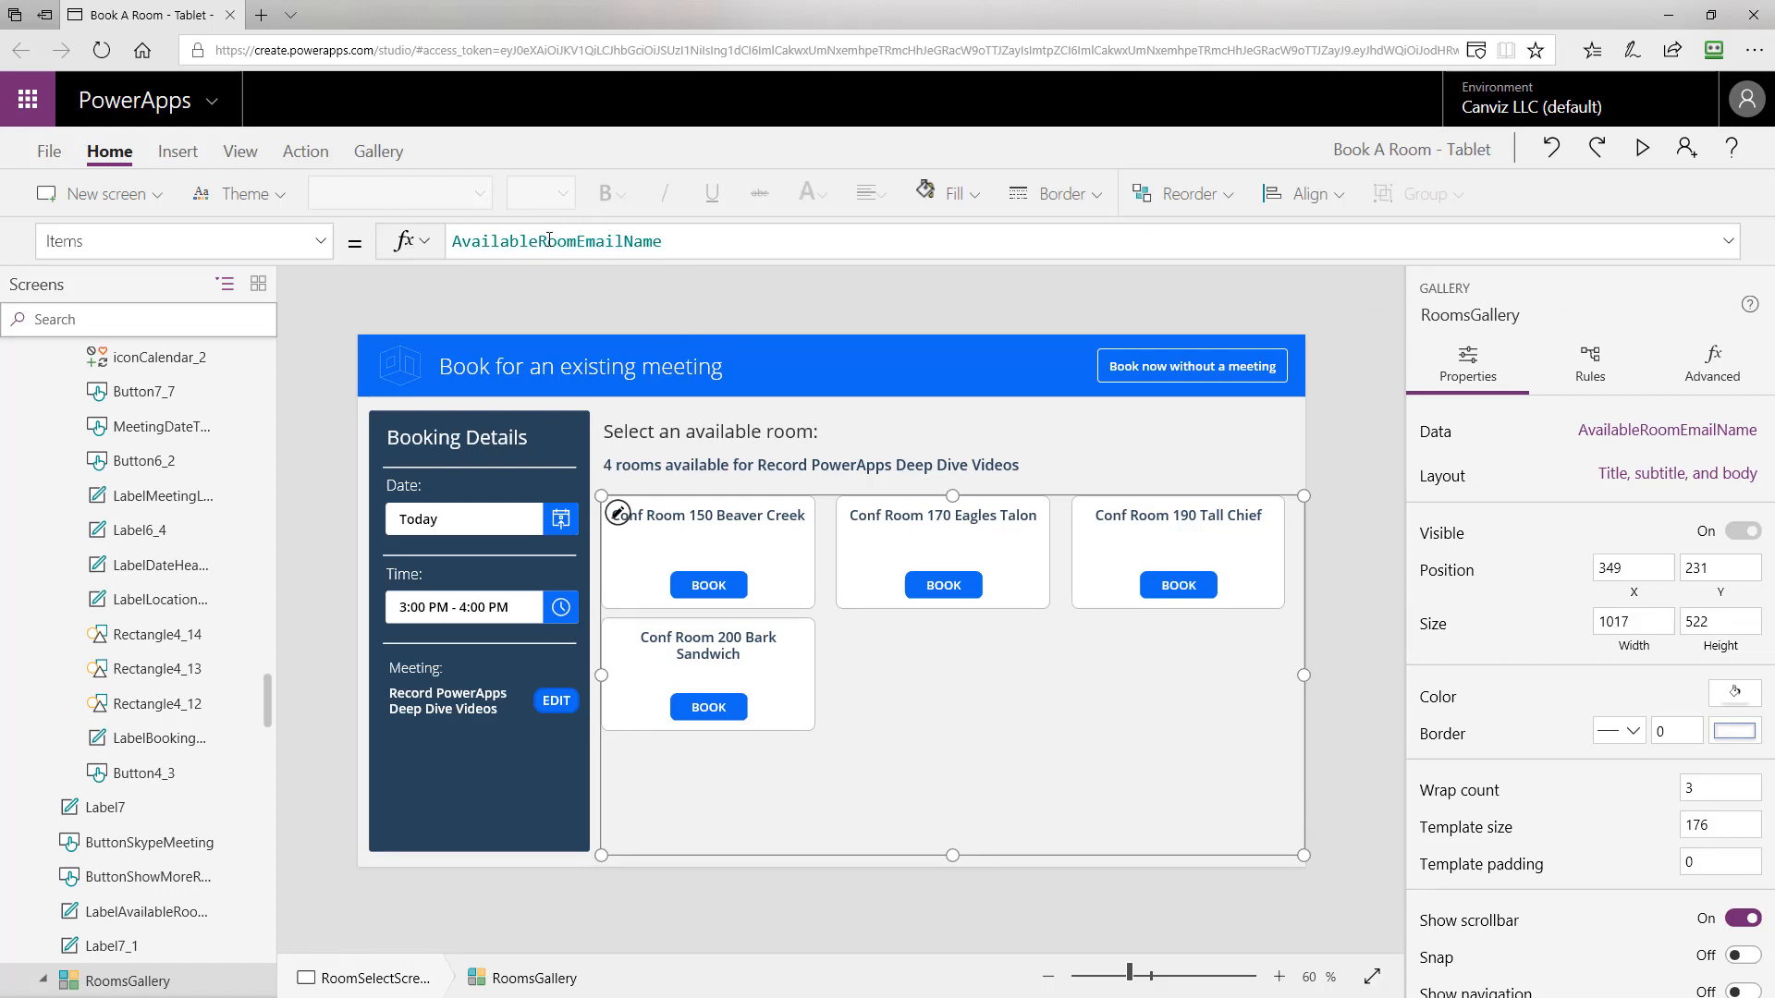
Edit RoomsGallery's Items formula, which offers AvailableRoomEmailName as its source.
{"action": "left_click", "coordinate": [554, 241]}
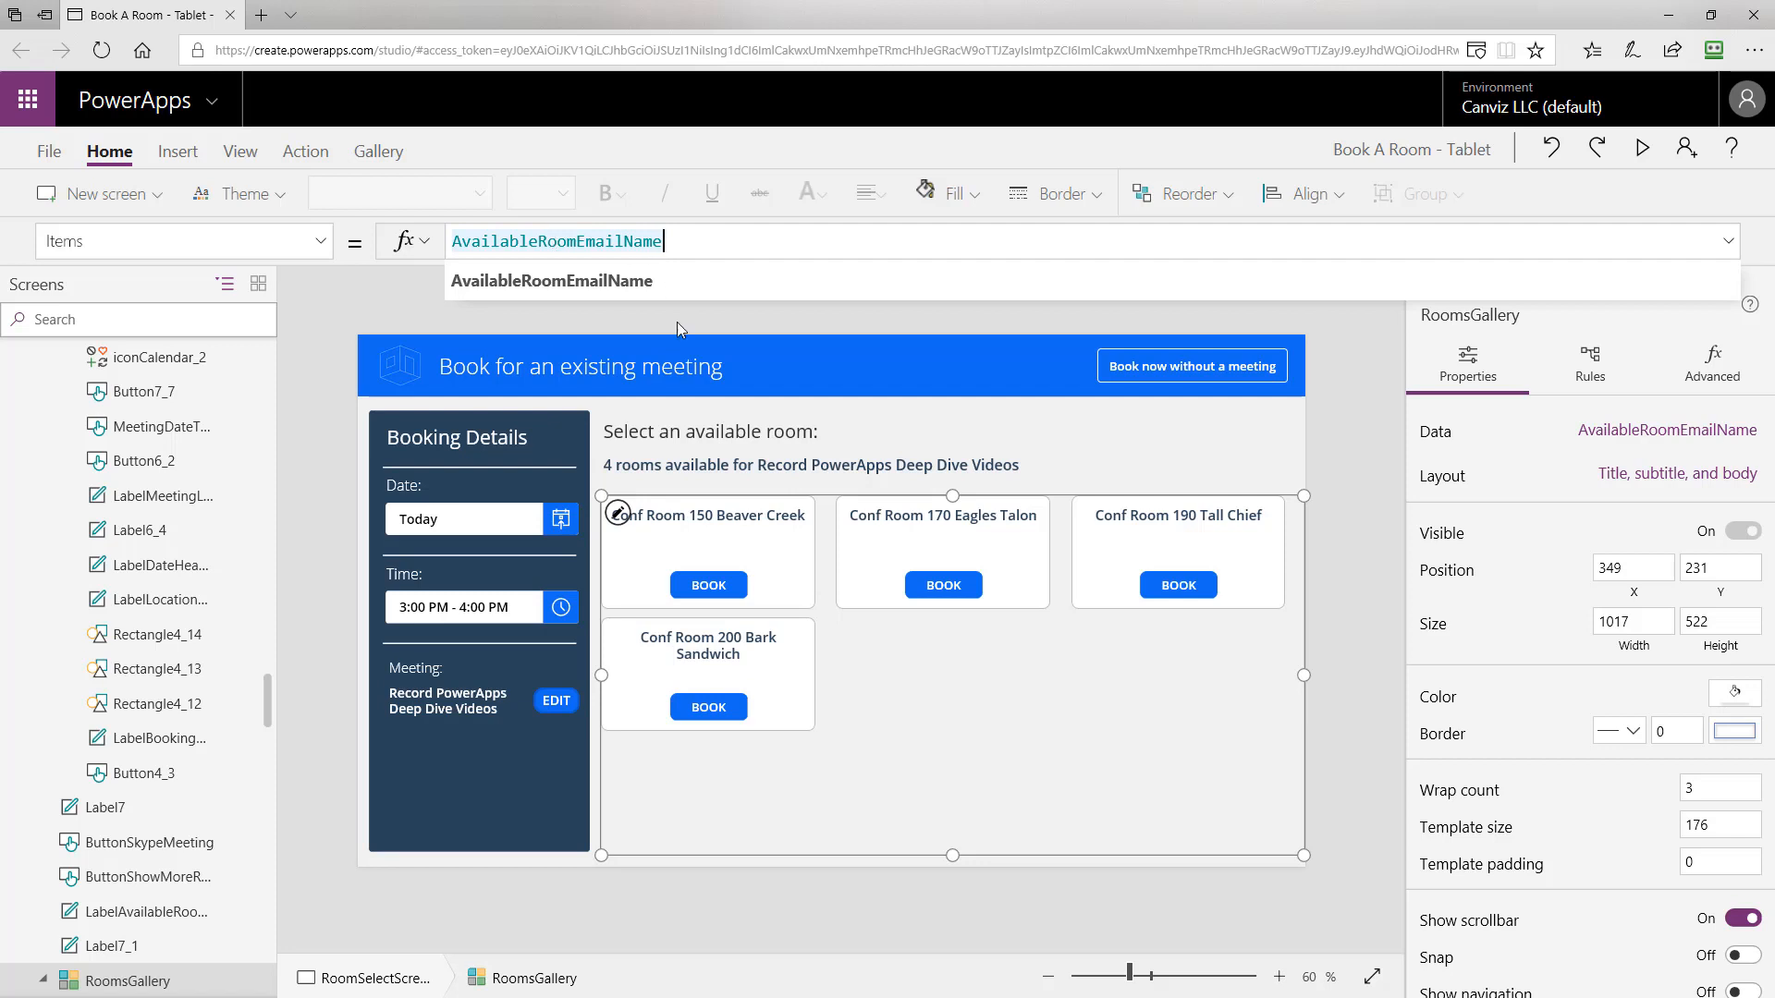
{"action": "mouse_move", "coordinate": [1651, 484]}
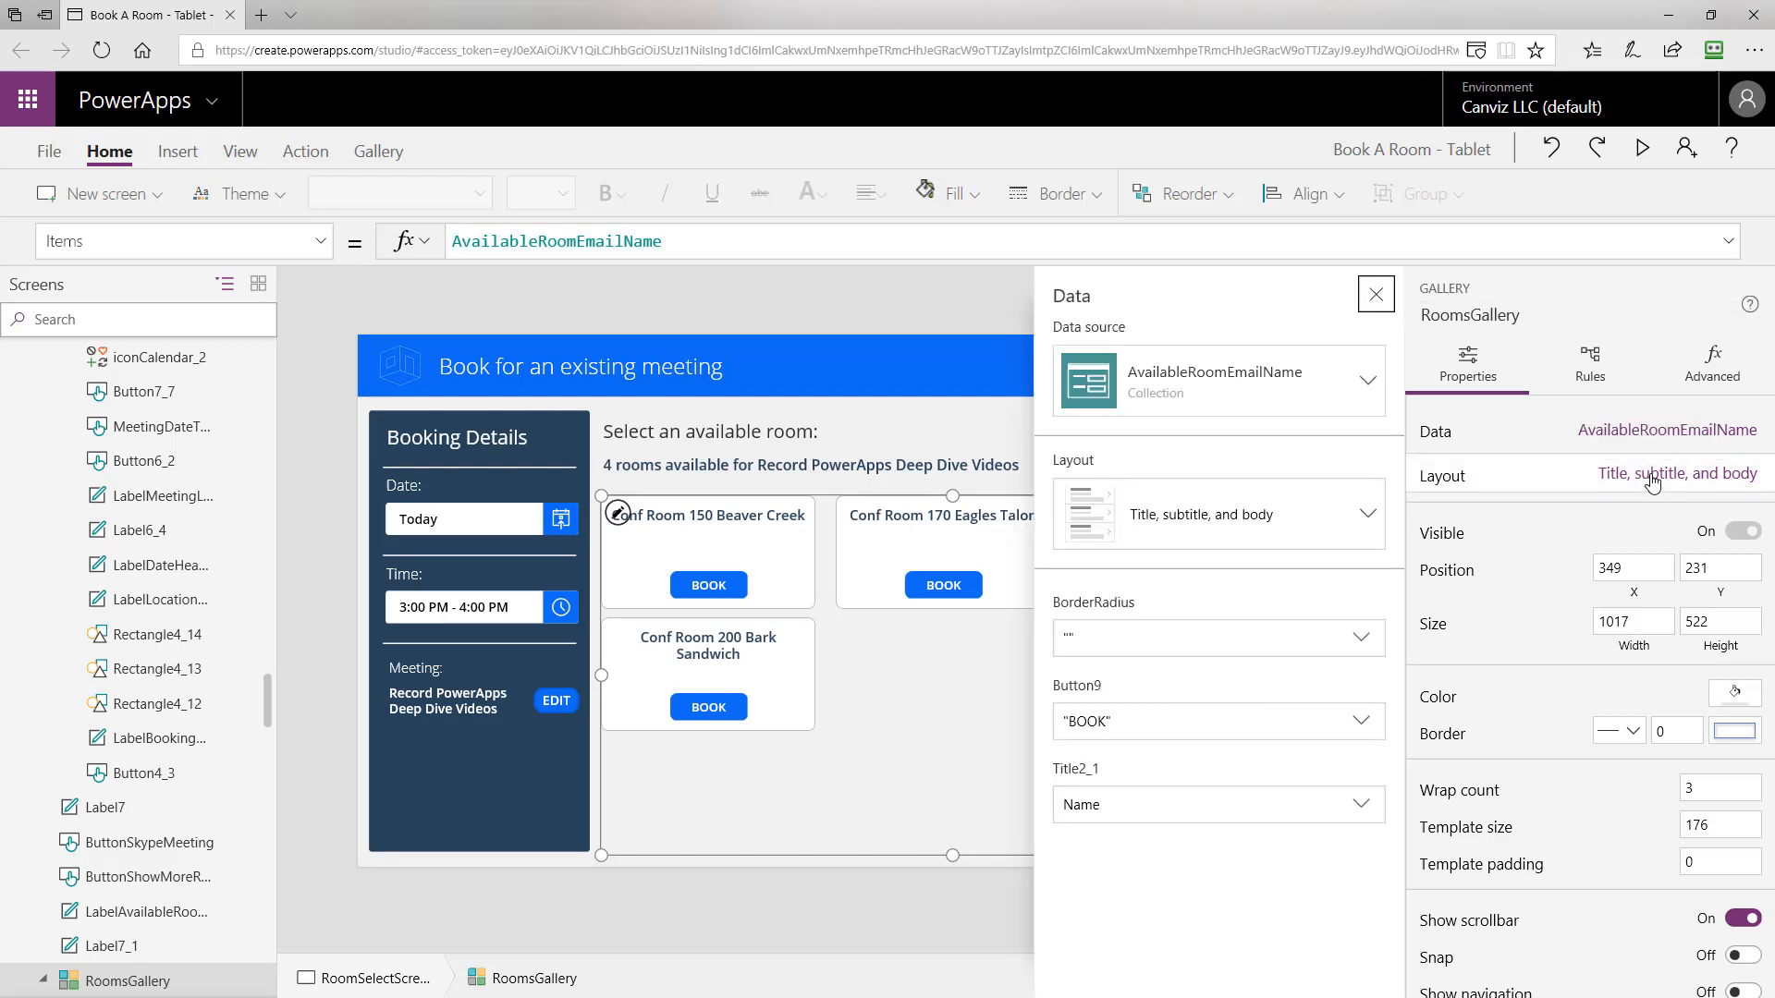
{"action": "mouse_move", "coordinate": [1486, 510]}
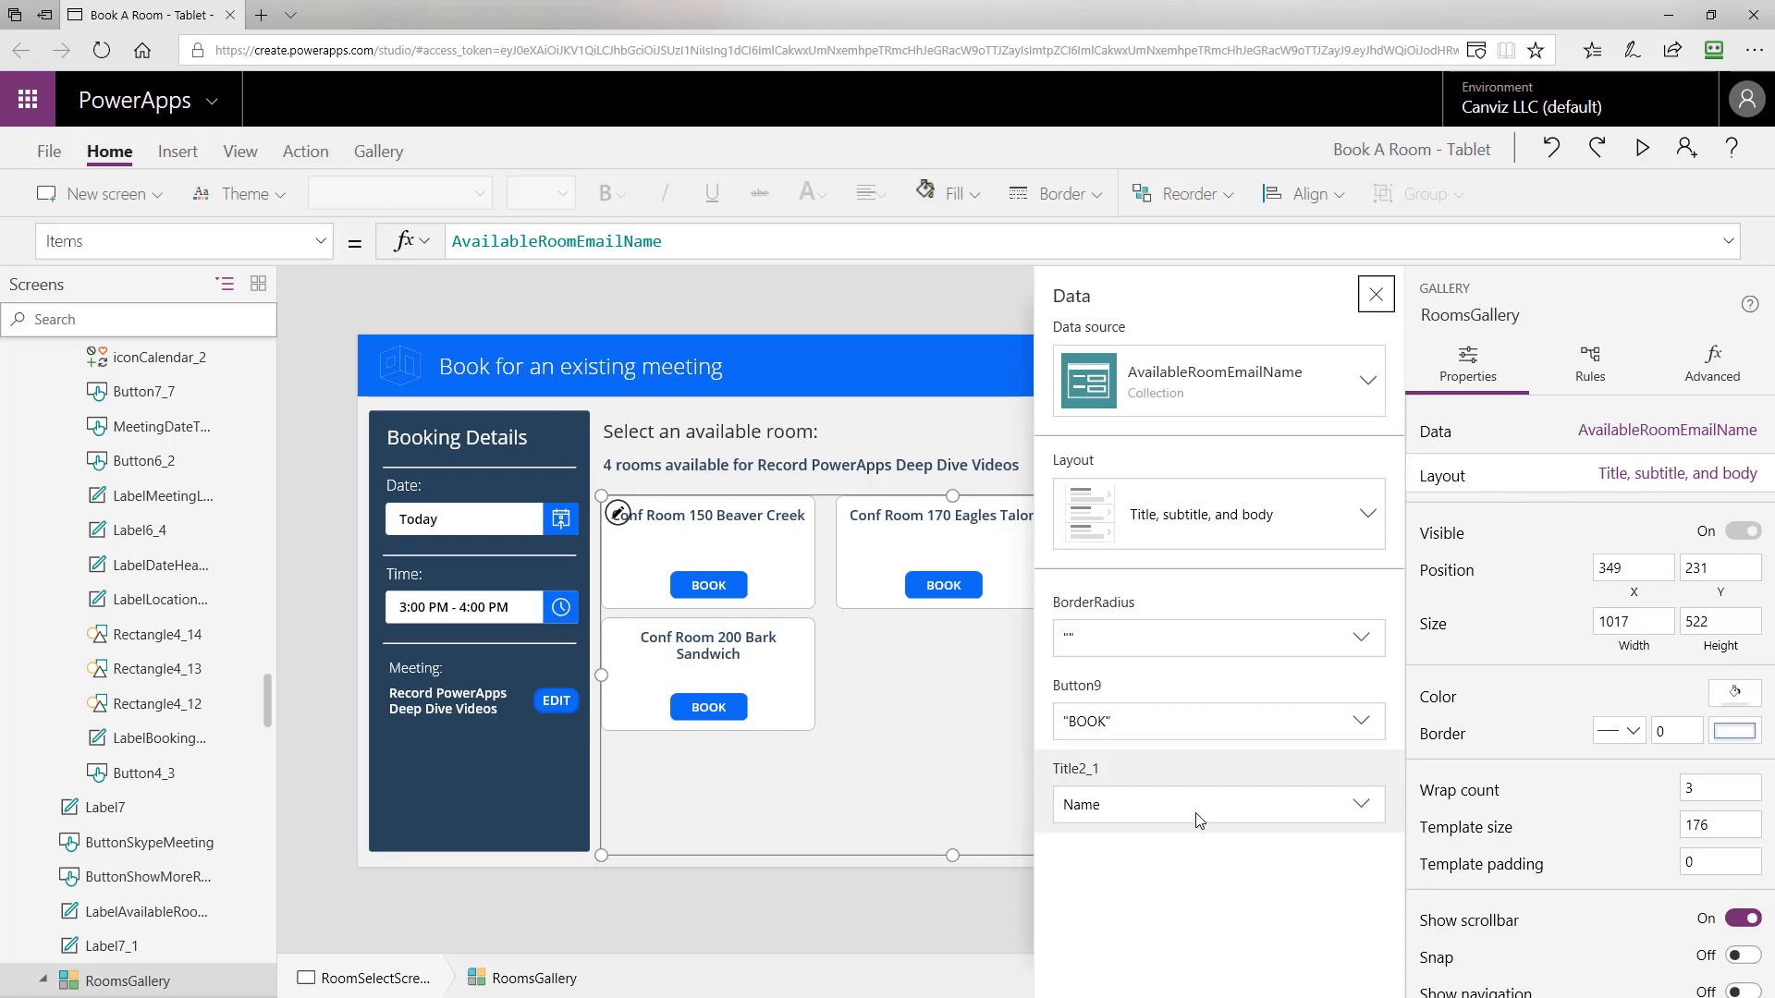
Close the gallery's Data flyout, revealing the four available rooms on RoomSelectScreen.
{"action": "left_click", "coordinate": [702, 515]}
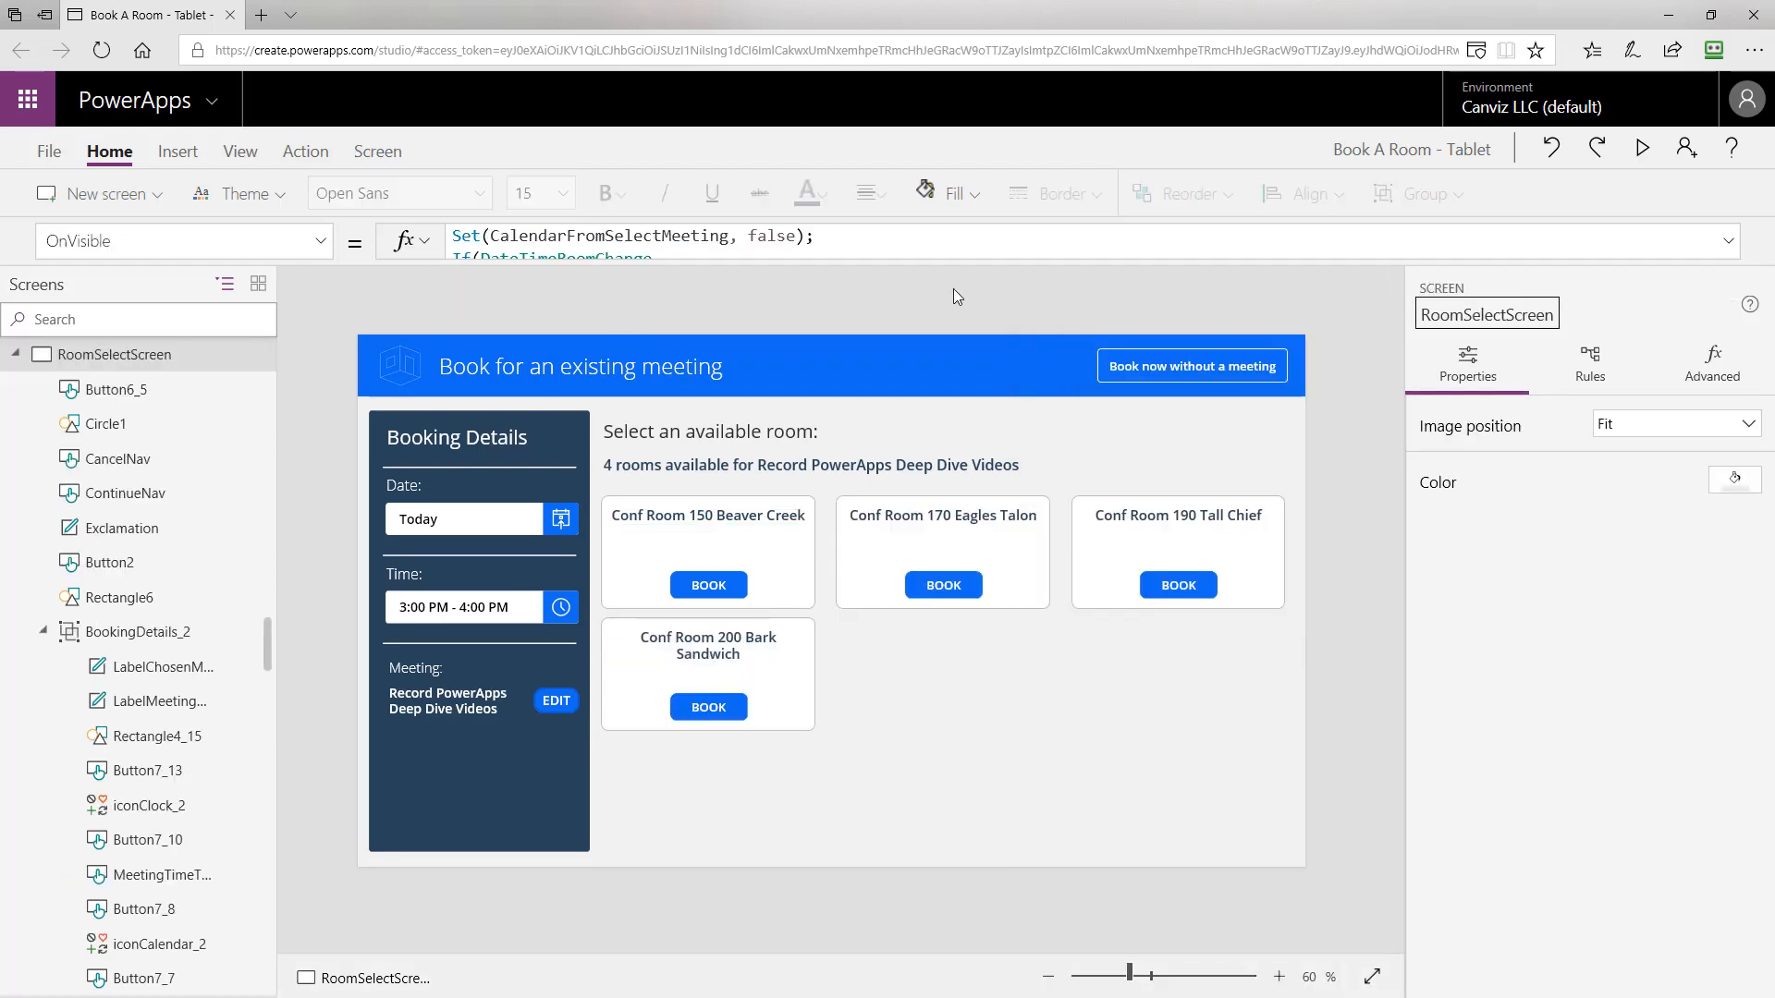
{"action": "mouse_move", "coordinate": [937, 292]}
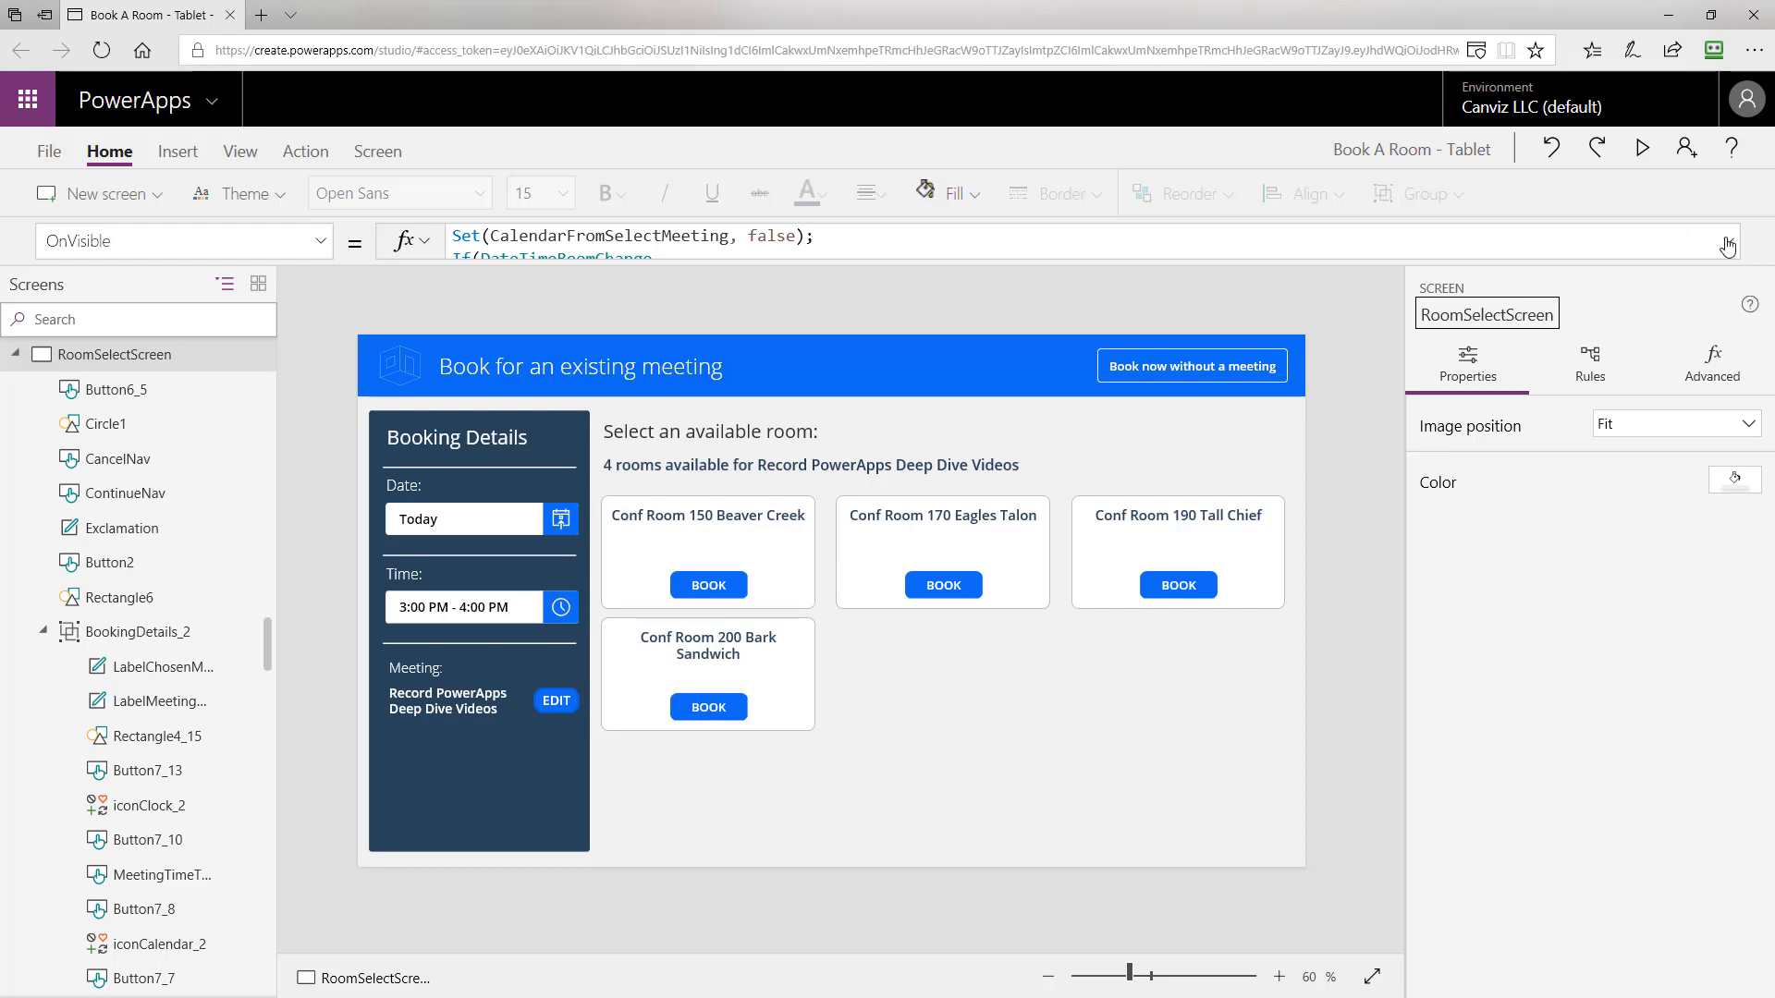
Expand RoomSelectScreen's OnVisible formula to show every ClearCollect step through AvailableRoomEmailName.
{"action": "left_click", "coordinate": [1729, 240]}
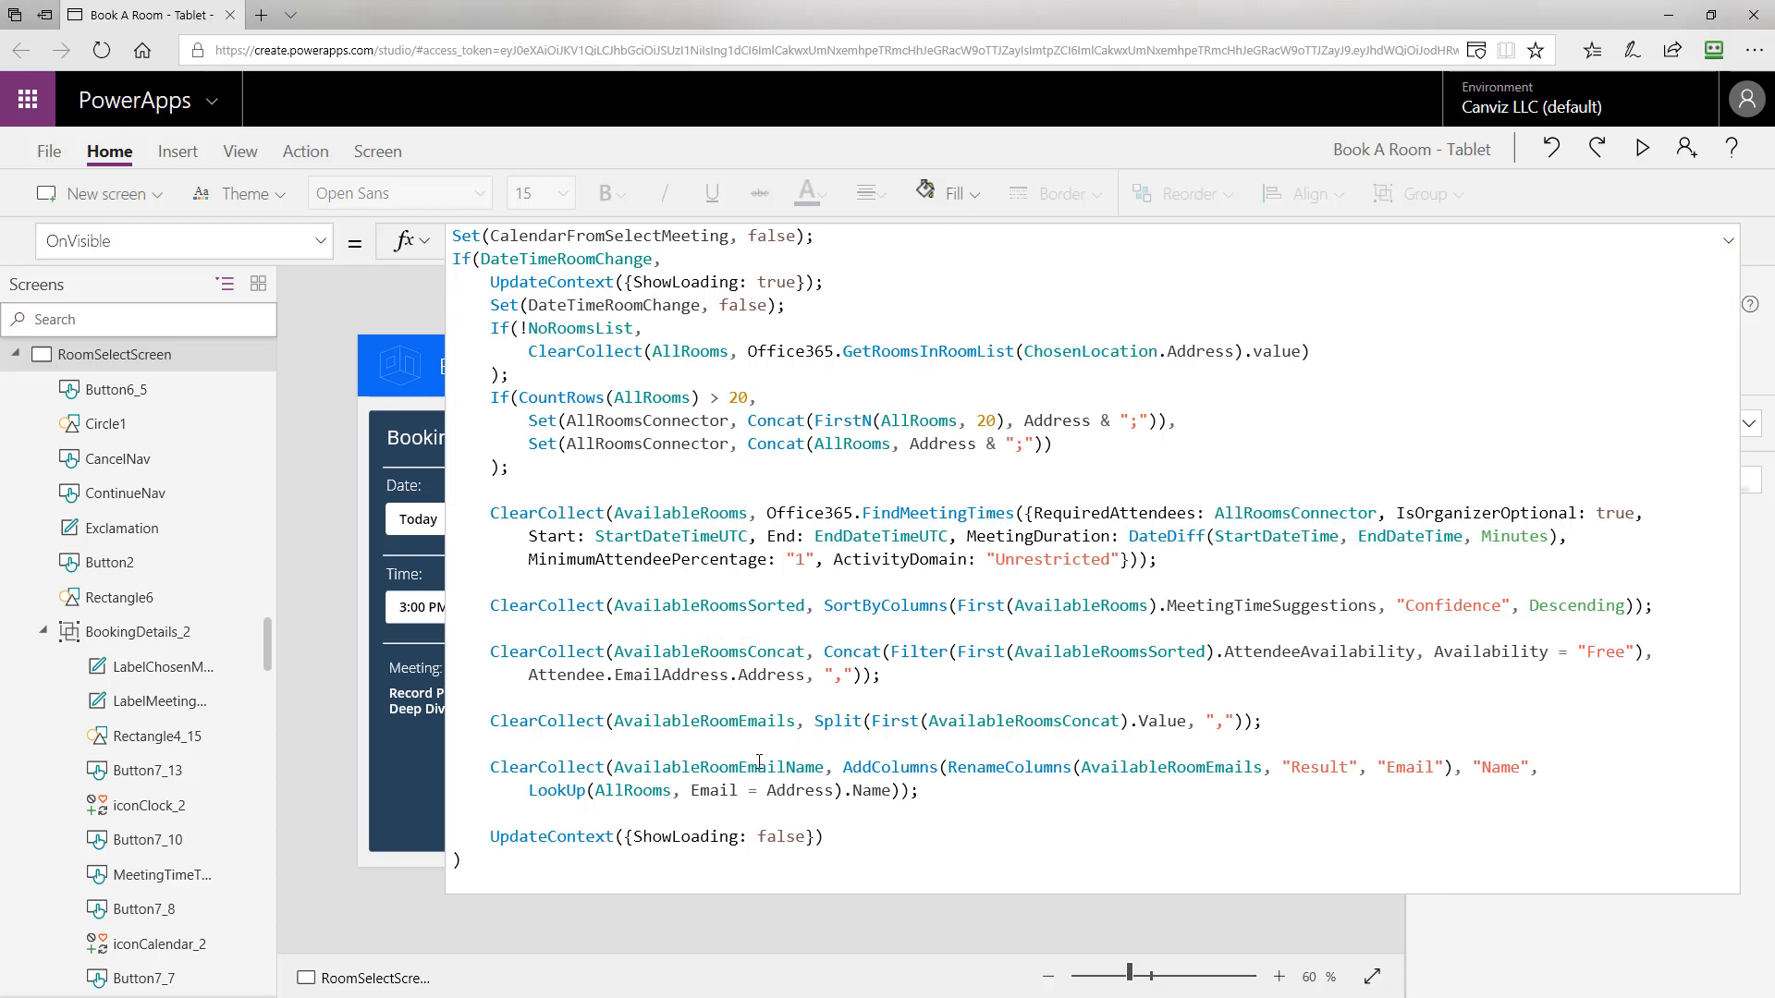
{"action": "mouse_move", "coordinate": [1731, 248]}
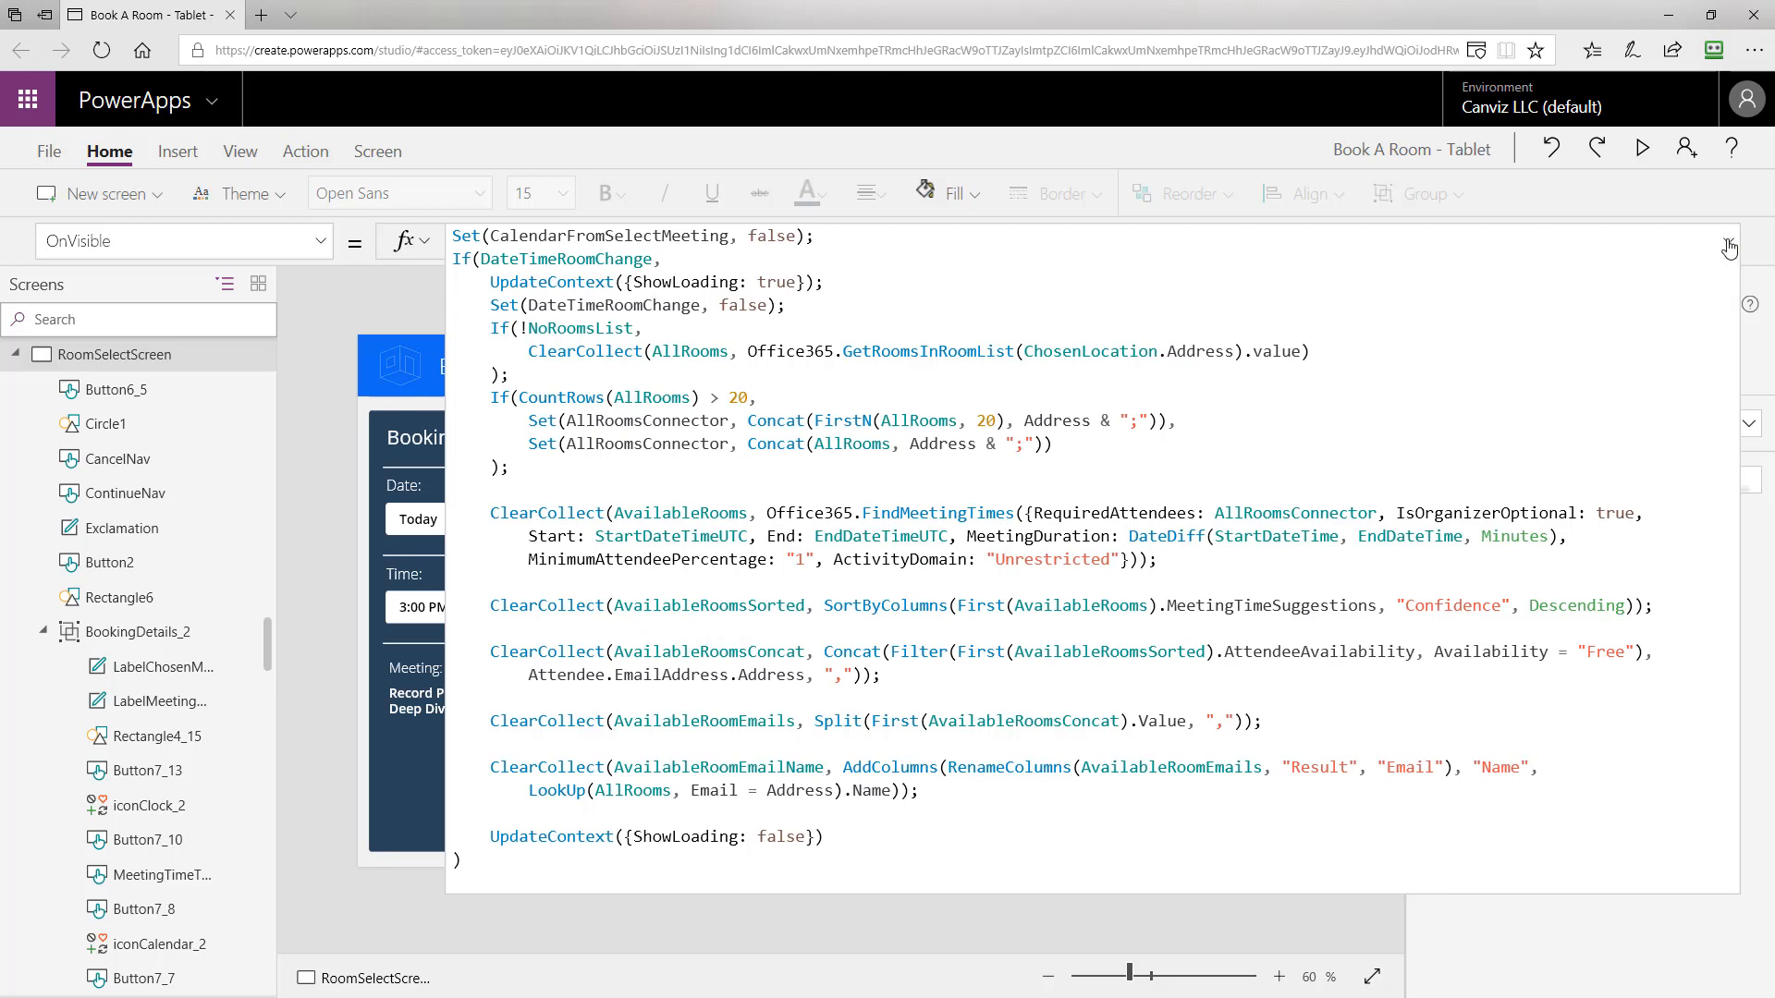